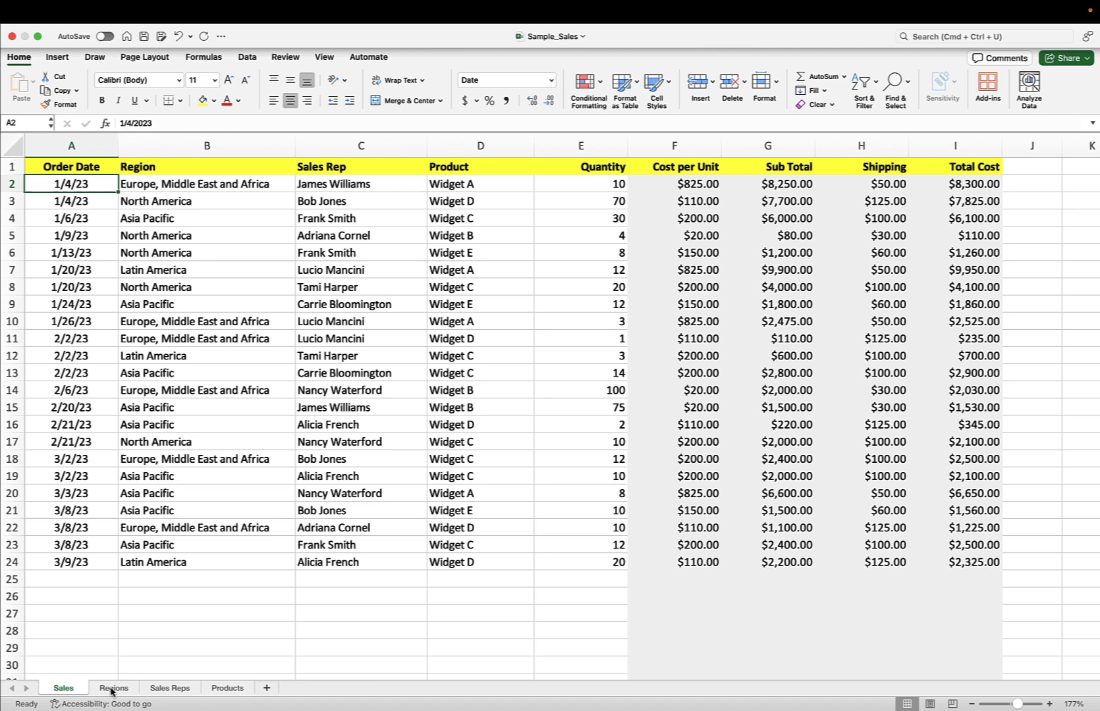
# Review the Regions and Sales Reps sheets in Sample_Sales, then switch to HCL Leap's Manage page.
pyautogui.click(113, 688)
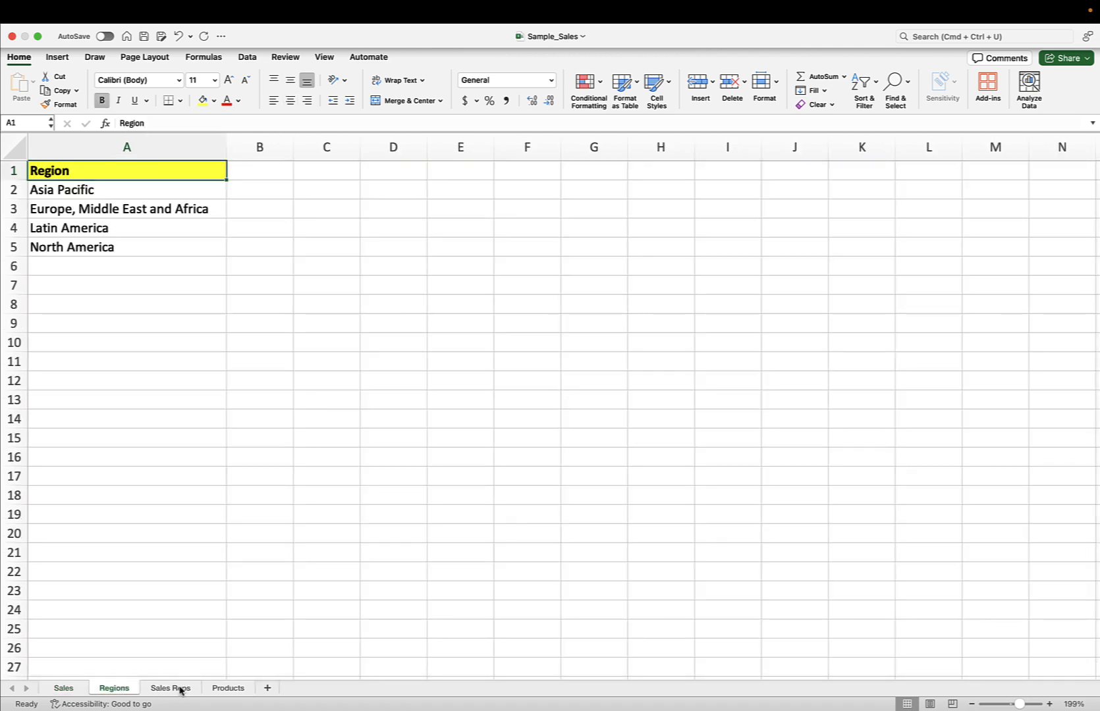
pyautogui.click(170, 688)
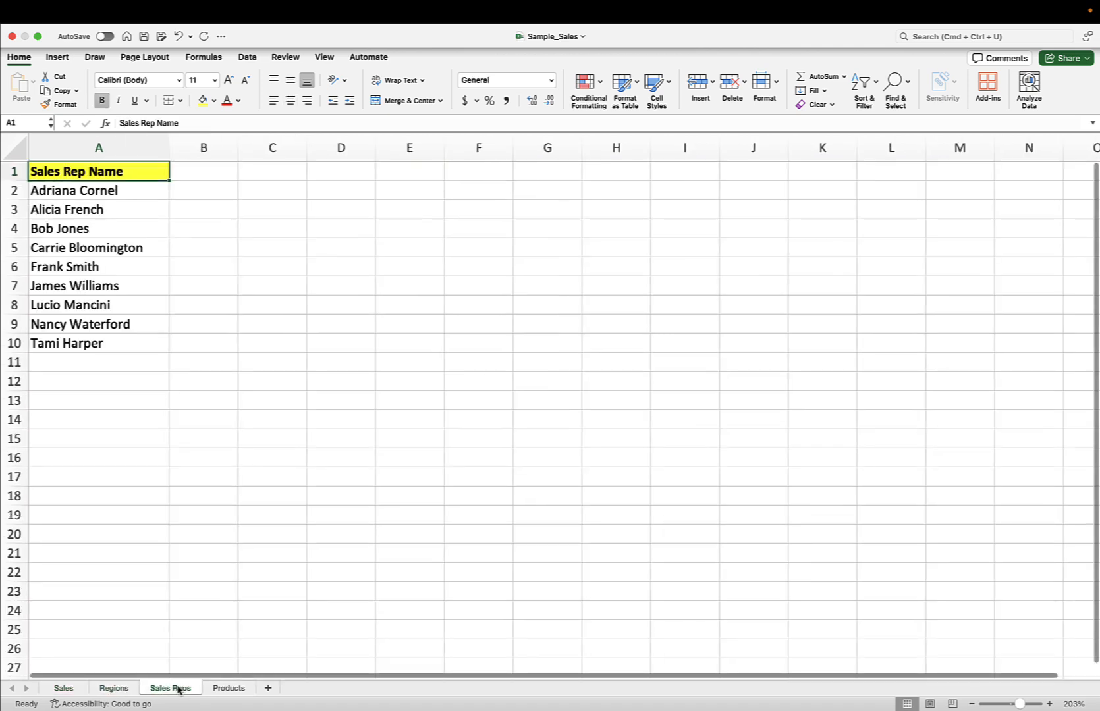
pyautogui.click(228, 688)
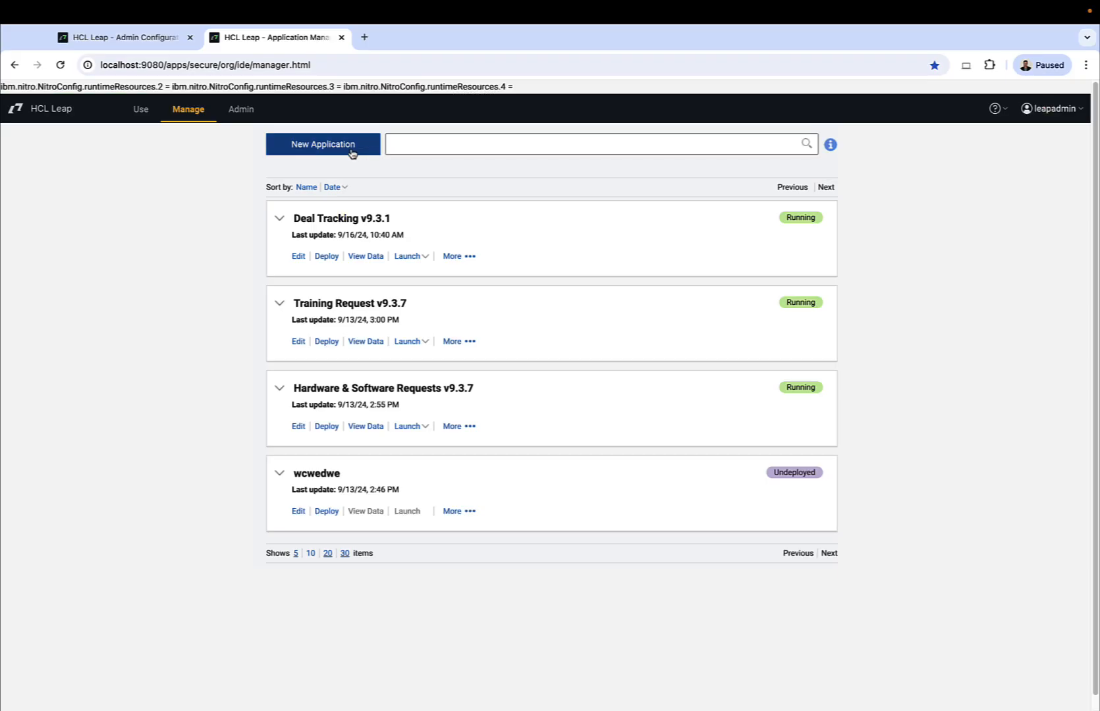
# Start a new app from Sample_Sales.xlsx, making Sales Rep and Product drop-down fields.
pyautogui.click(323, 144)
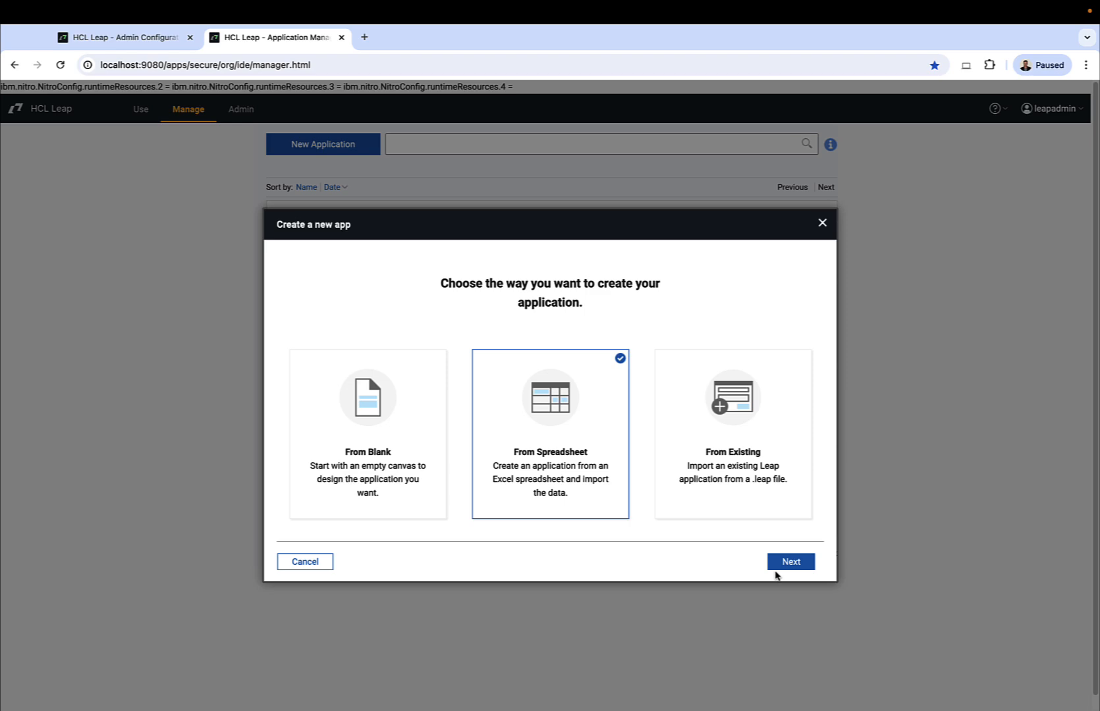
pyautogui.click(790, 561)
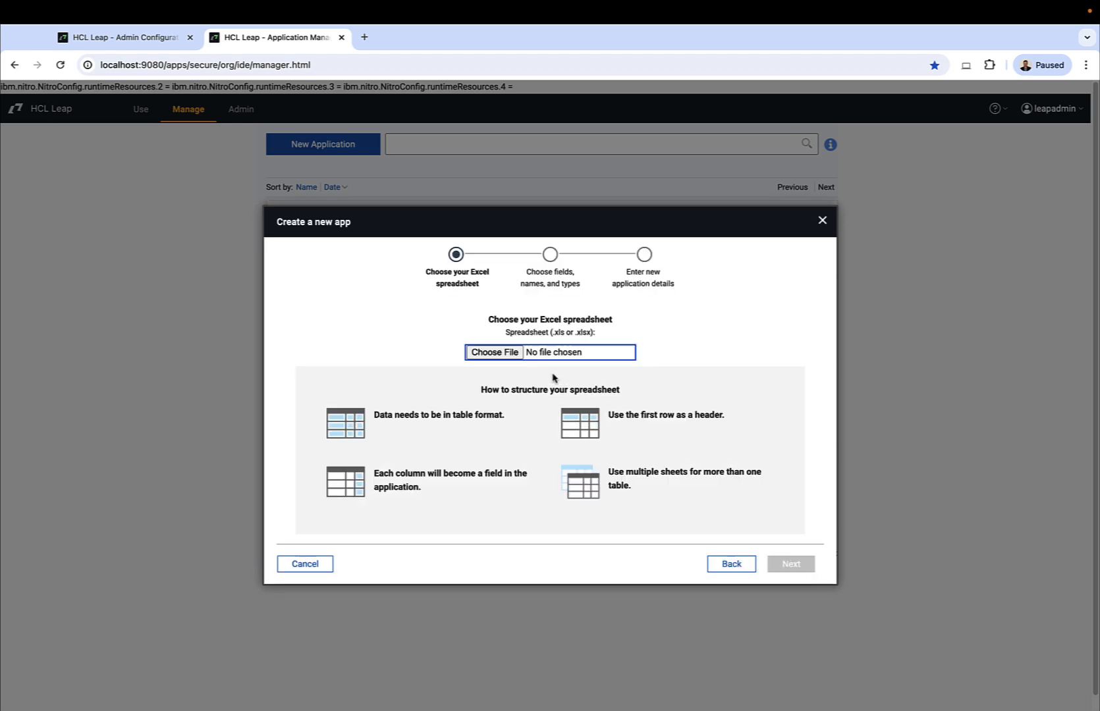
pyautogui.click(494, 352)
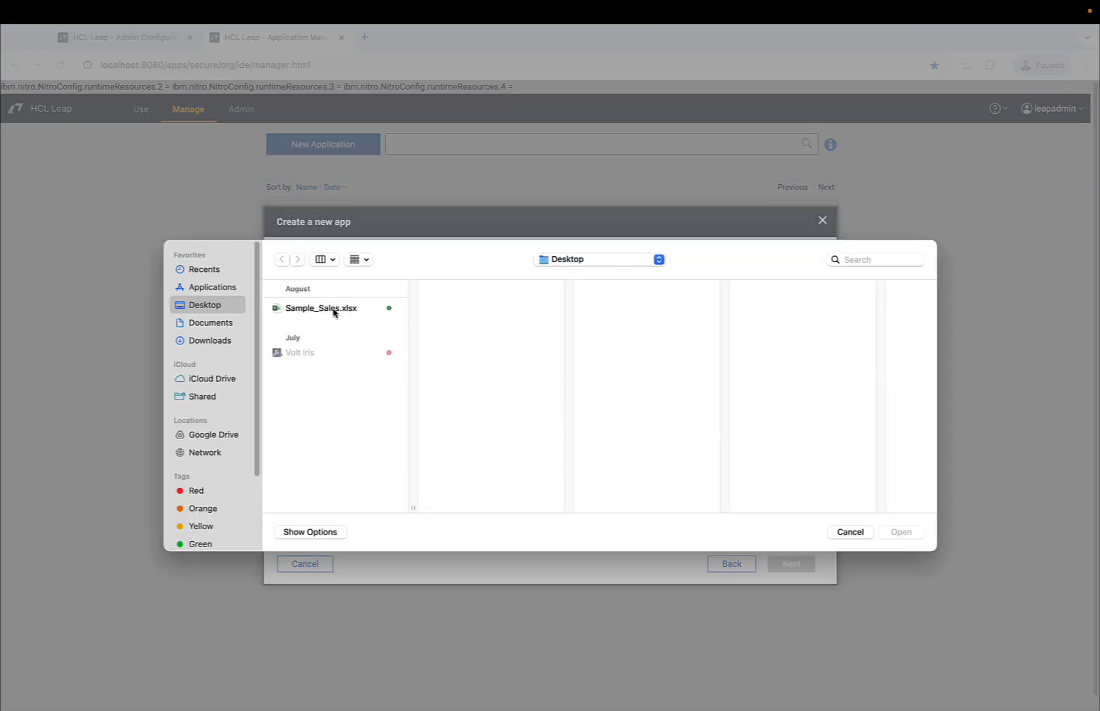
pyautogui.click(901, 531)
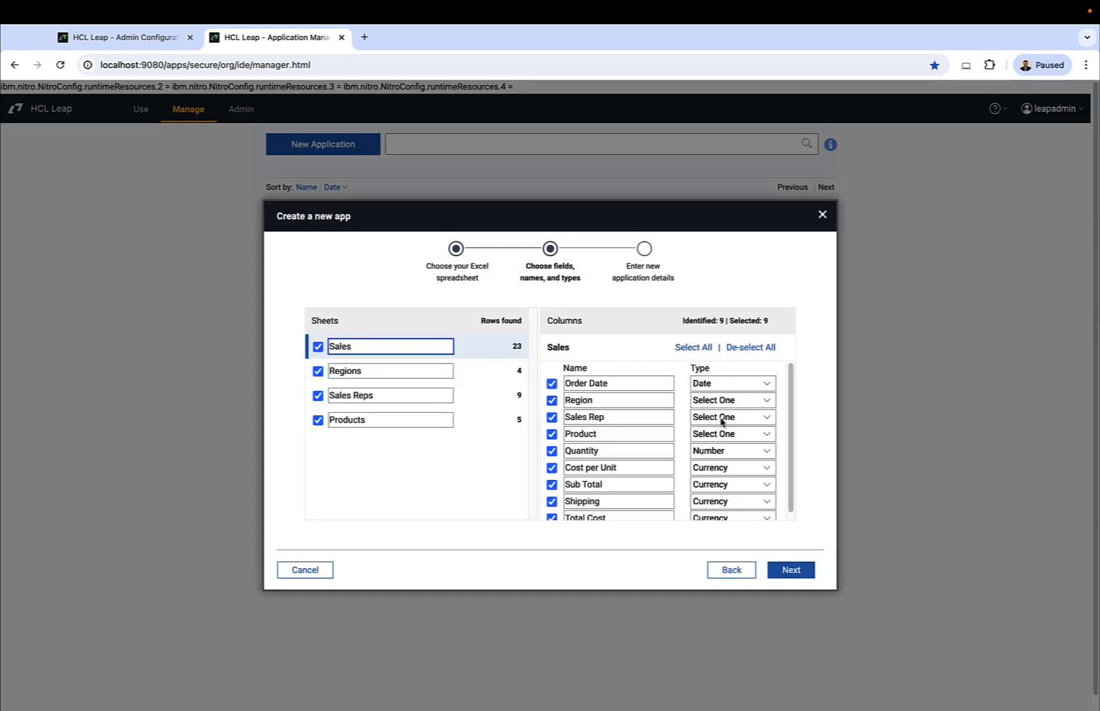
pyautogui.click(732, 417)
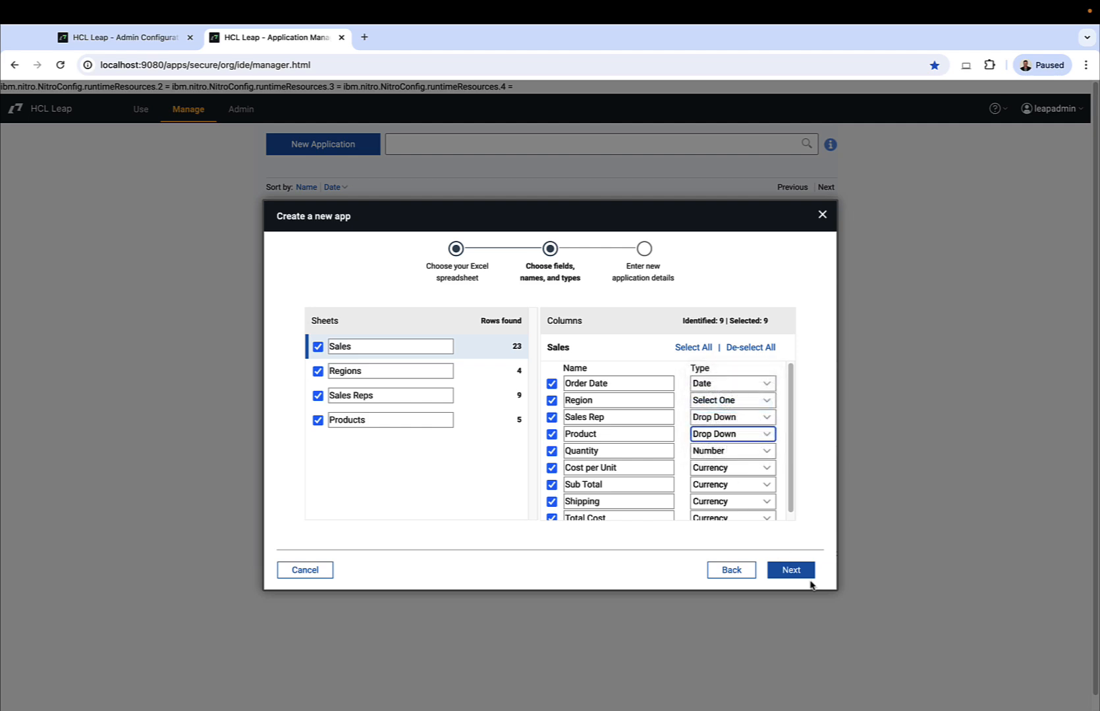
pyautogui.click(790, 570)
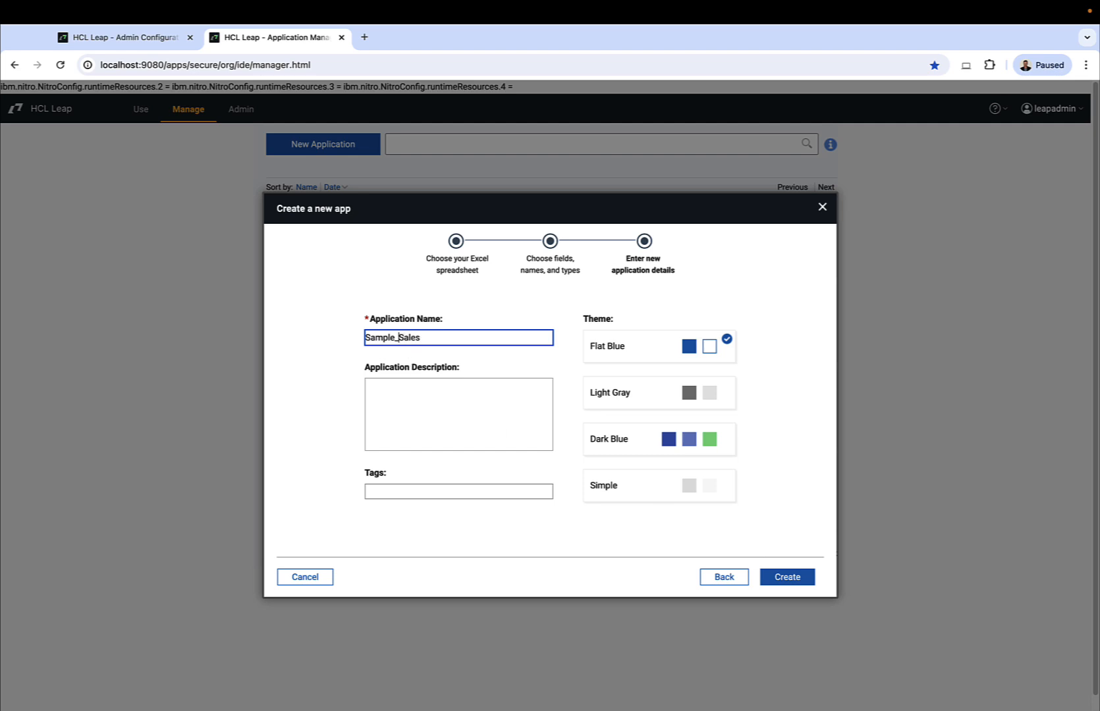
# Name the app 'Sample Sales Dashboard' and create it.
pyautogui.write('Sample Sales')
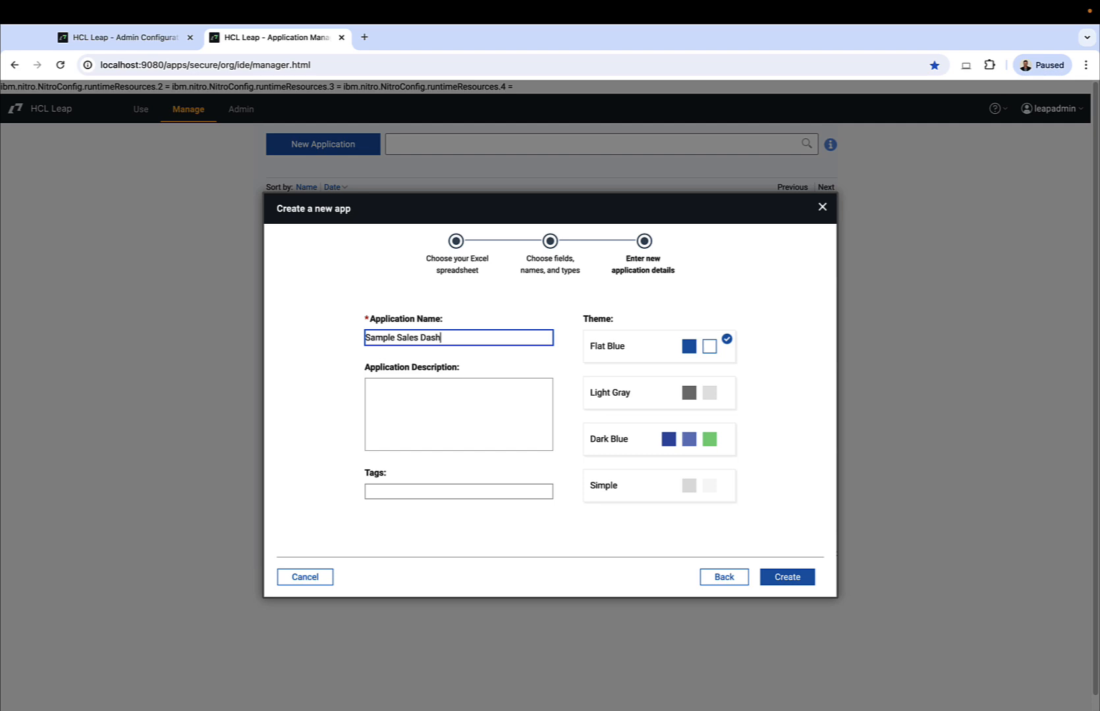
pyautogui.write('board')
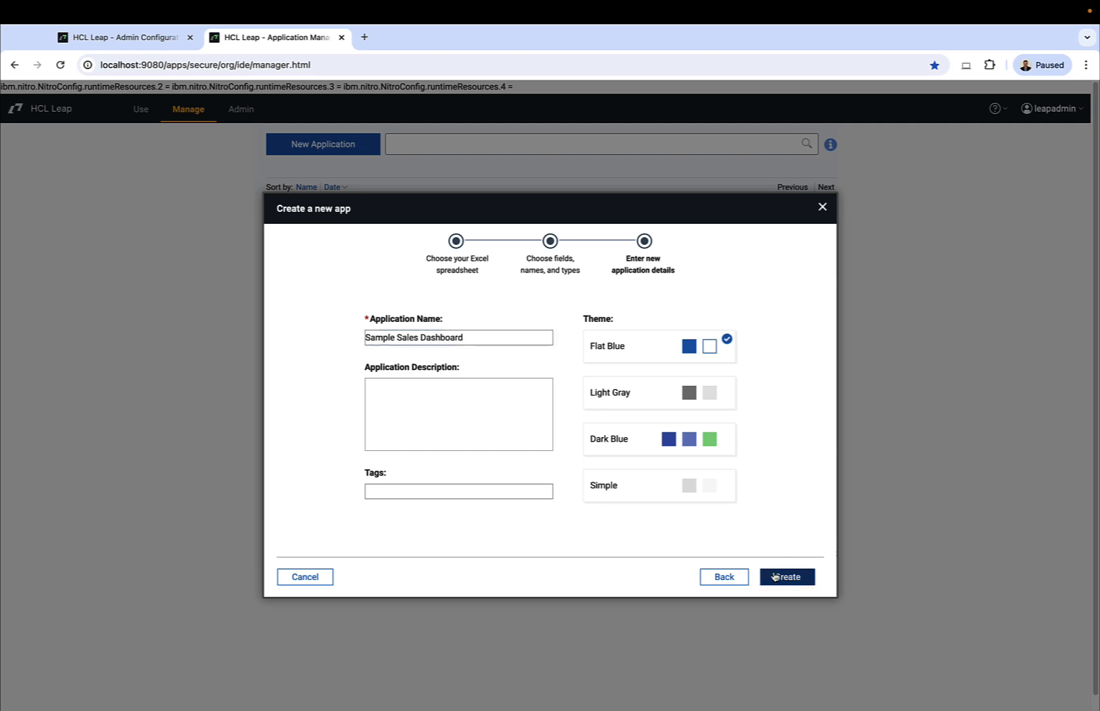
pyautogui.click(787, 577)
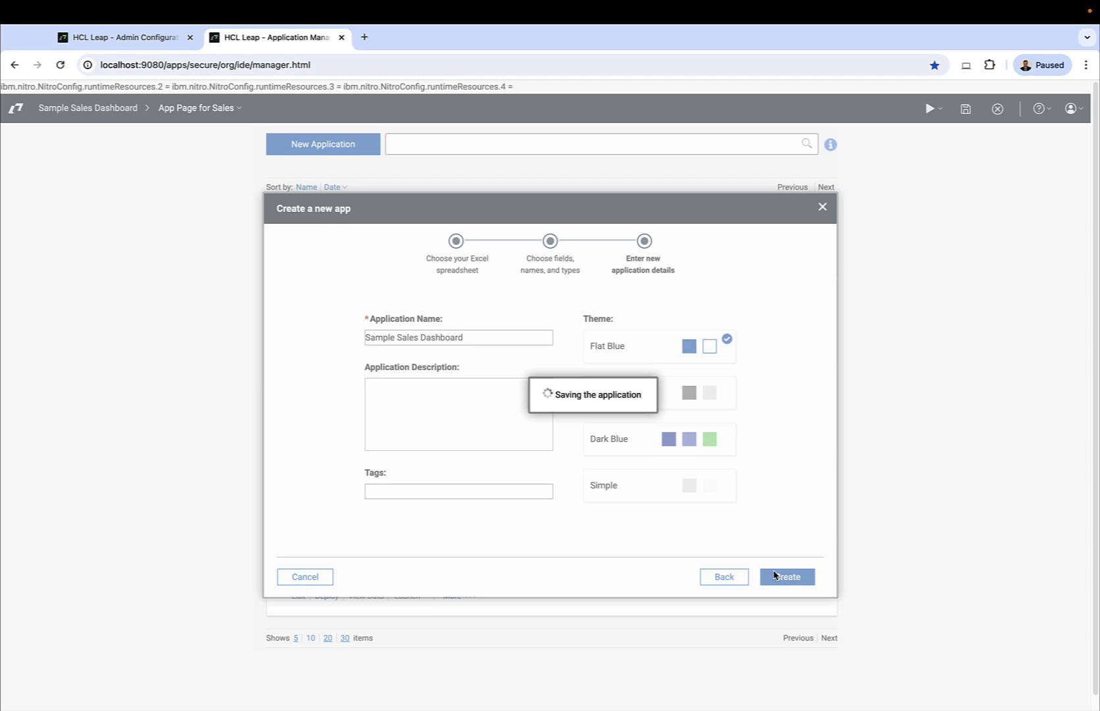
pyautogui.click(786, 577)
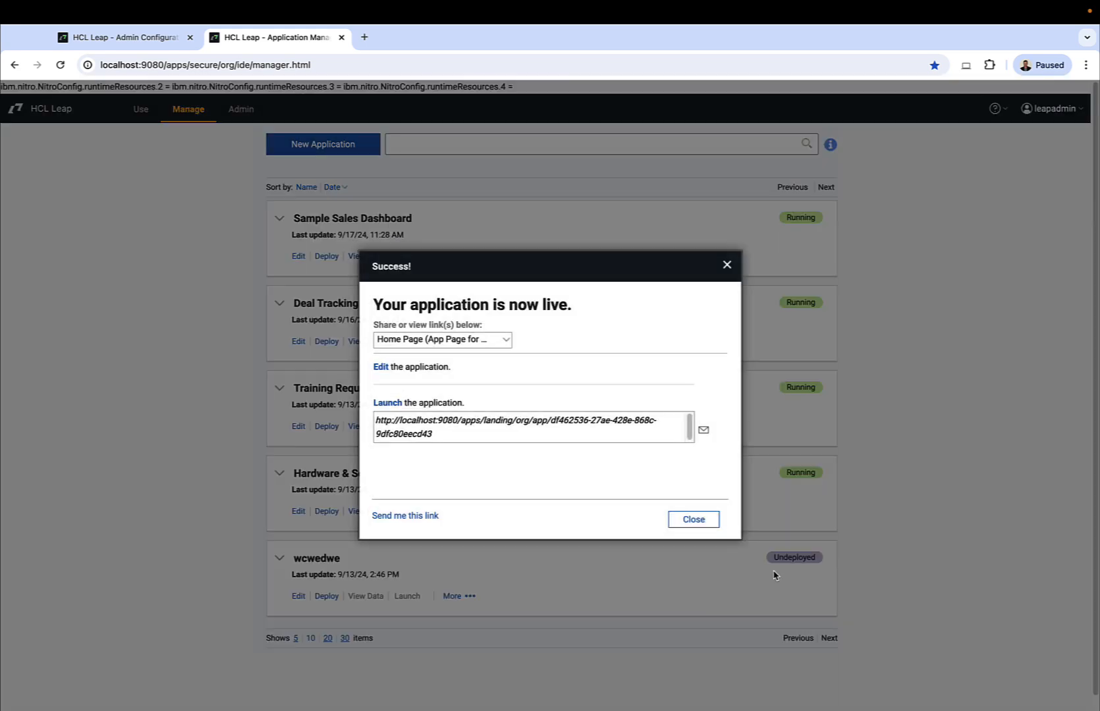
# Dismiss the live message and browse the app's Regions, Products and Sales records.
pyautogui.click(692, 519)
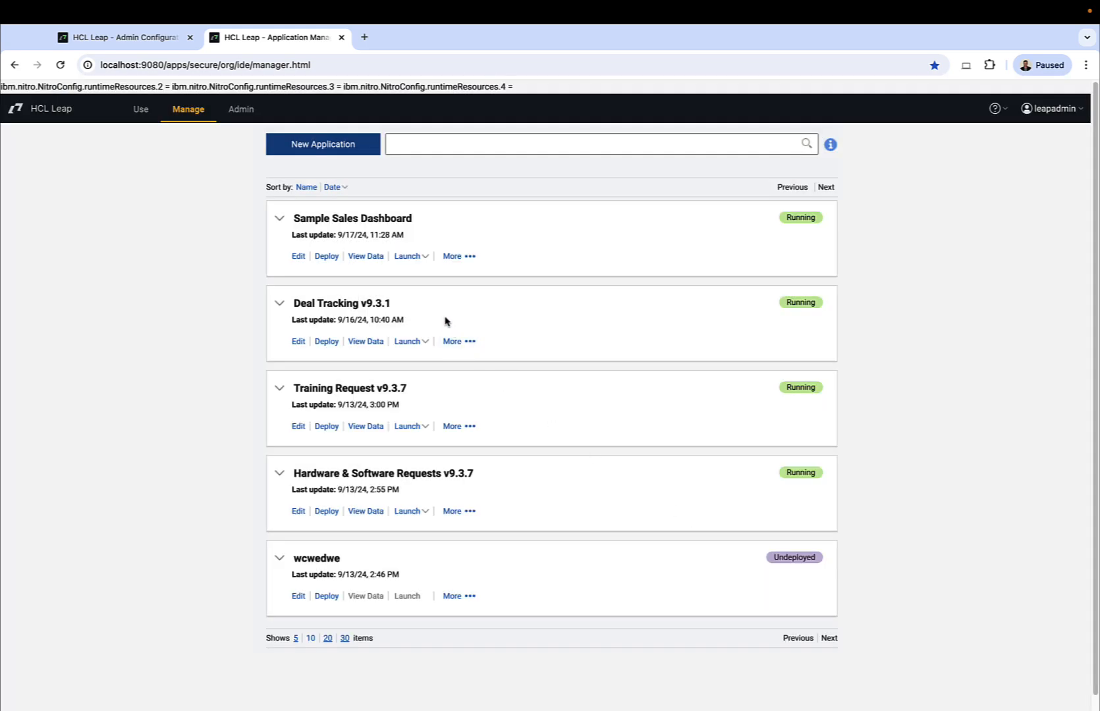
pyautogui.click(365, 256)
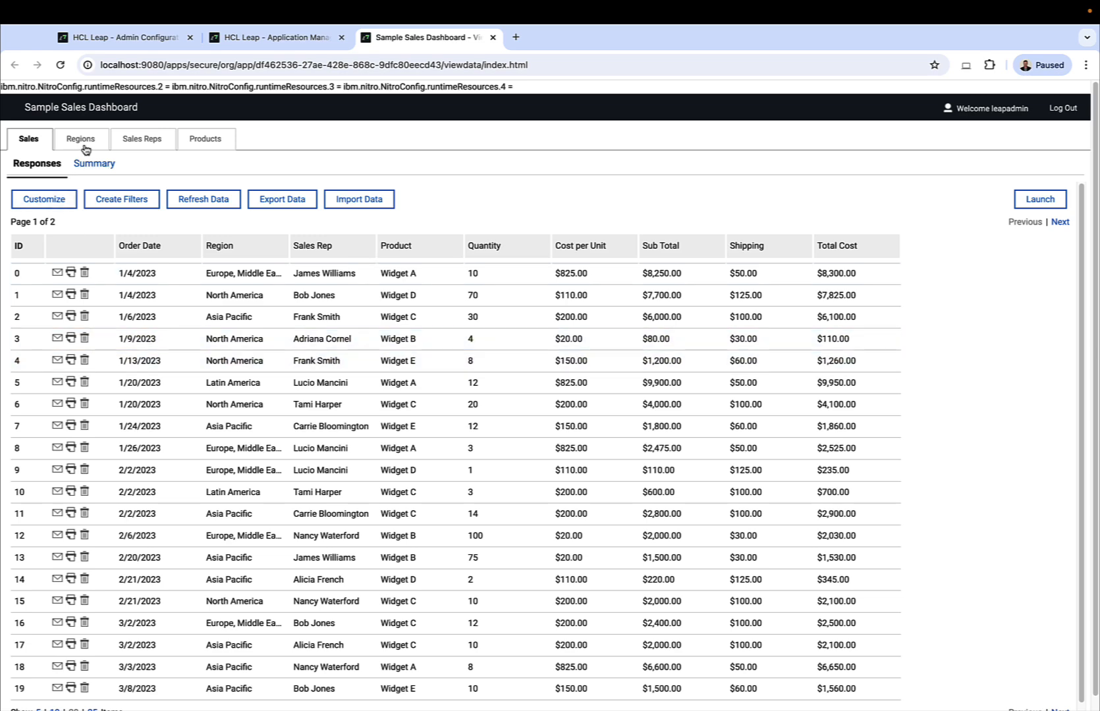
pyautogui.click(80, 139)
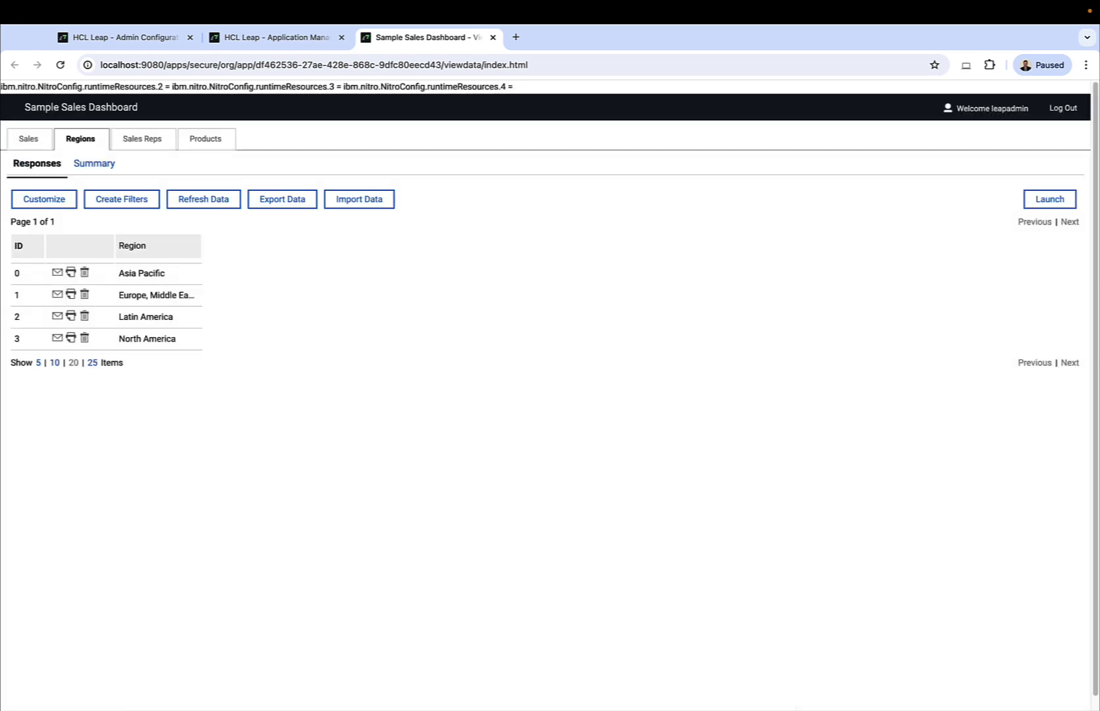
pyautogui.click(205, 139)
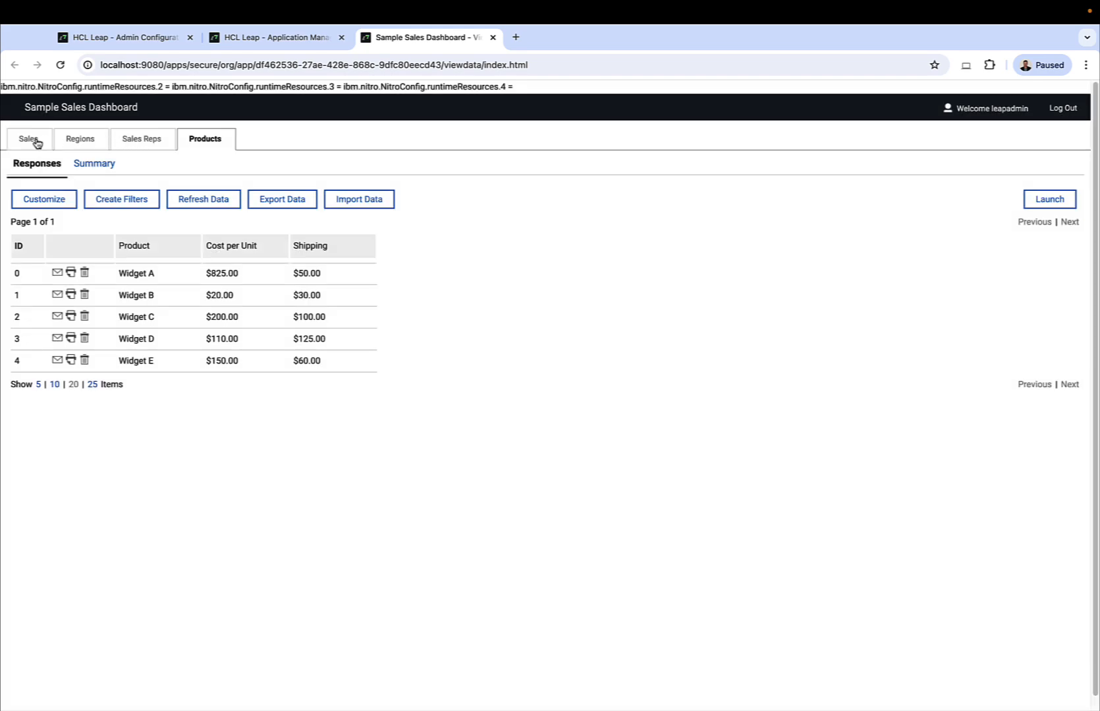
pyautogui.click(29, 139)
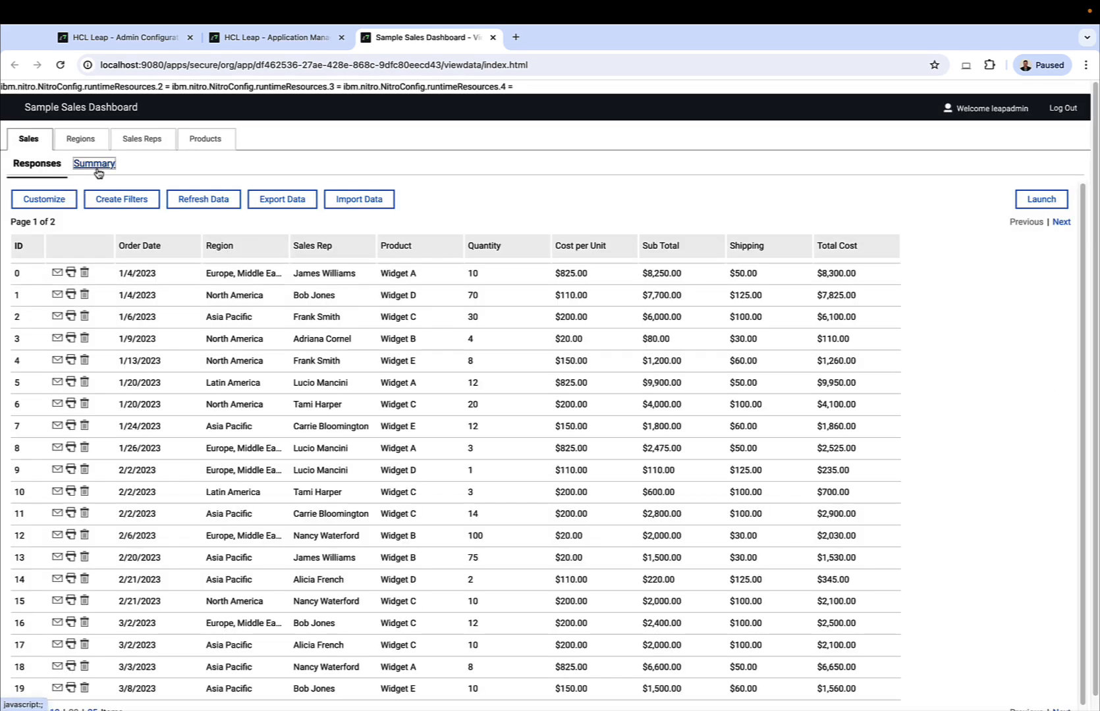
# View the Sales summary charts and Region chart sharing links, then begin editing the app.
pyautogui.click(94, 164)
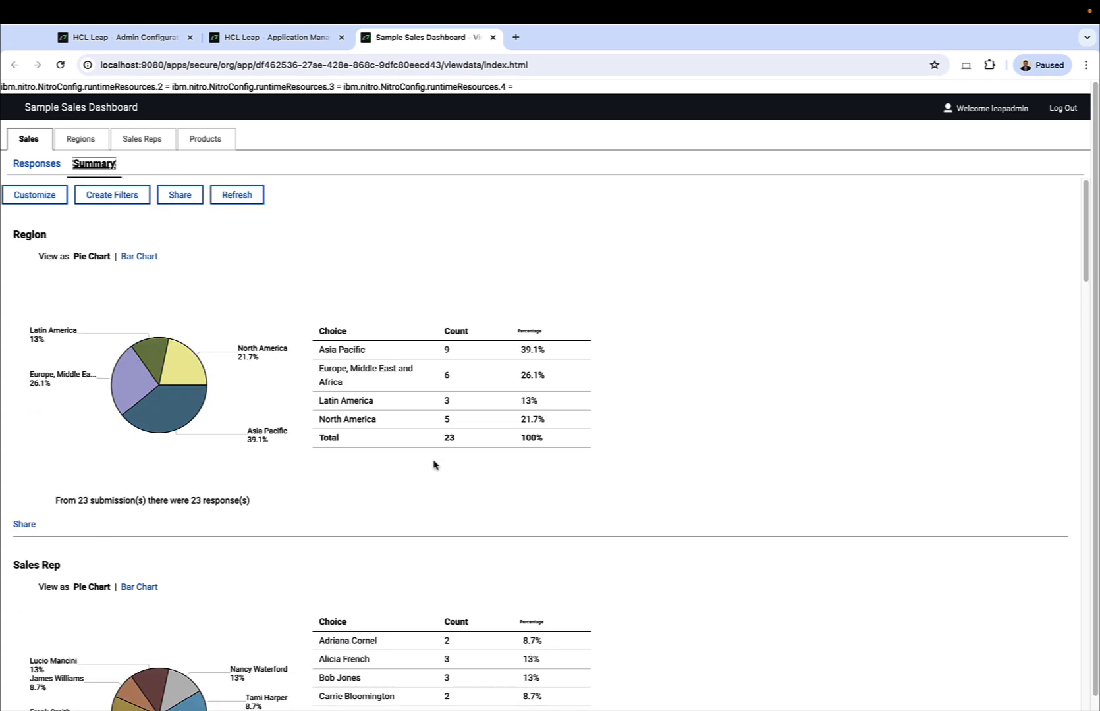
pyautogui.click(23, 524)
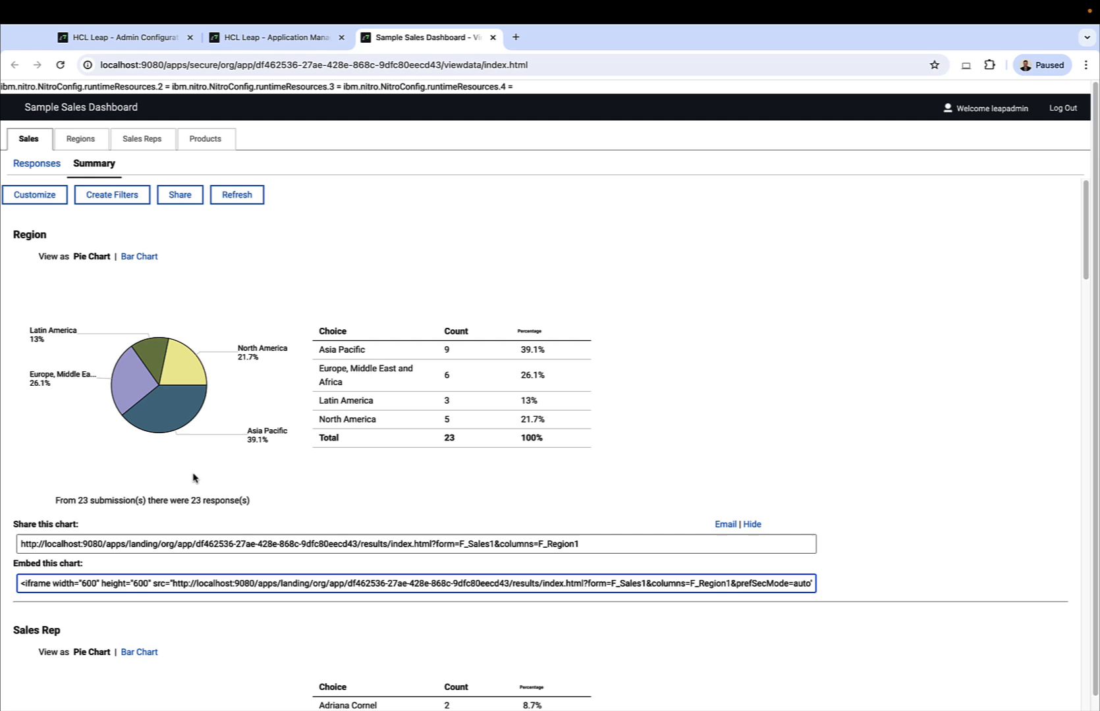
pyautogui.click(275, 37)
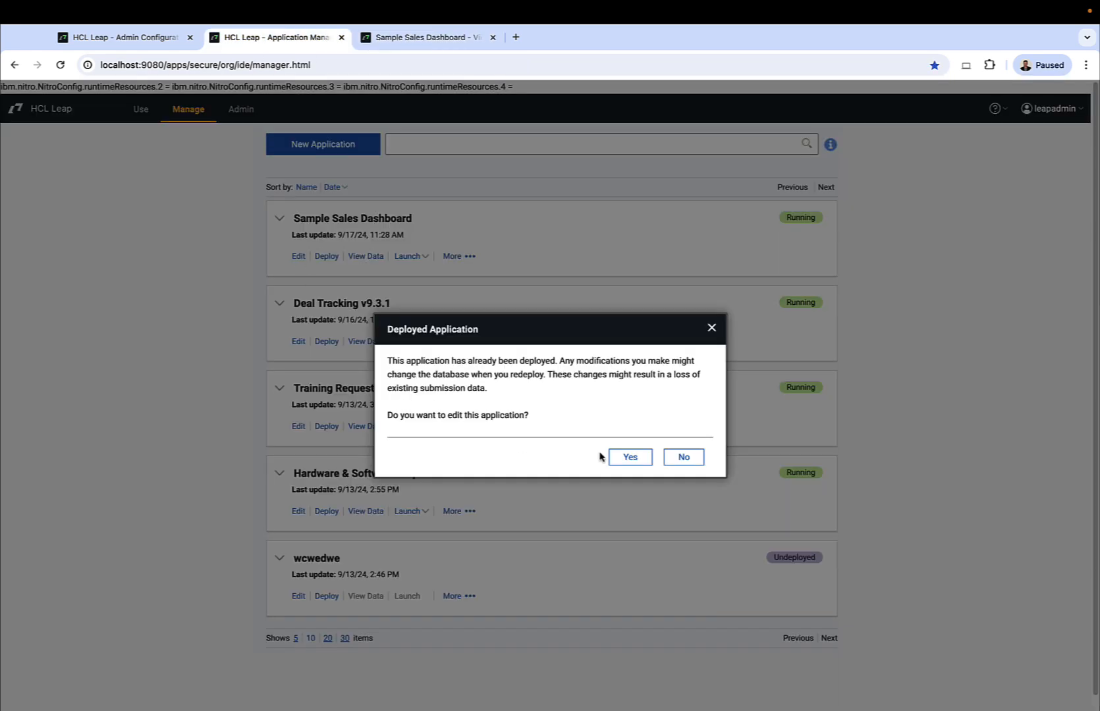
# Confirm editing the deployed app and browse Sales Reps and Products forms before opening the Sales app page.
pyautogui.click(628, 456)
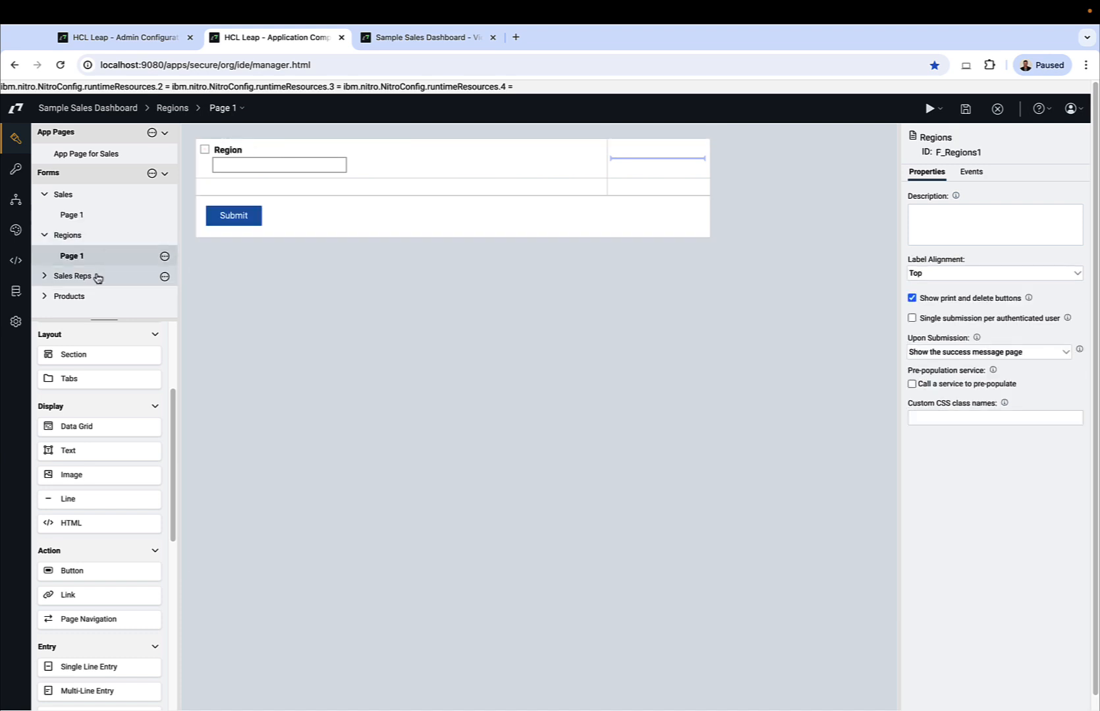
pyautogui.click(73, 276)
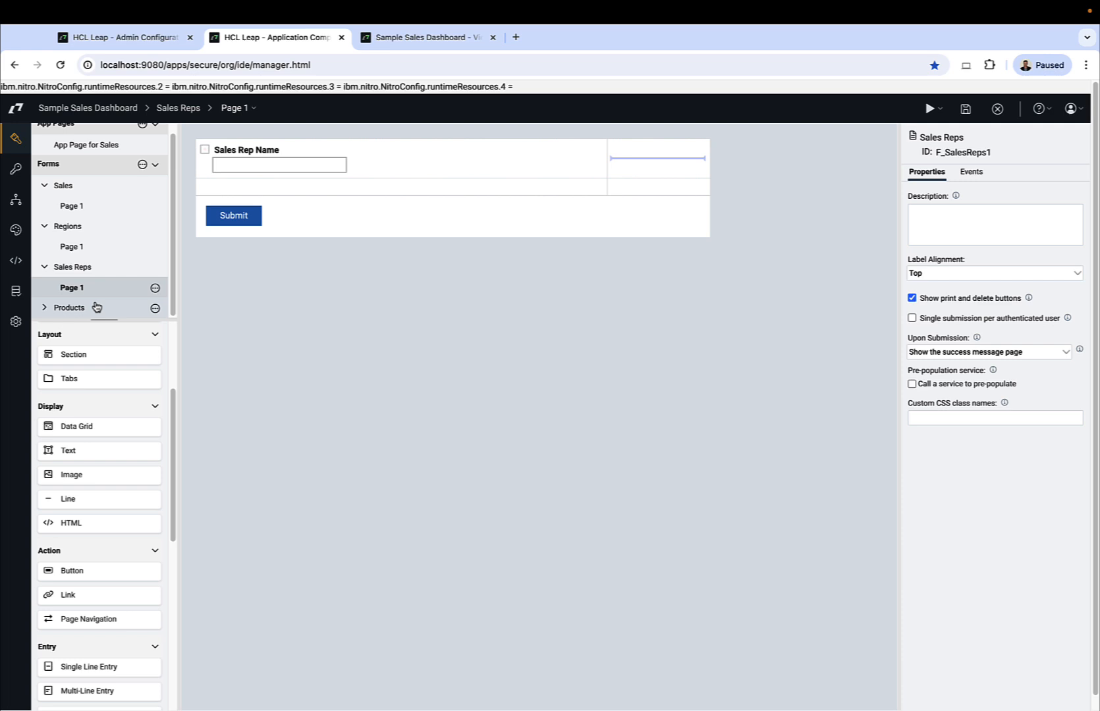
pyautogui.click(70, 308)
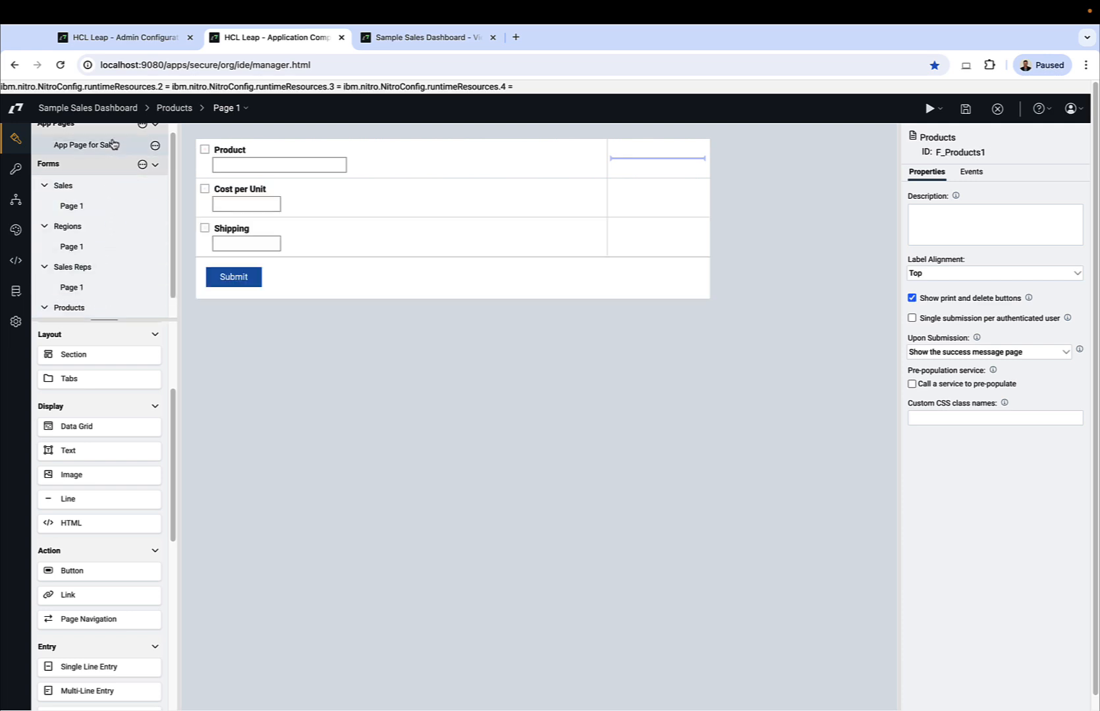
pyautogui.click(87, 145)
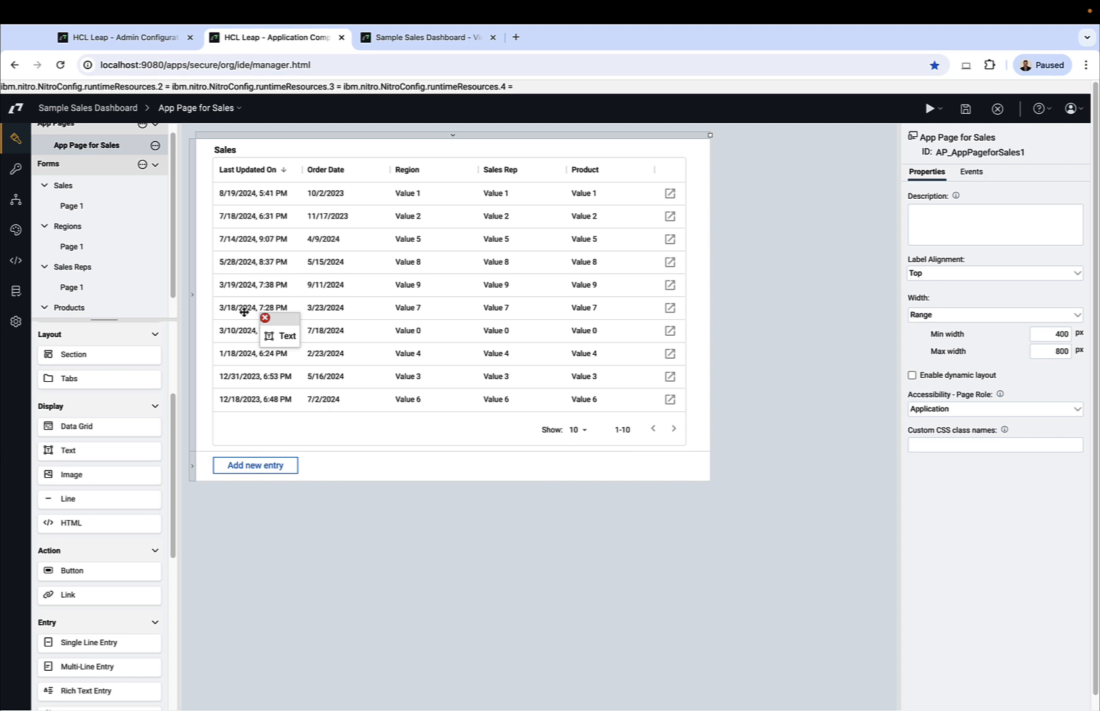
# Add a 'Sales Dashboard' heading and a Filter entry field above the Sales grid.
pyautogui.click(279, 330)
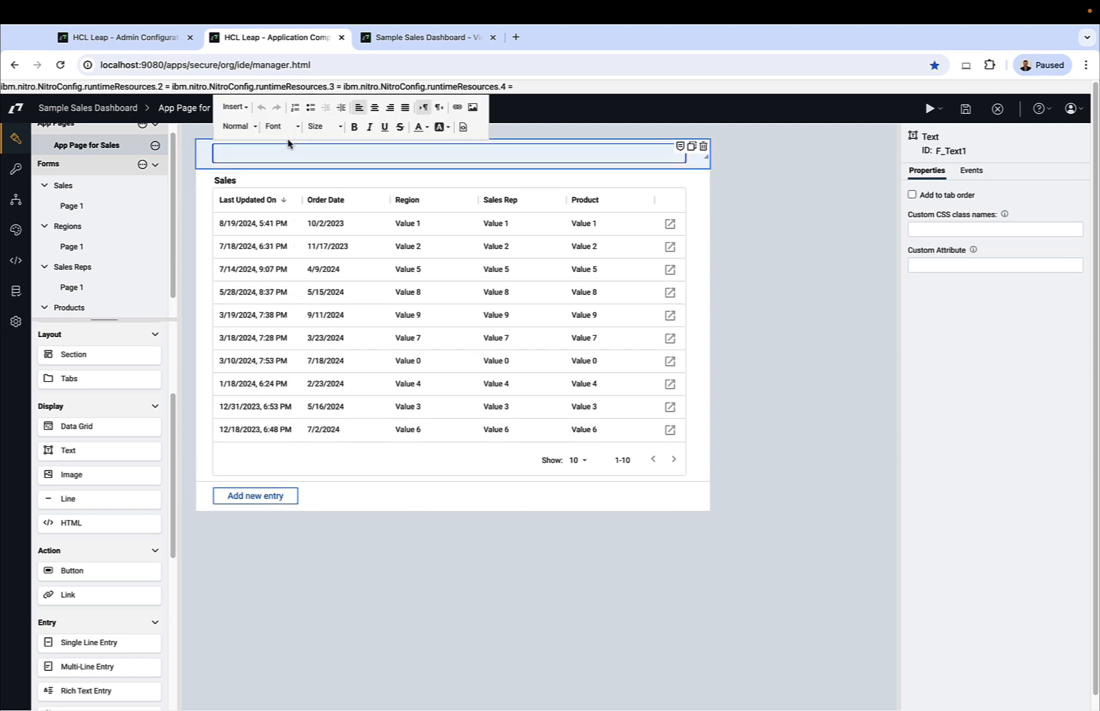
pyautogui.write('Sales')
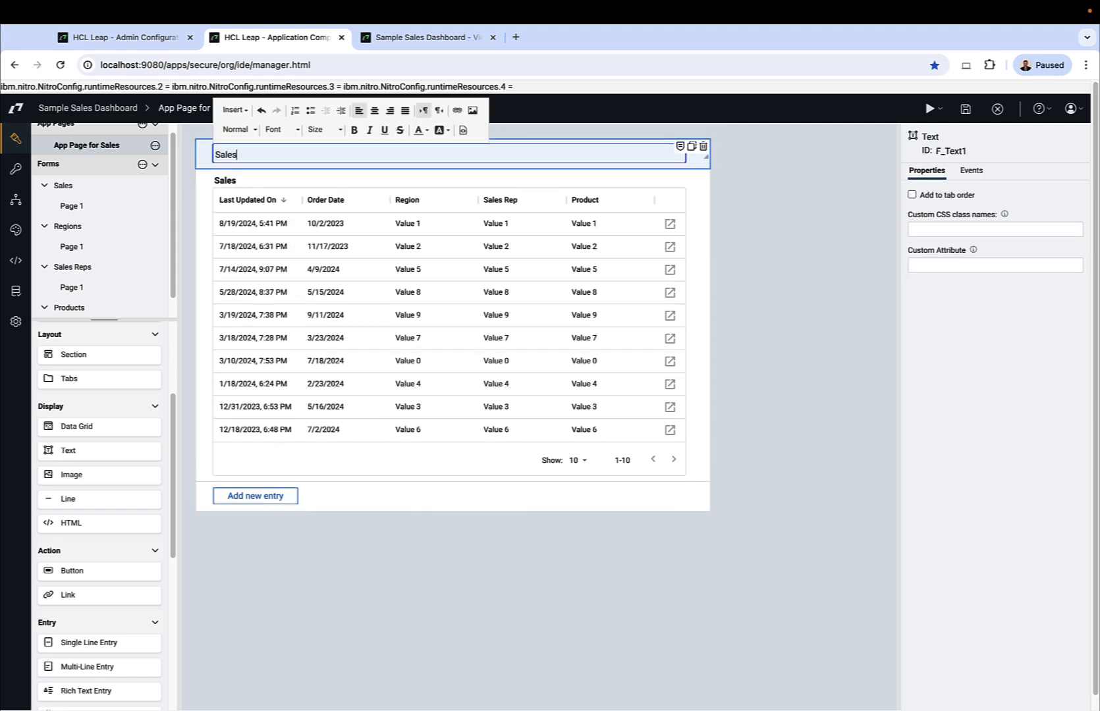
pyautogui.write('Dash')
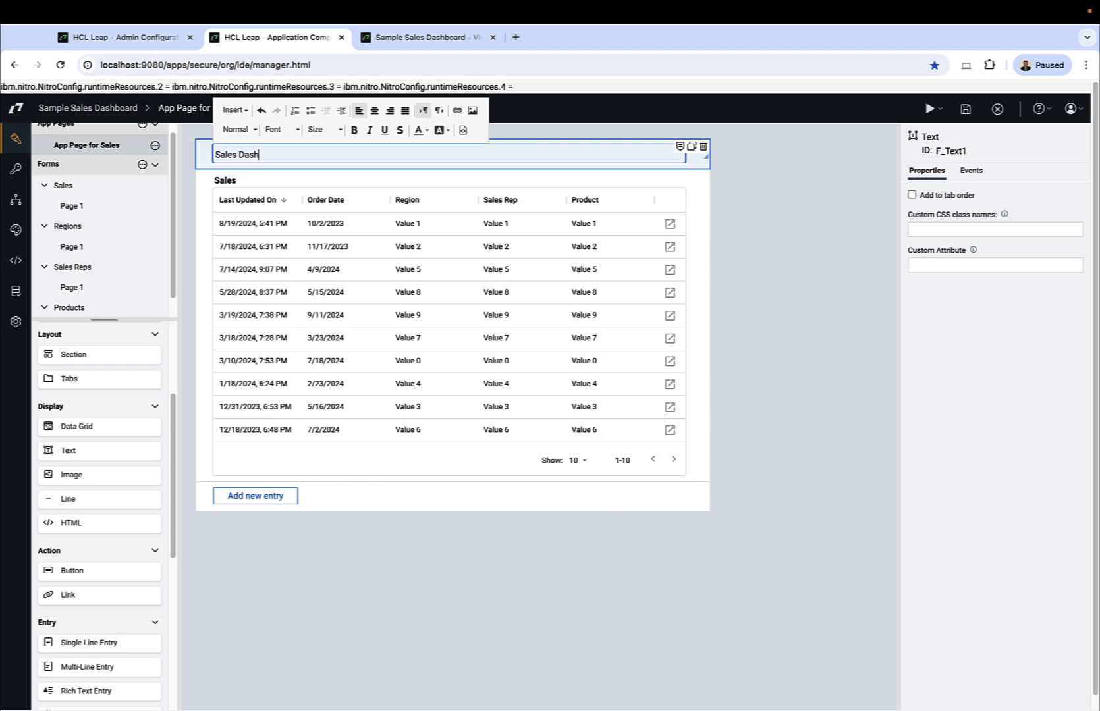
pyautogui.write('board')
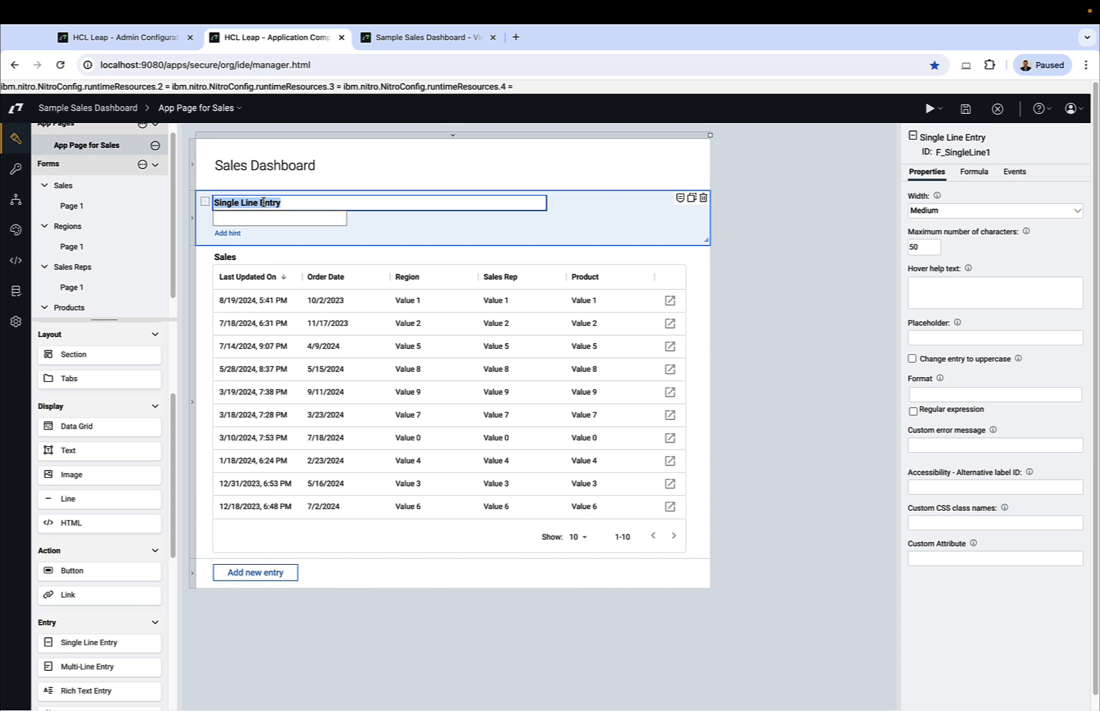
pyautogui.write('Filter')
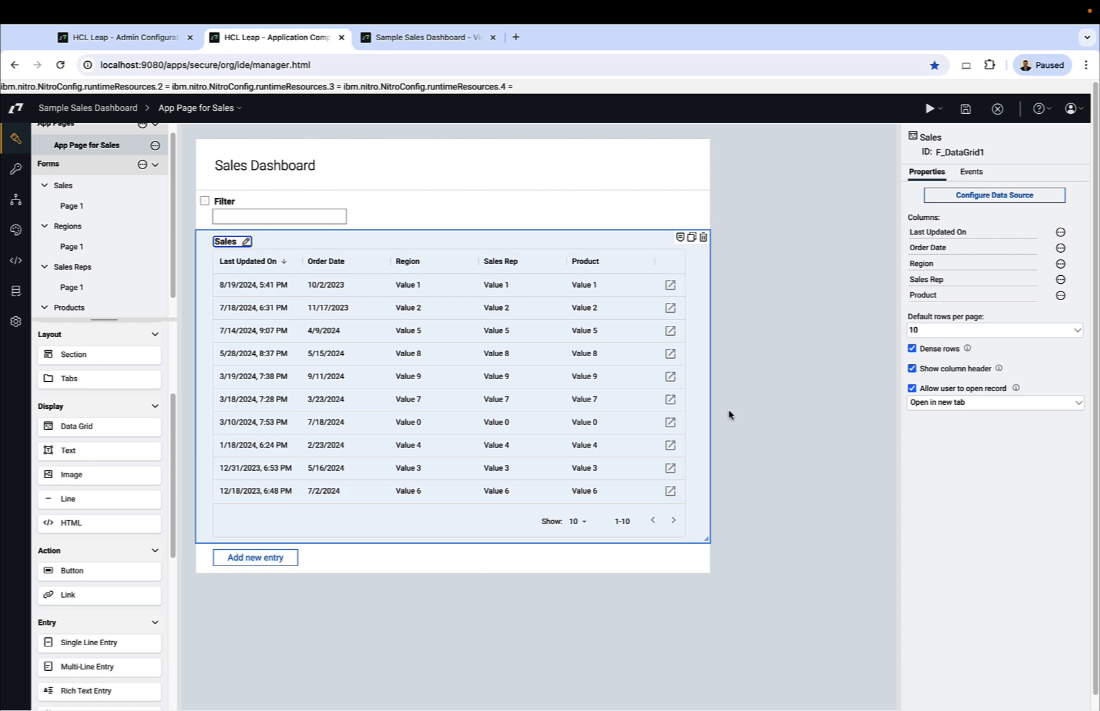
# Set grid records to open in the same tab and step through the data source columns and view.
pyautogui.click(992, 403)
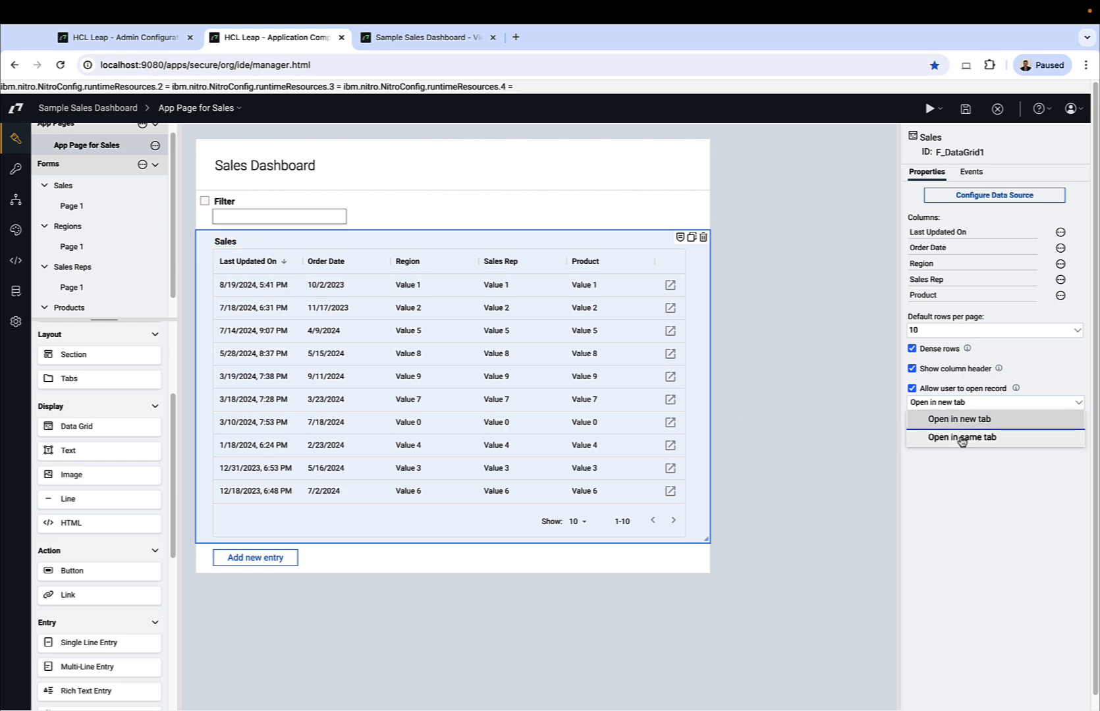
pyautogui.click(962, 438)
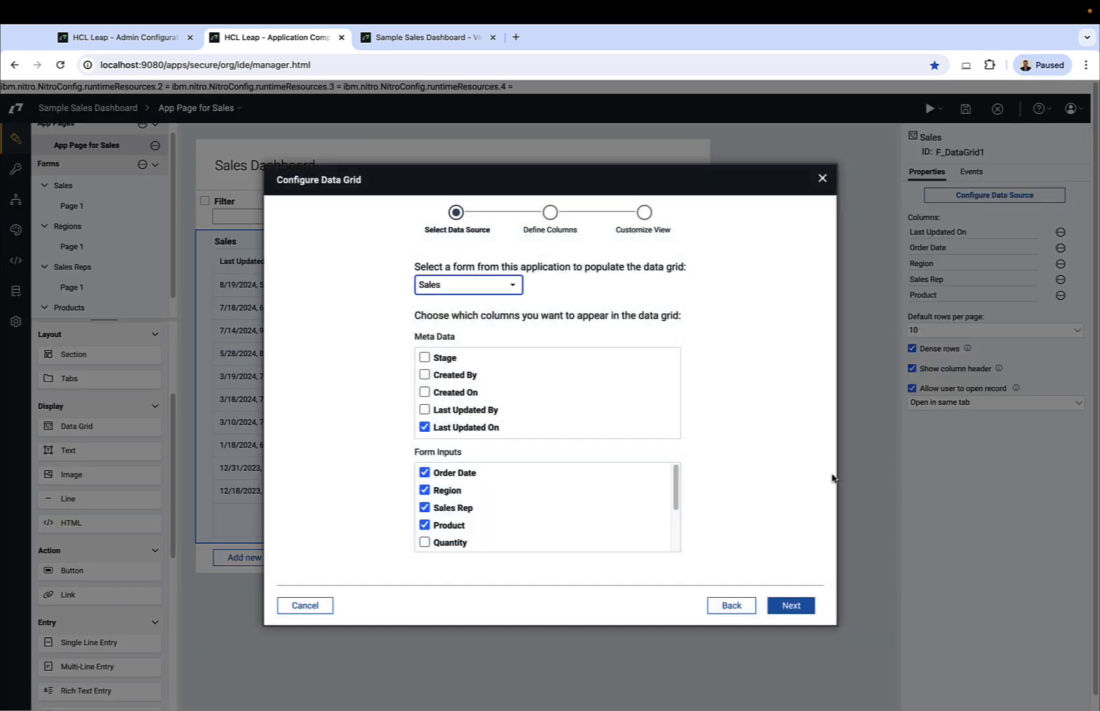
pyautogui.click(789, 605)
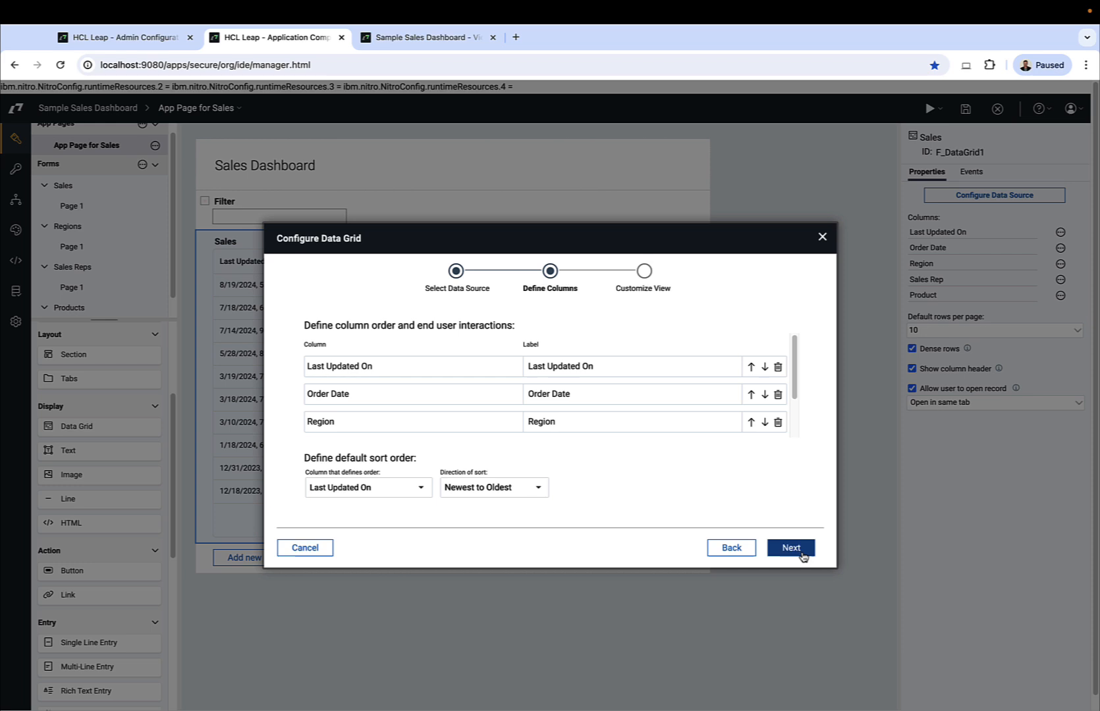
pyautogui.click(790, 547)
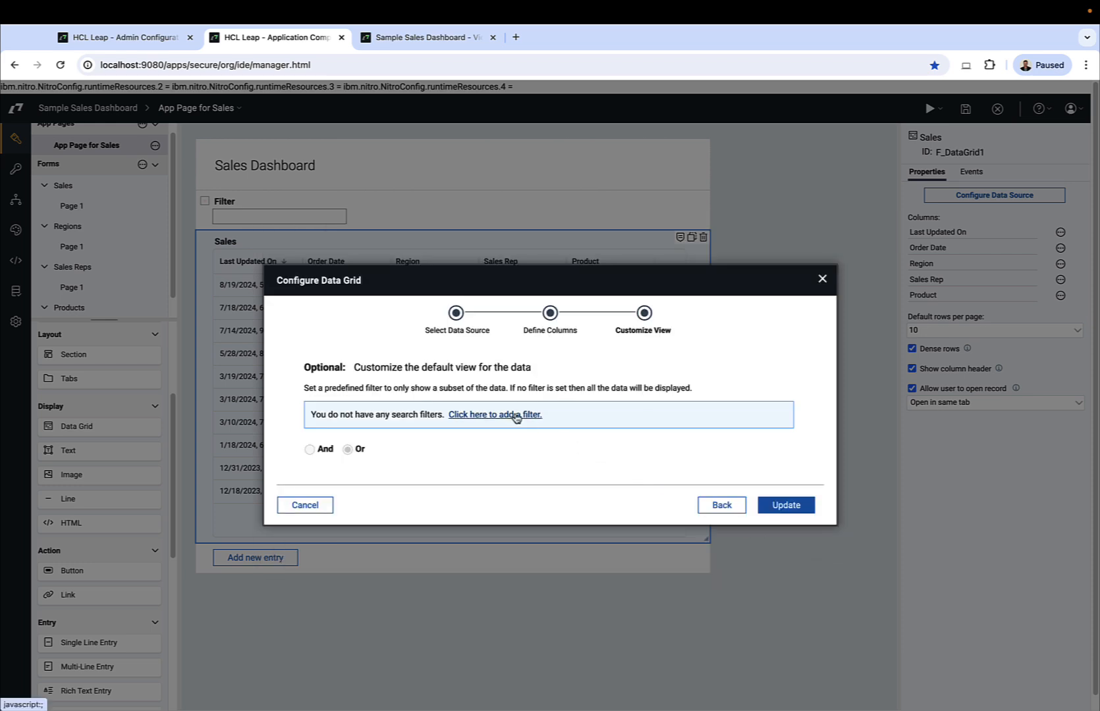
# Try a predefined Region filter using the Contains comparison.
pyautogui.click(495, 414)
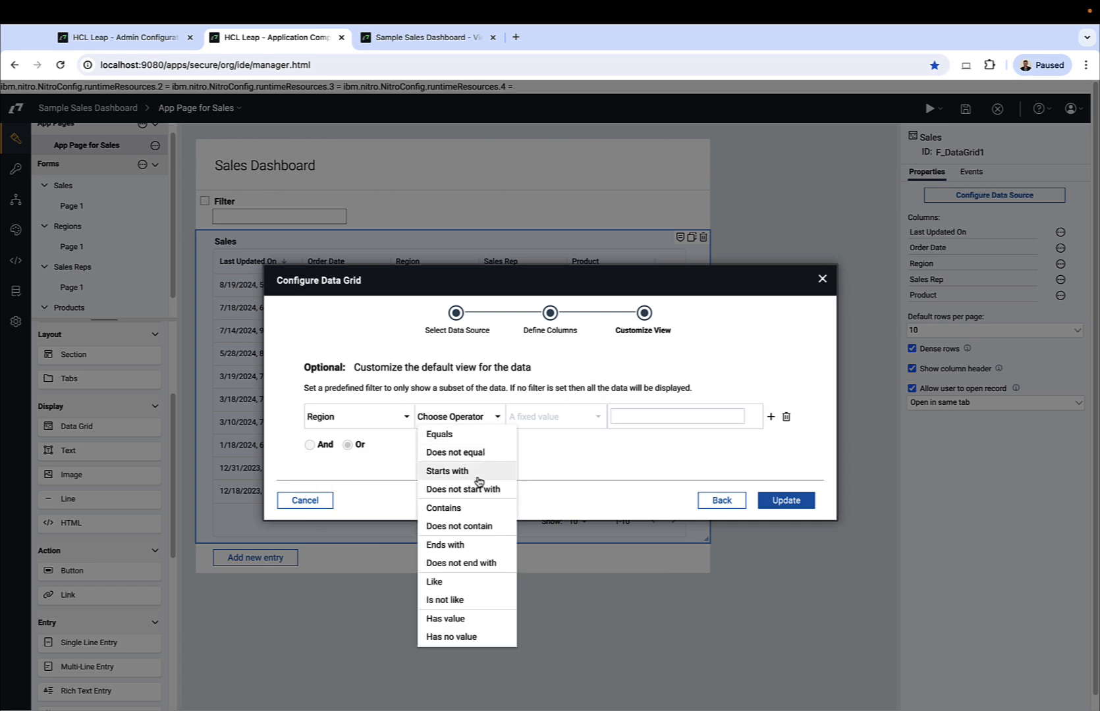
pyautogui.click(443, 508)
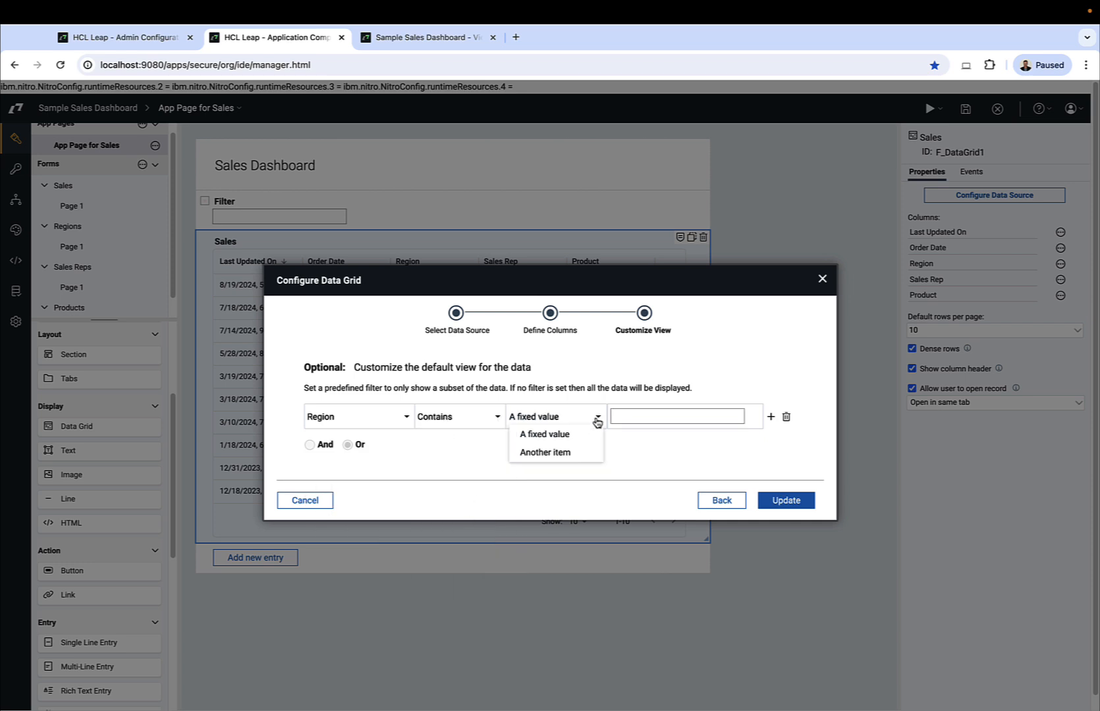
pyautogui.click(544, 452)
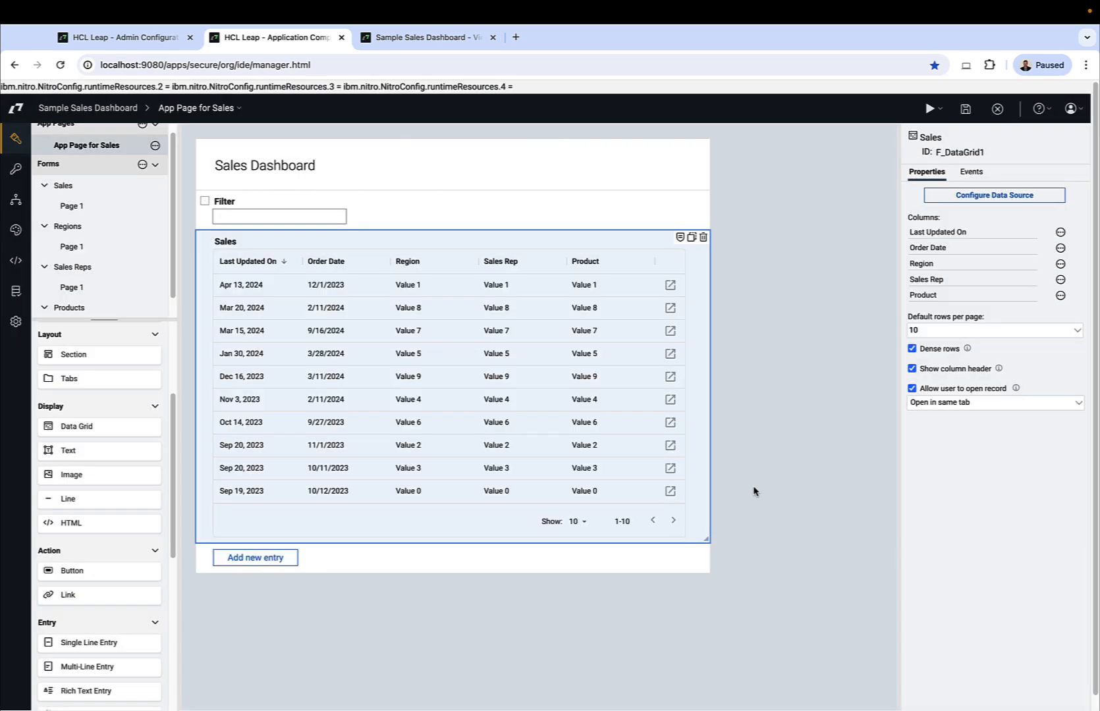
pyautogui.moveTo(106, 208)
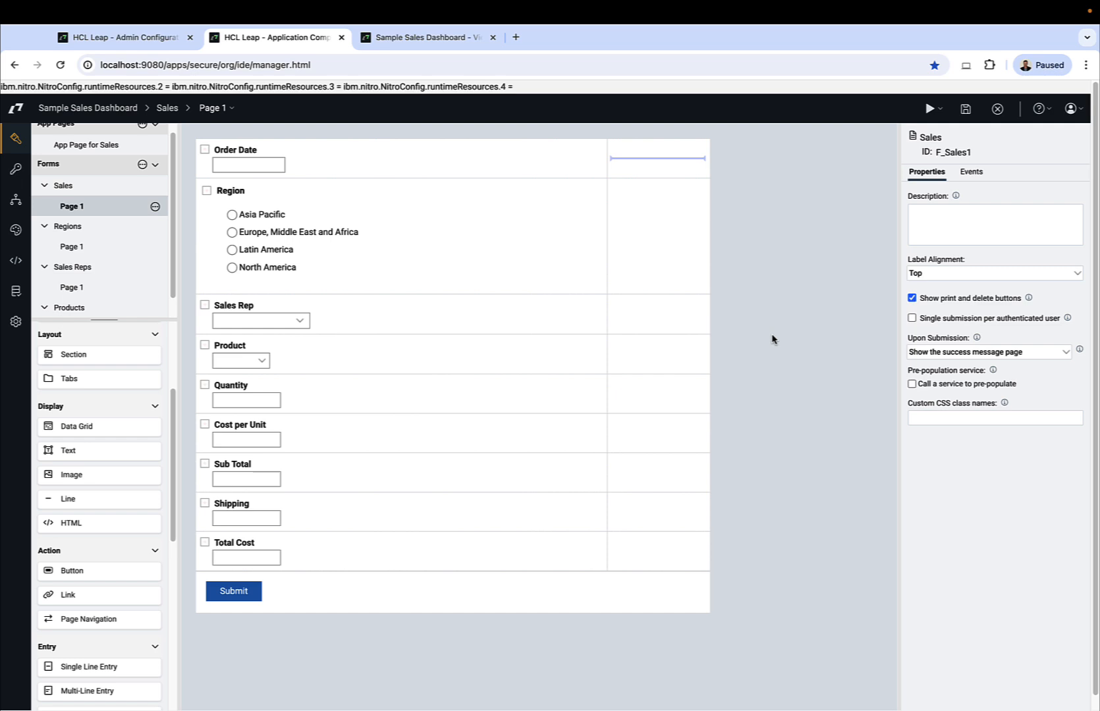
# Hide print and delete buttons, move Sales Rep and Quantity into two columns, and delete the empty row.
pyautogui.click(912, 298)
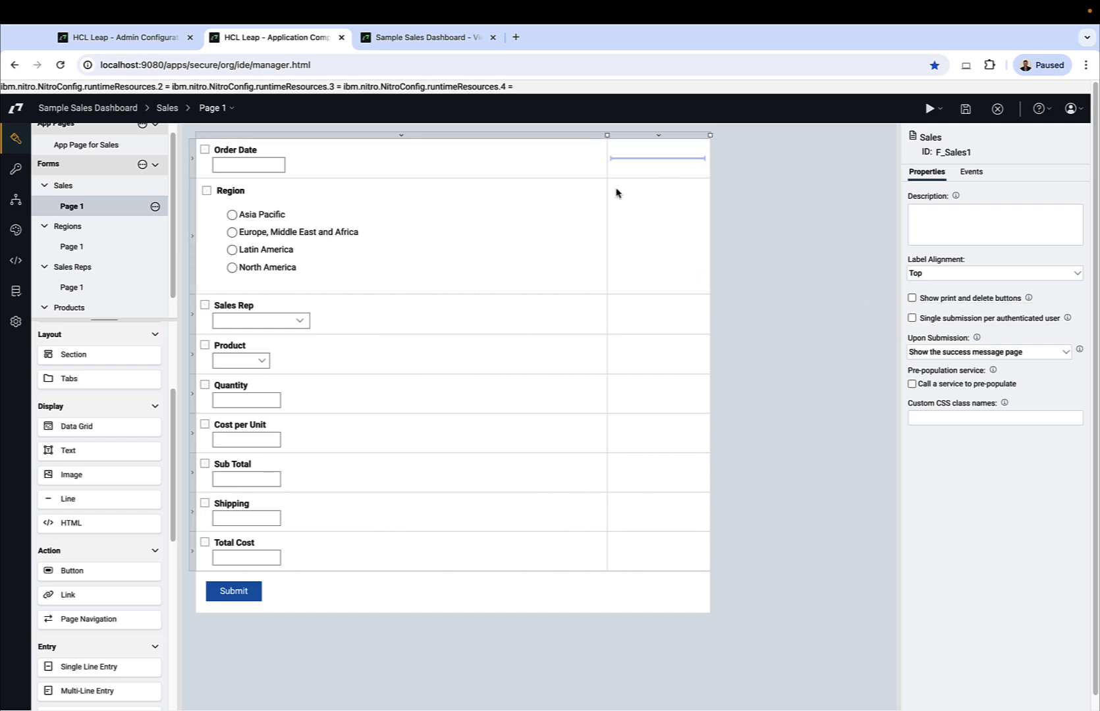
pyautogui.click(229, 191)
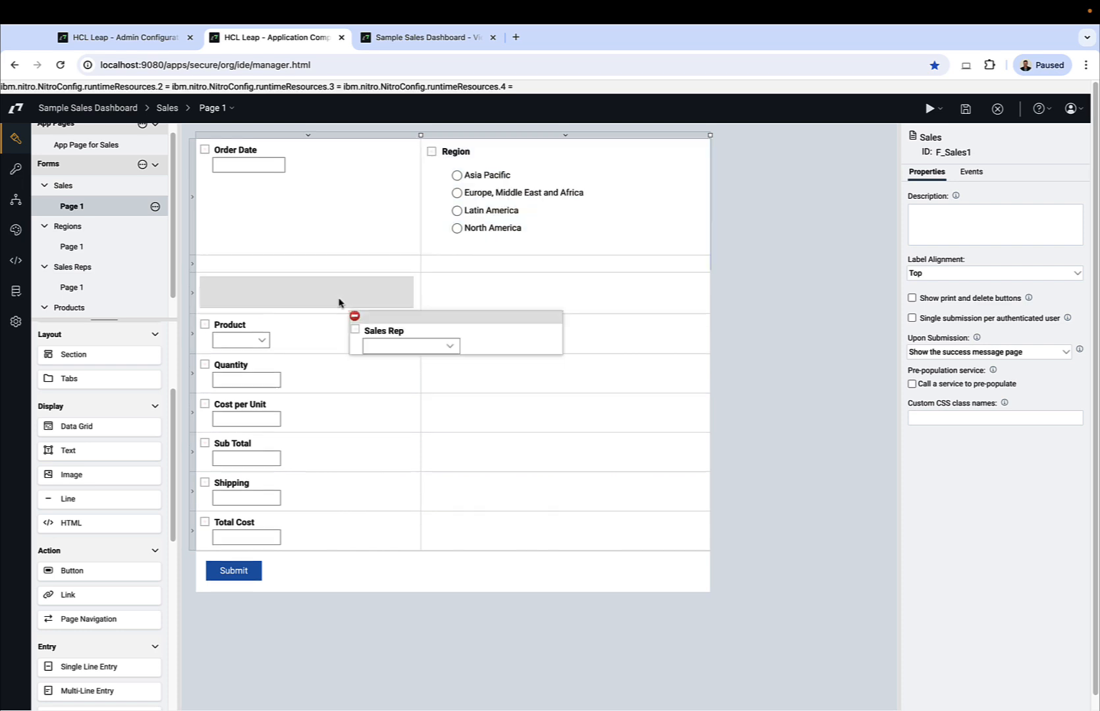
pyautogui.moveTo(411, 336); pyautogui.dragTo(306, 281)
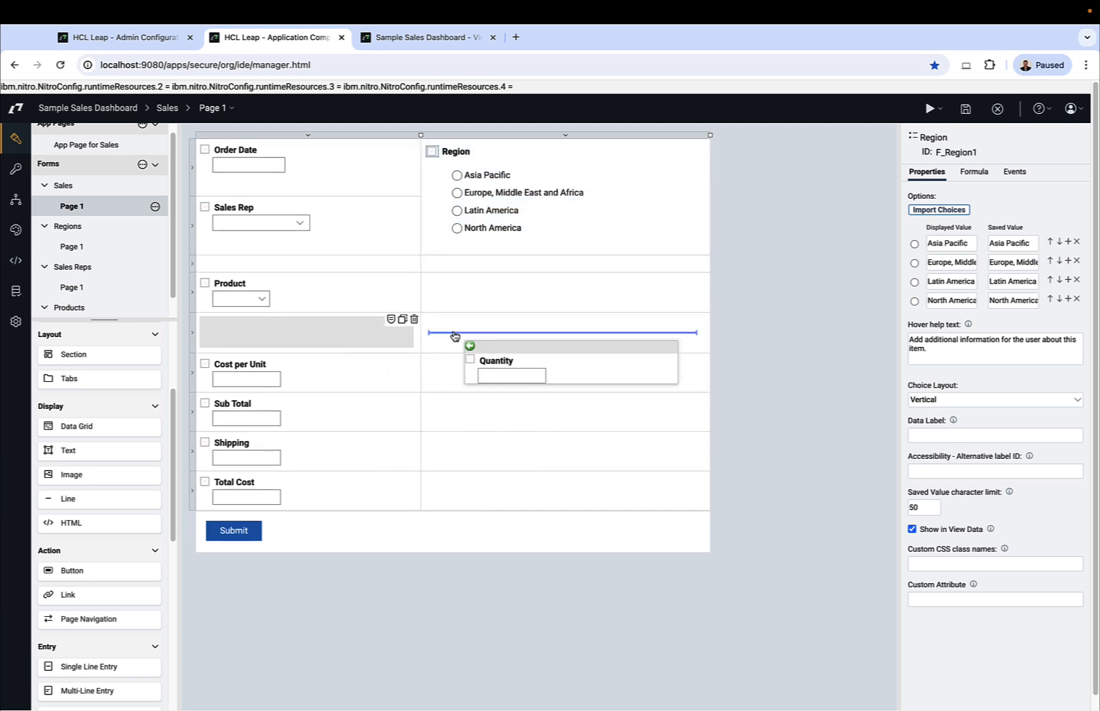
pyautogui.moveTo(454, 337); pyautogui.dragTo(335, 330)
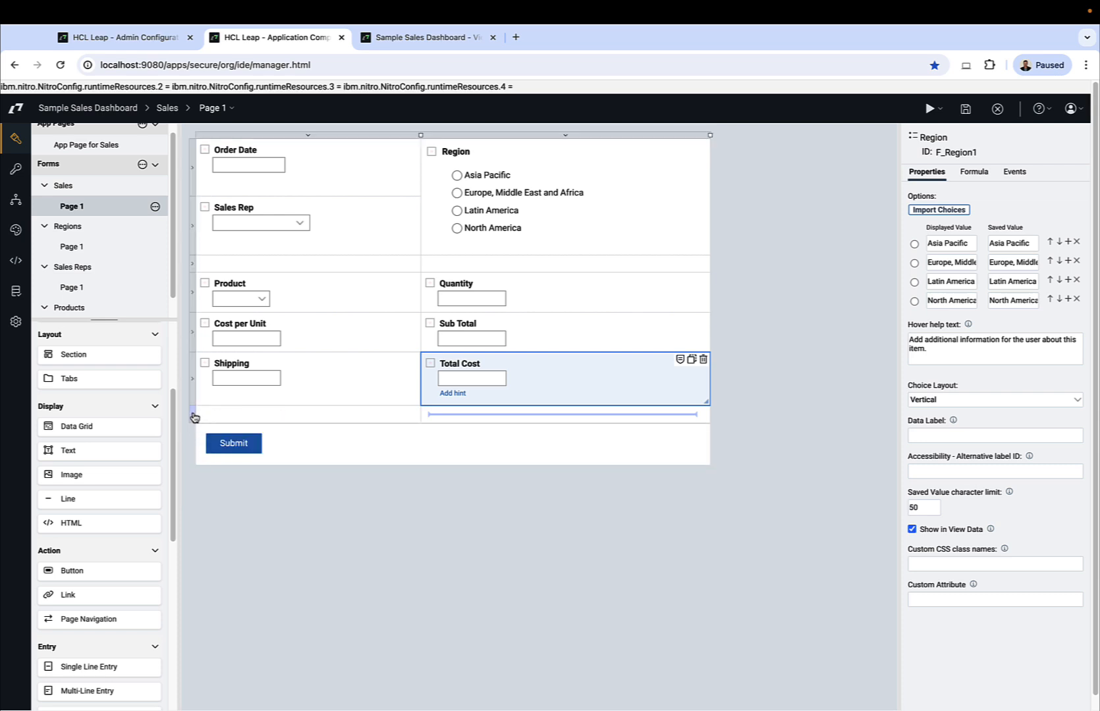
pyautogui.click(193, 417)
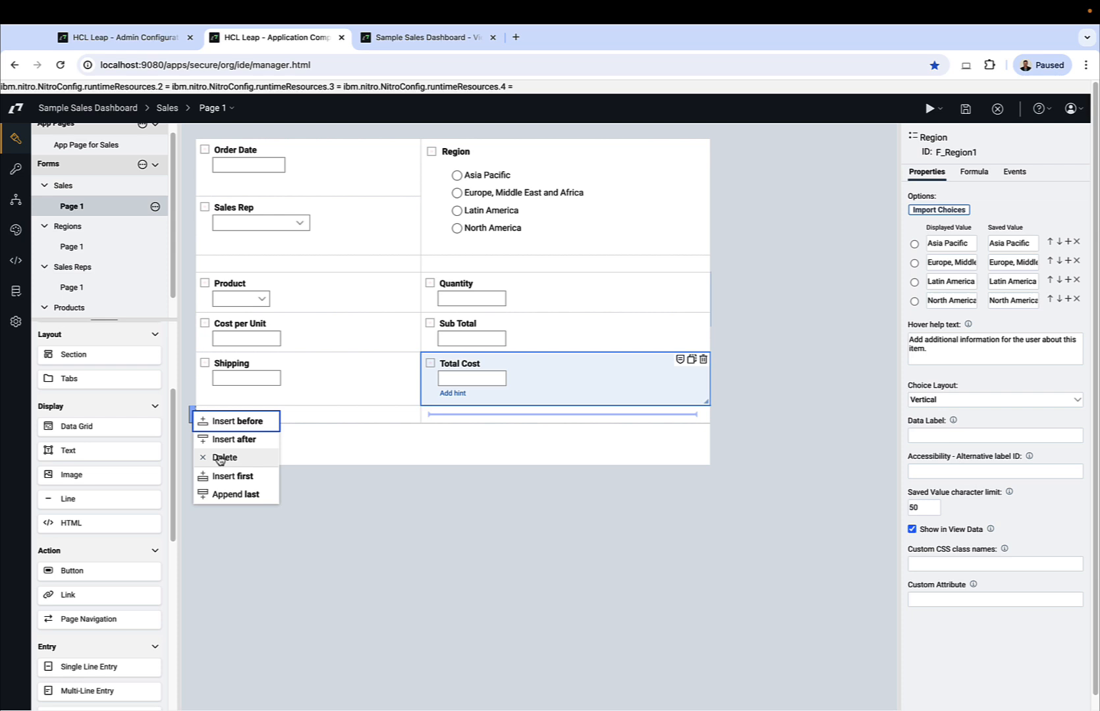
pyautogui.click(224, 457)
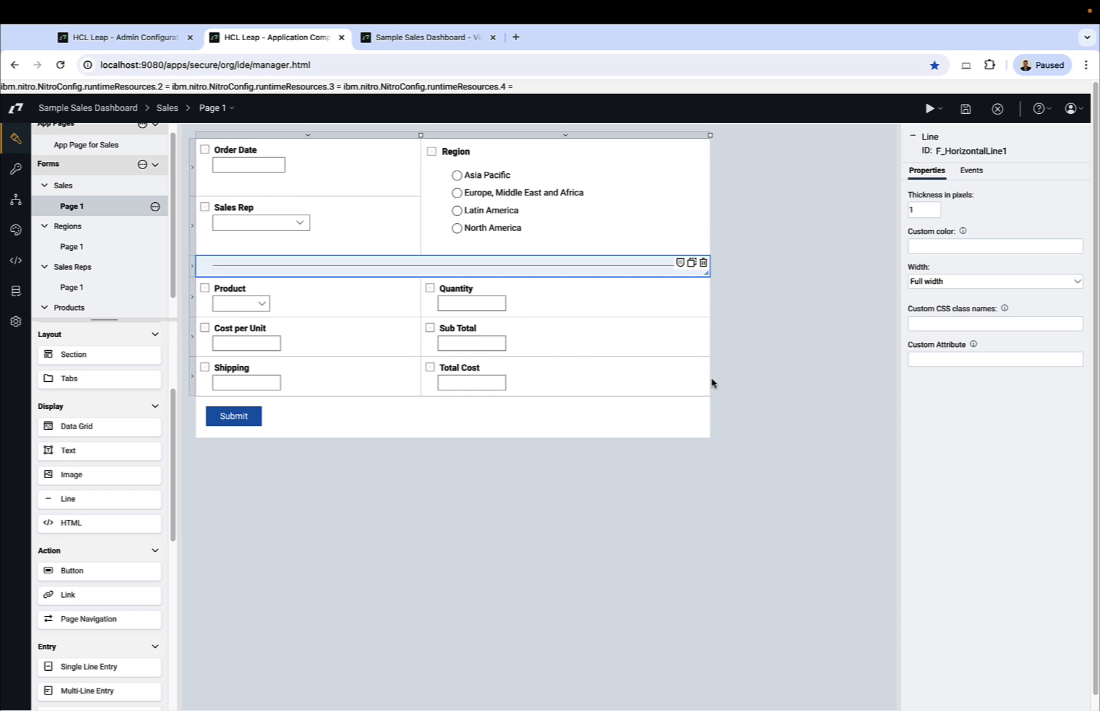
pyautogui.moveTo(631, 366)
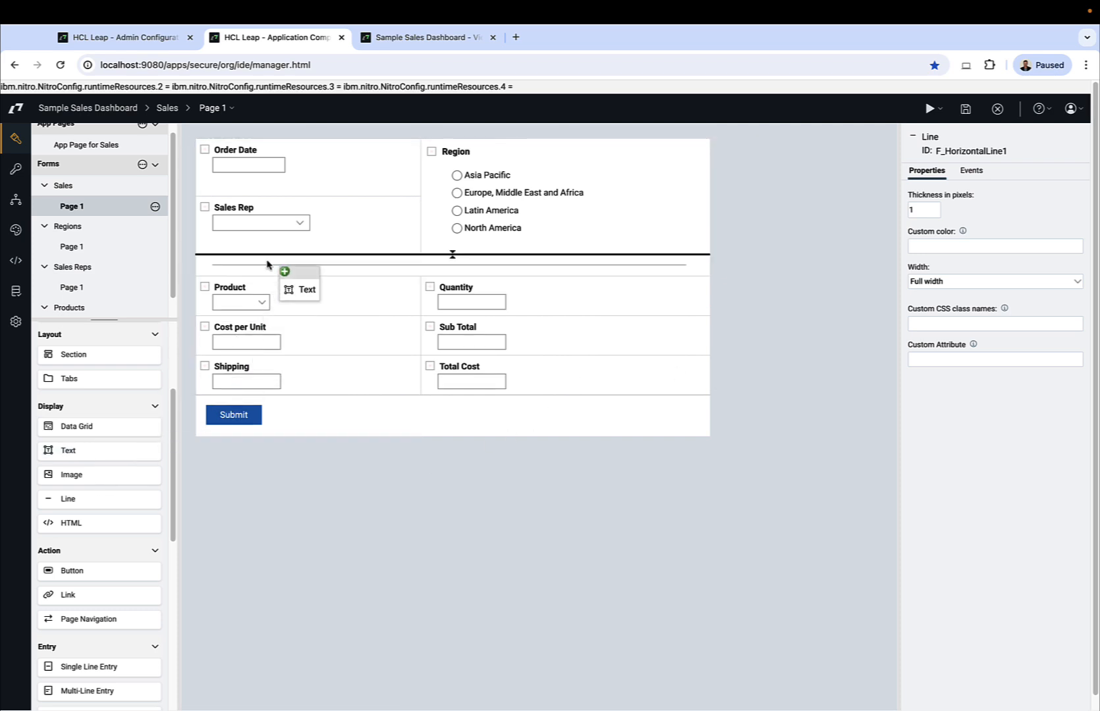
# Add a 'September rates apply!' text note below Order Date and select its text.
pyautogui.click(306, 289)
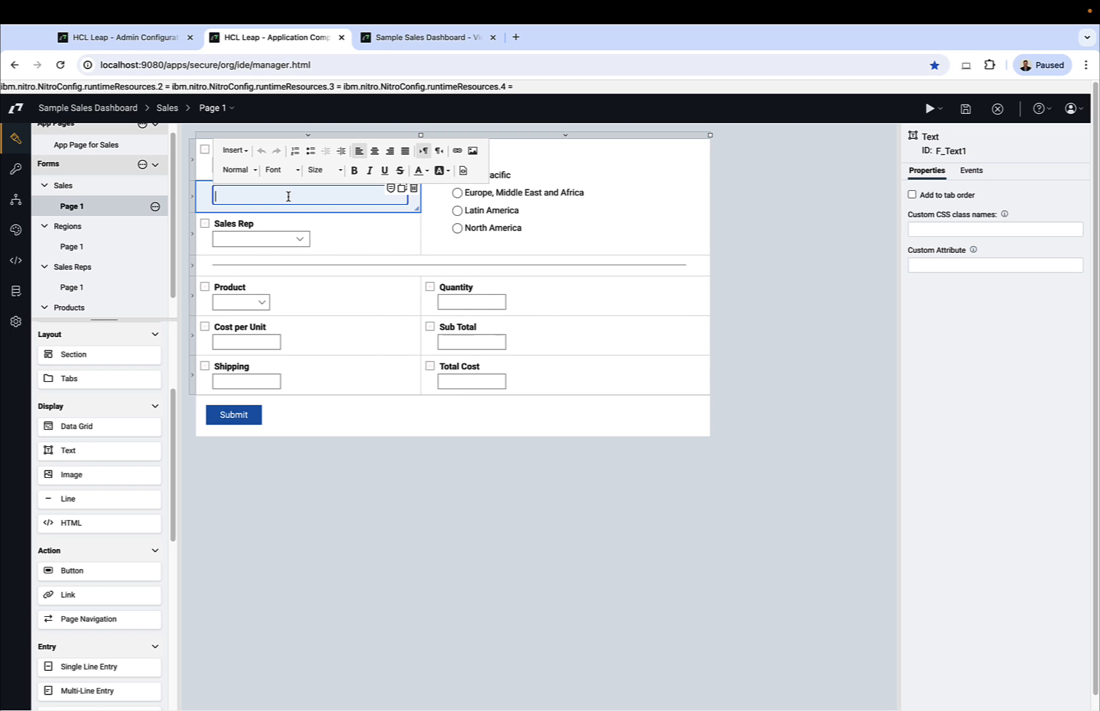
pyautogui.write('September rates a')
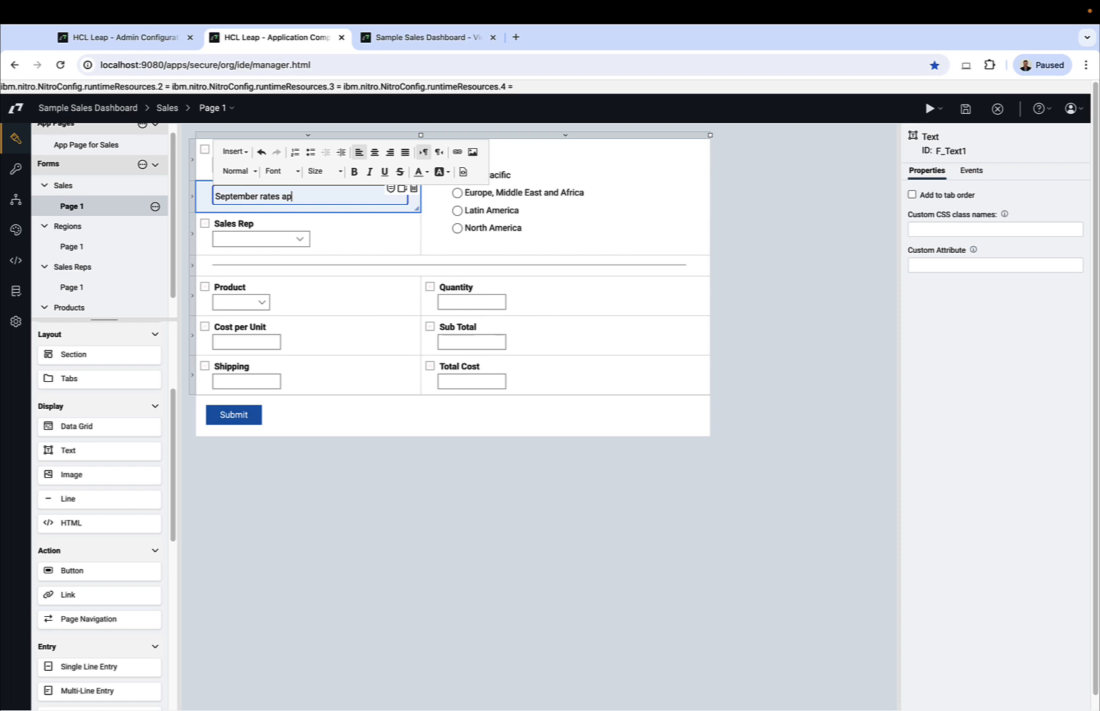
pyautogui.write('ply!')
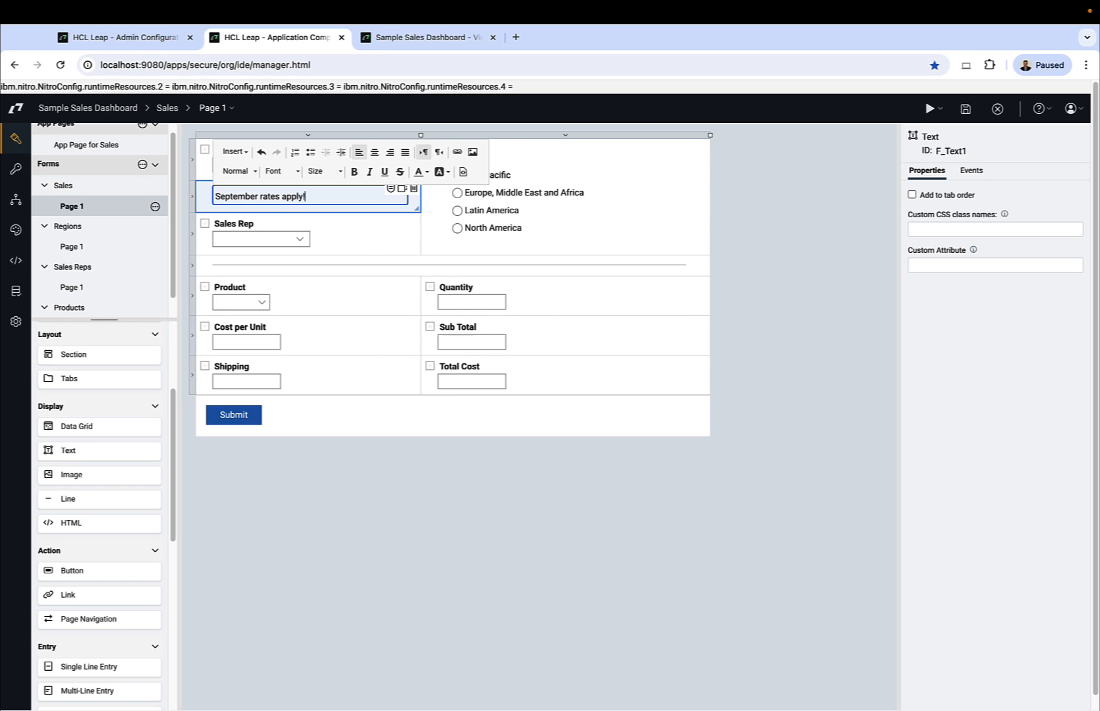
pyautogui.doubleClick(261, 195)
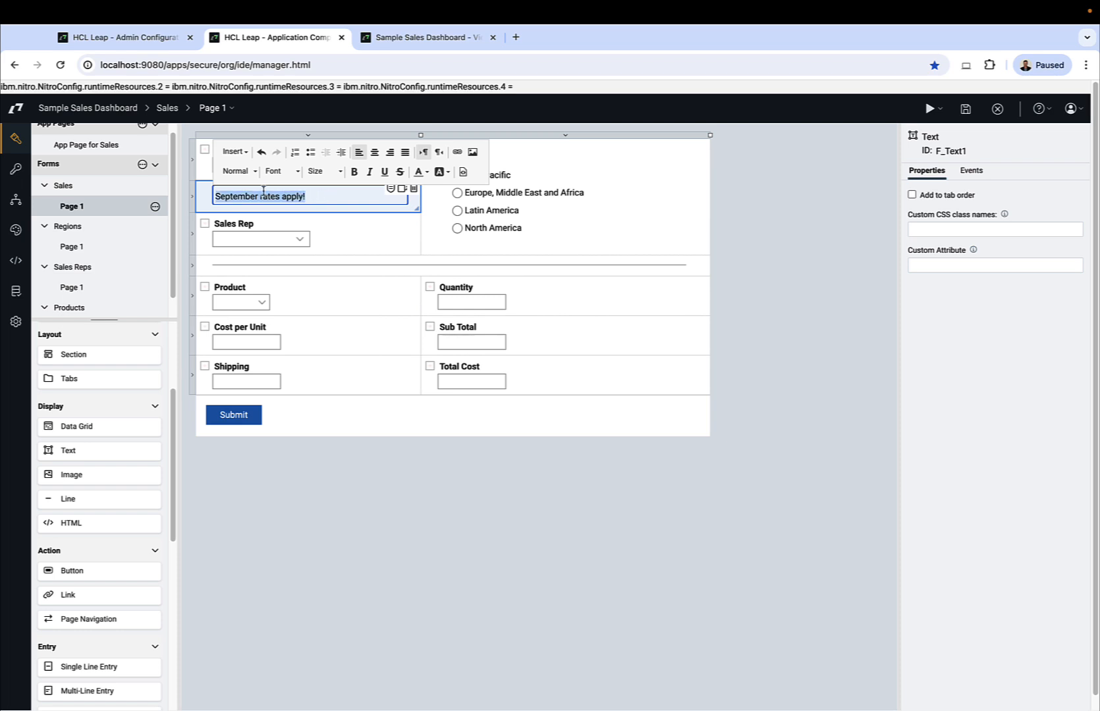
pyautogui.click(418, 171)
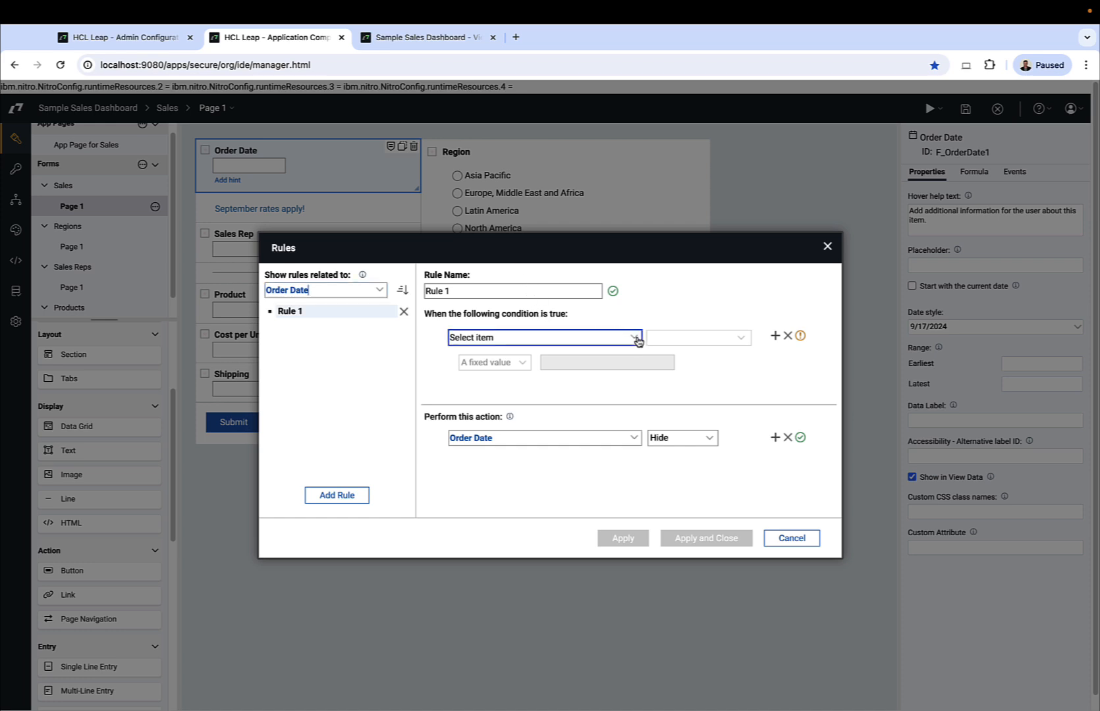
# Create a rule showing the F_Text1 note when Order Date's month is 9, and apply it.
pyautogui.click(543, 337)
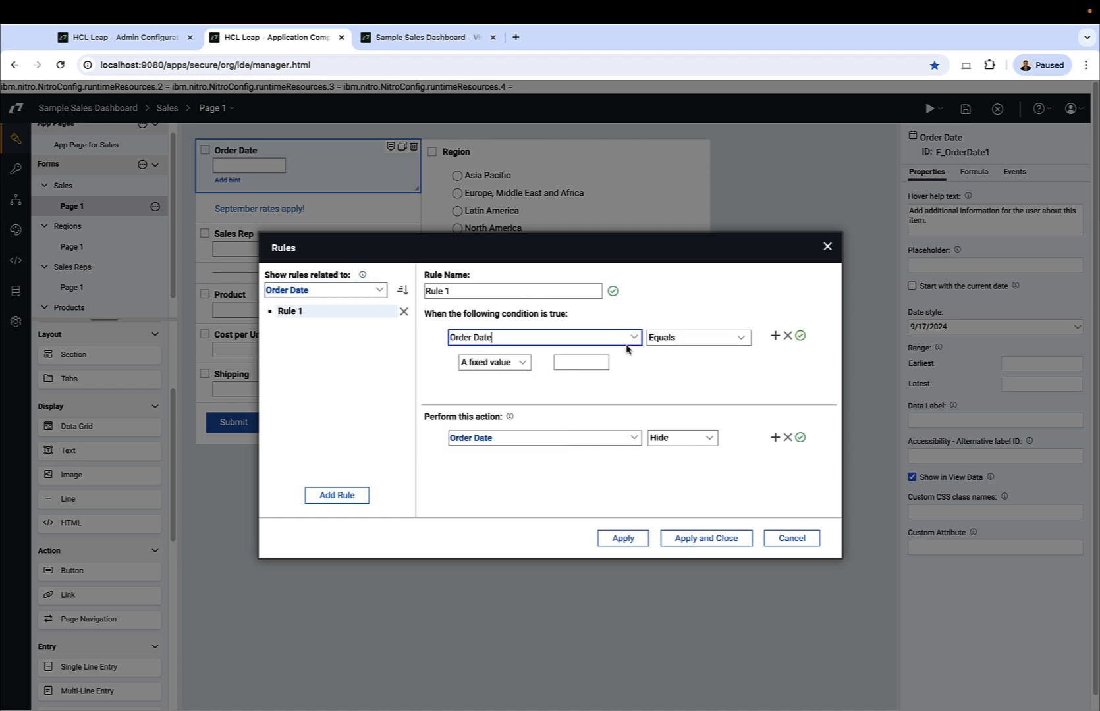
pyautogui.click(696, 338)
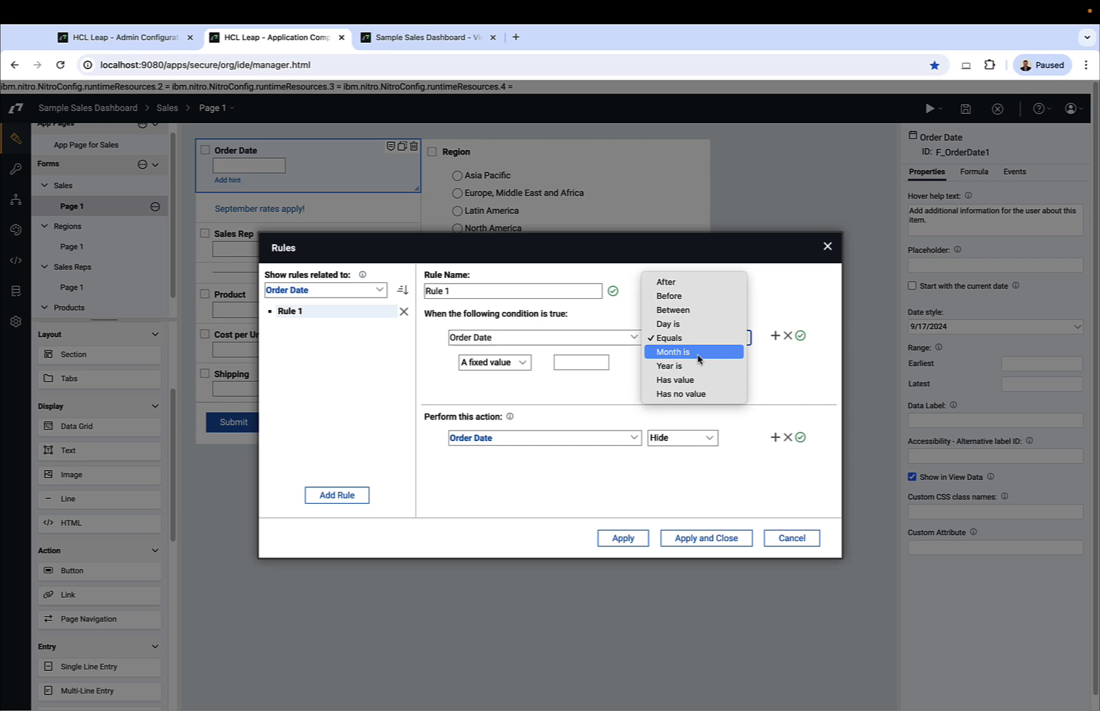
pyautogui.click(672, 352)
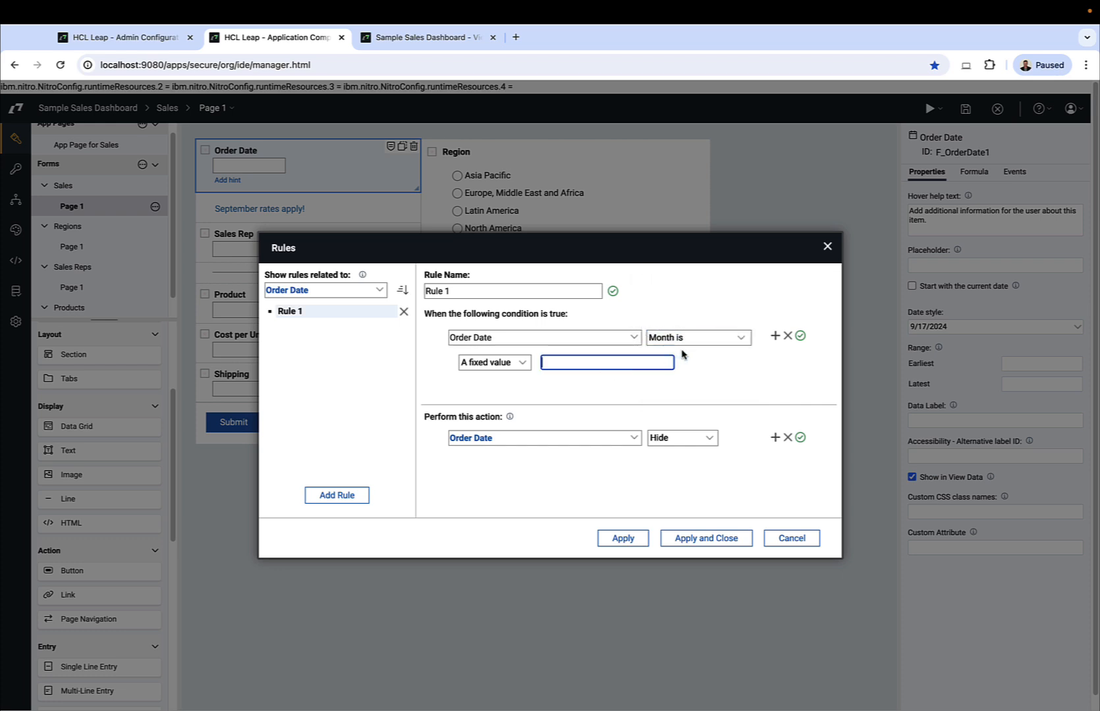
pyautogui.click(544, 438)
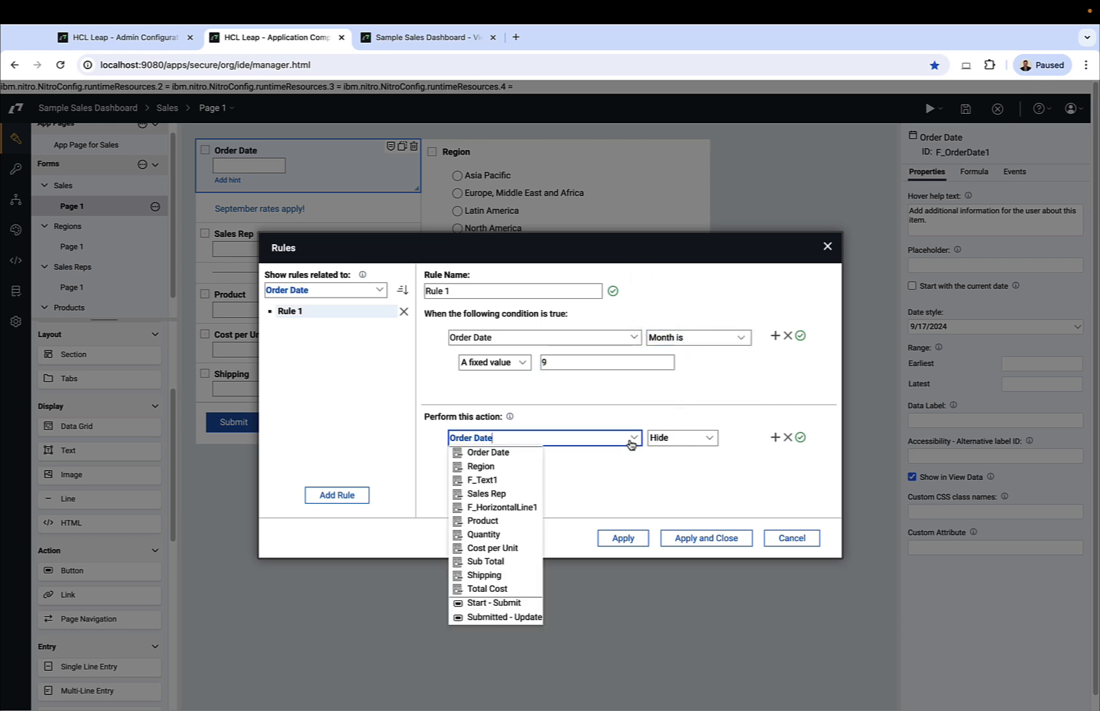
pyautogui.click(482, 480)
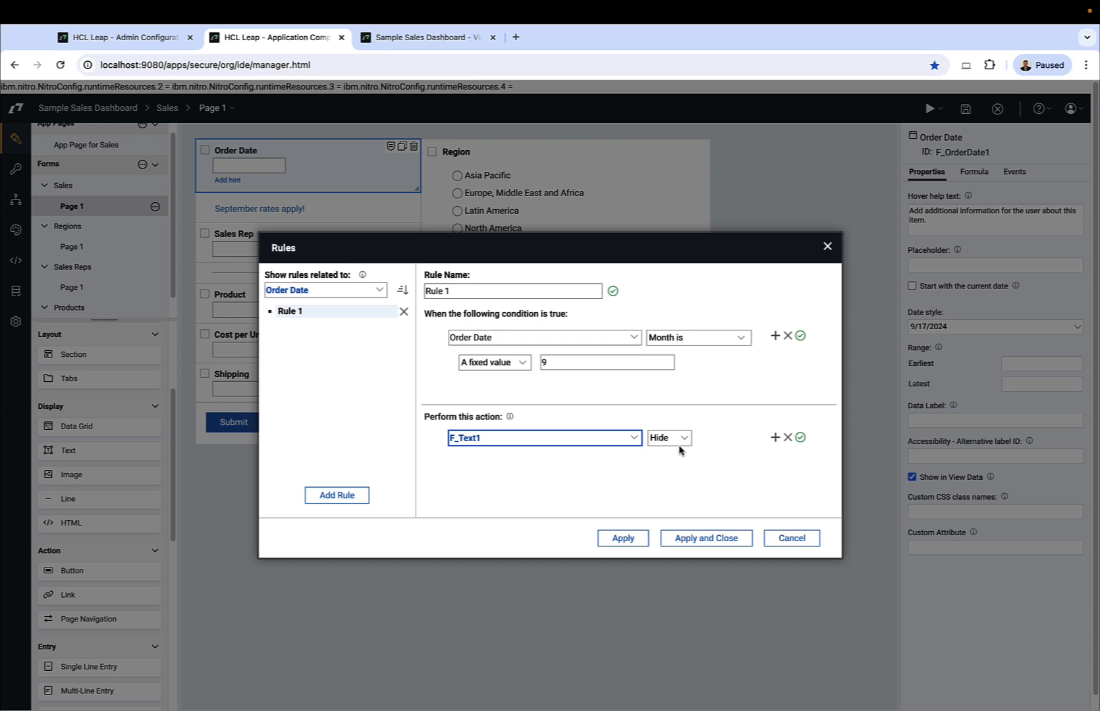
pyautogui.click(668, 438)
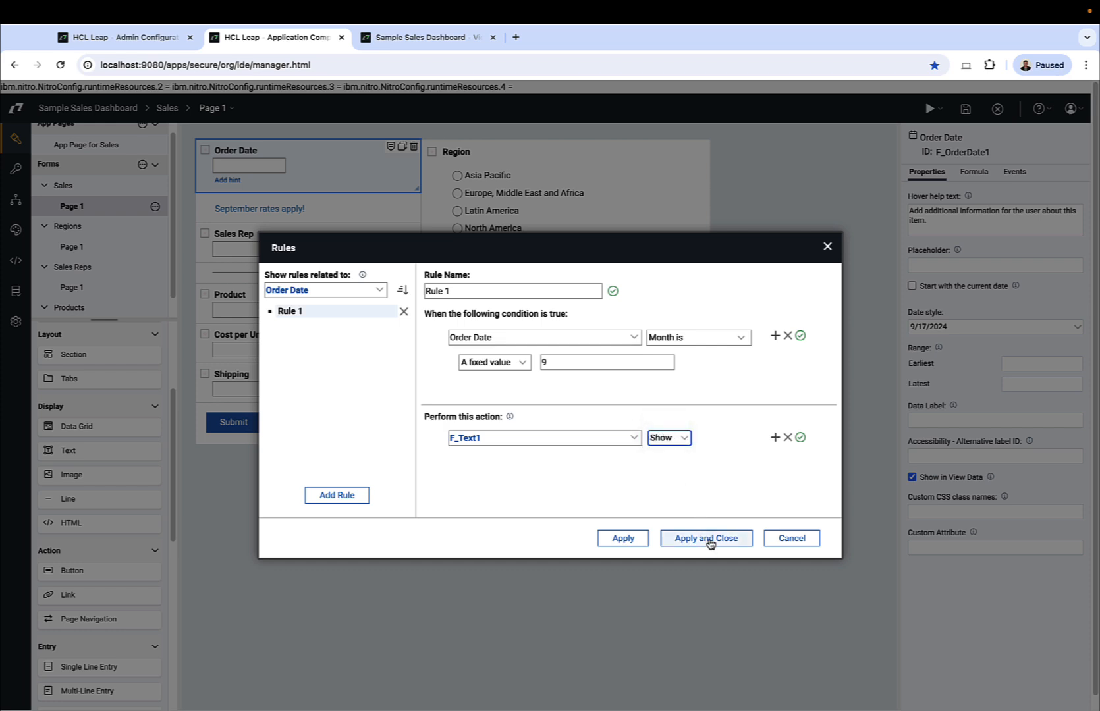
pyautogui.click(706, 539)
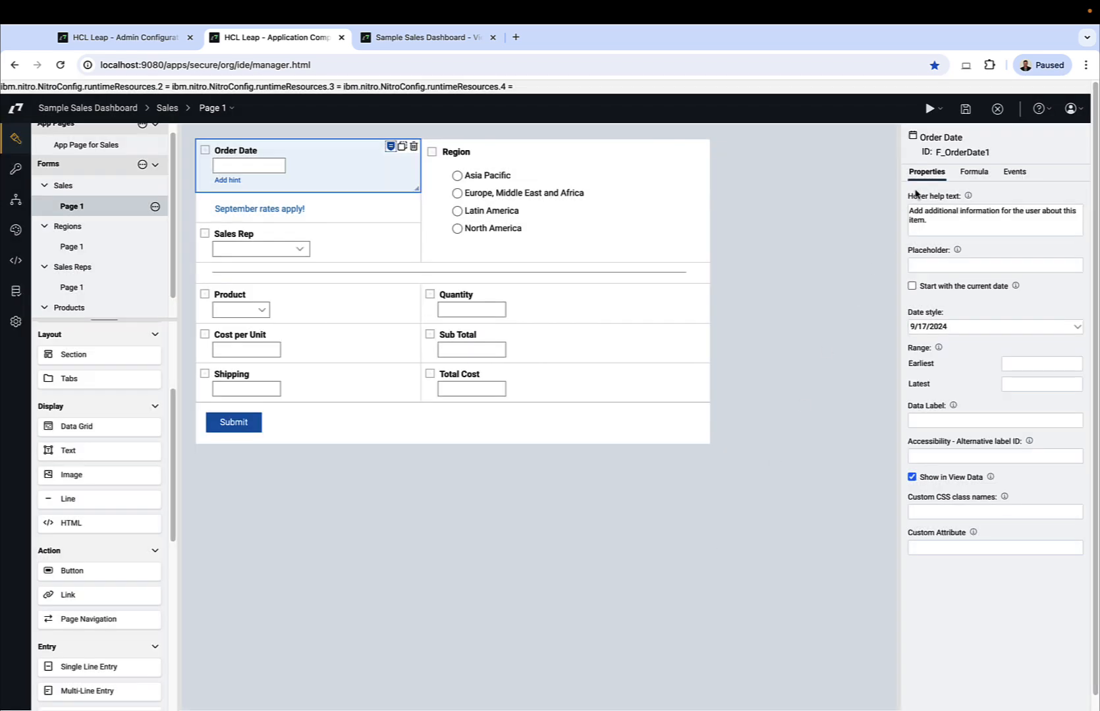
# Preview the Sales form with a 10/9/2024 order date, then return to the designer.
pyautogui.click(929, 109)
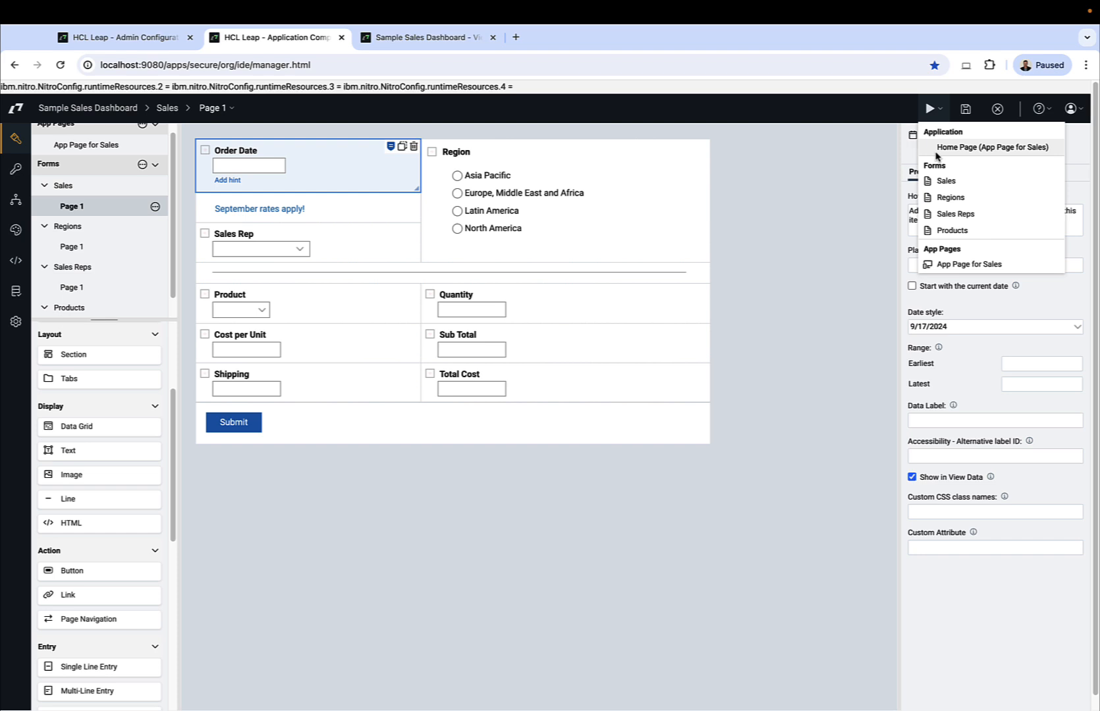
pyautogui.click(929, 108)
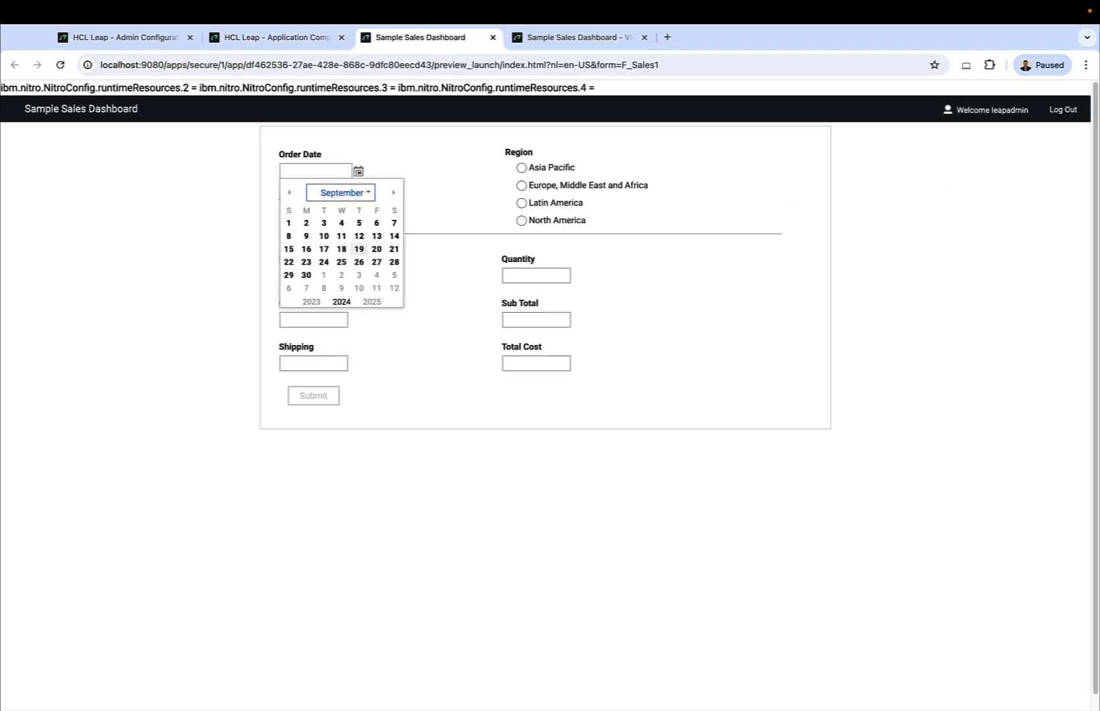
pyautogui.click(359, 249)
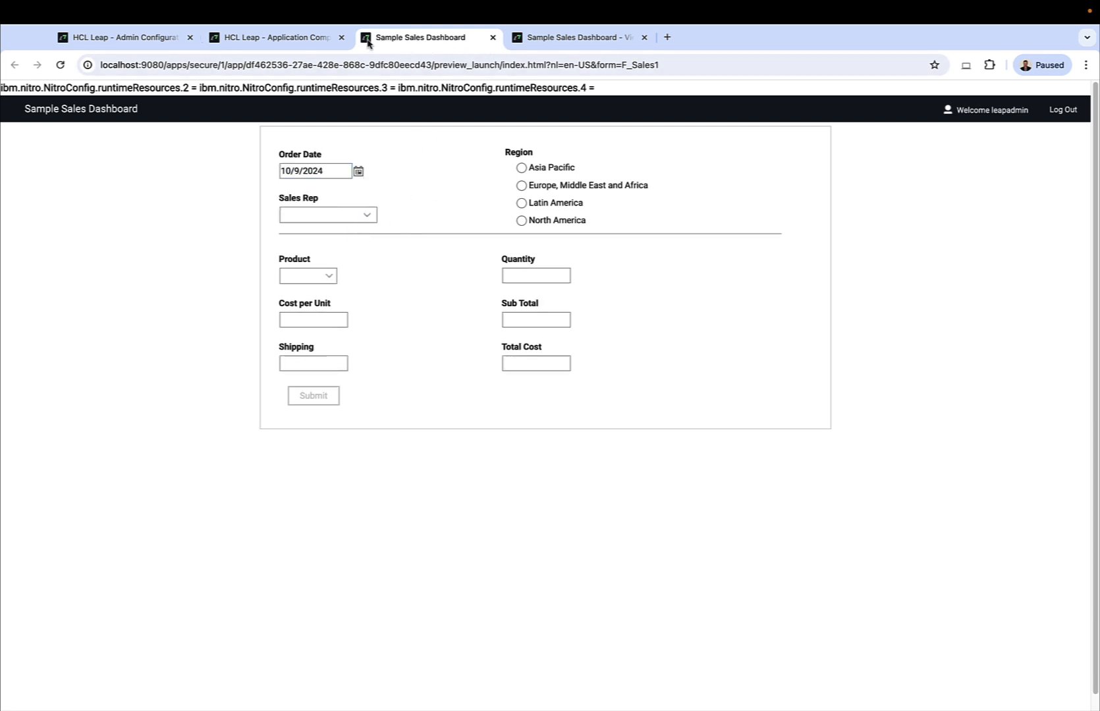
pyautogui.click(273, 37)
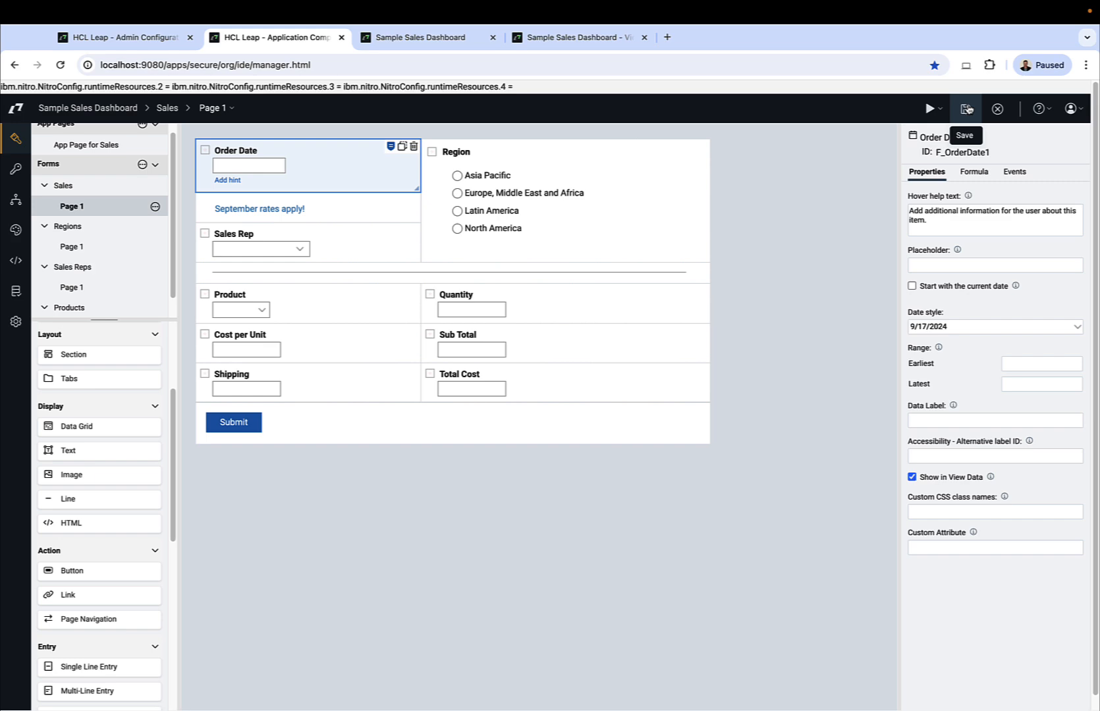
# Save the form and update the deployed Sample Sales Dashboard, closing the success message.
pyautogui.click(966, 108)
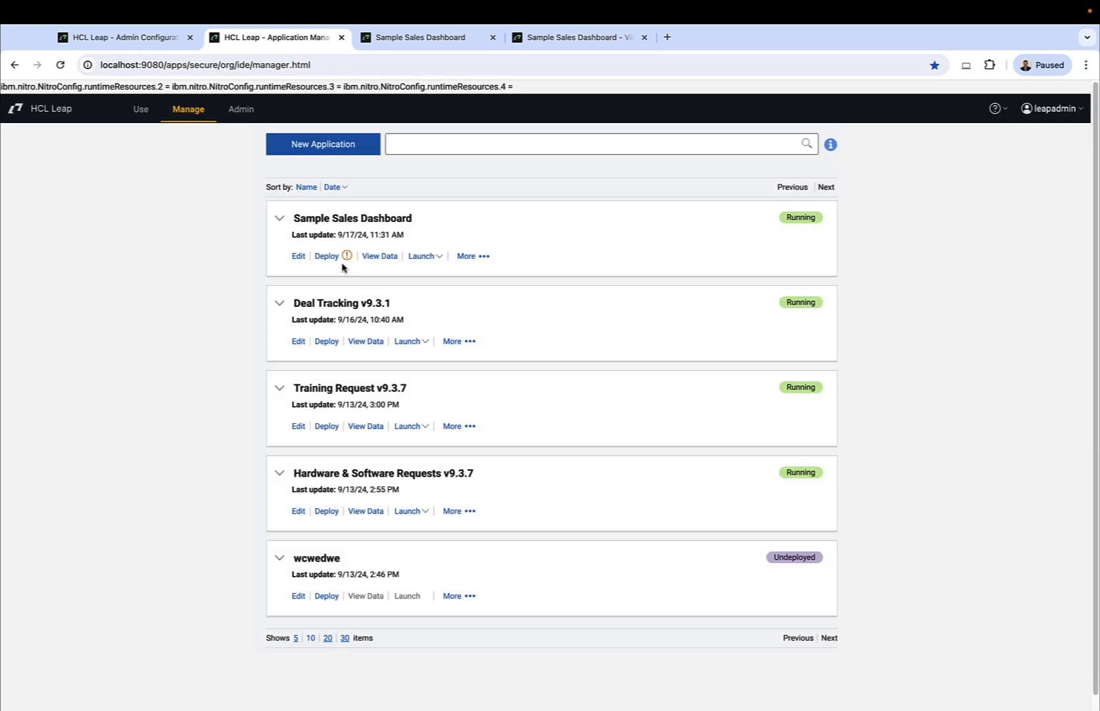
pyautogui.click(326, 258)
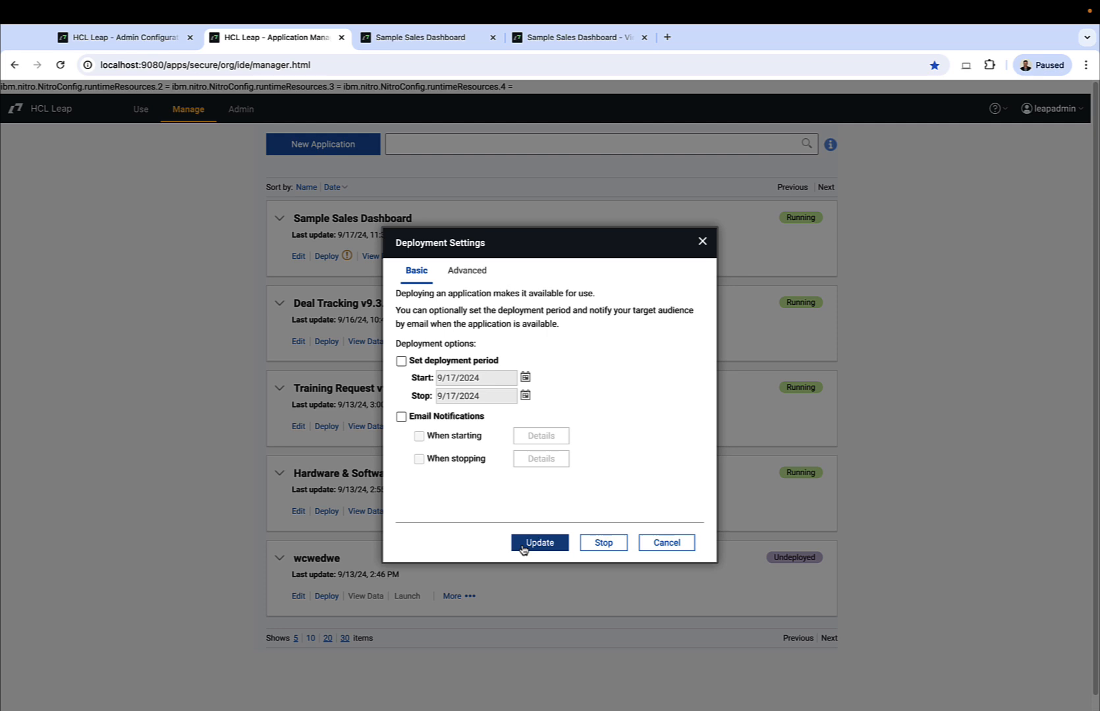
pyautogui.click(539, 542)
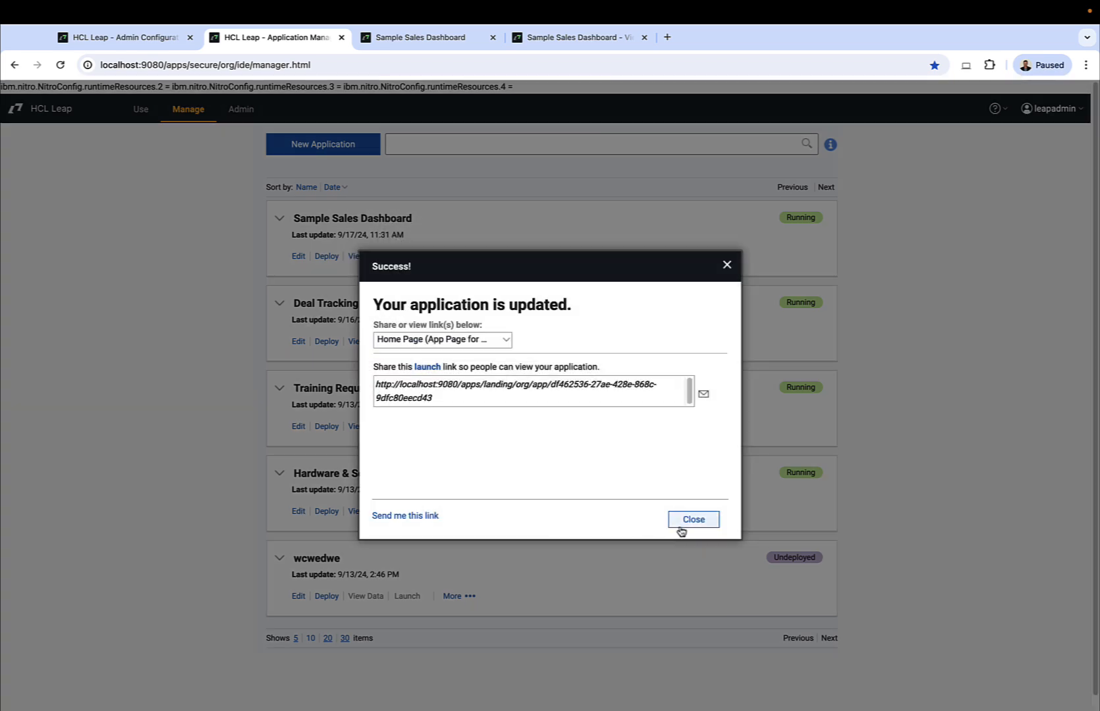
pyautogui.click(693, 519)
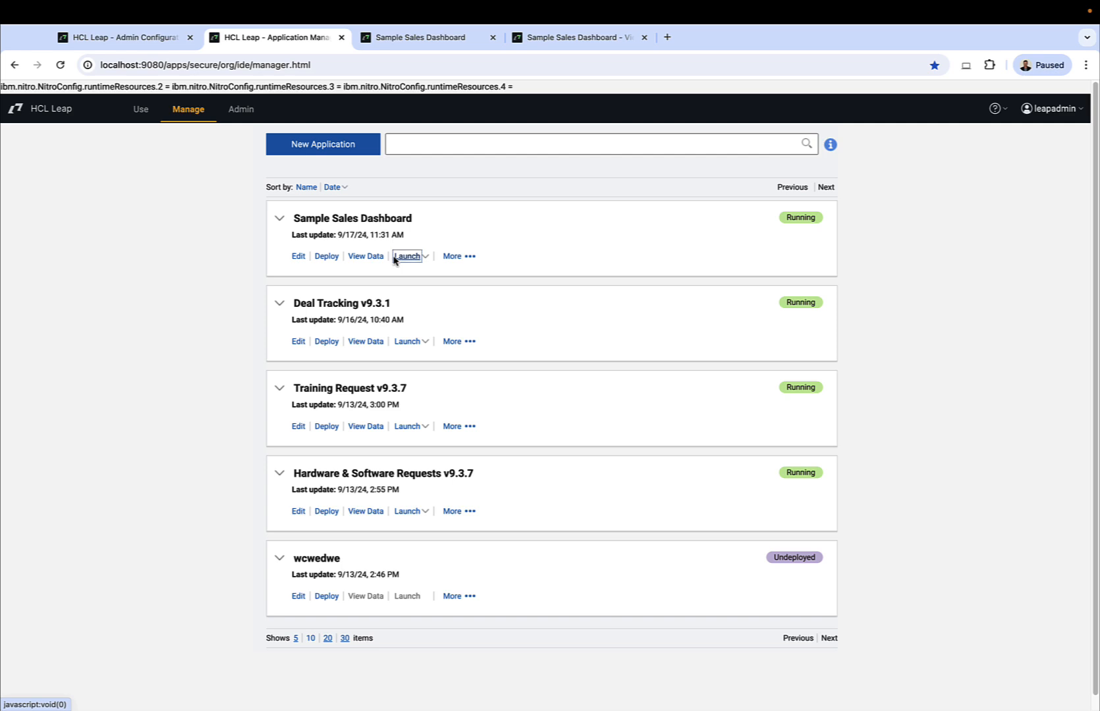
pyautogui.click(408, 257)
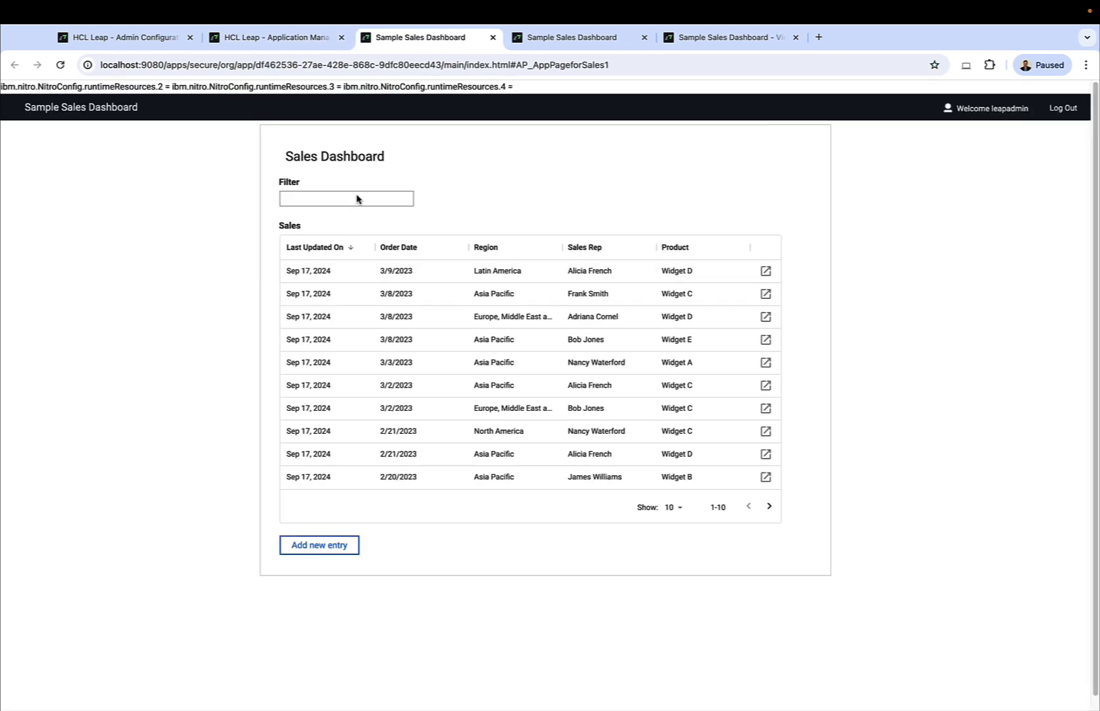
pyautogui.write('lat')
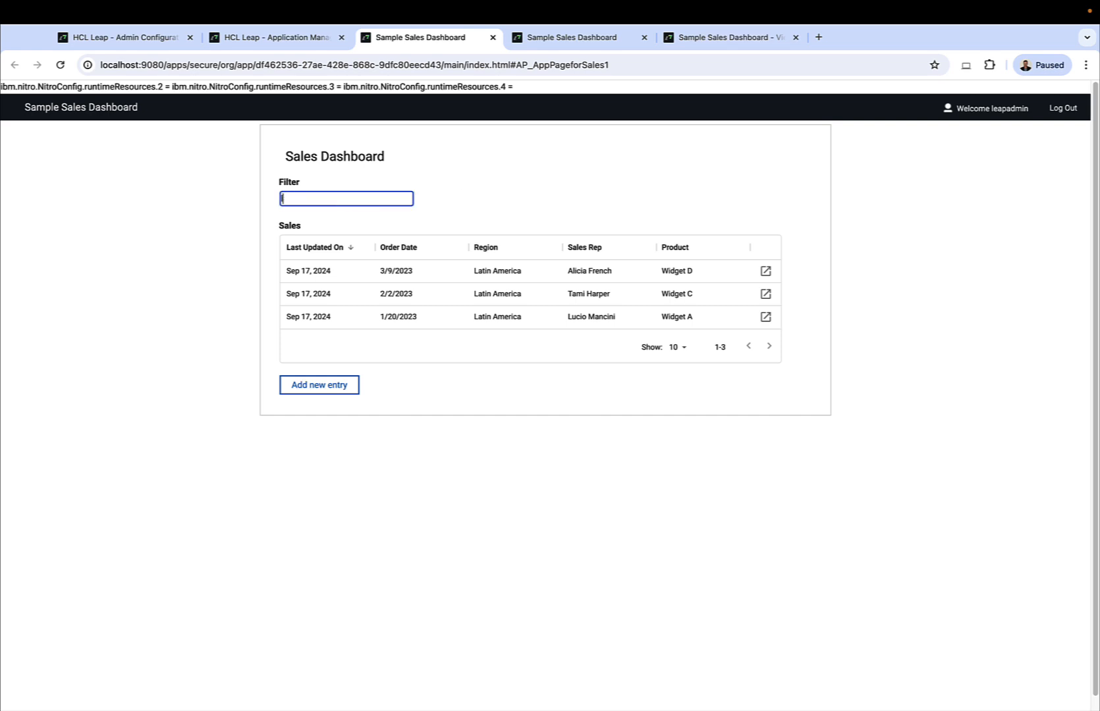
pyautogui.press('Backspace')
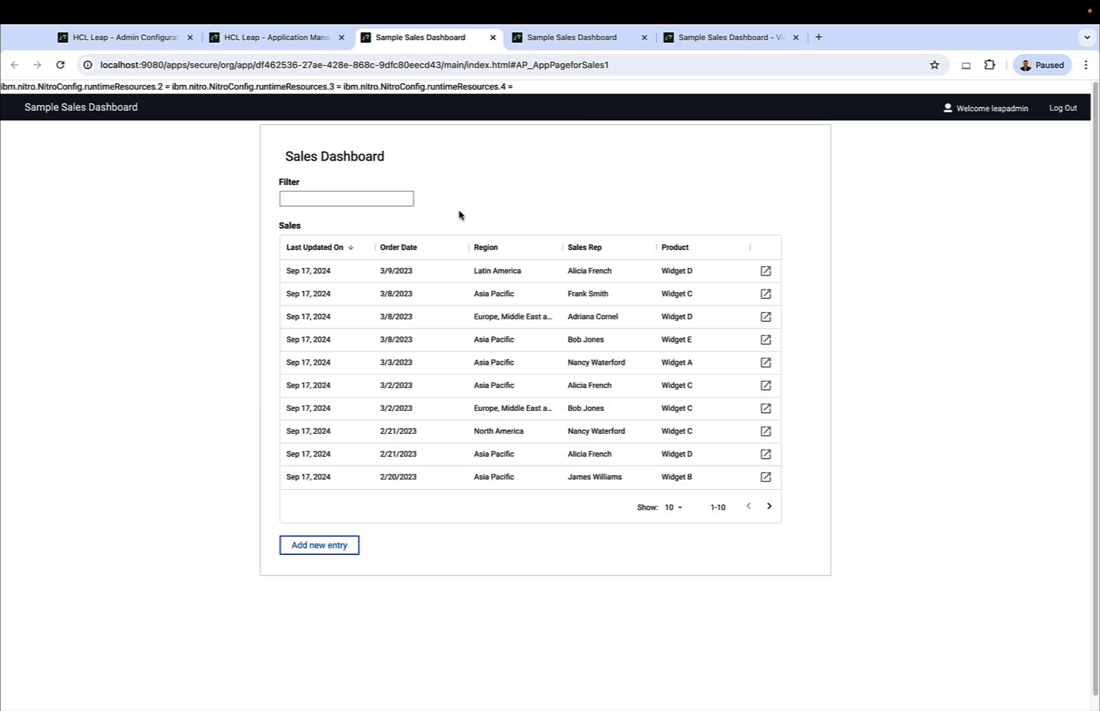
pyautogui.click(319, 545)
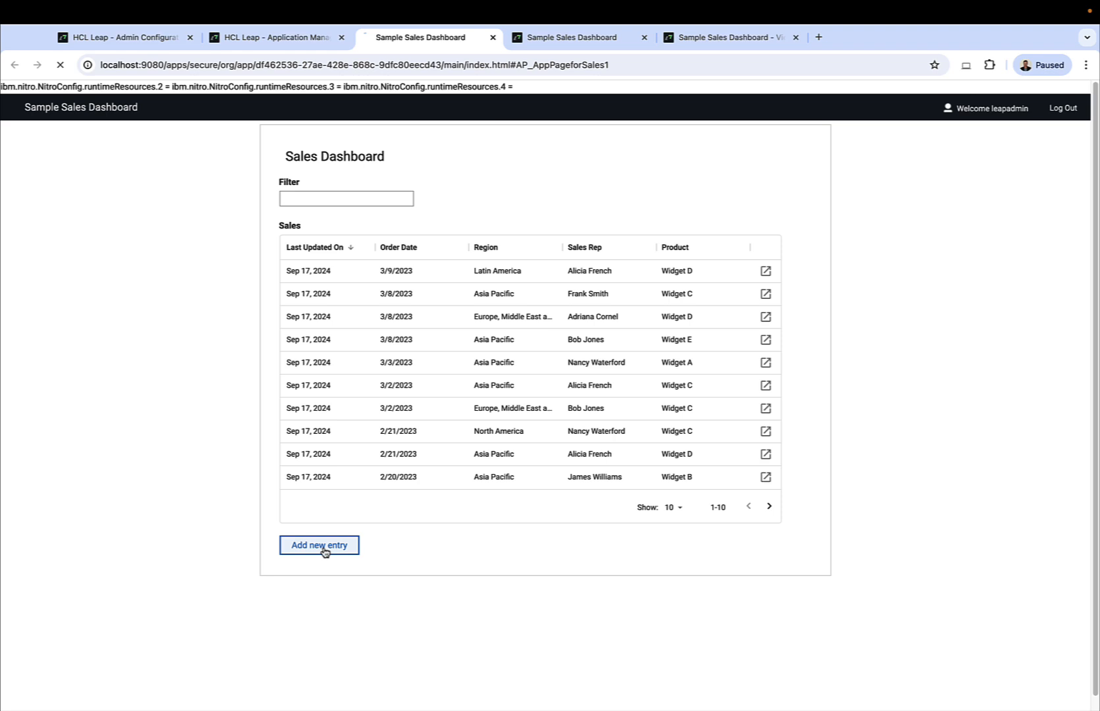
pyautogui.click(319, 546)
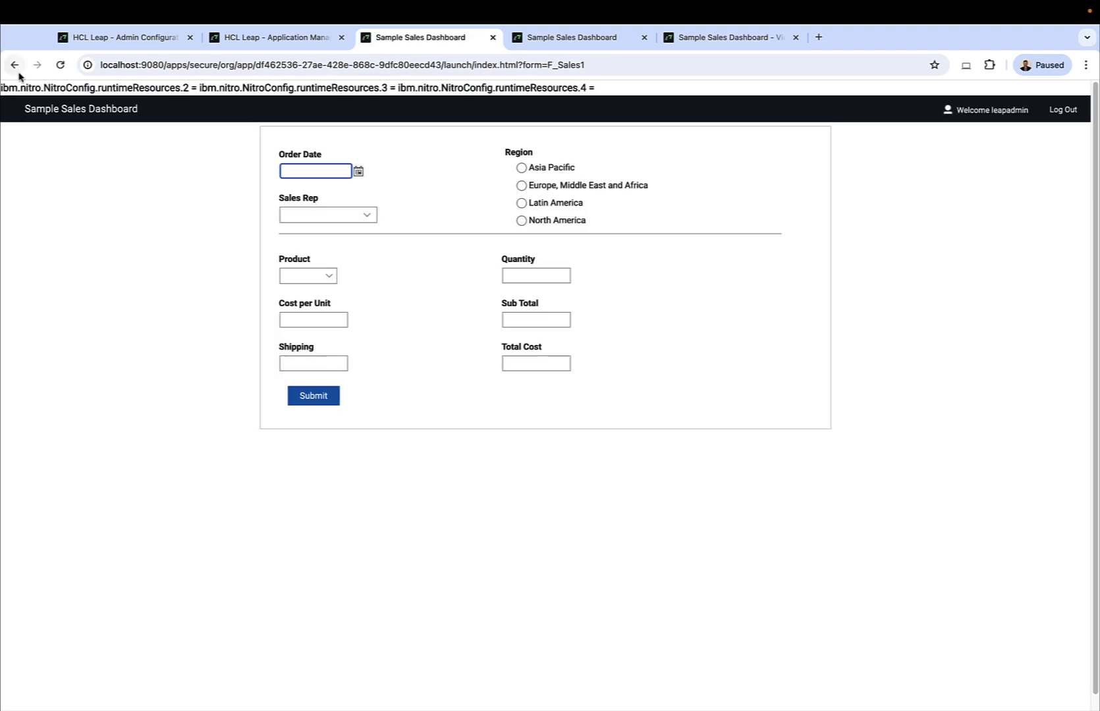
pyautogui.click(14, 64)
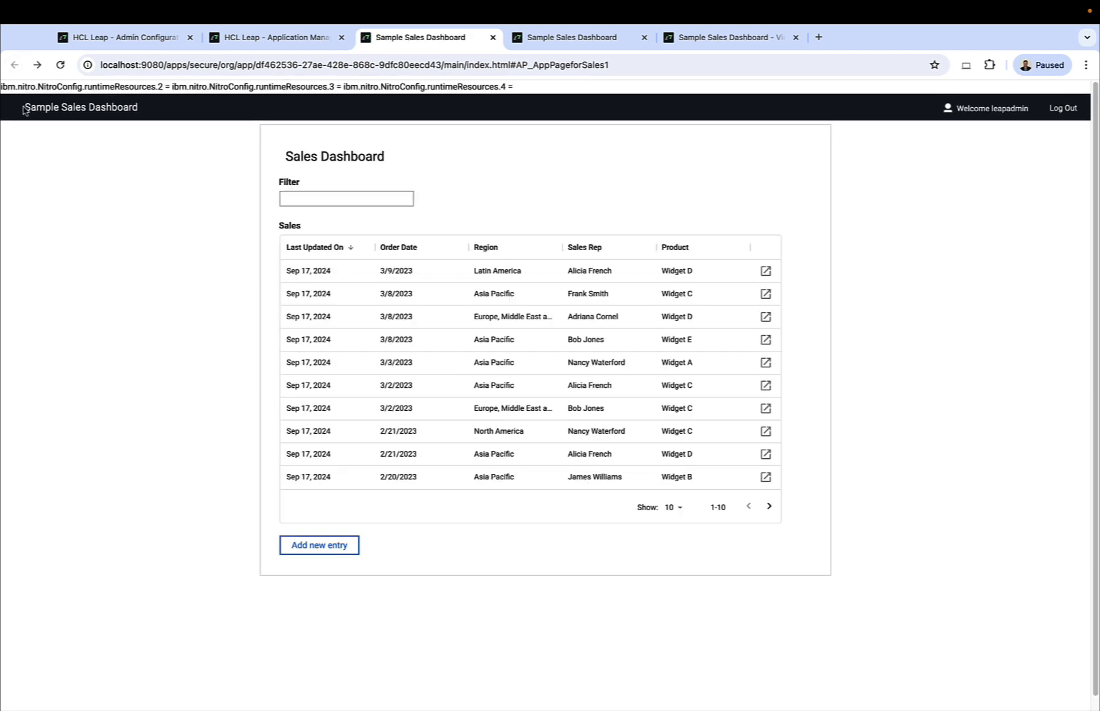
pyautogui.click(765, 271)
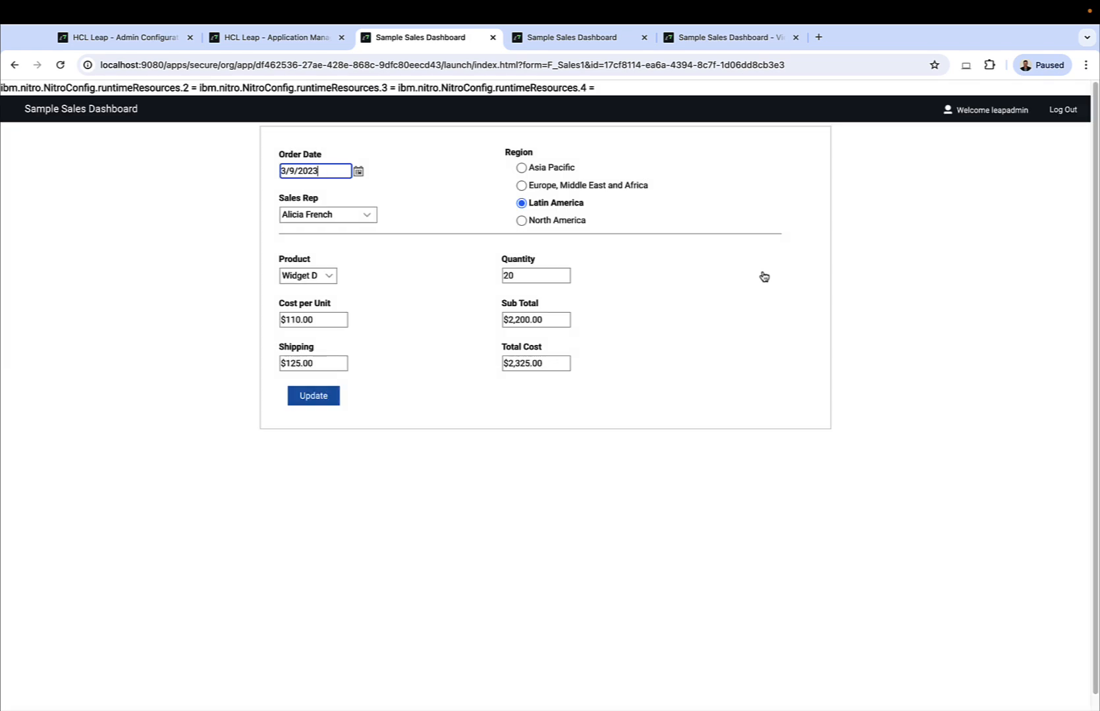
pyautogui.moveTo(358, 176)
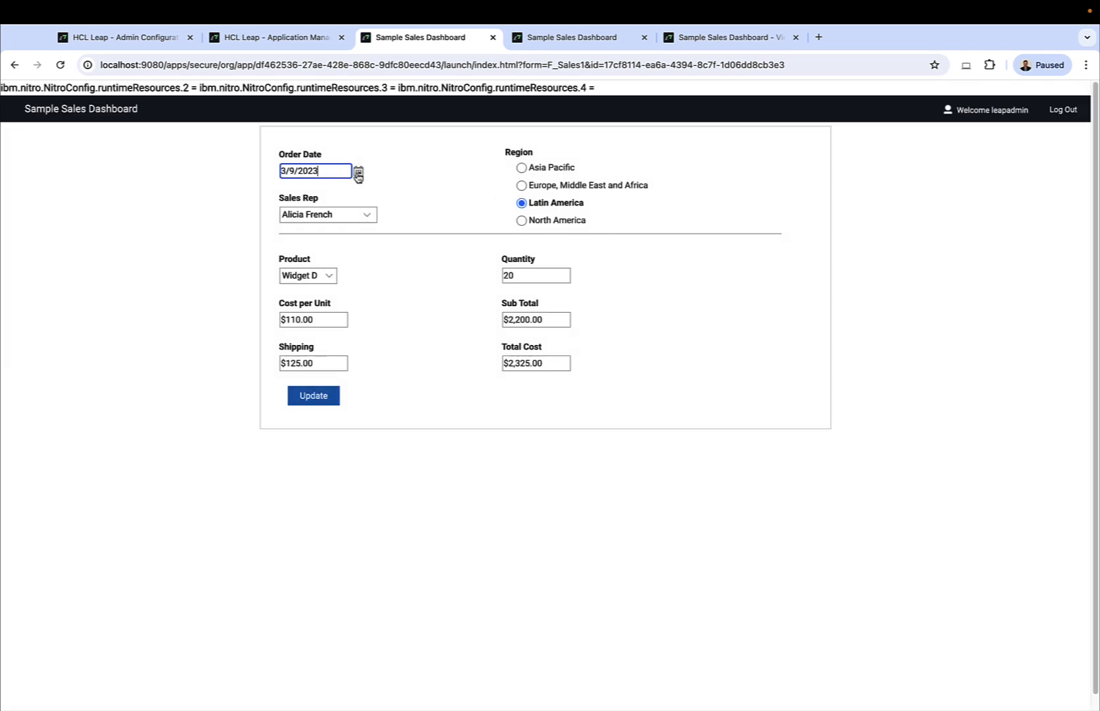
pyautogui.click(358, 171)
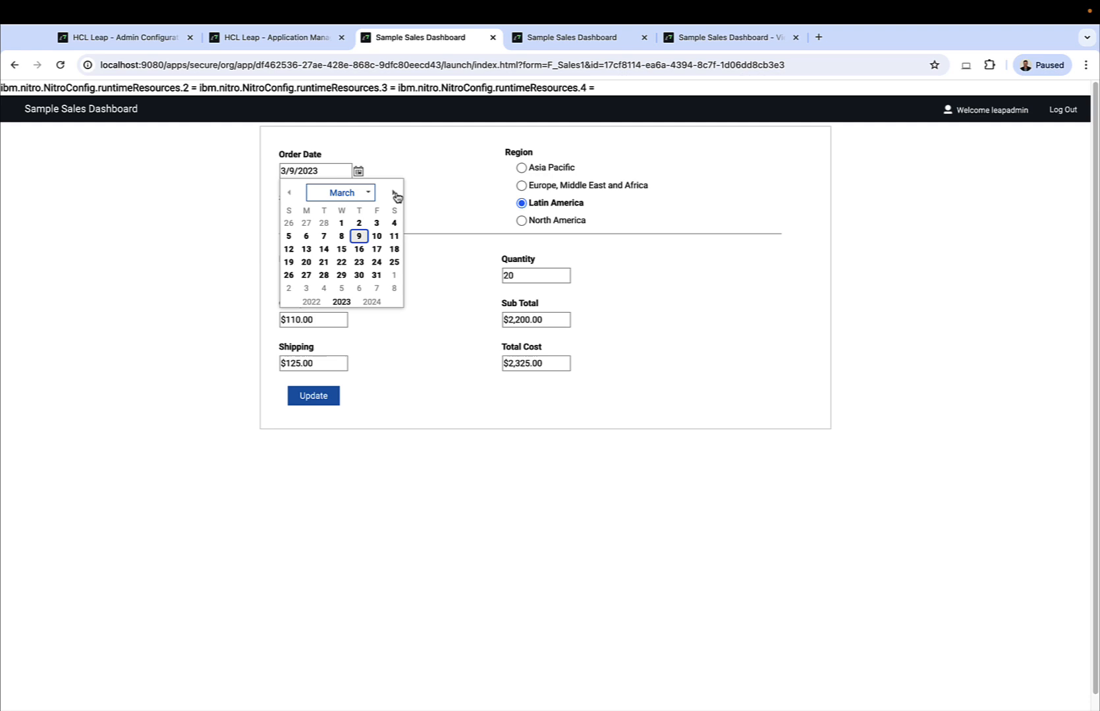
pyautogui.click(395, 192)
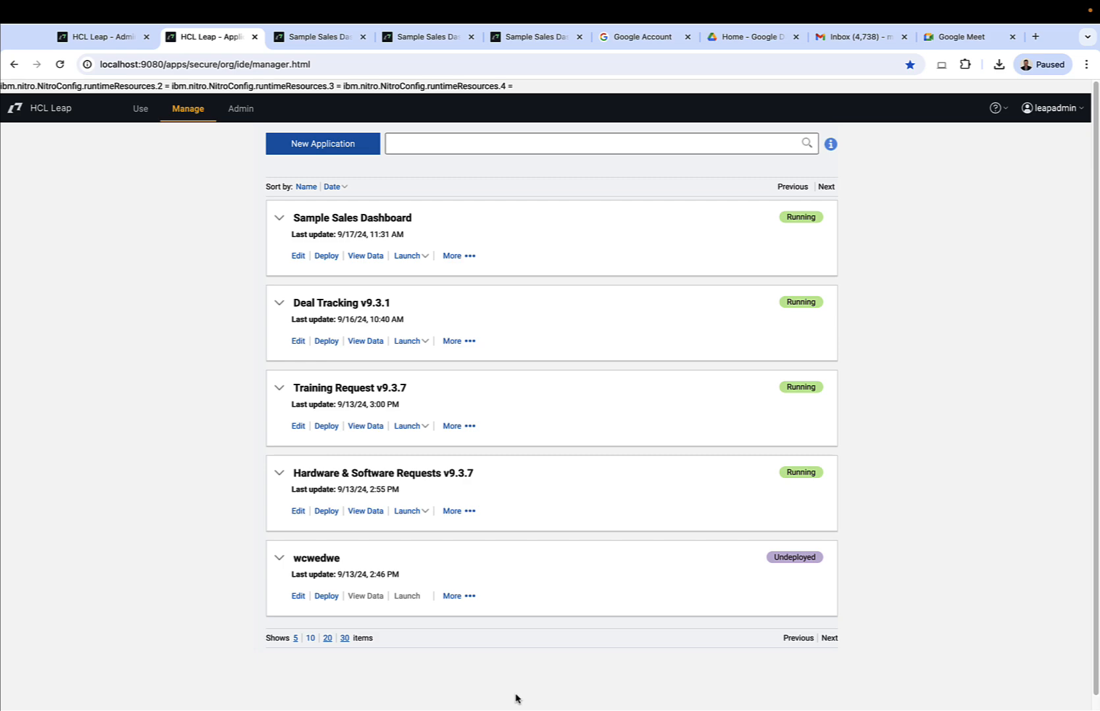
# Reopen Sample Sales Dashboard for editing and default Order Date to the current date.
pyautogui.click(298, 256)
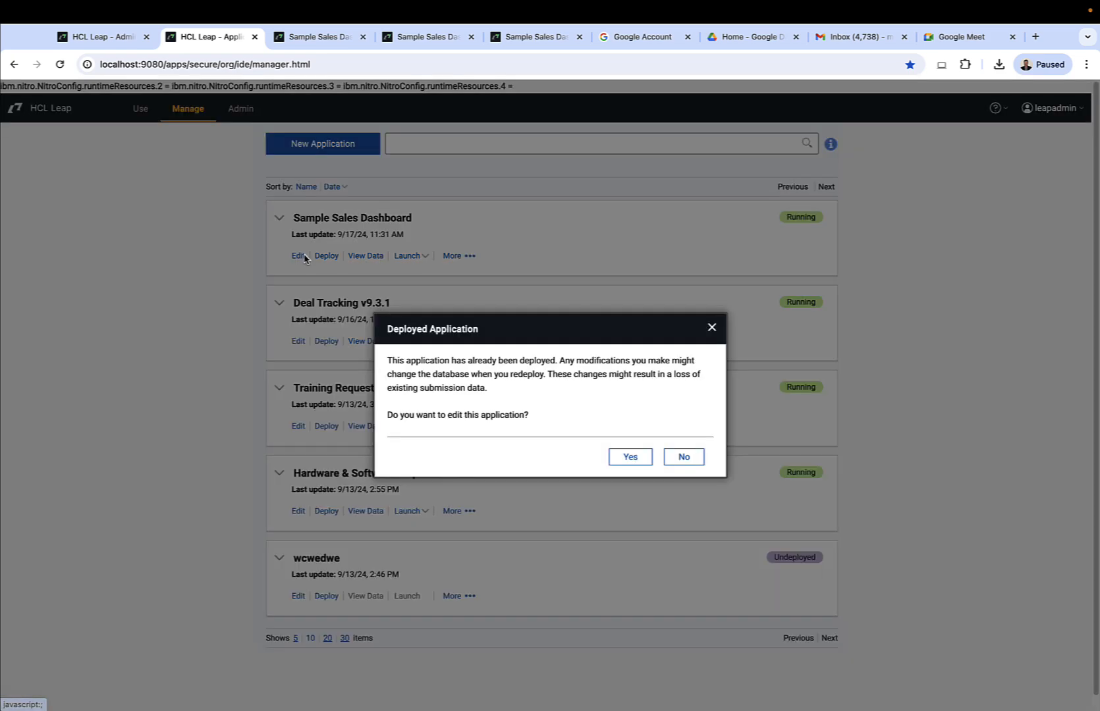
pyautogui.click(628, 457)
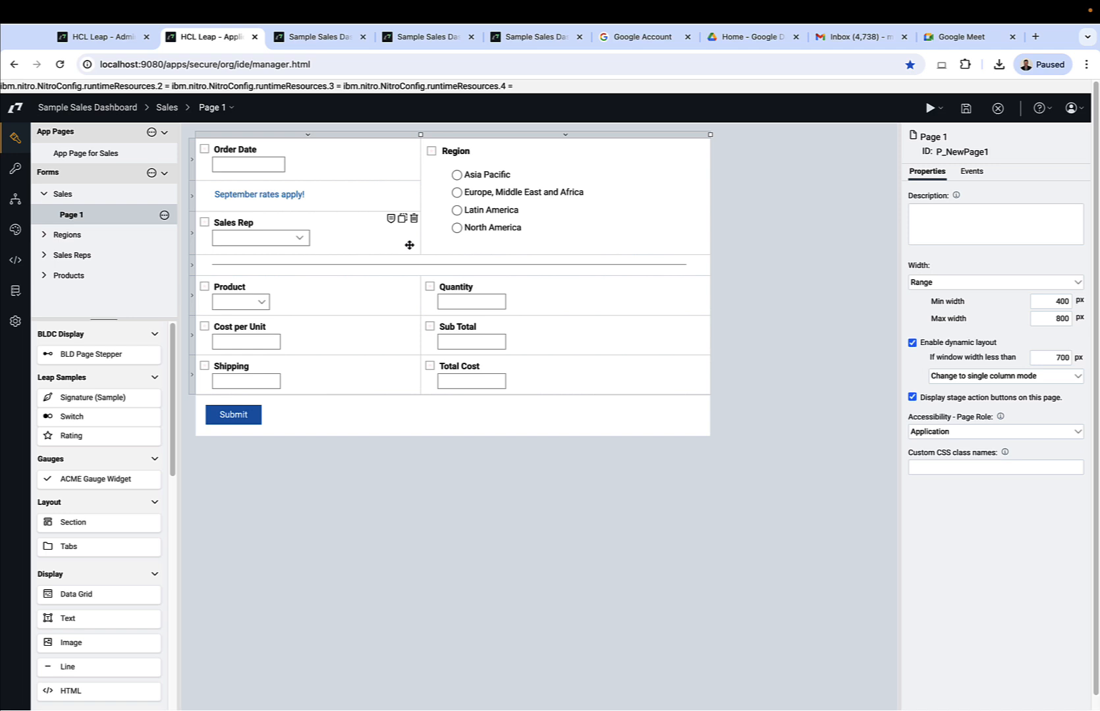
pyautogui.click(248, 165)
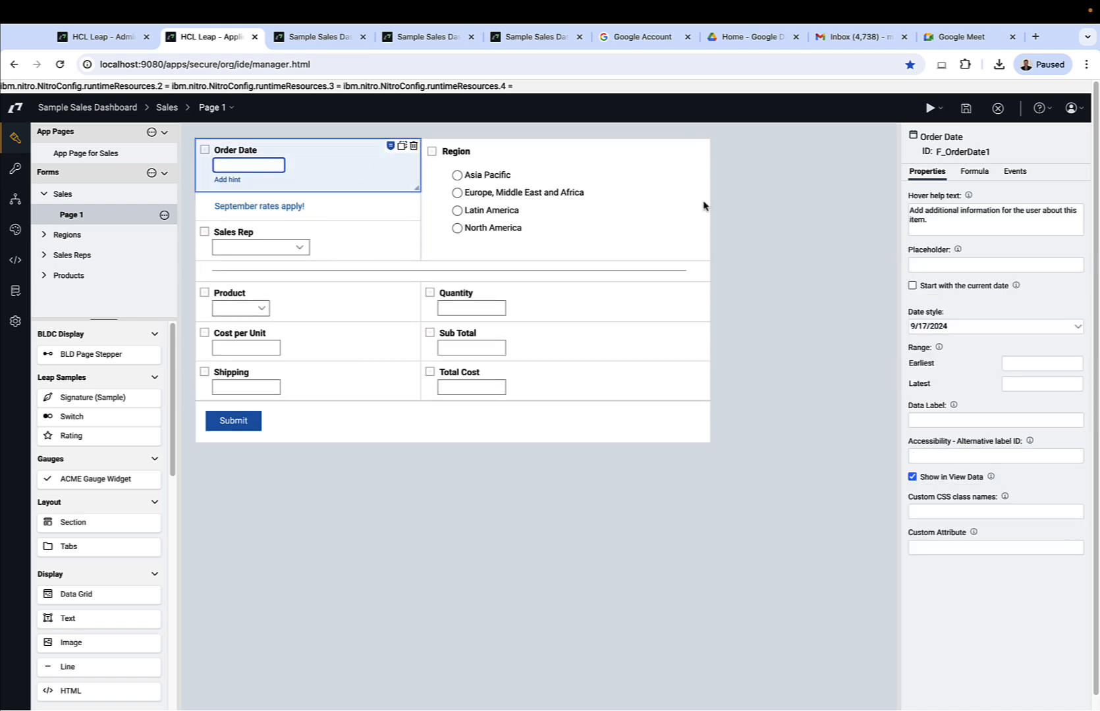
pyautogui.click(912, 284)
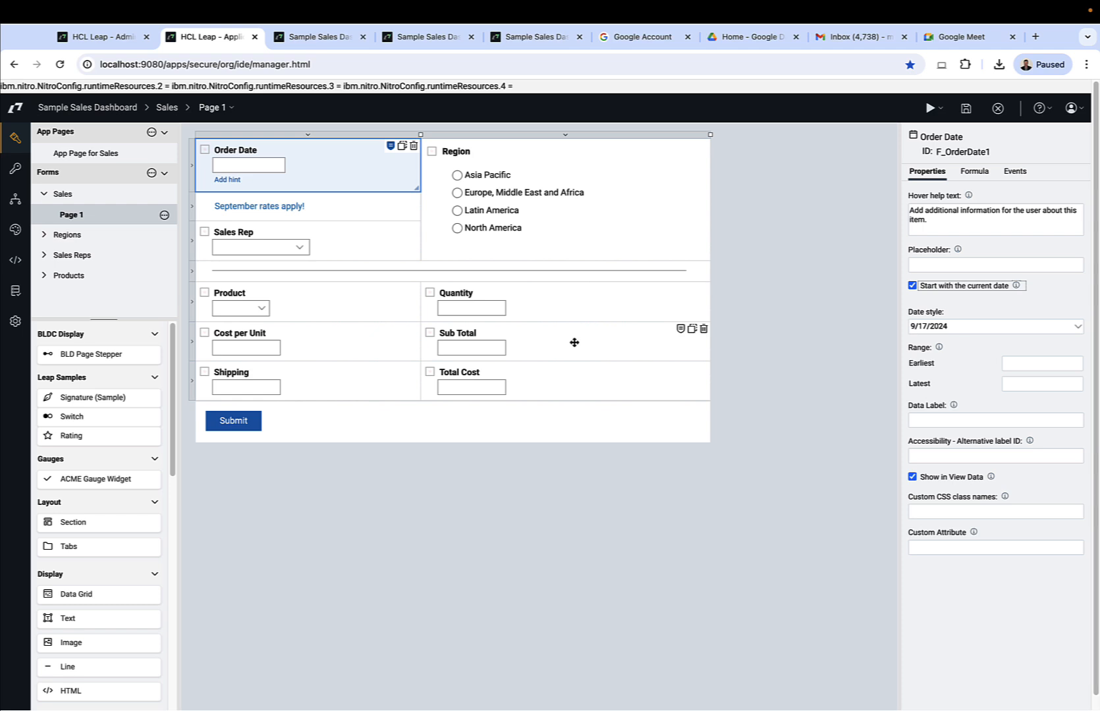
# Make Sub Total a Multiply formula of Quantity and Cost per Unit.
pyautogui.click(471, 342)
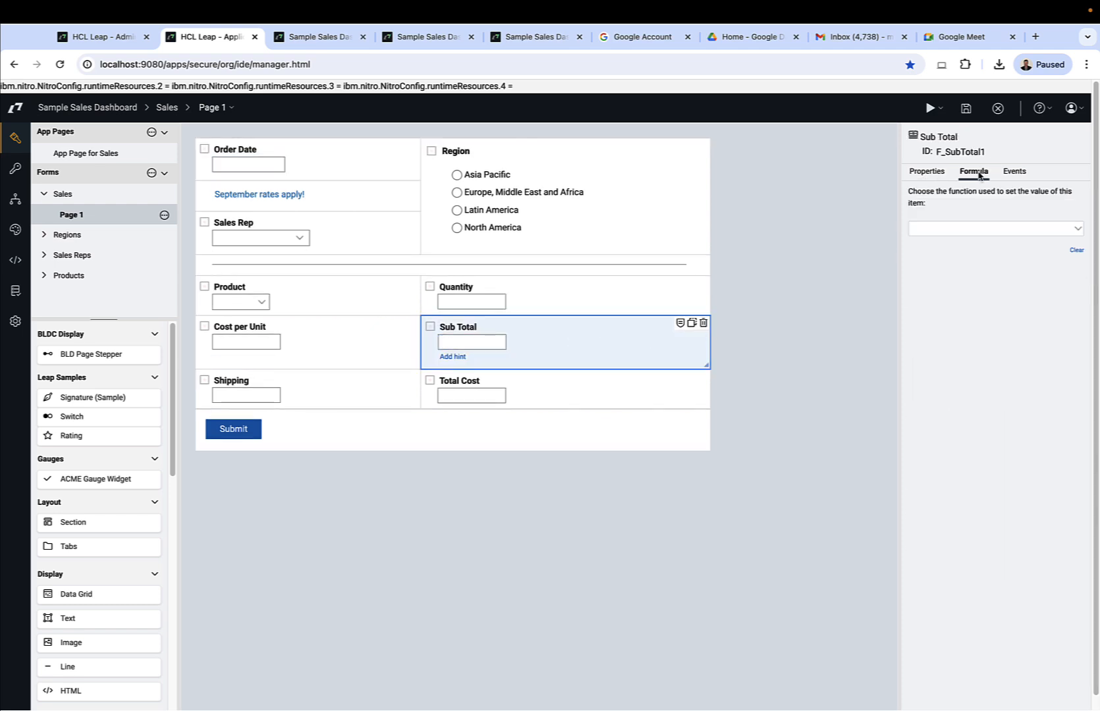
pyautogui.click(994, 228)
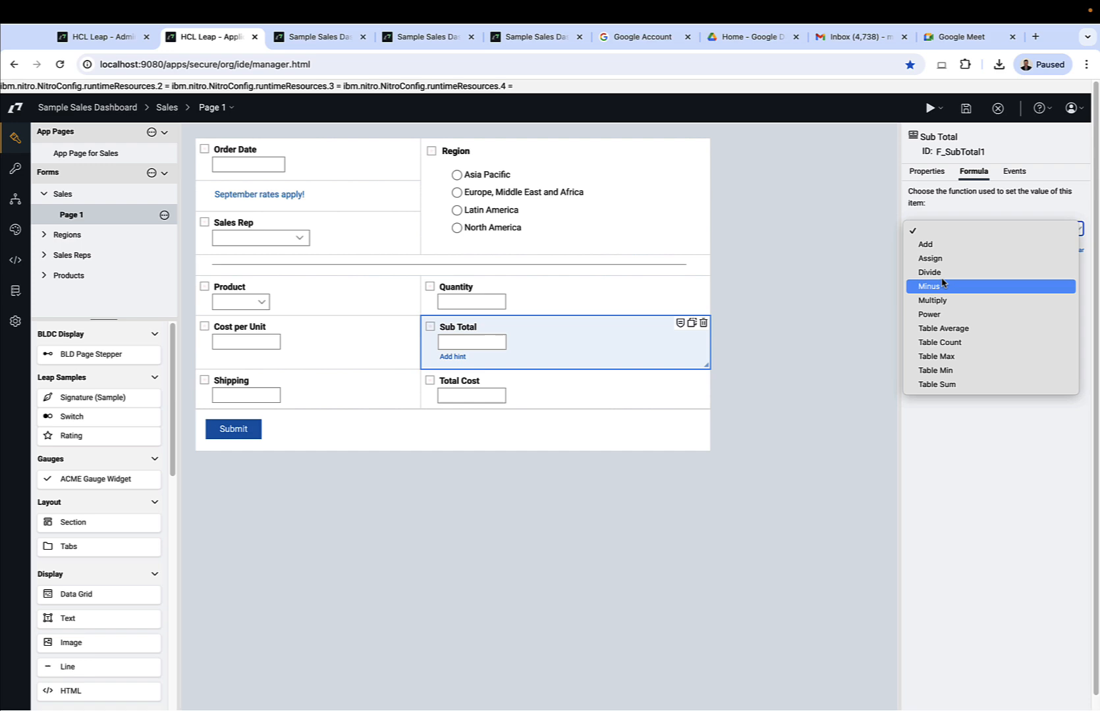
pyautogui.click(932, 300)
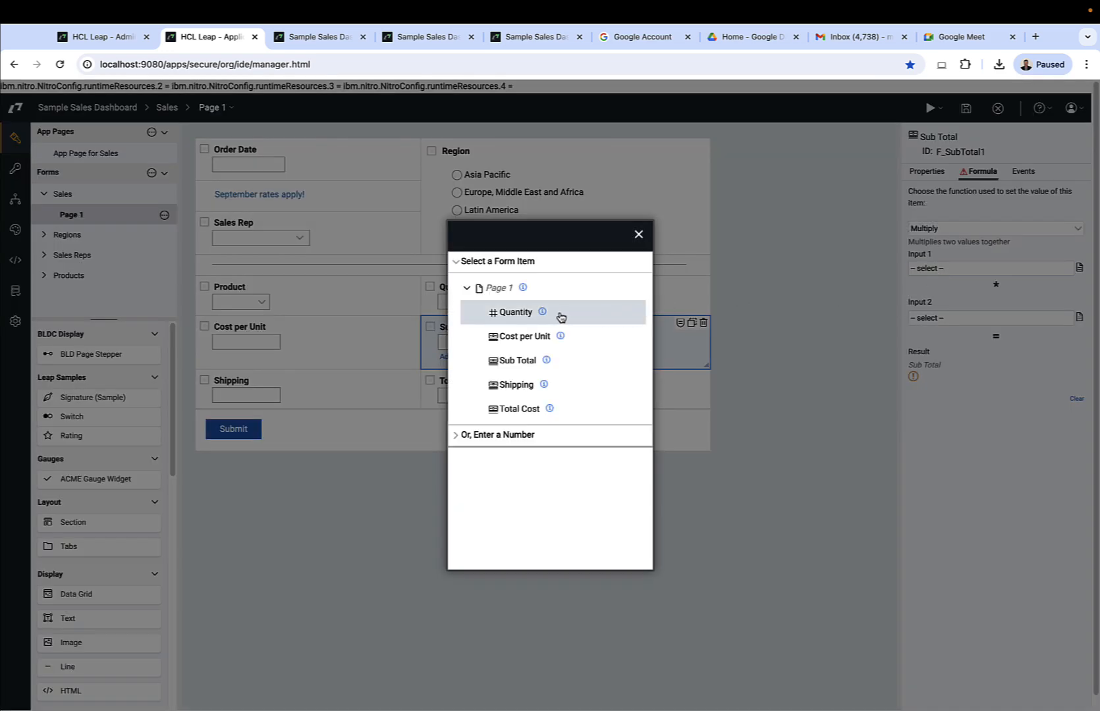
pyautogui.click(515, 312)
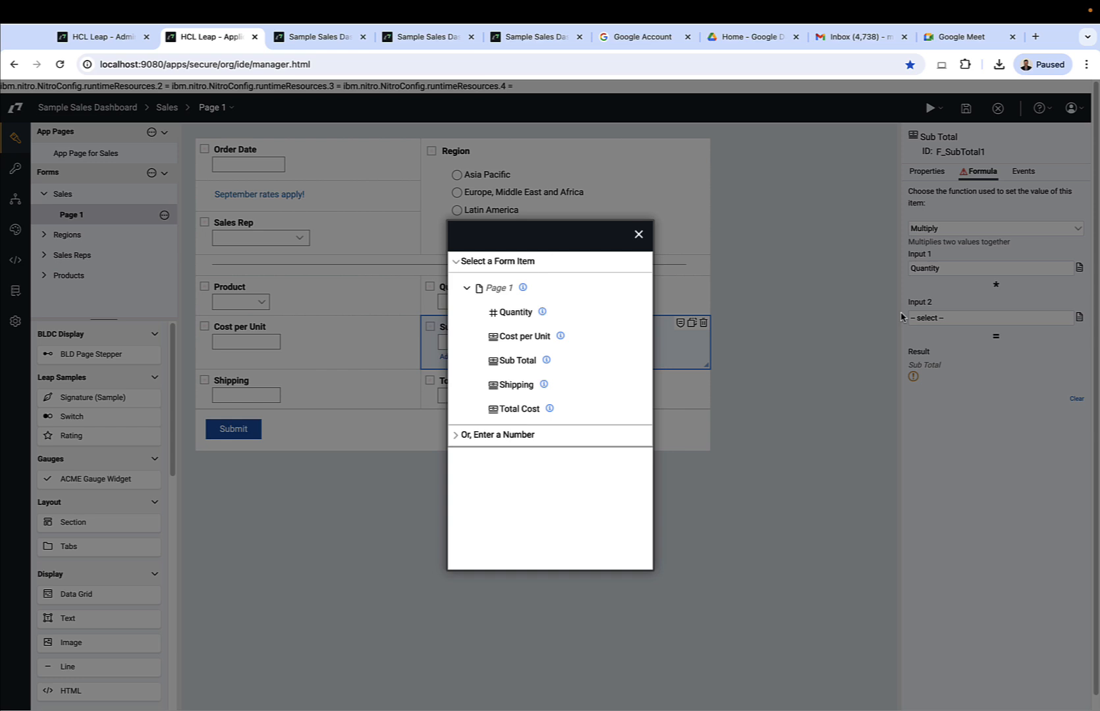
pyautogui.click(524, 336)
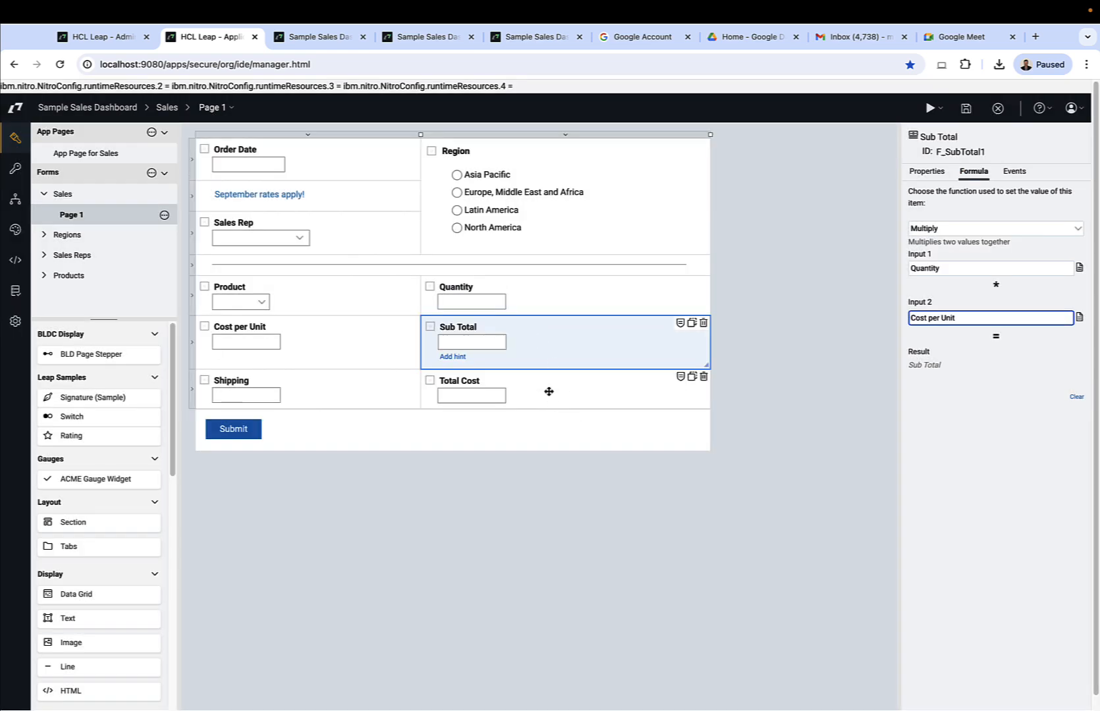
# Give Total Cost an Add formula with Sub Total as Input 1.
pyautogui.click(472, 382)
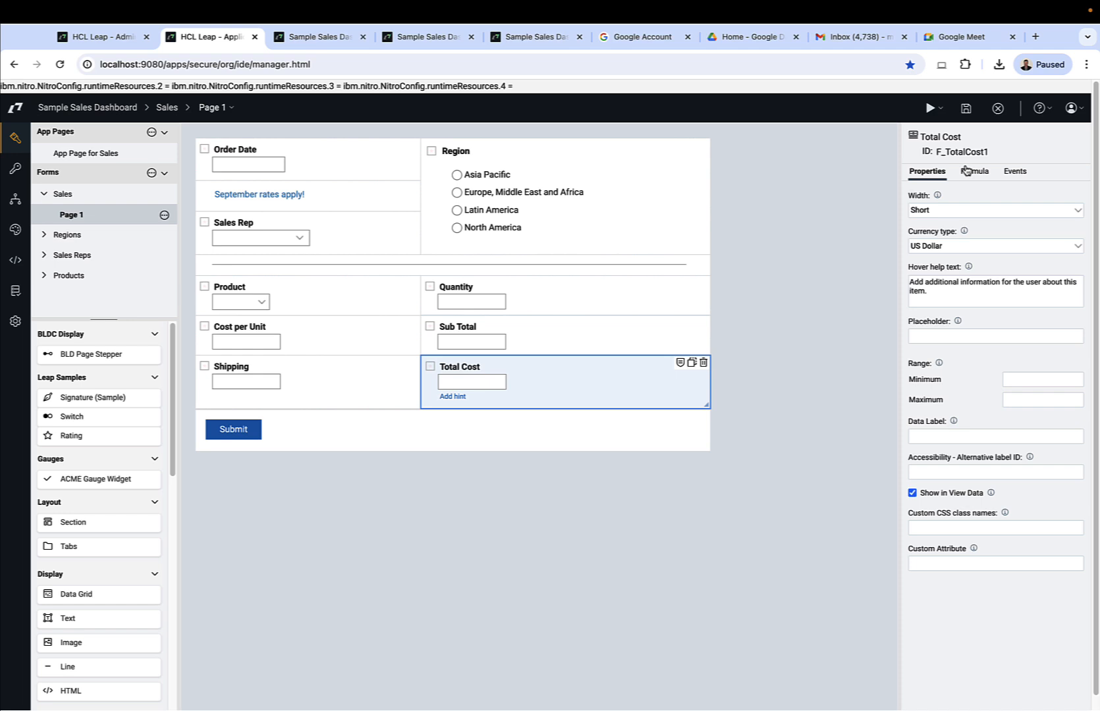
pyautogui.click(974, 171)
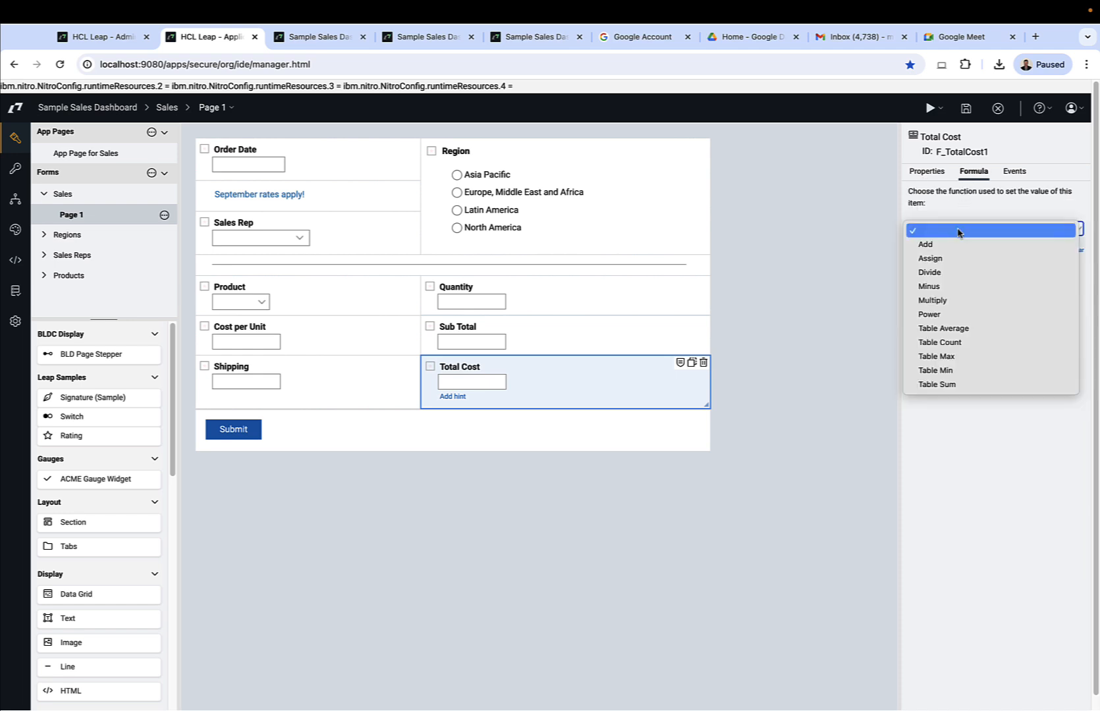
pyautogui.moveTo(949, 245)
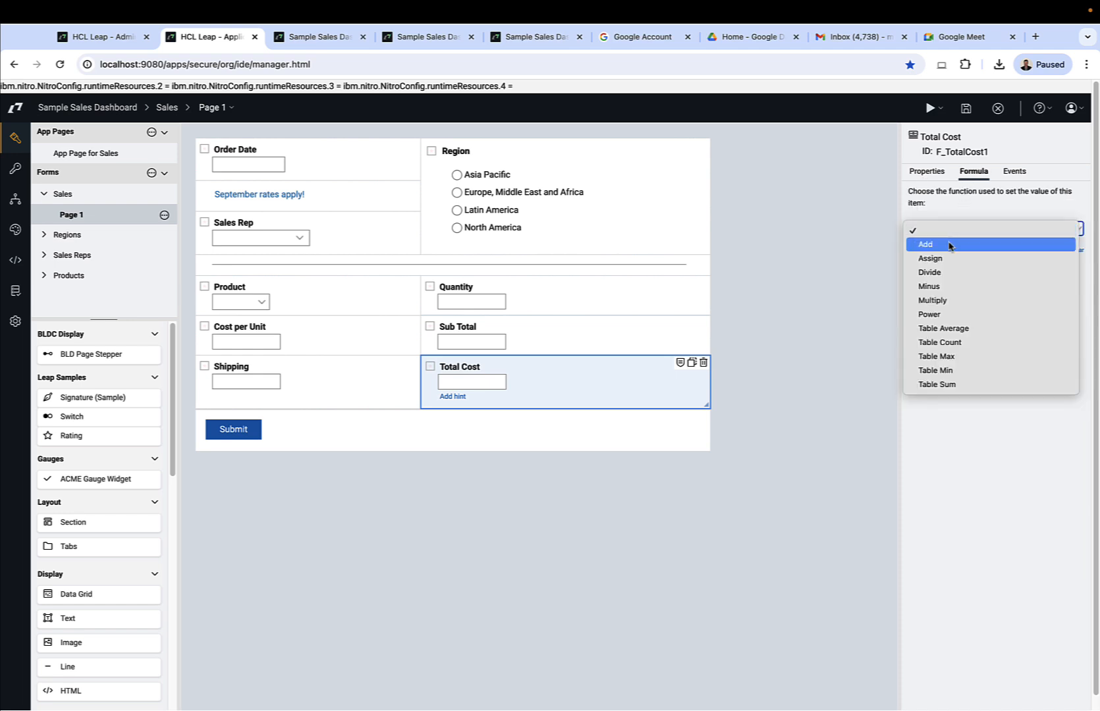
pyautogui.click(924, 245)
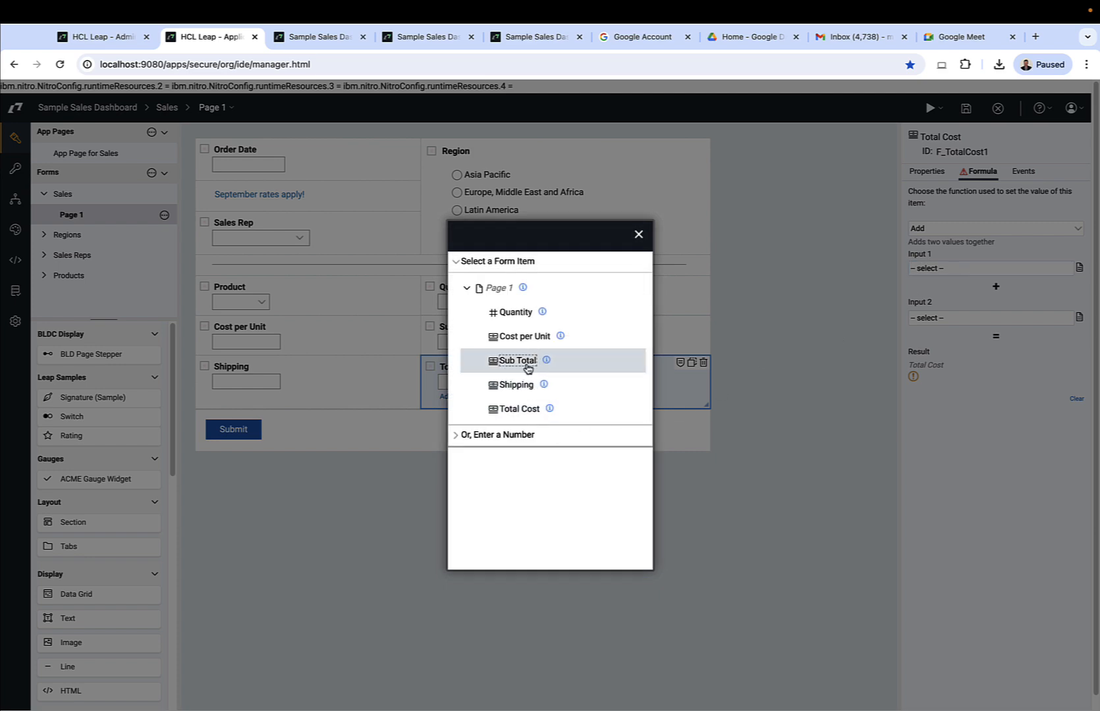
pyautogui.click(517, 360)
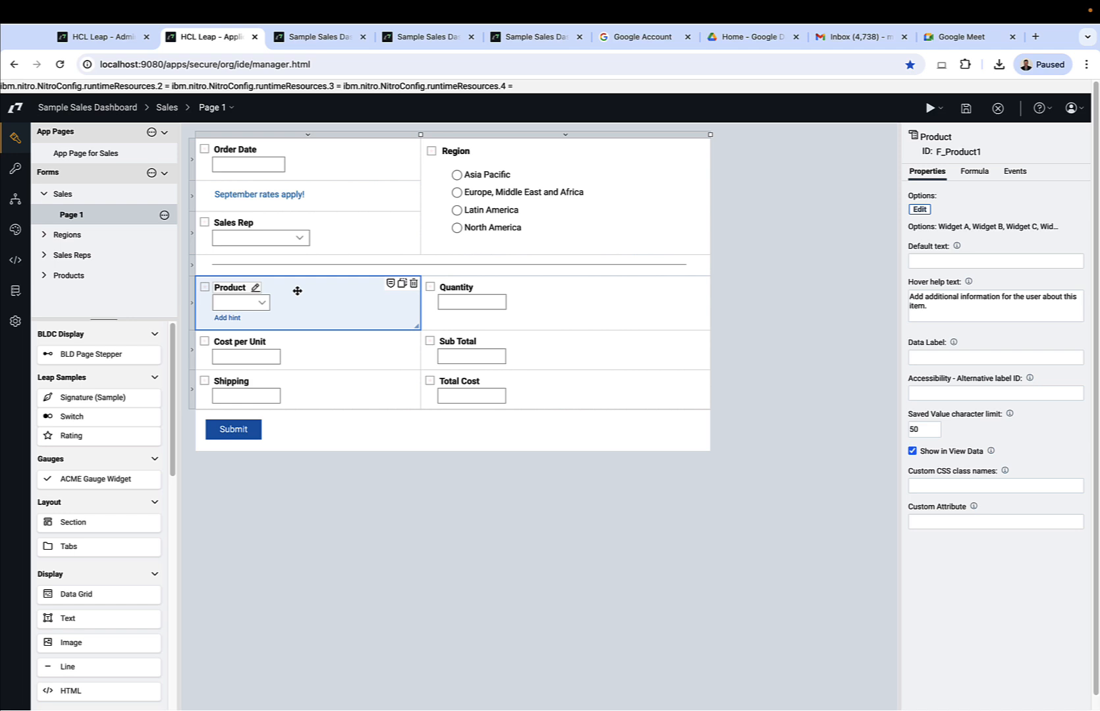
# Connect the Product field to the Products search service and expand its searched records outputs.
pyautogui.click(918, 209)
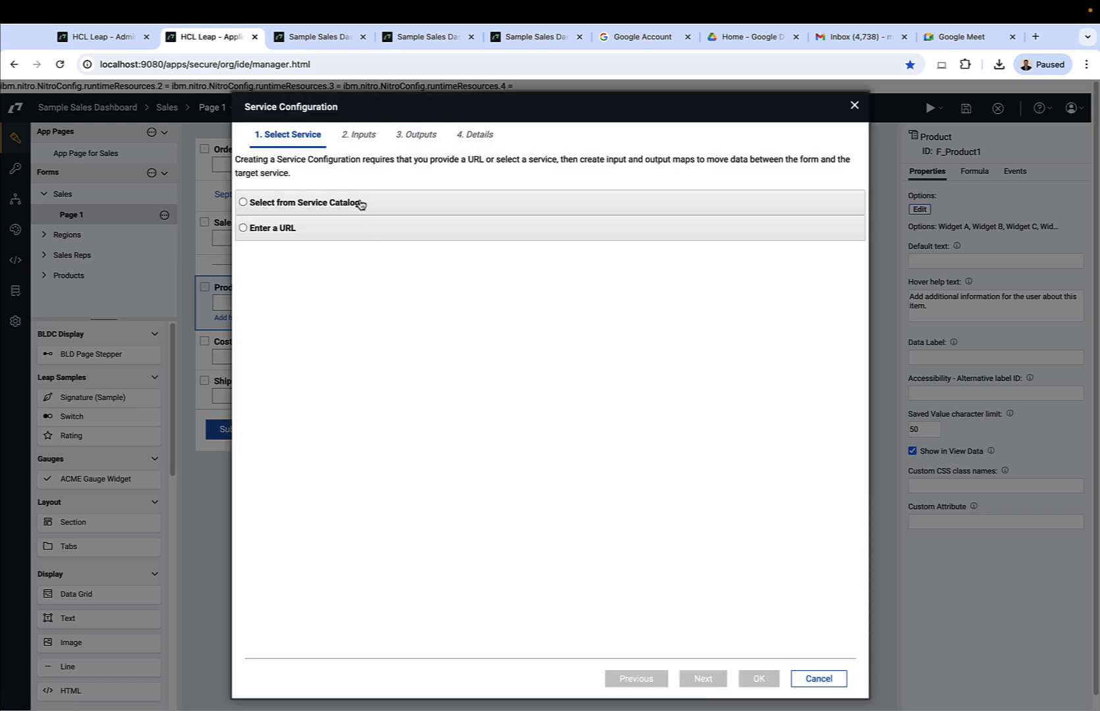
pyautogui.click(243, 202)
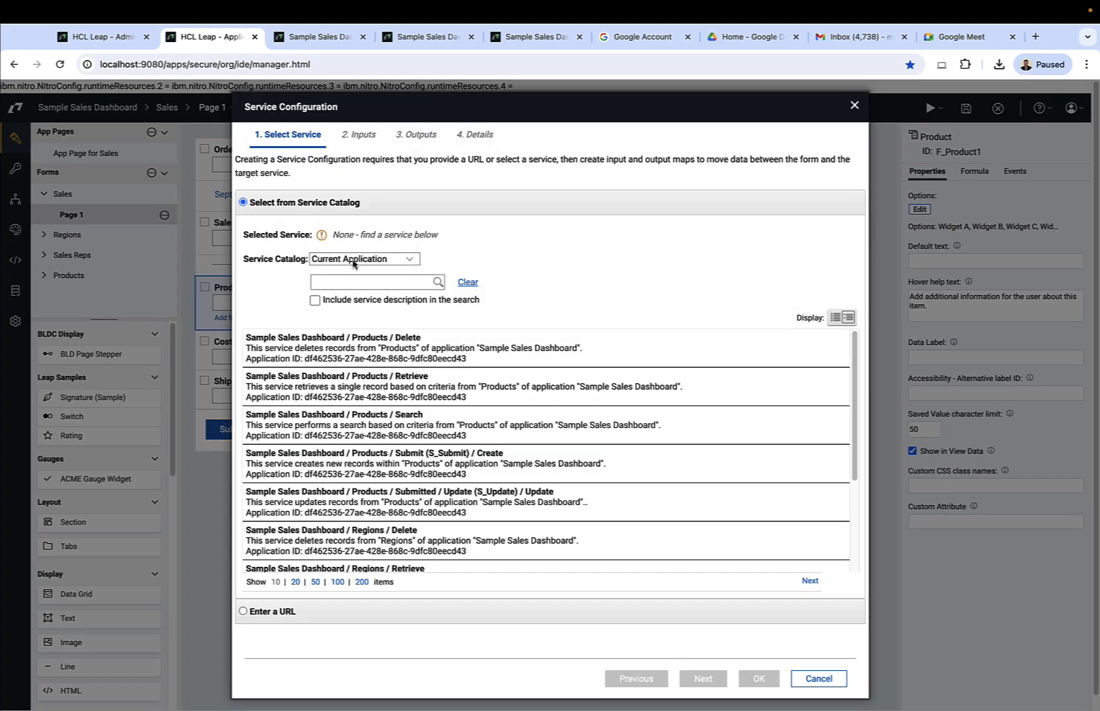
pyautogui.moveTo(366, 372)
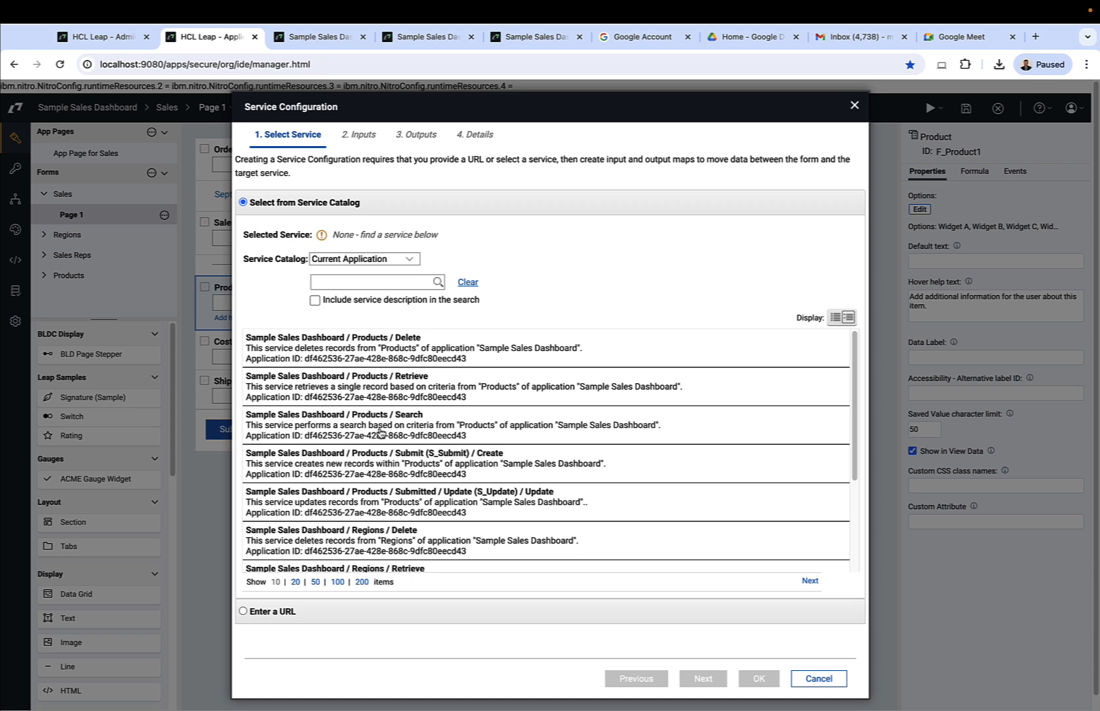
pyautogui.click(413, 135)
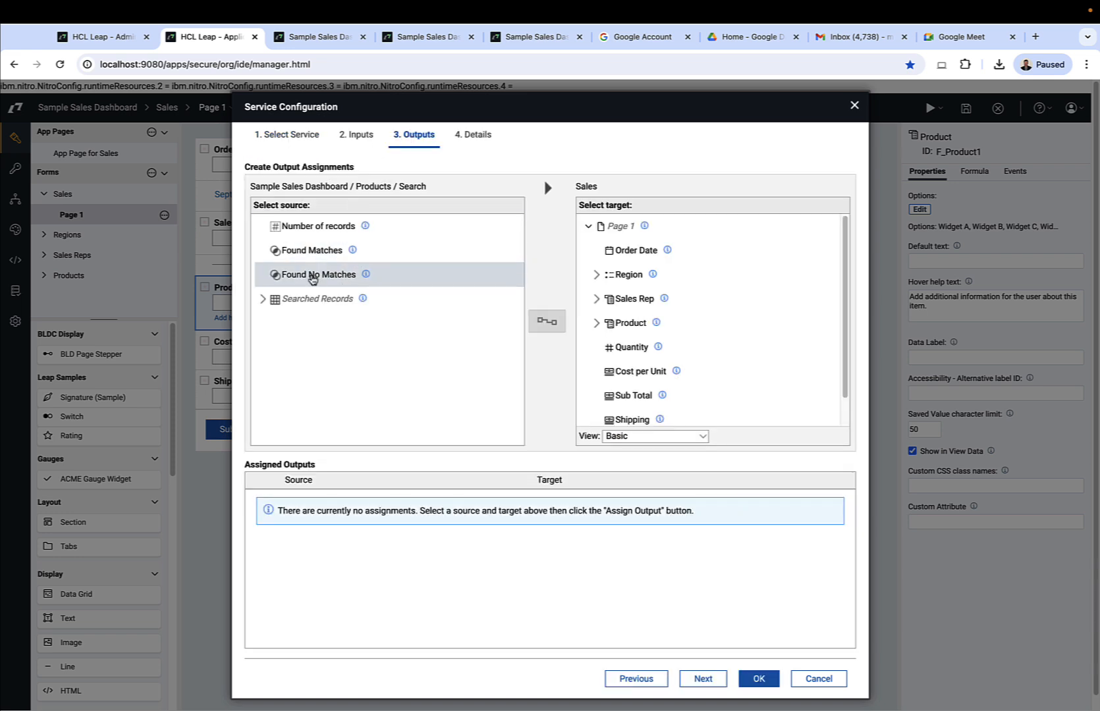
pyautogui.click(263, 298)
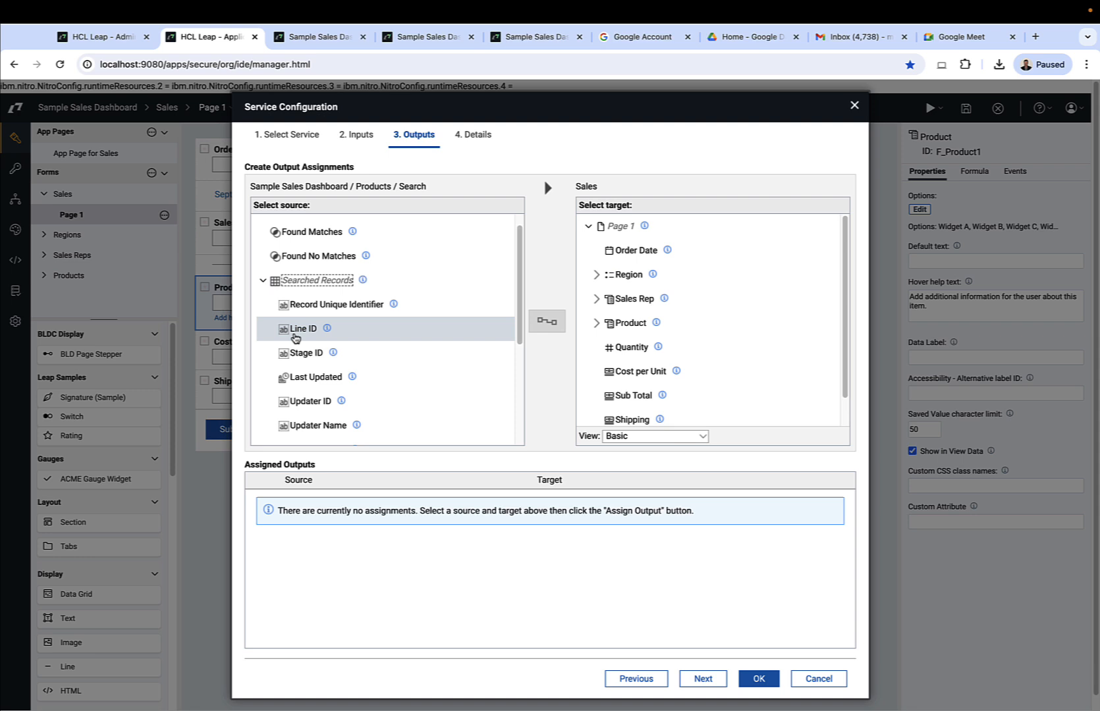
pyautogui.scroll(-3)
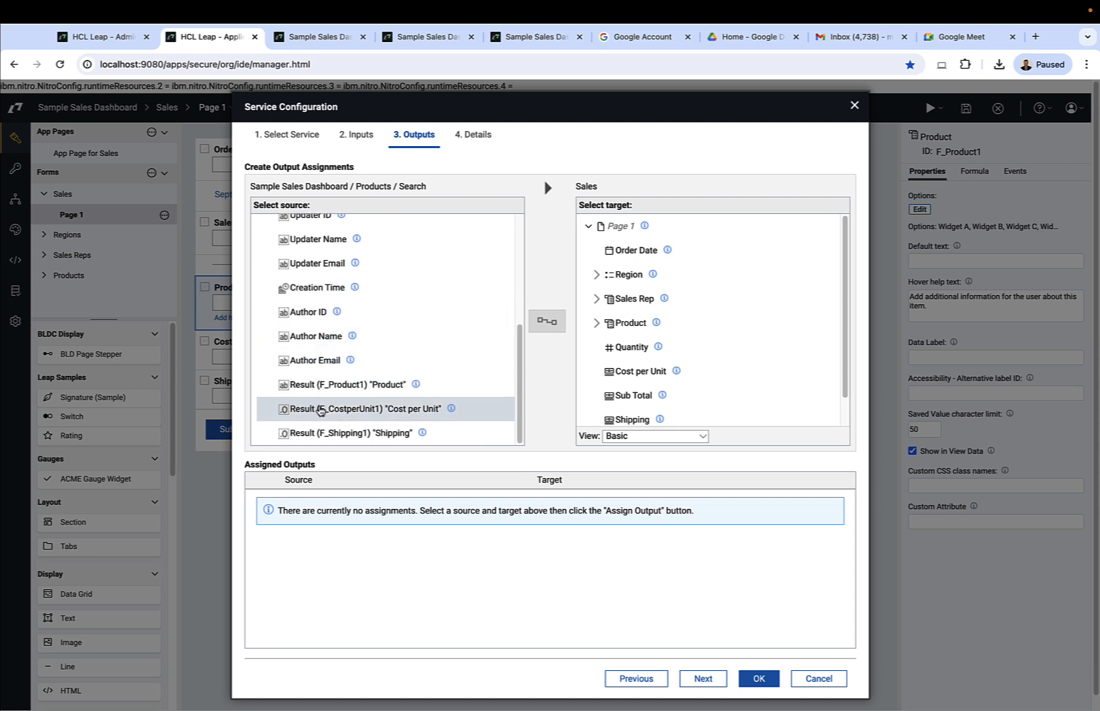
# Map Result Product to the dropdown's saved and displayed values, then preview the form.
pyautogui.click(344, 385)
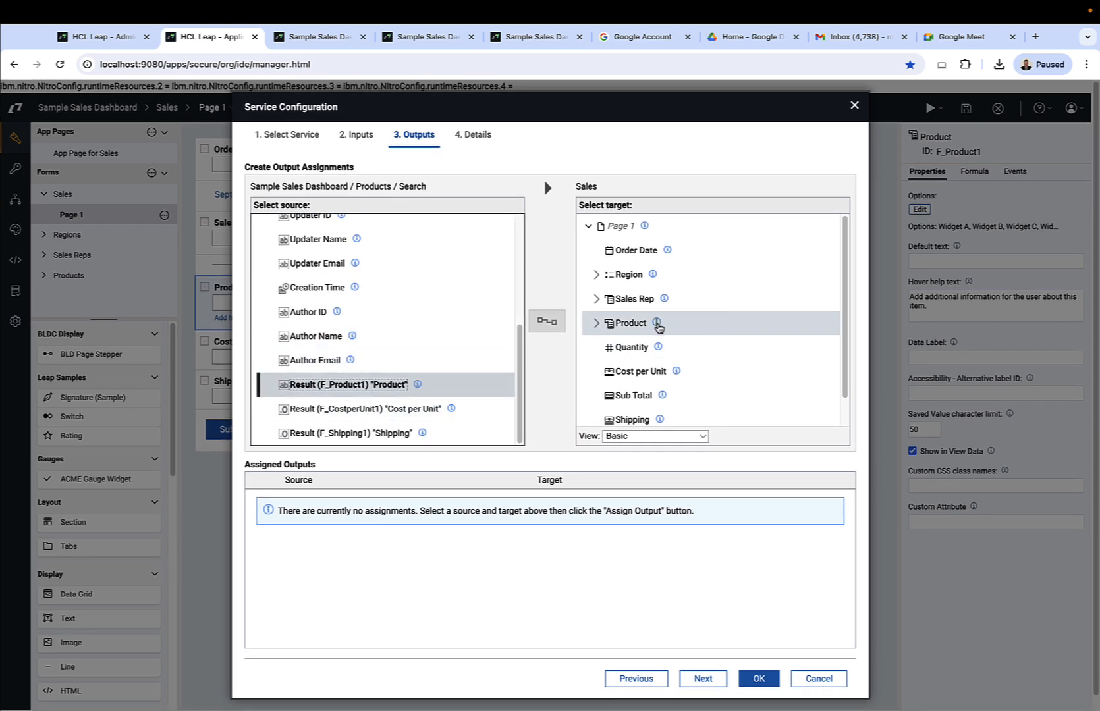
pyautogui.click(597, 323)
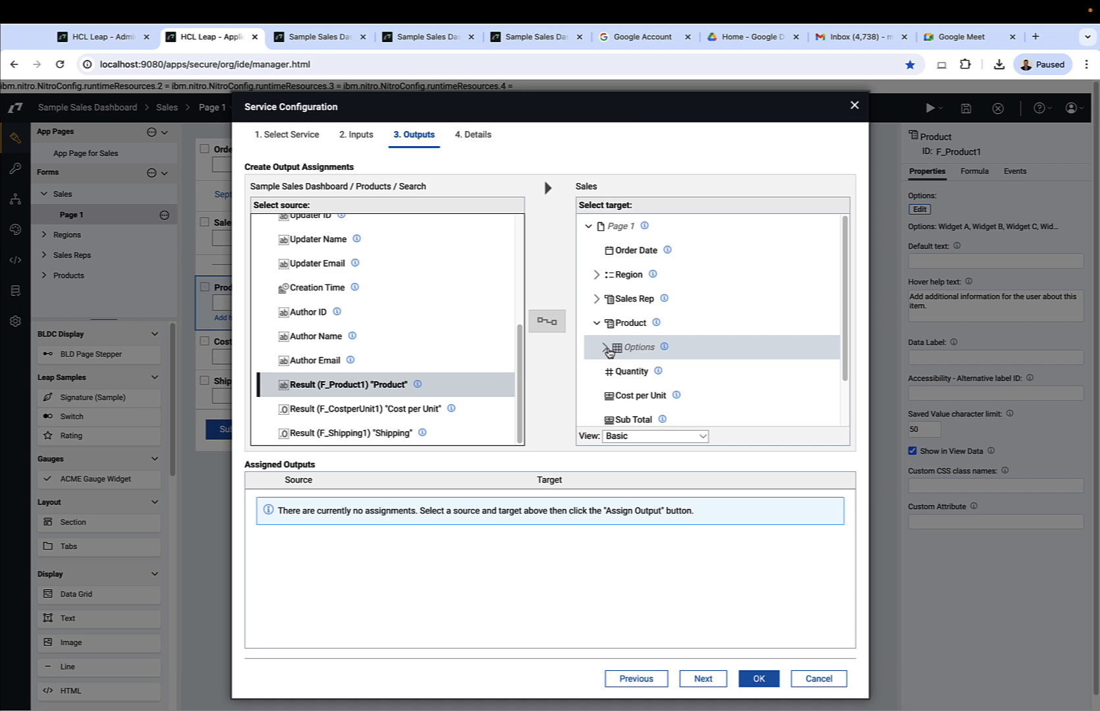
pyautogui.click(607, 346)
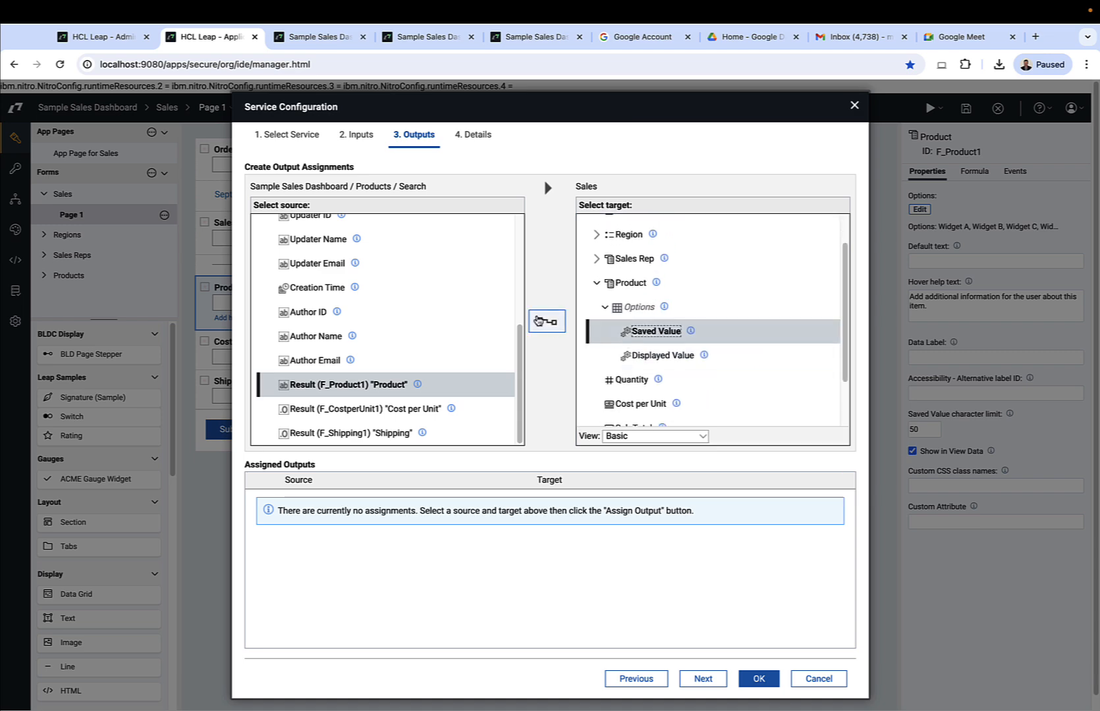
pyautogui.click(547, 322)
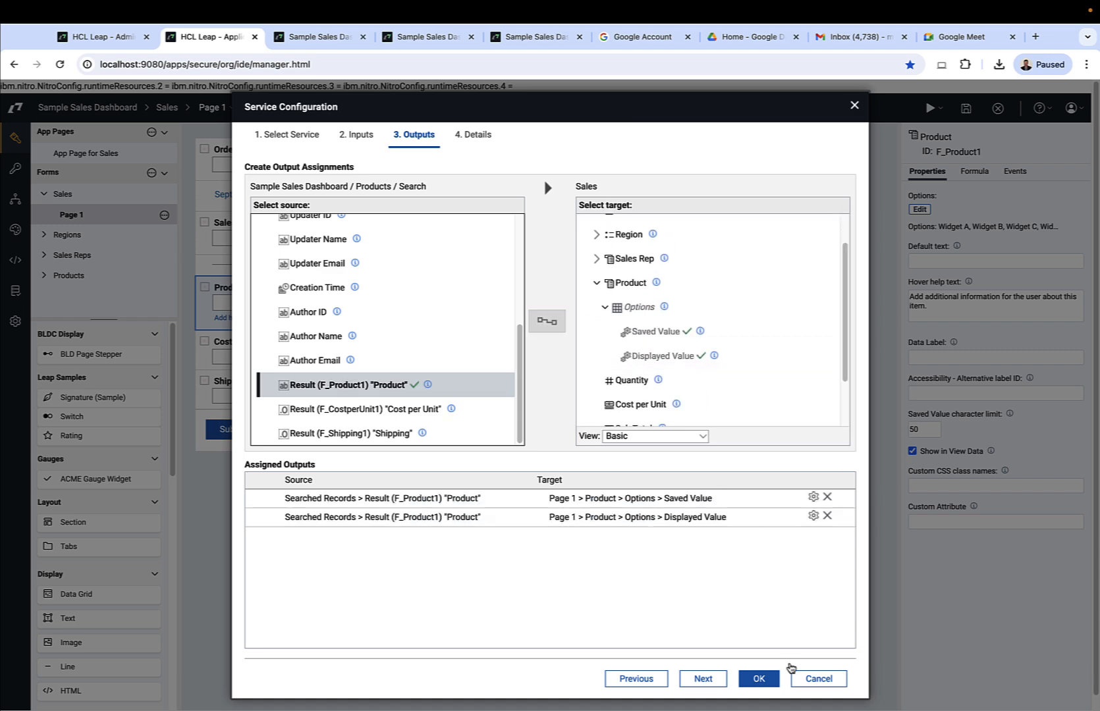
pyautogui.click(758, 678)
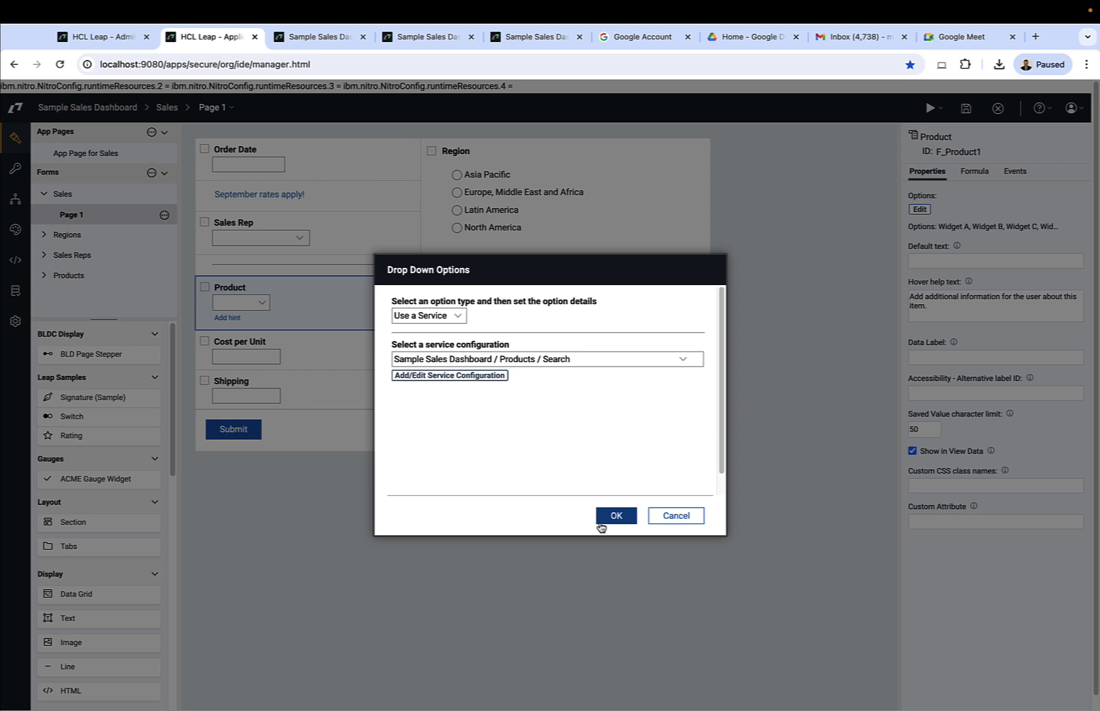
pyautogui.click(614, 517)
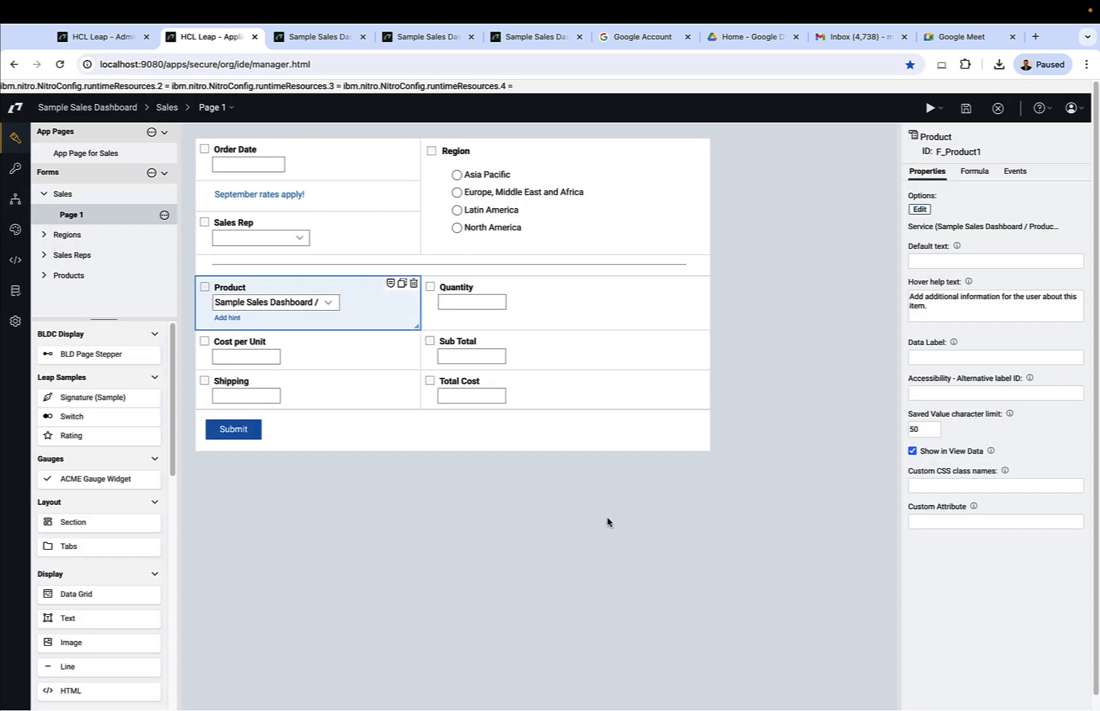
pyautogui.moveTo(763, 452)
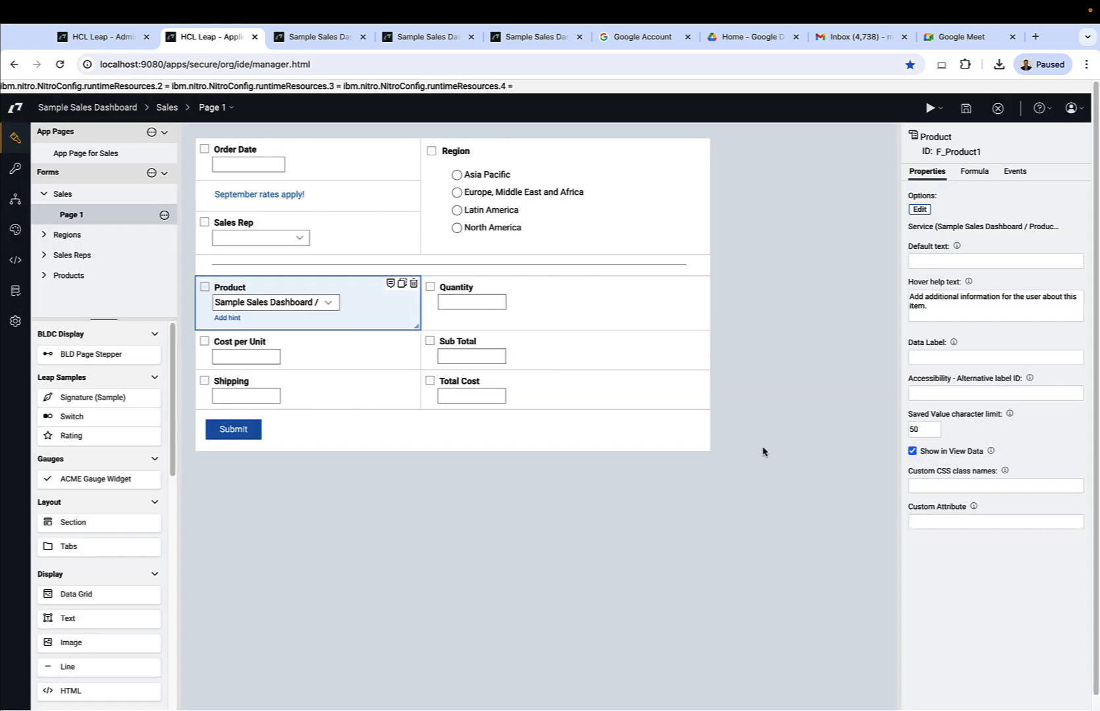
pyautogui.click(930, 107)
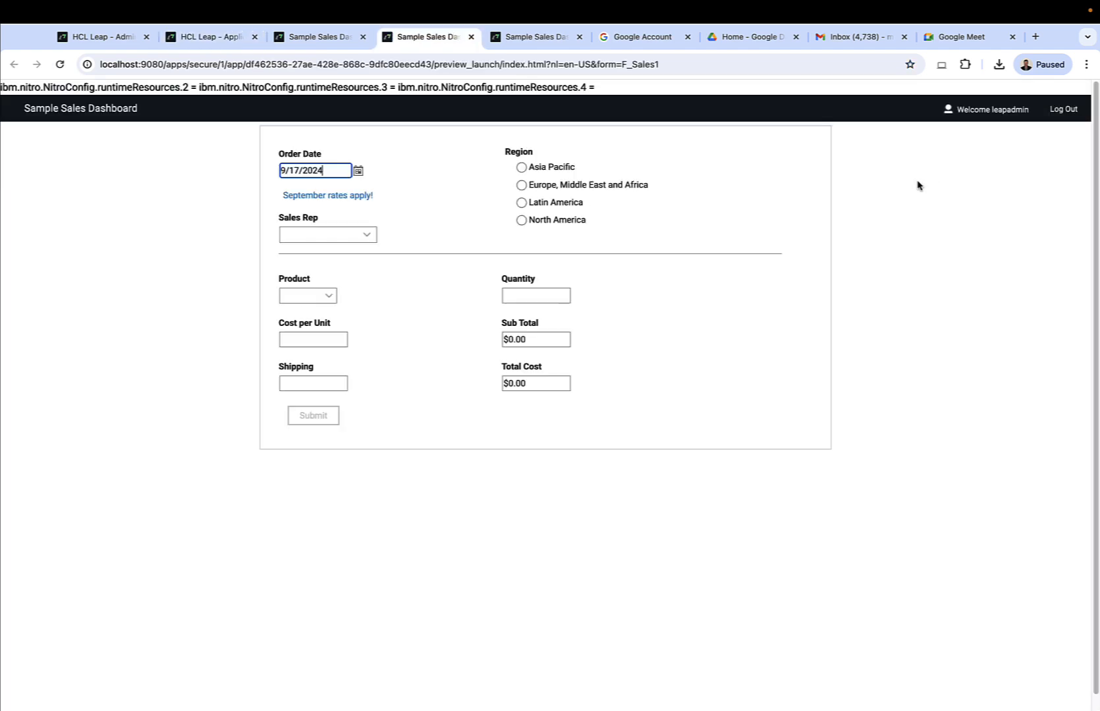
# In the preview, enter Widget C, quantity 2, cost 33.00 and shipping 44.00.
pyautogui.click(307, 295)
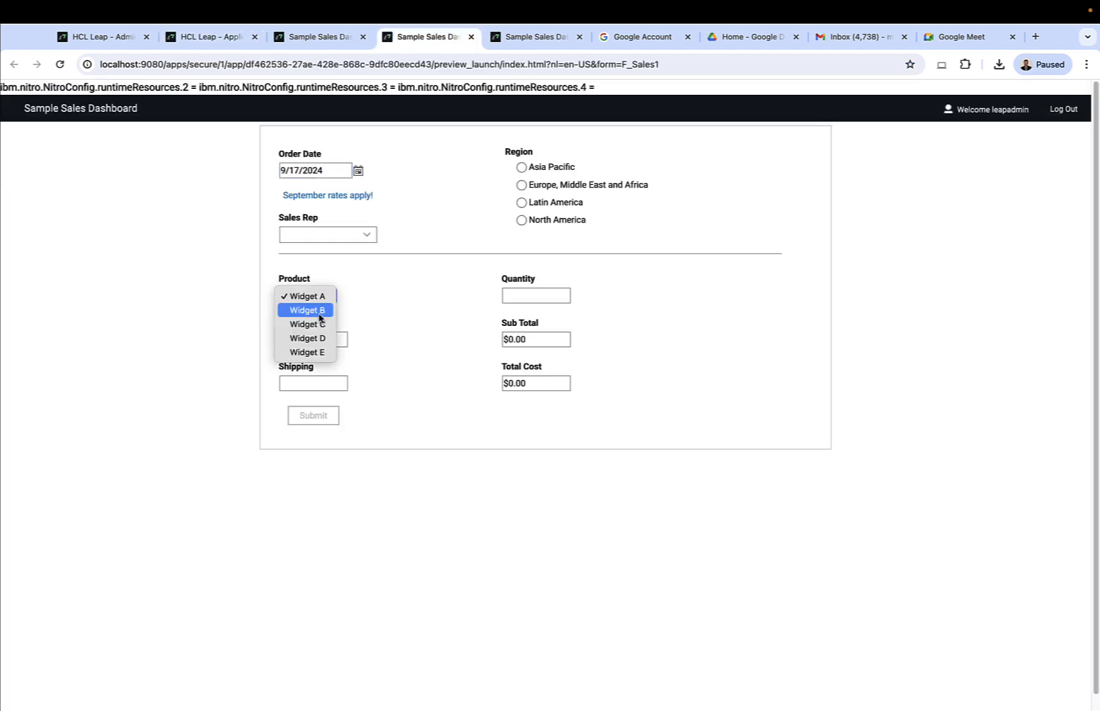
pyautogui.click(306, 324)
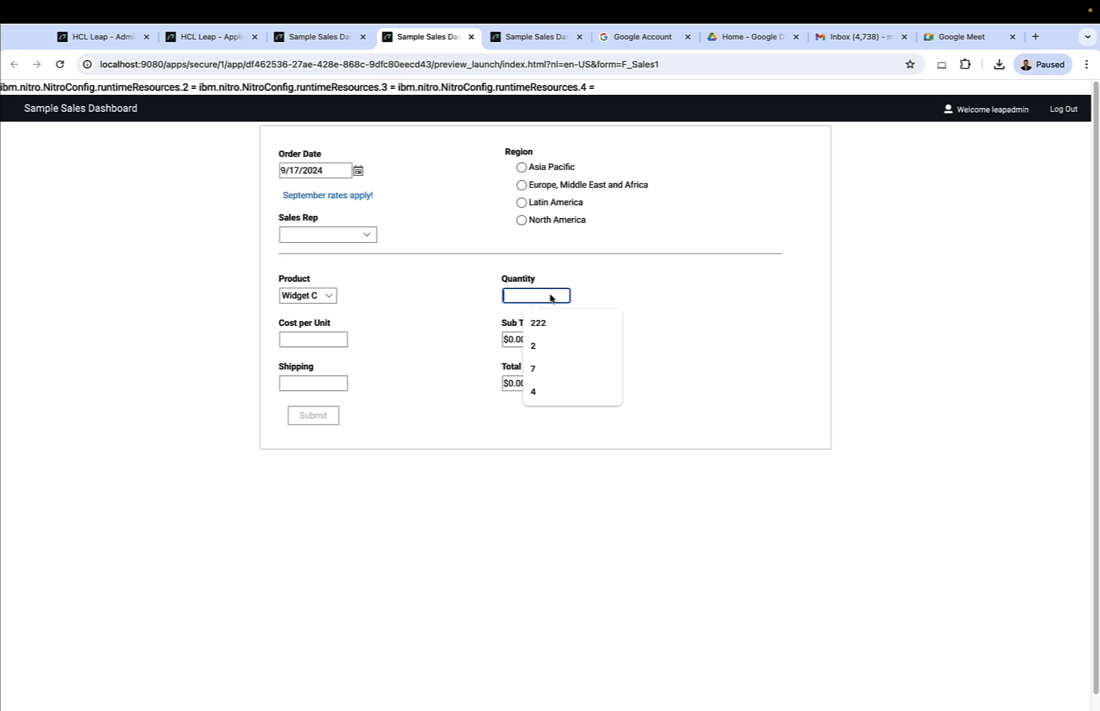
pyautogui.click(532, 345)
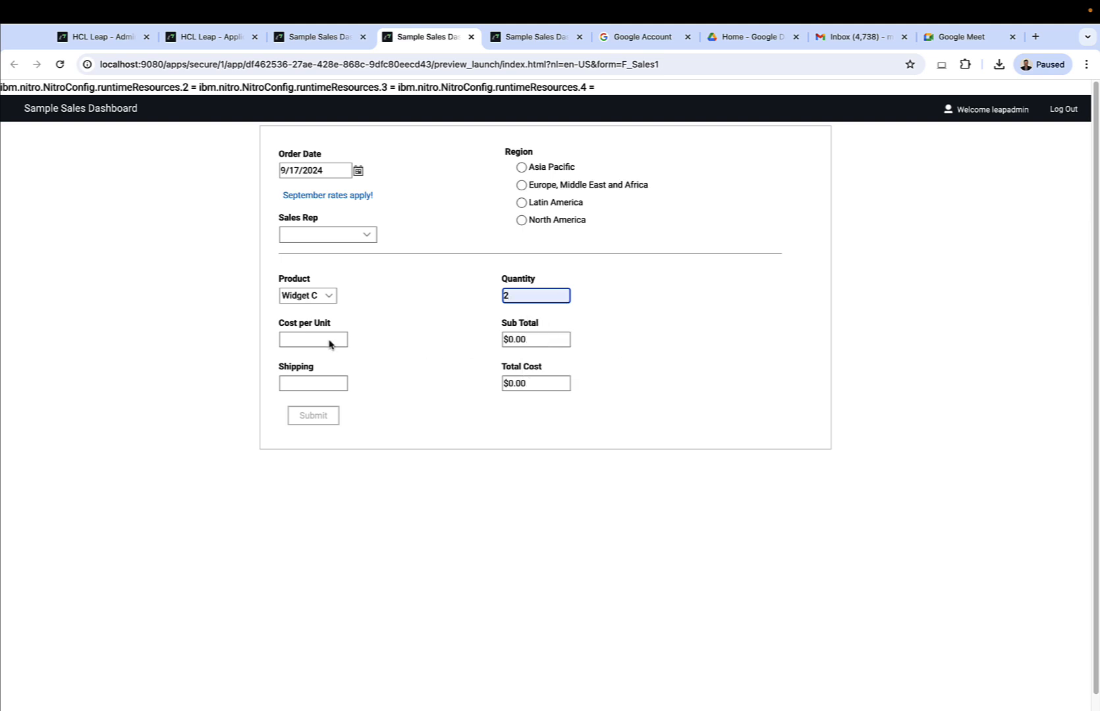
pyautogui.write('33.00')
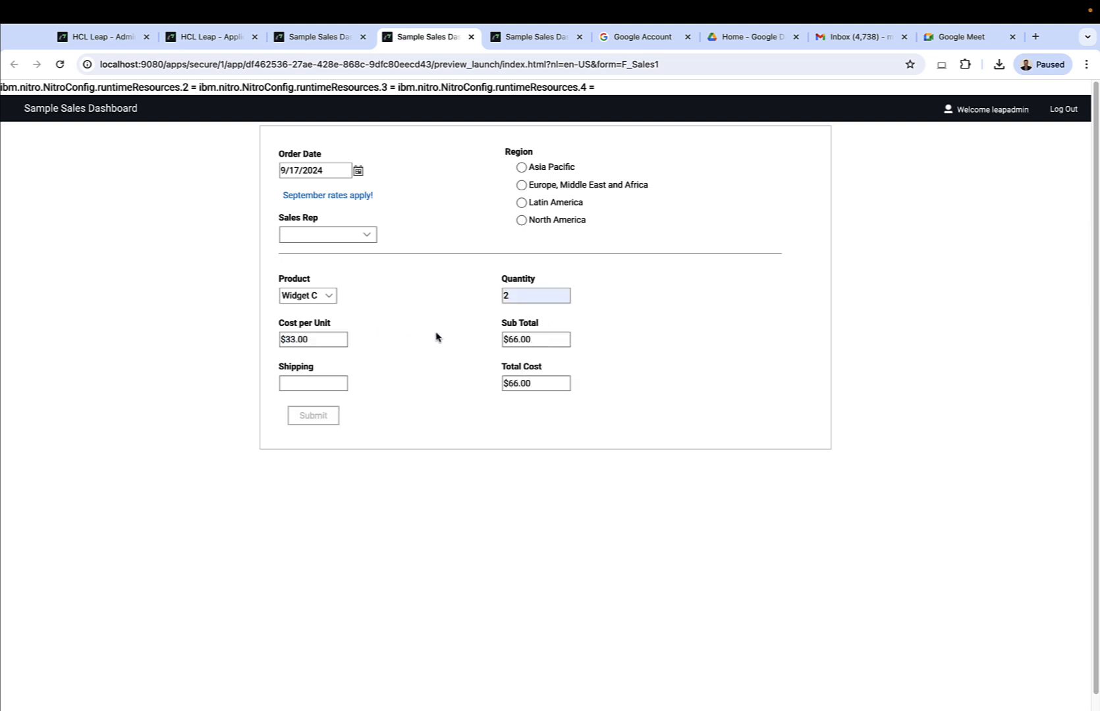
pyautogui.click(313, 383)
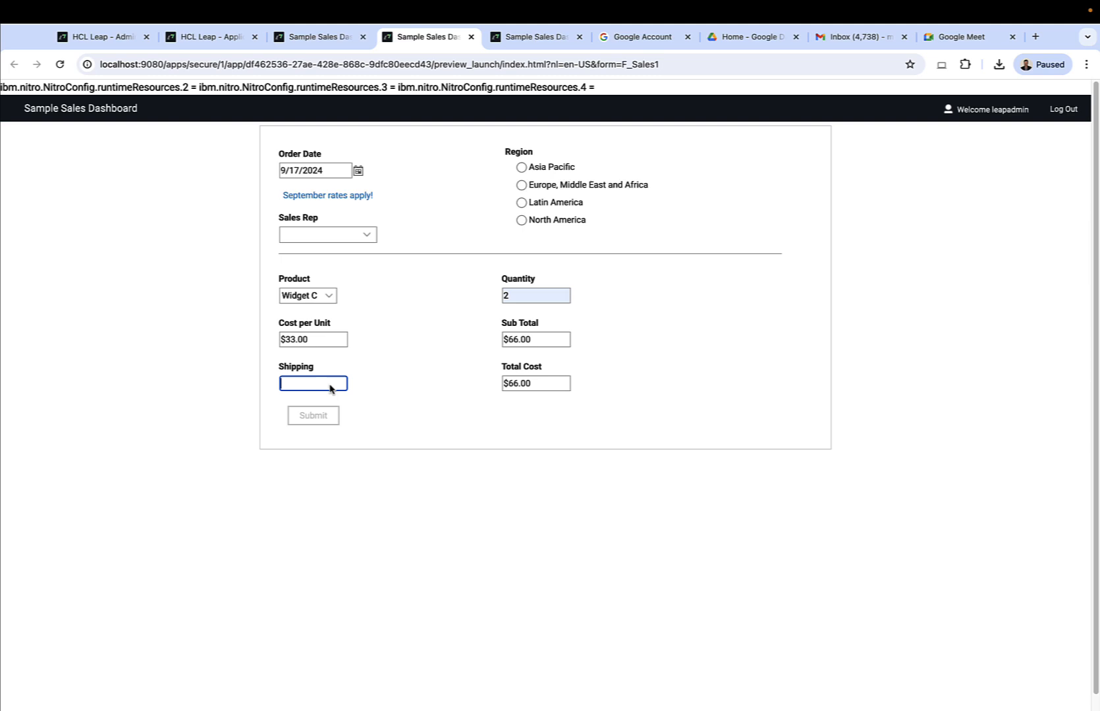
pyautogui.write('44.00')
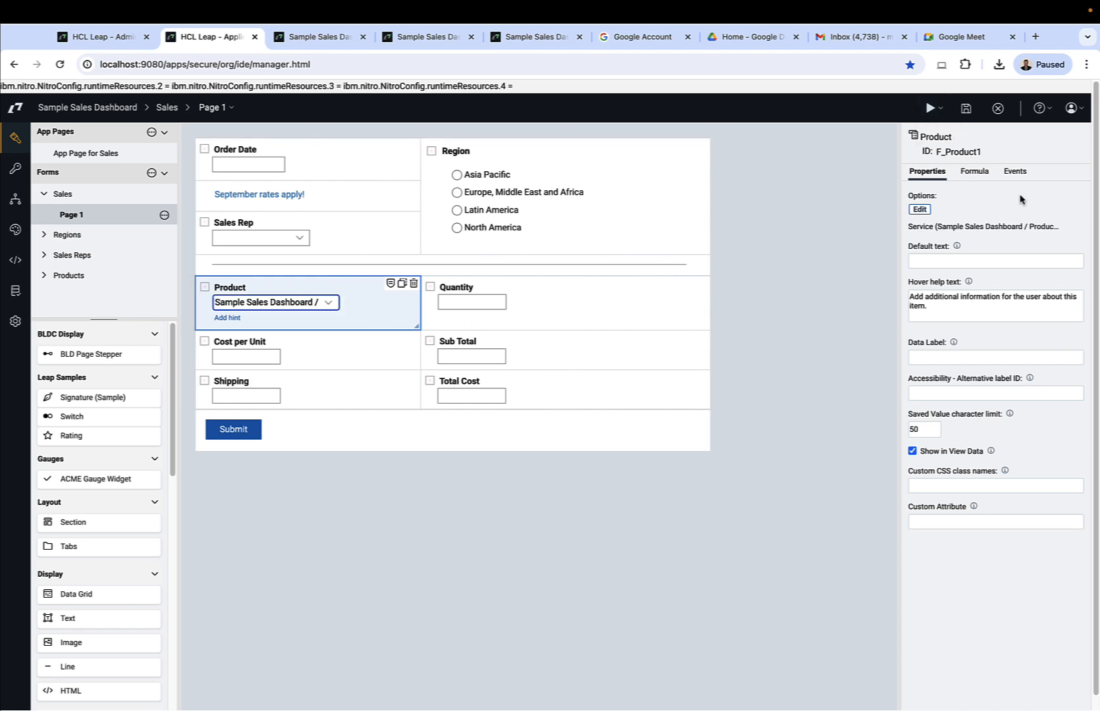
# Add a Call a Service action on Product's item change using a Products service configuration.
pyautogui.click(1015, 171)
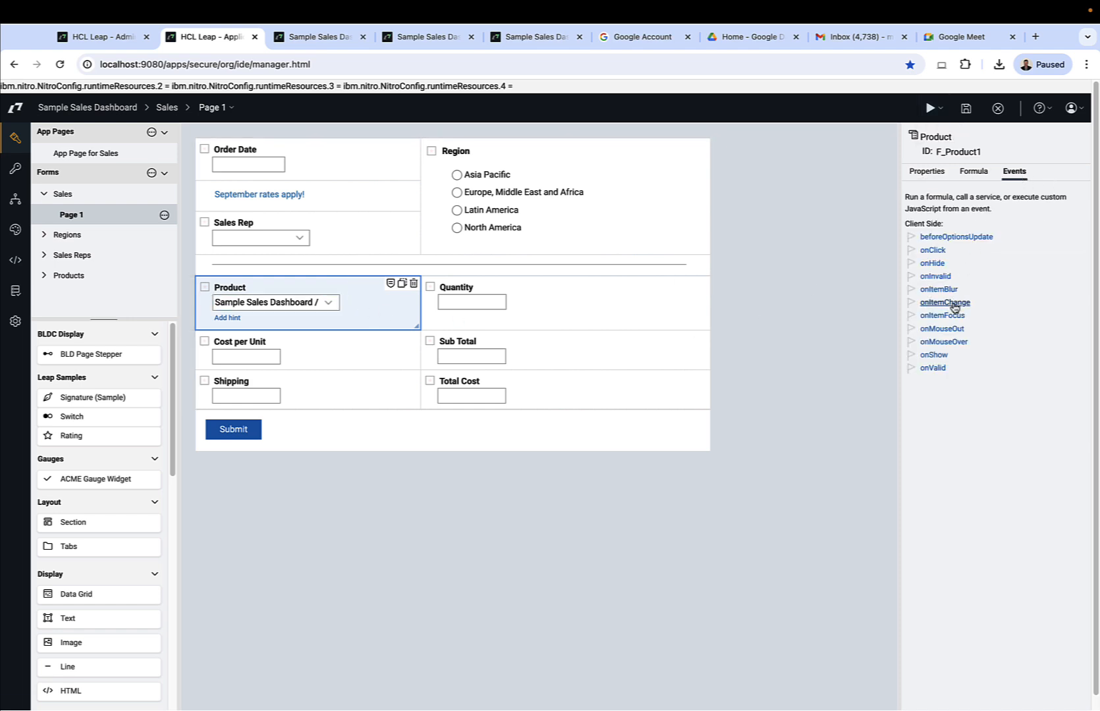
pyautogui.click(945, 303)
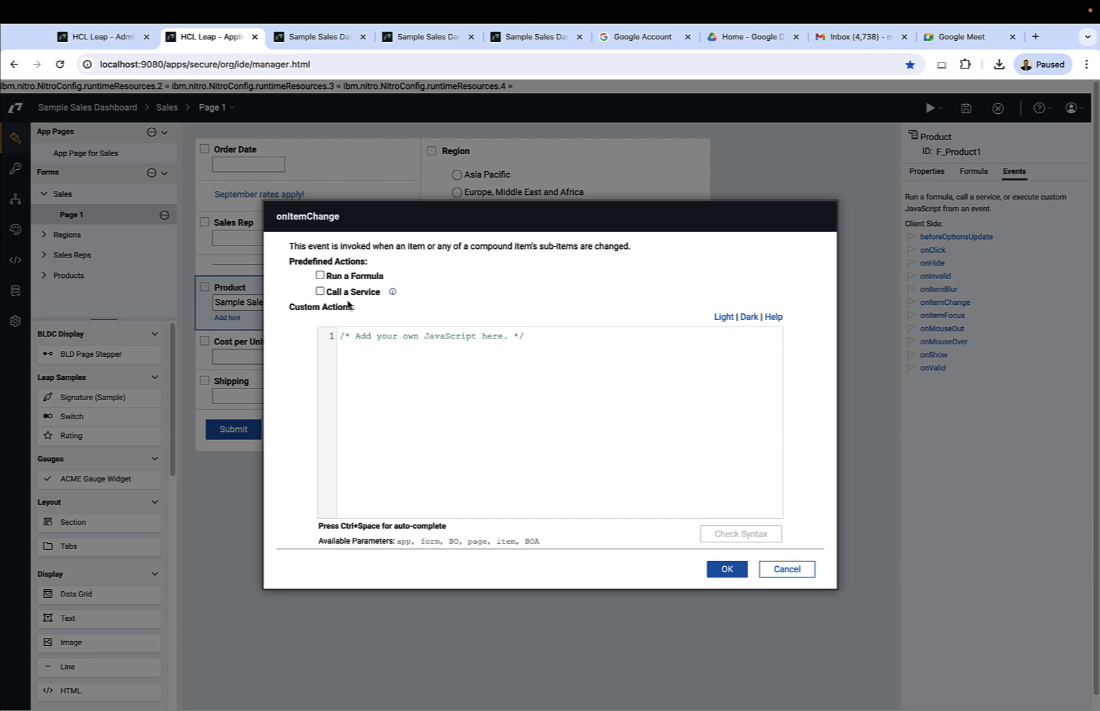
pyautogui.click(320, 291)
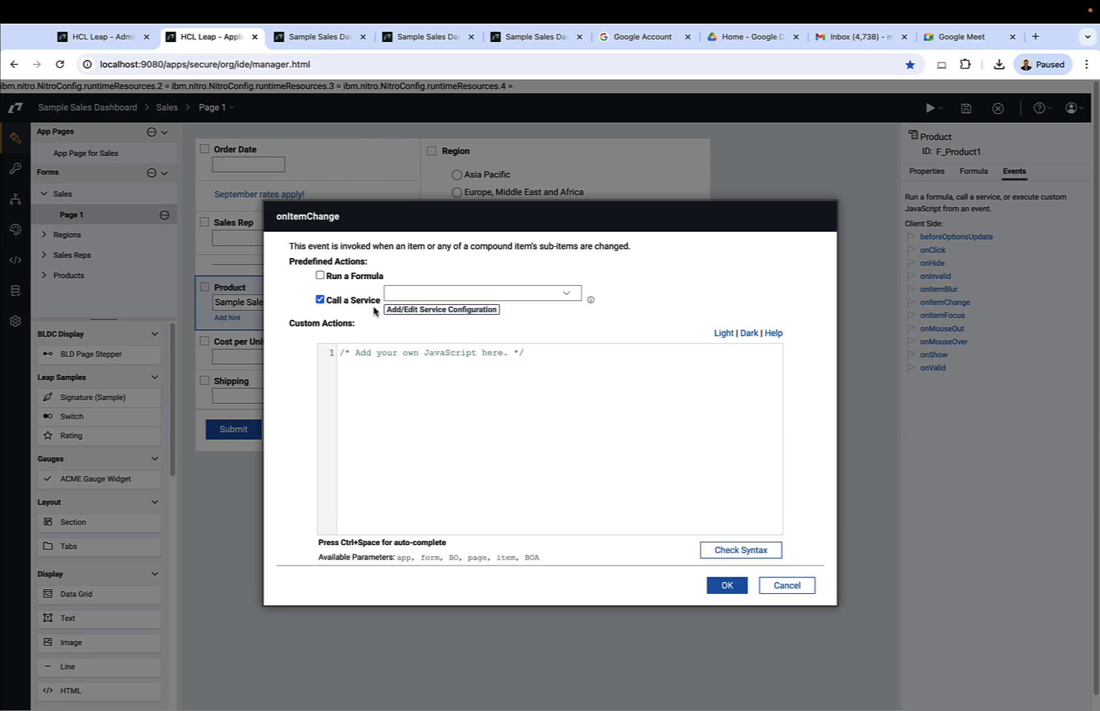
pyautogui.click(440, 309)
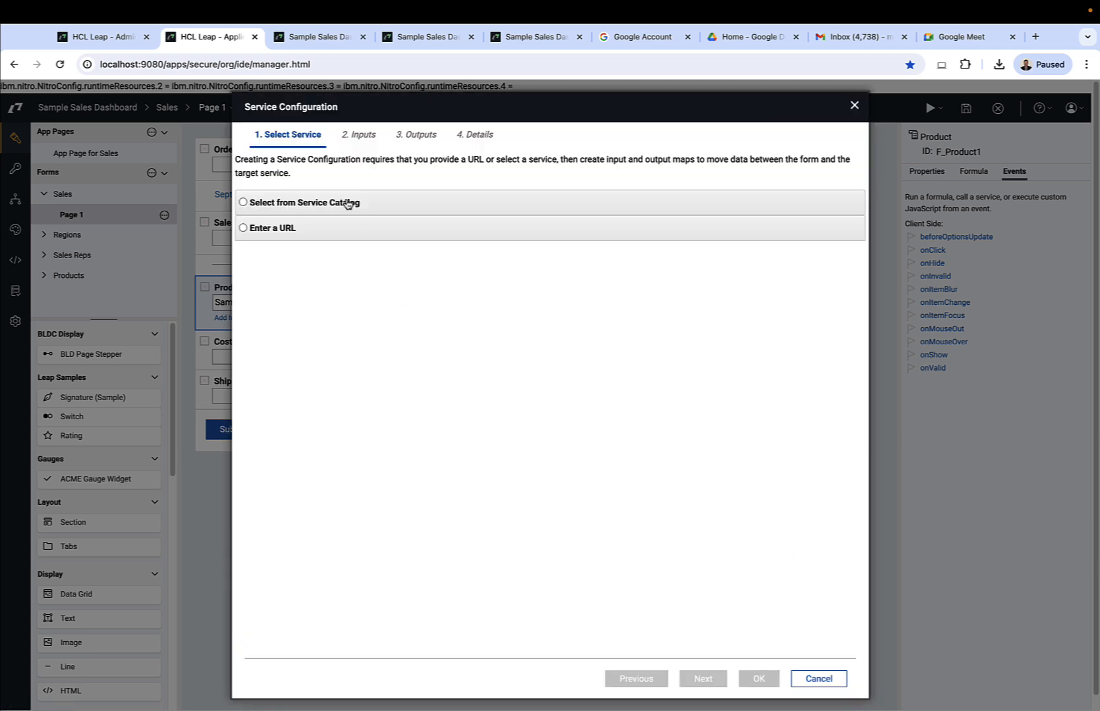
pyautogui.click(243, 202)
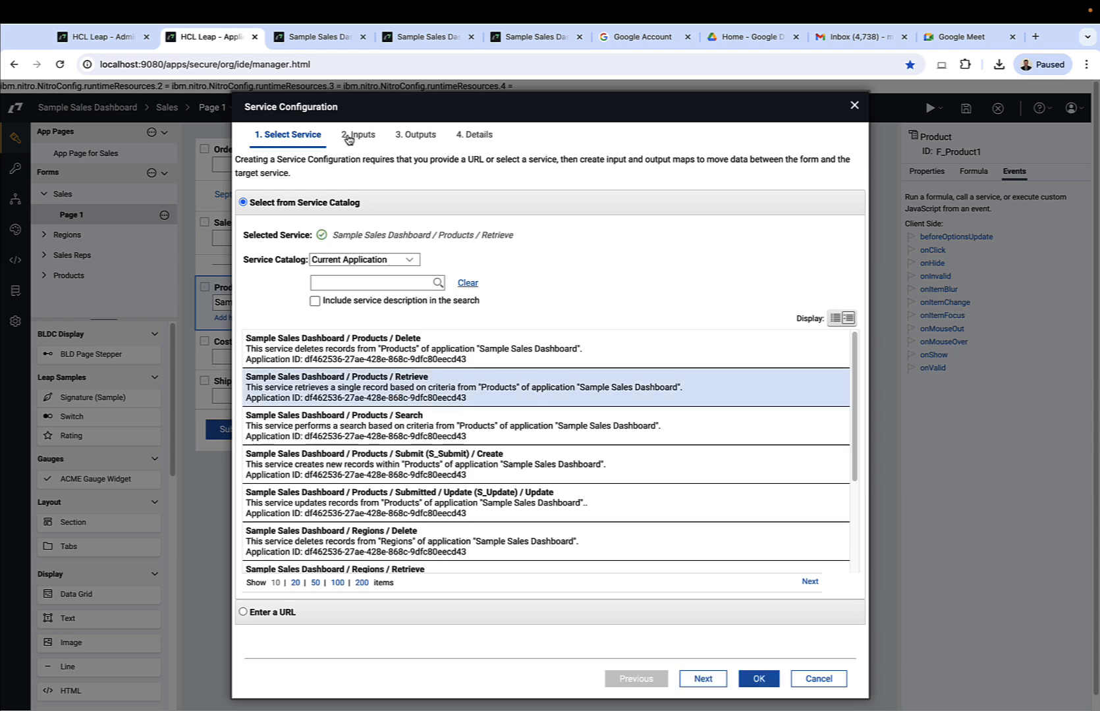
pyautogui.click(356, 134)
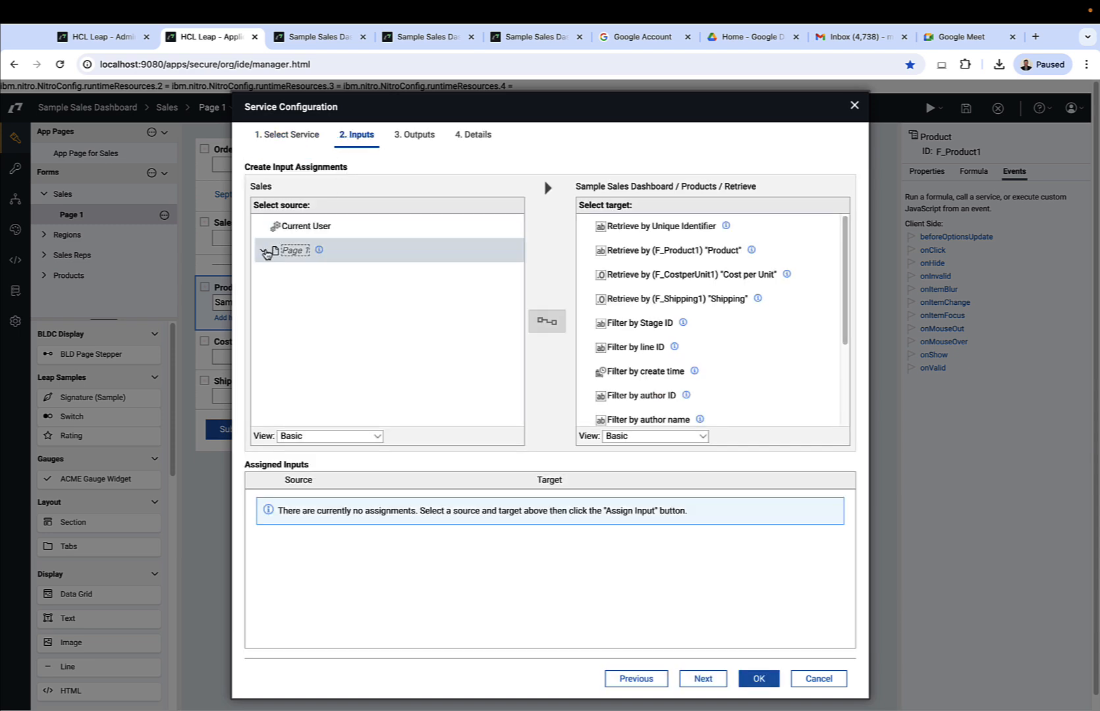
# Retrieve by Product and map Cost per Unit and Shipping results into the form.
pyautogui.click(266, 253)
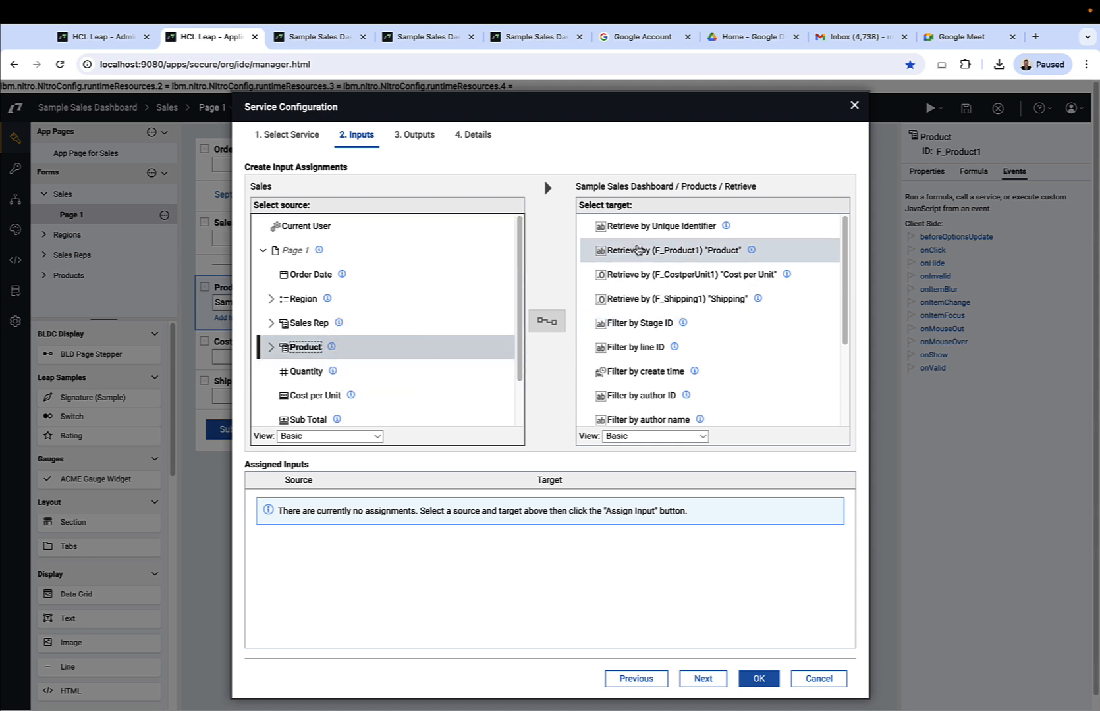
pyautogui.click(671, 250)
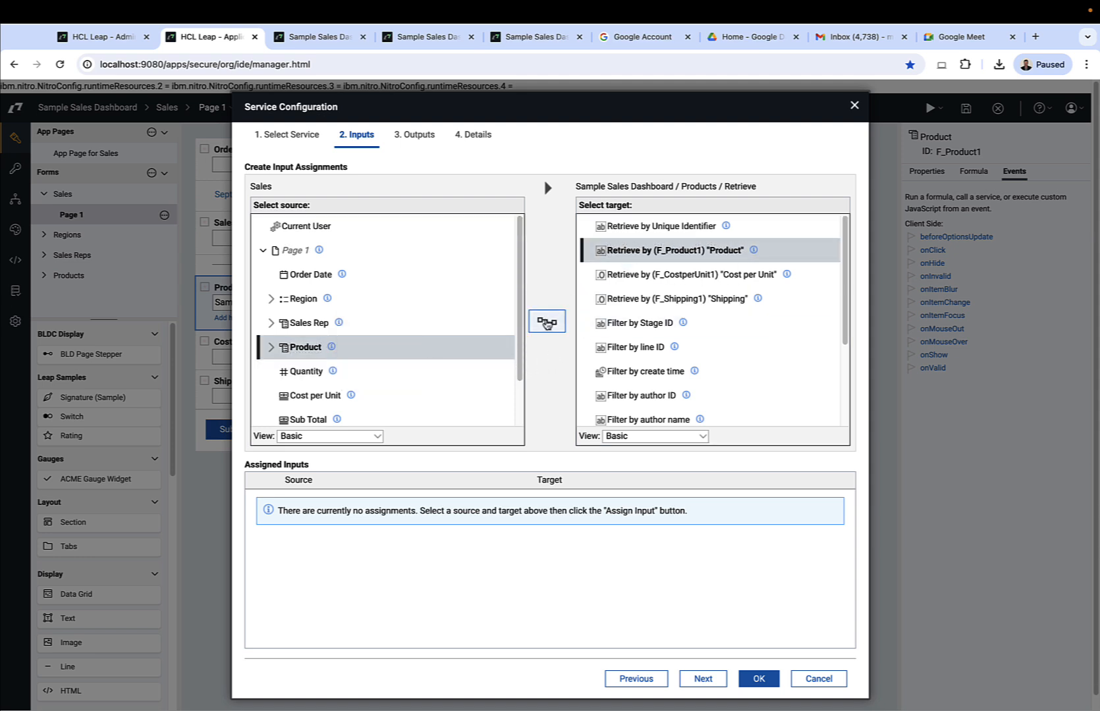
pyautogui.click(418, 133)
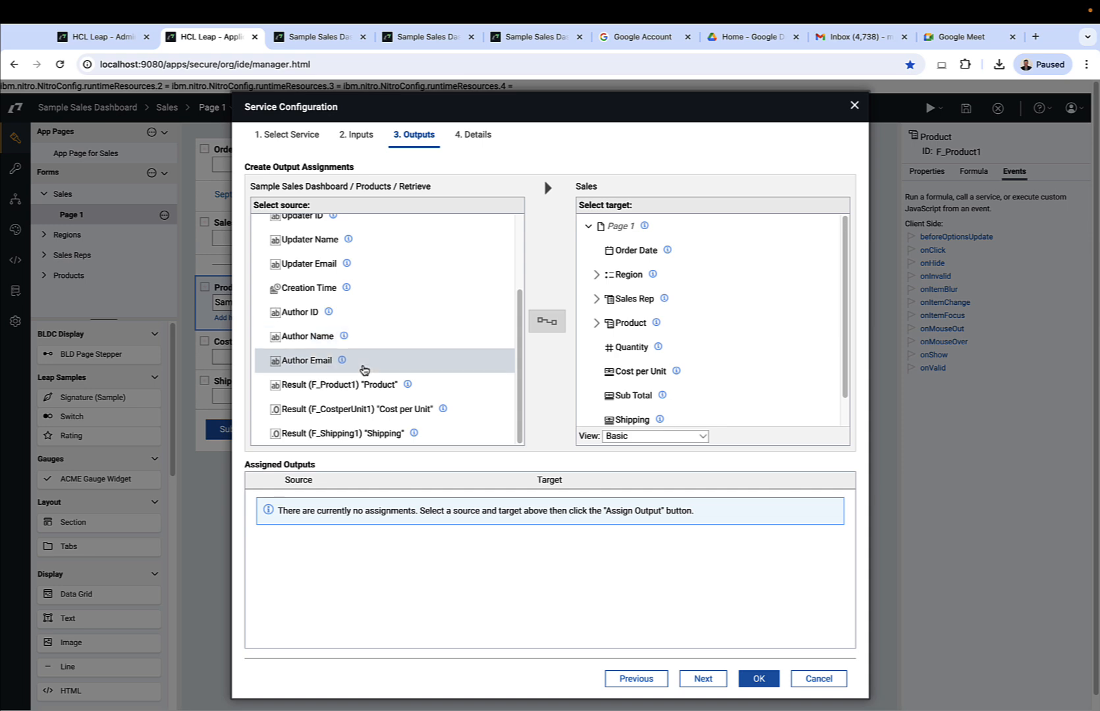
pyautogui.click(357, 407)
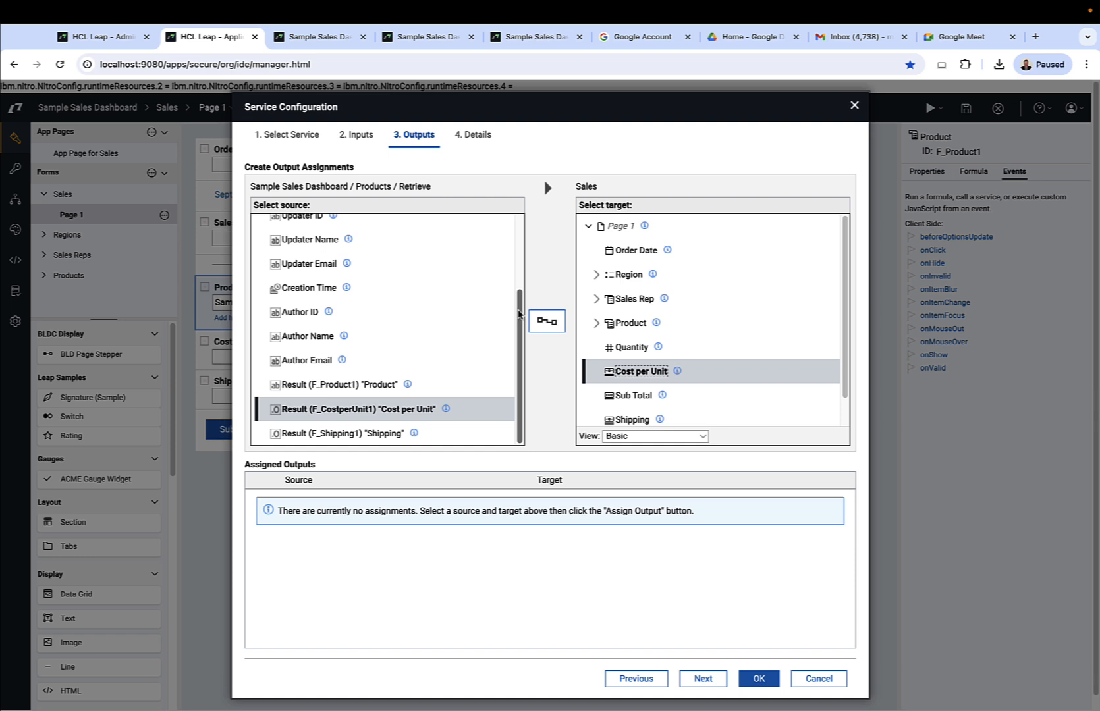
pyautogui.click(546, 321)
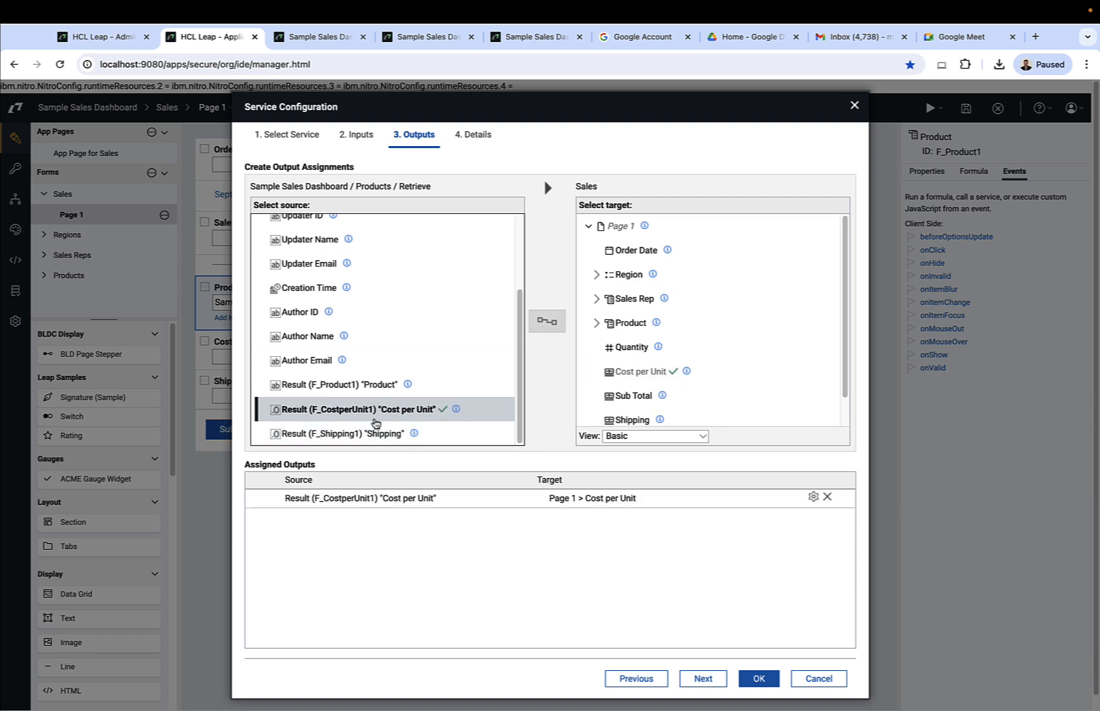
pyautogui.click(343, 433)
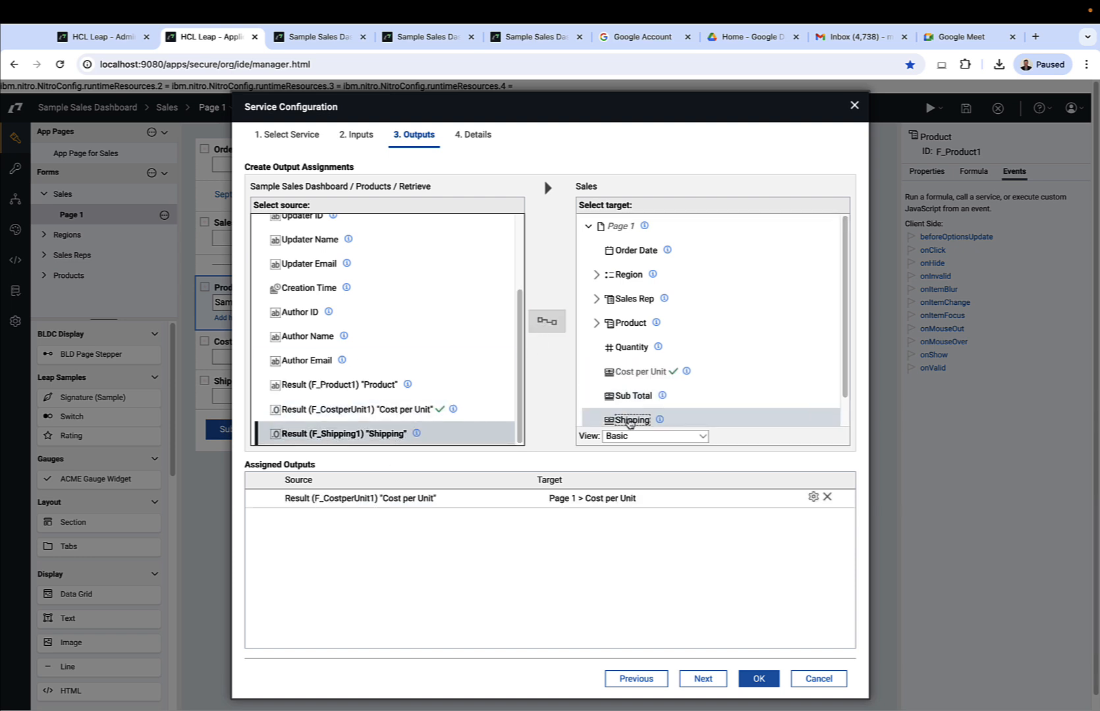
pyautogui.click(629, 419)
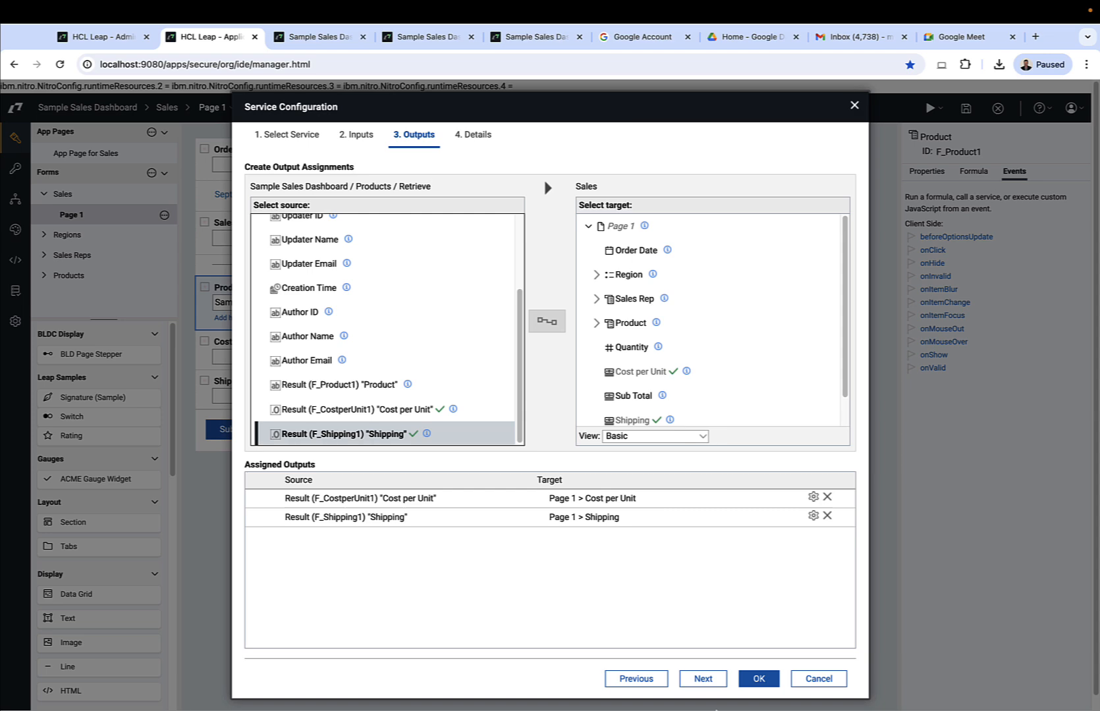
pyautogui.click(756, 678)
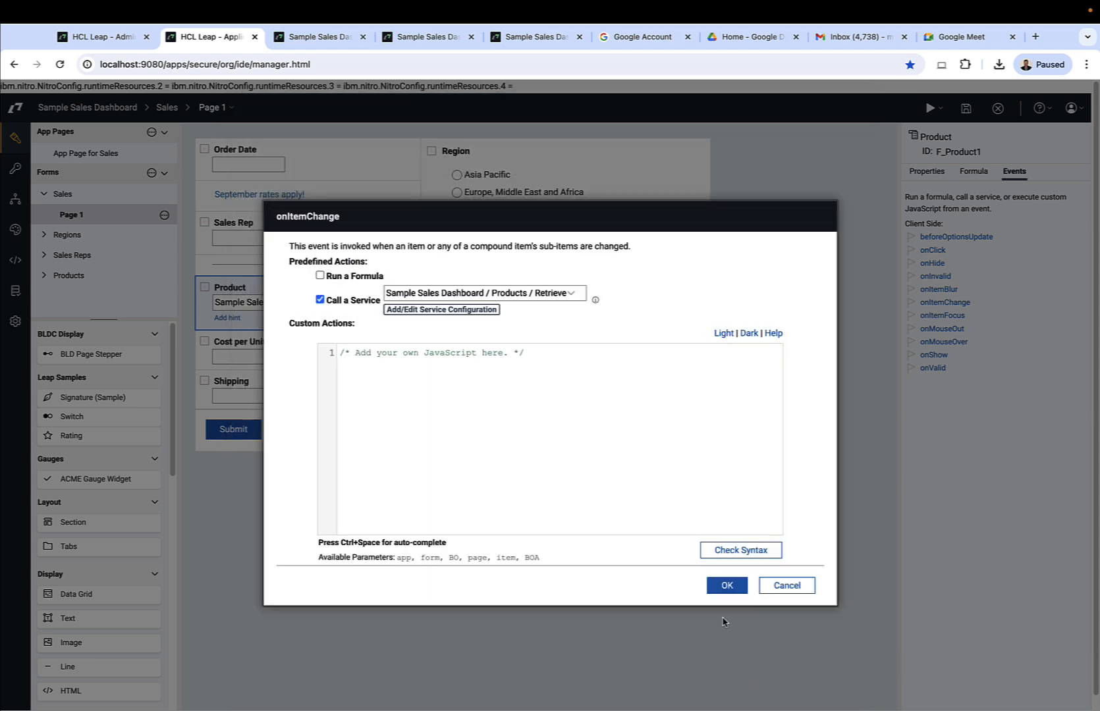
# Preview the Sales form and pick Widget C from the Widget A–E product list.
pyautogui.click(726, 585)
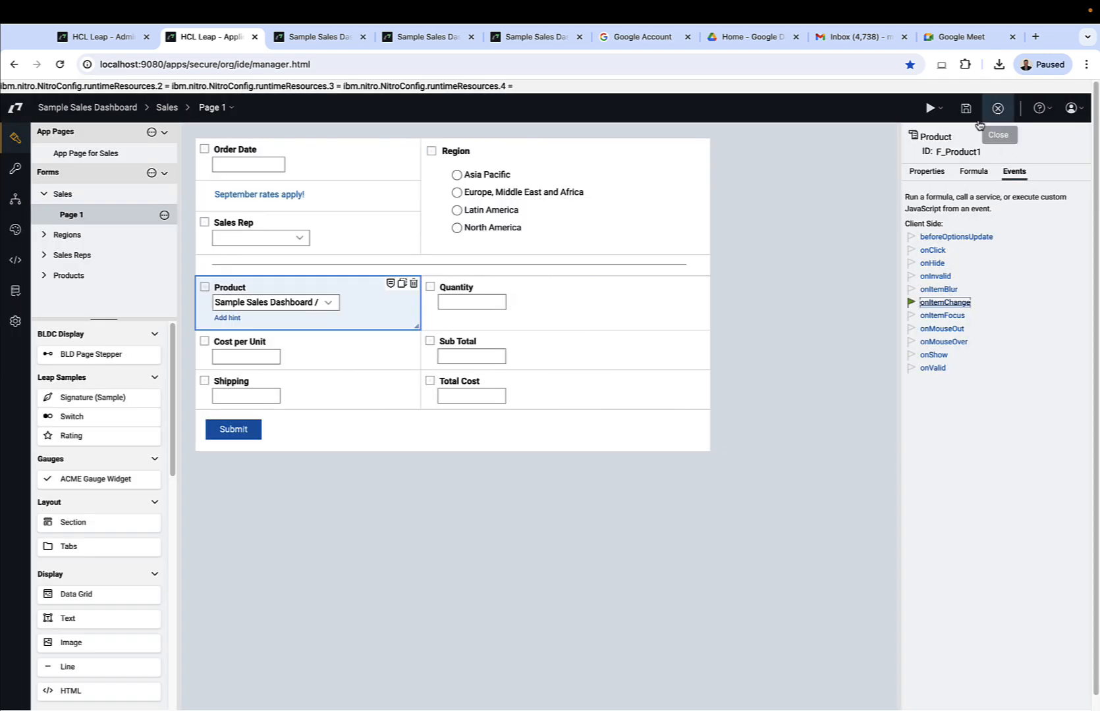
pyautogui.click(930, 108)
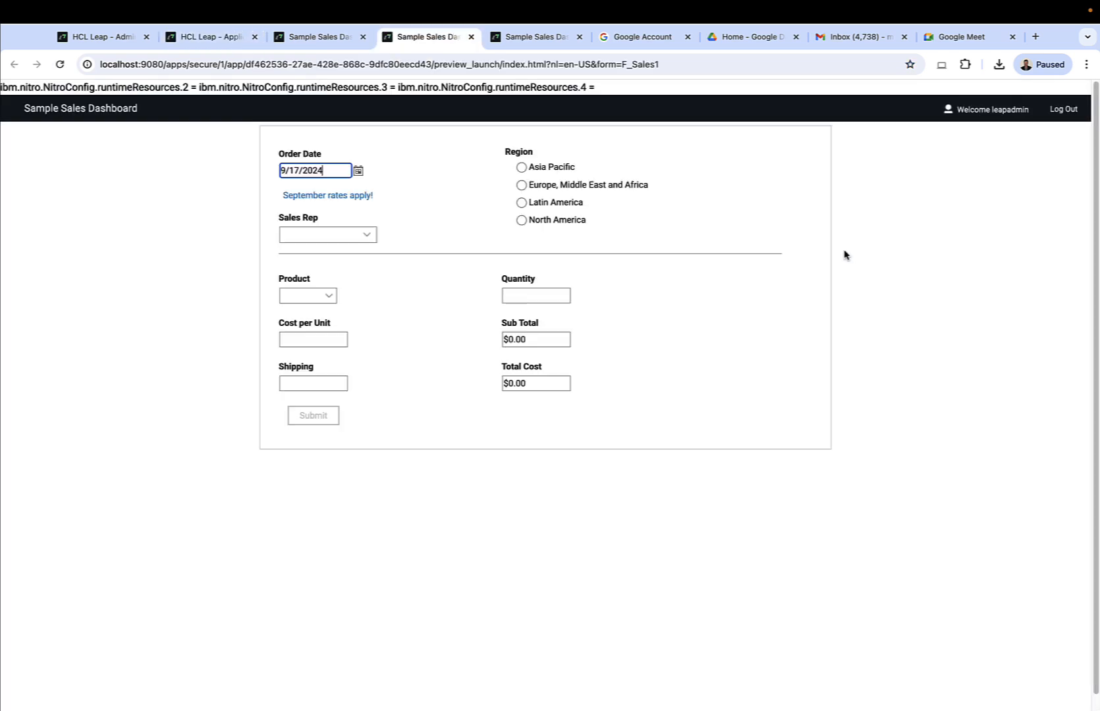
pyautogui.click(307, 295)
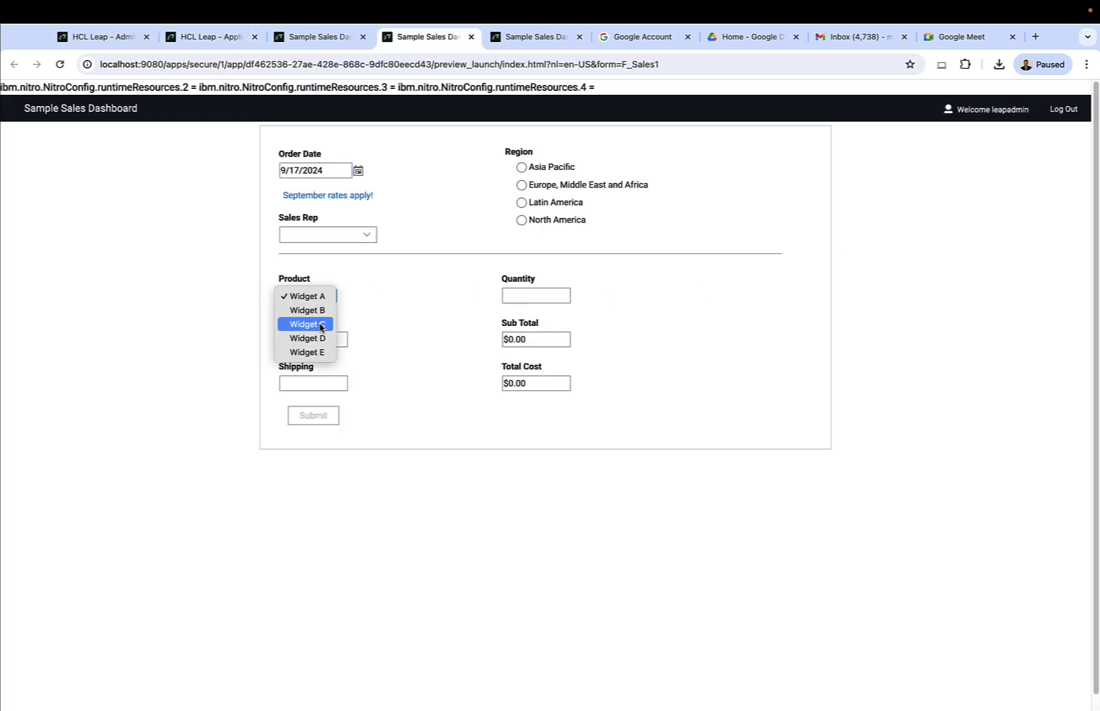
pyautogui.click(307, 324)
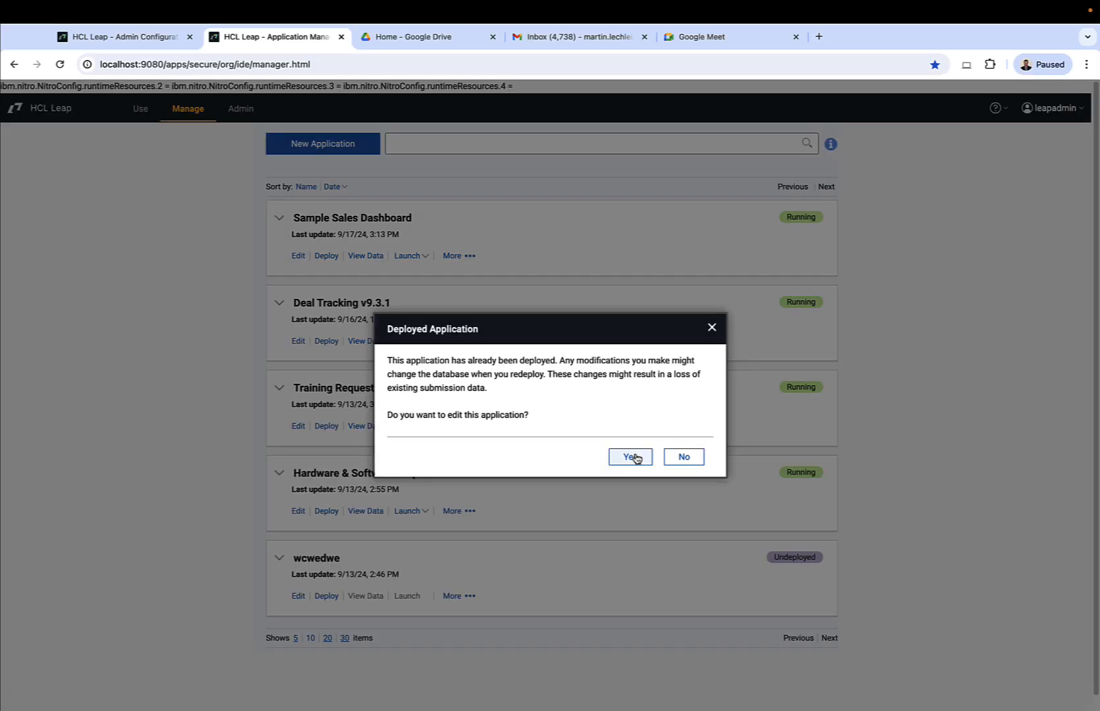
# Confirm editing the deployed app and rename the action after Submitted to Approve.
pyautogui.click(628, 456)
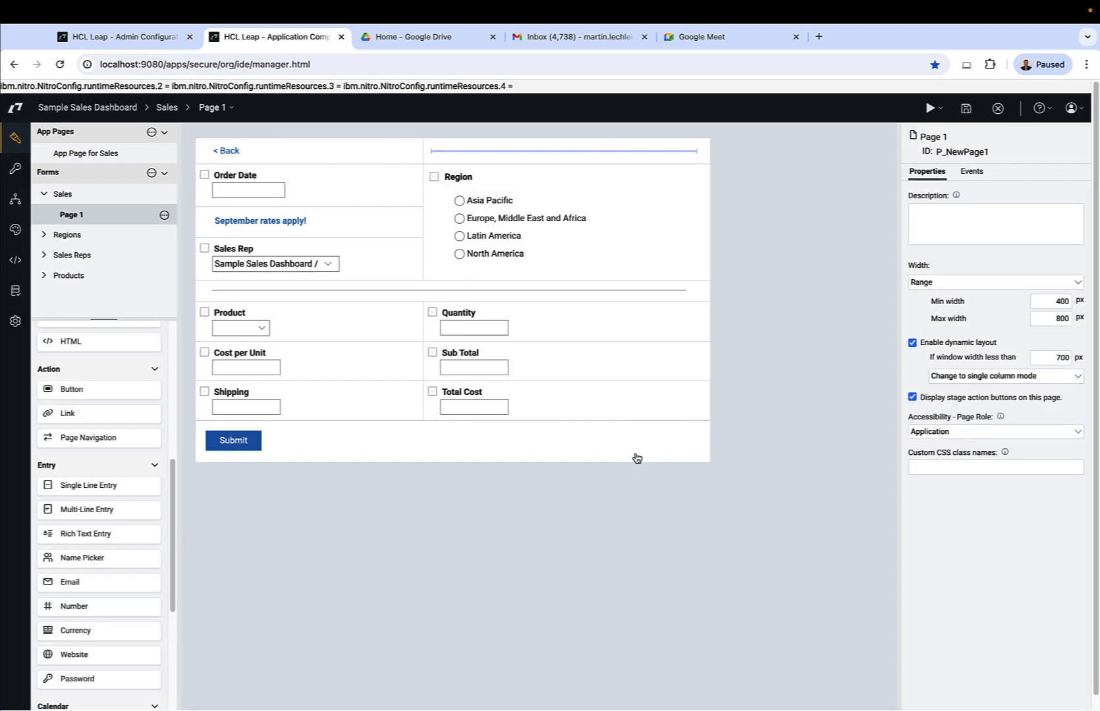
pyautogui.moveTo(15, 198)
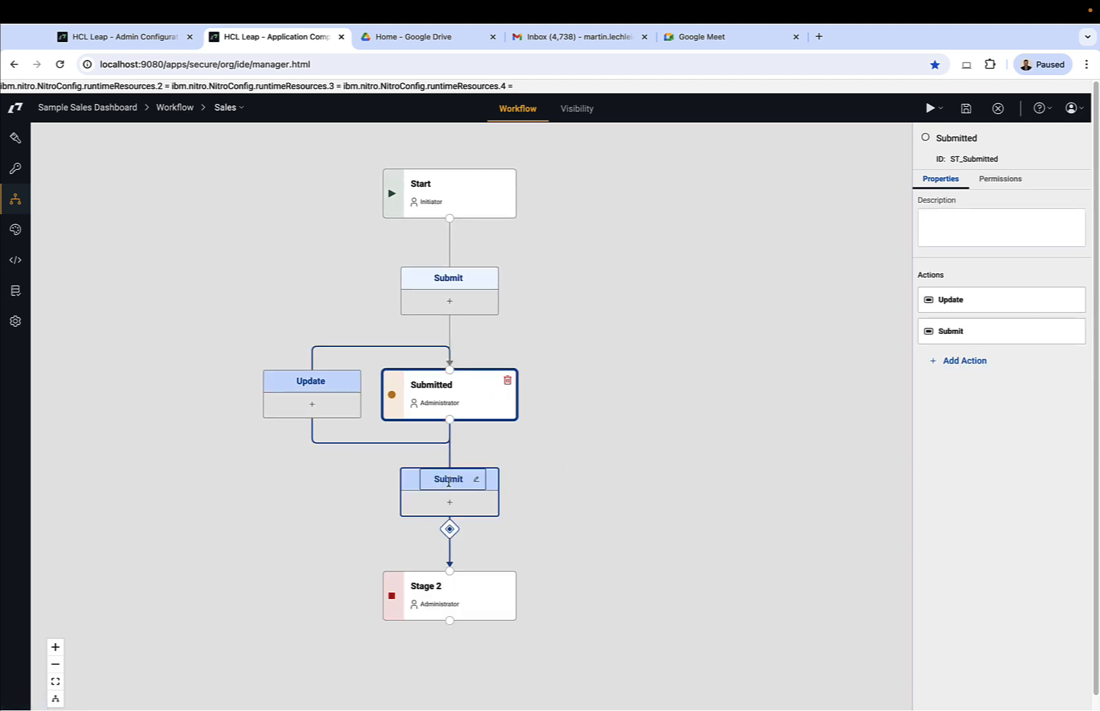
pyautogui.click(448, 479)
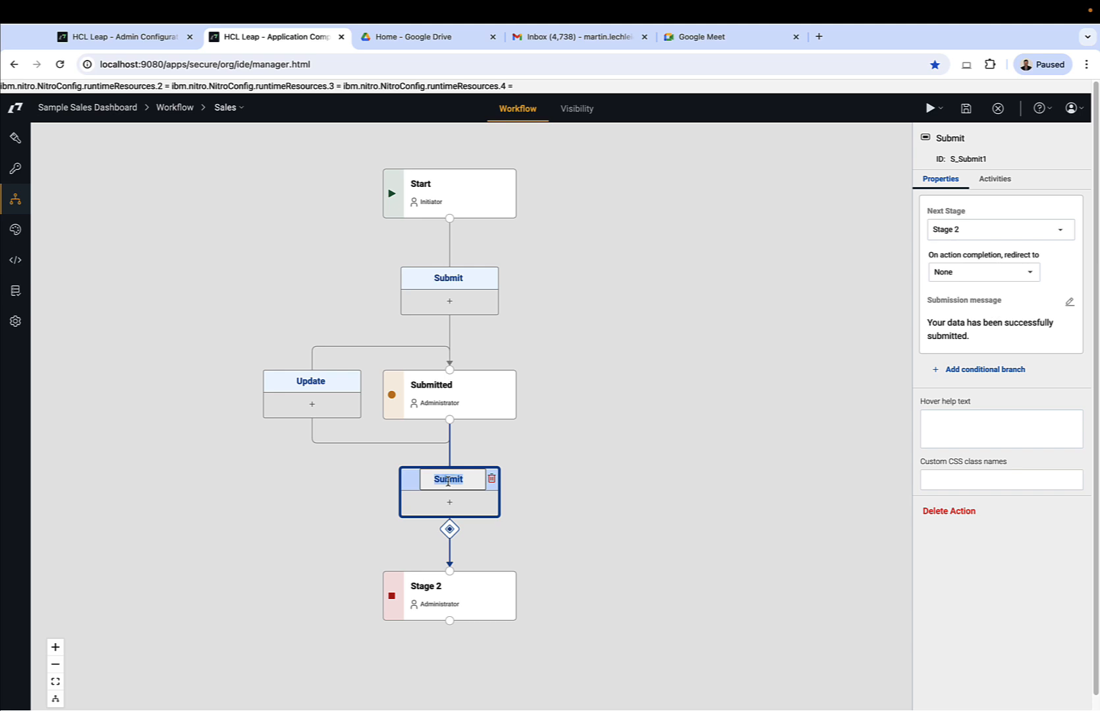
pyautogui.write('Appro')
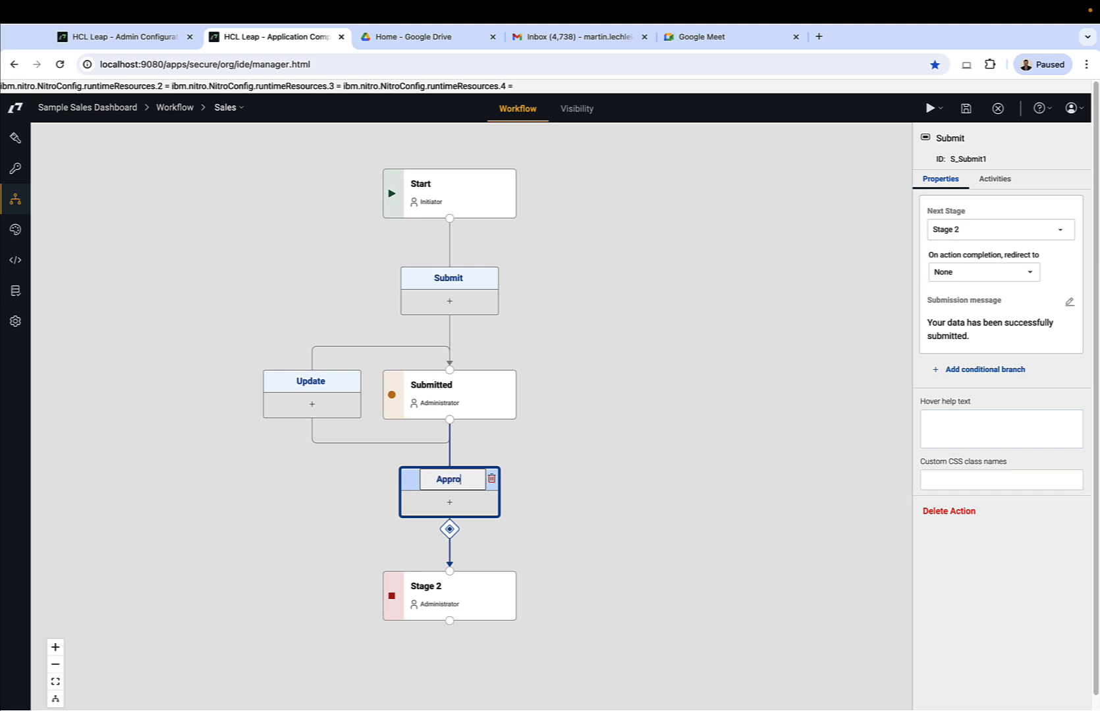
pyautogui.write('ve')
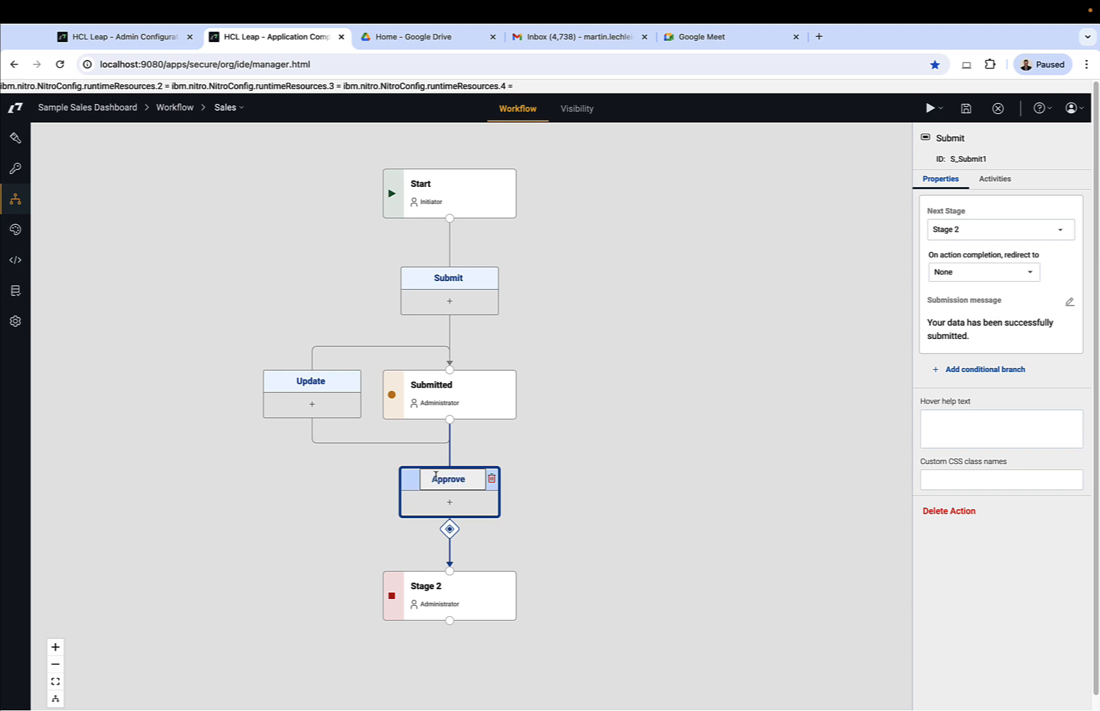
pyautogui.click(430, 385)
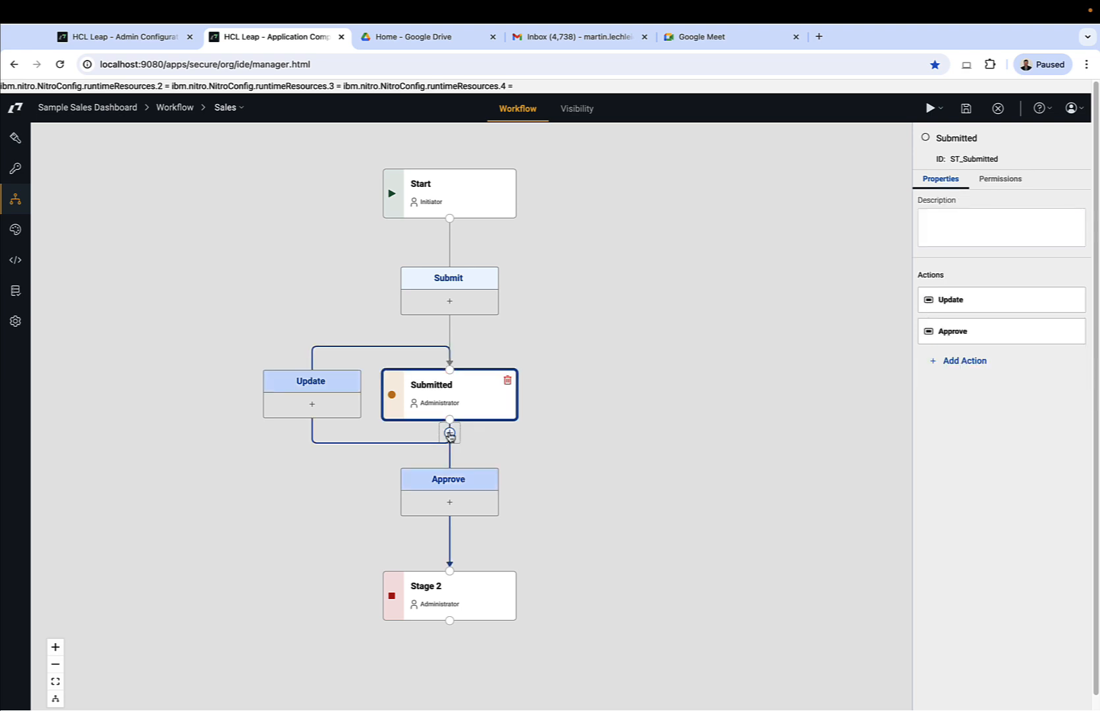
# Add a Deny action and name the resulting stages Approved and Denied.
pyautogui.click(449, 433)
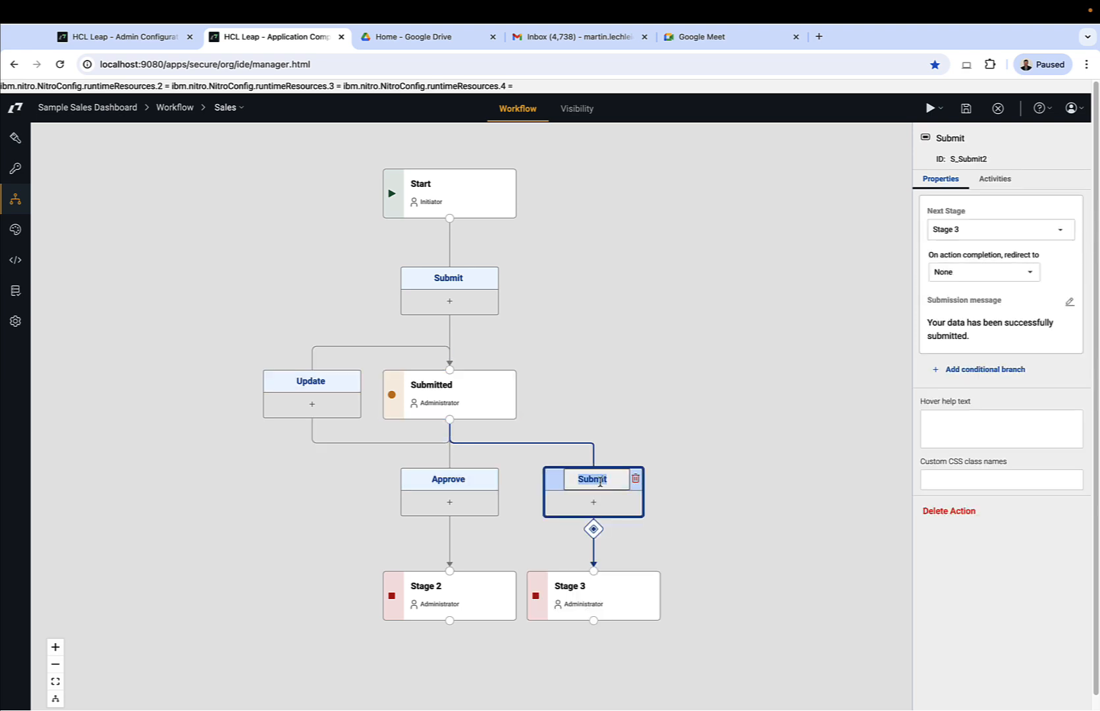
pyautogui.write('Deny')
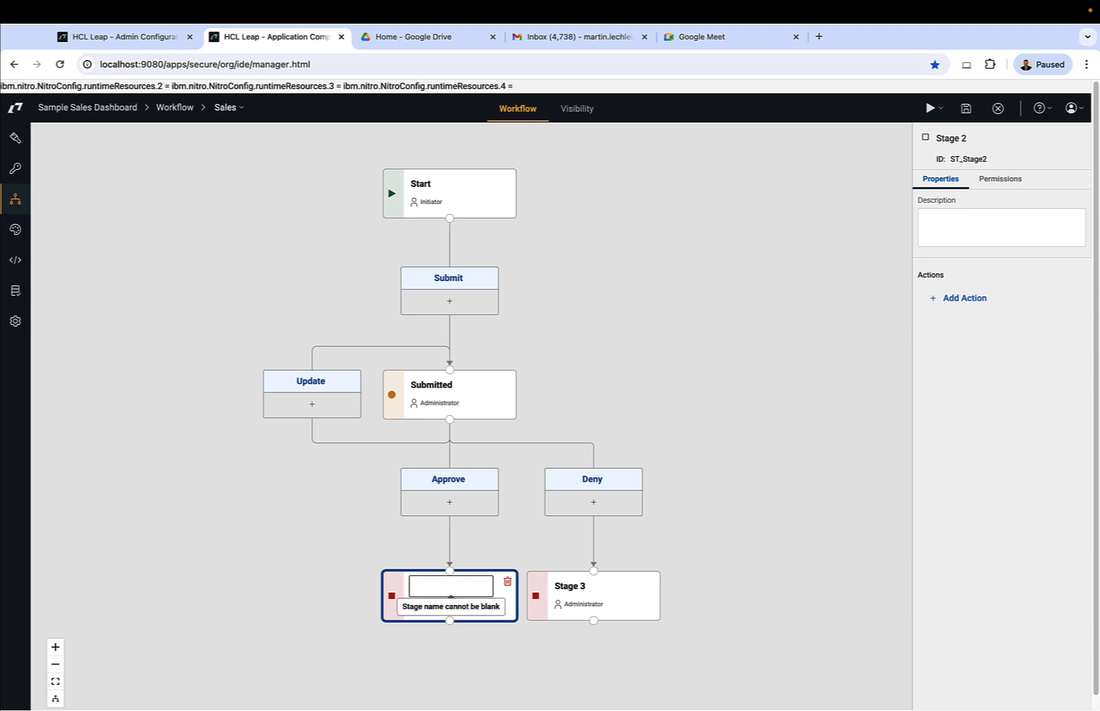
pyautogui.write('Approved')
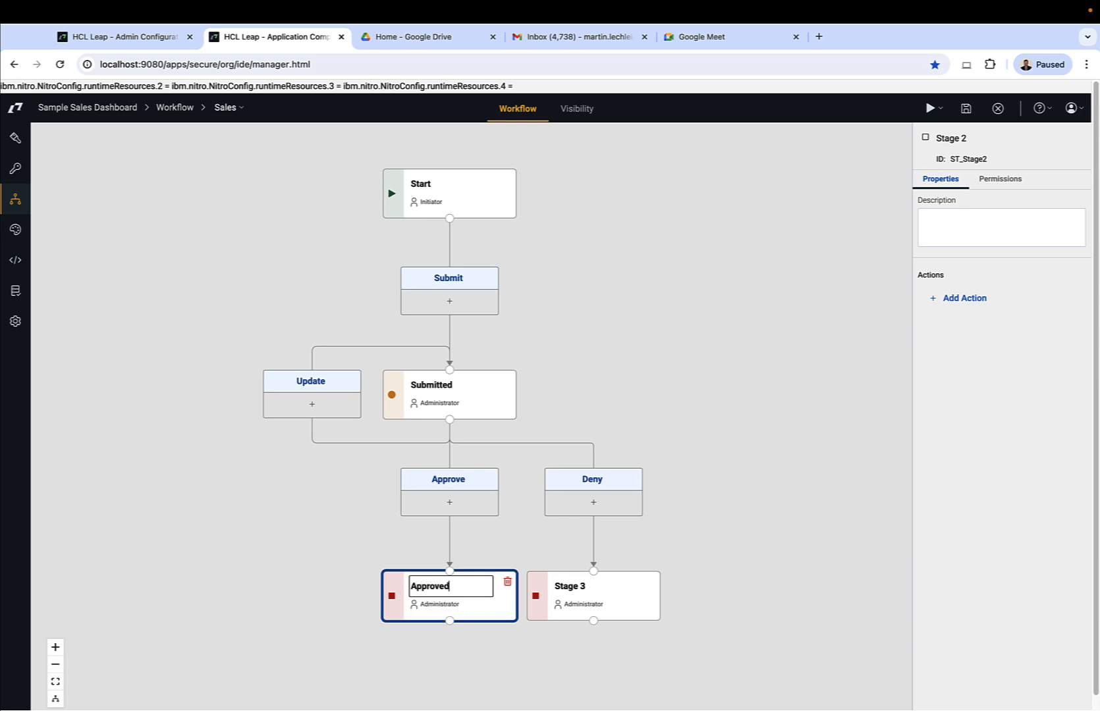
pyautogui.click(593, 585)
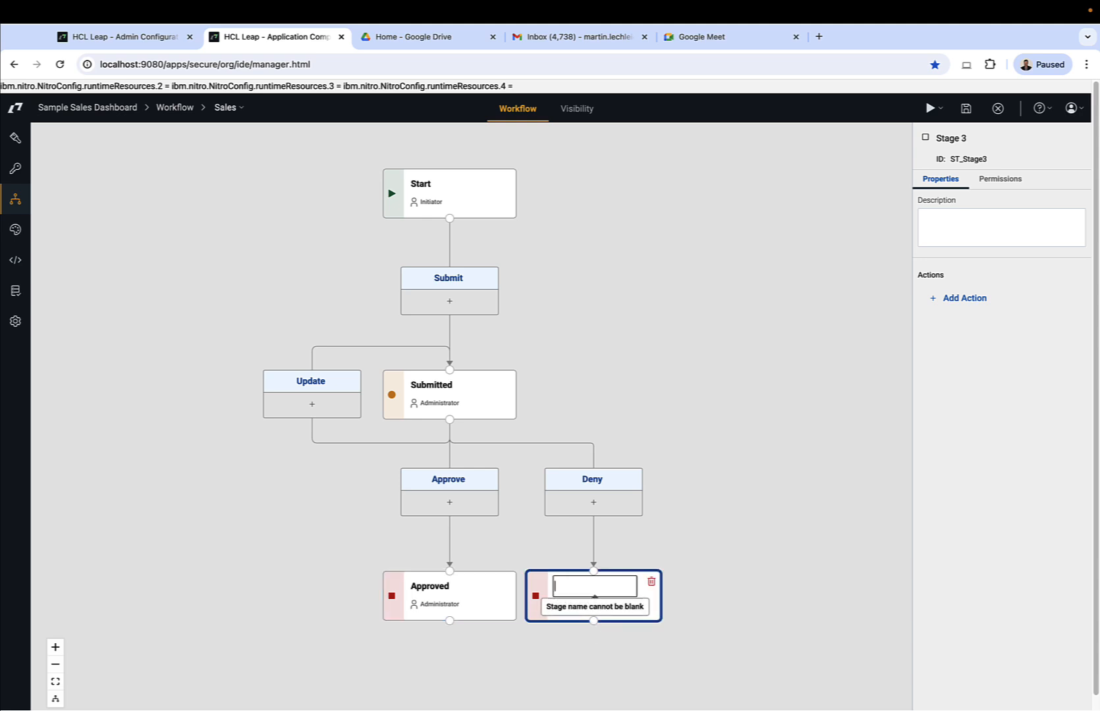
pyautogui.write('Denied')
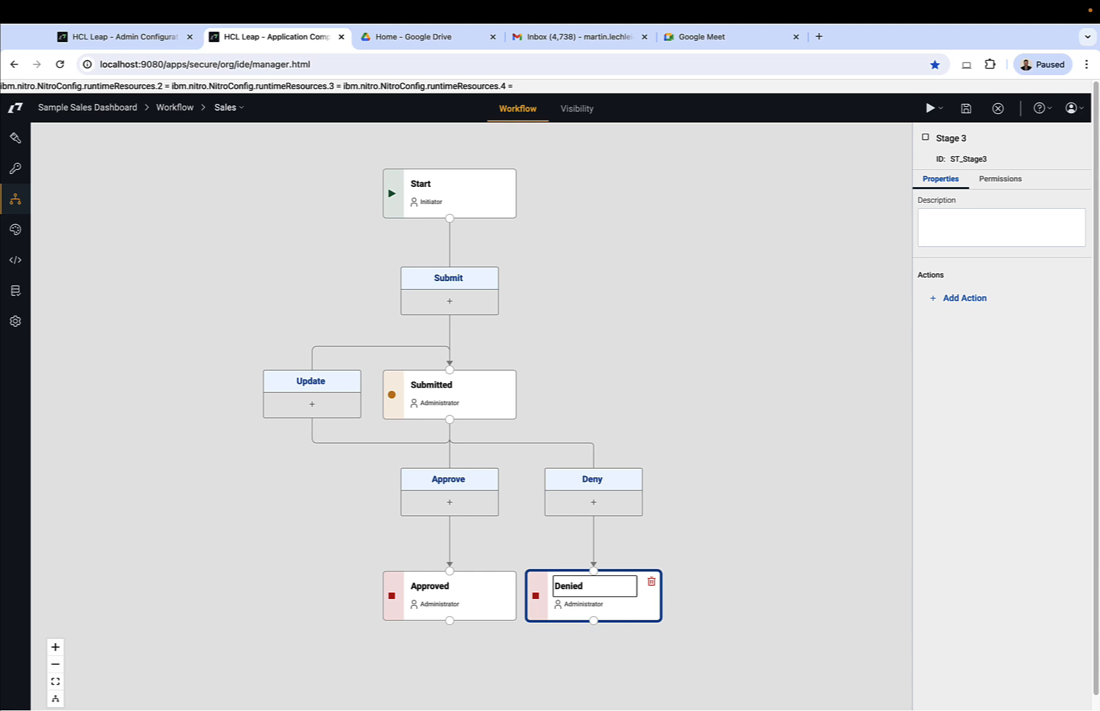
pyautogui.click(678, 534)
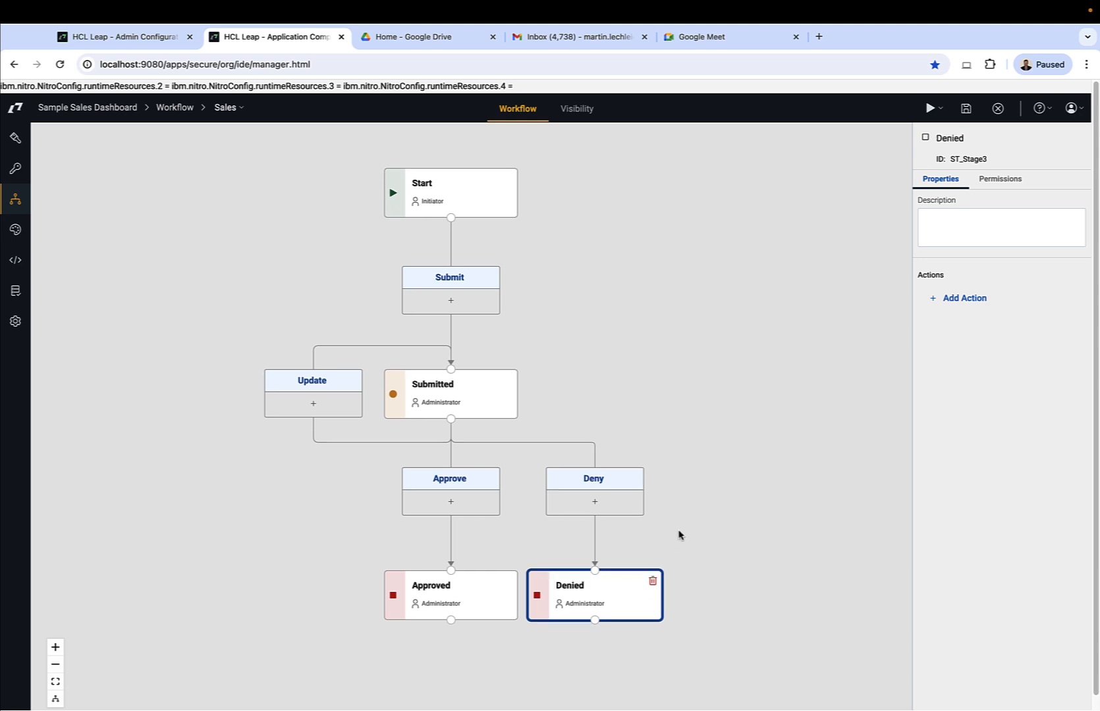
# Delete the Update action from Submitted and reposition the Approve action box.
pyautogui.click(450, 384)
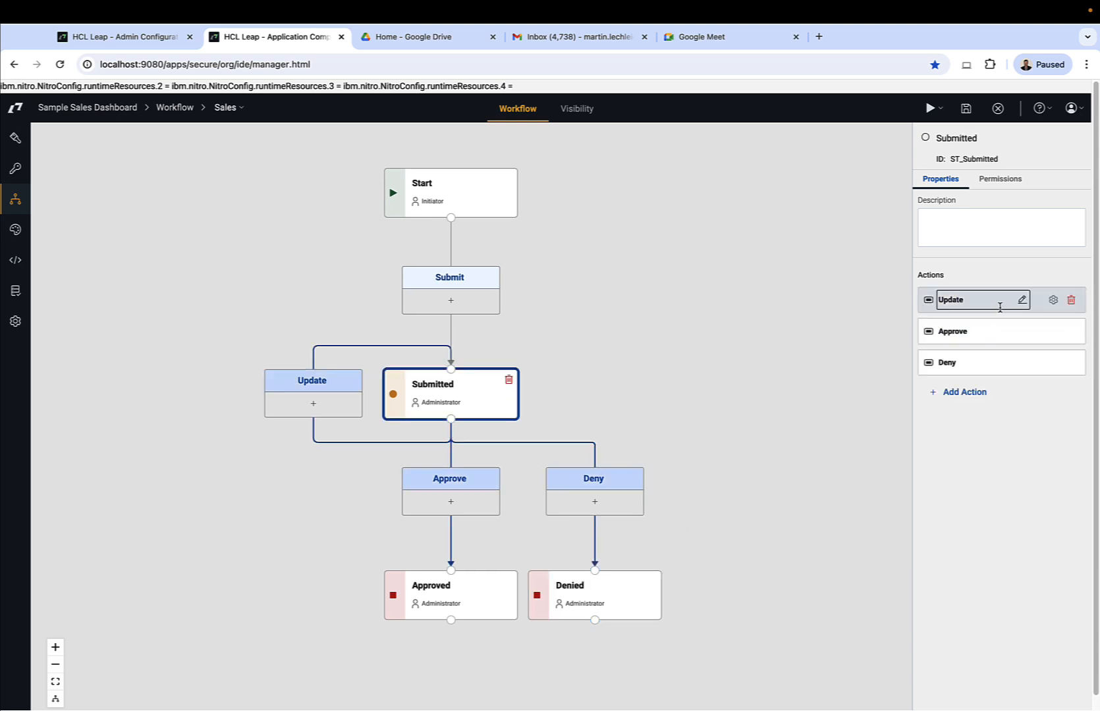
pyautogui.click(1071, 300)
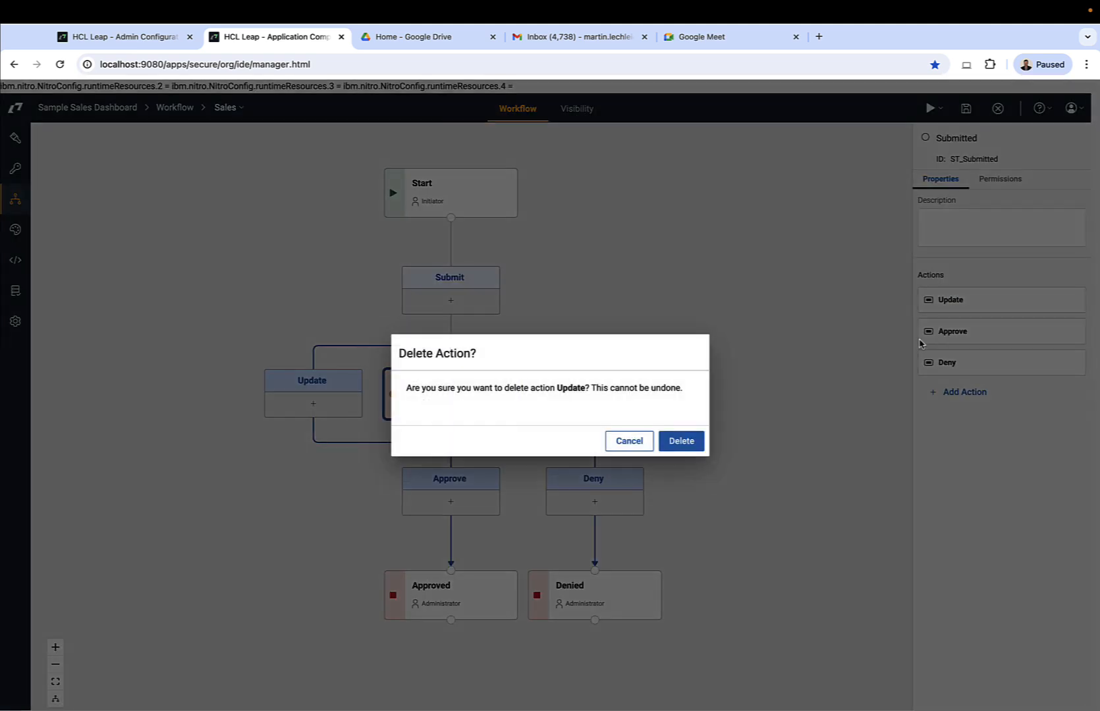
pyautogui.click(679, 440)
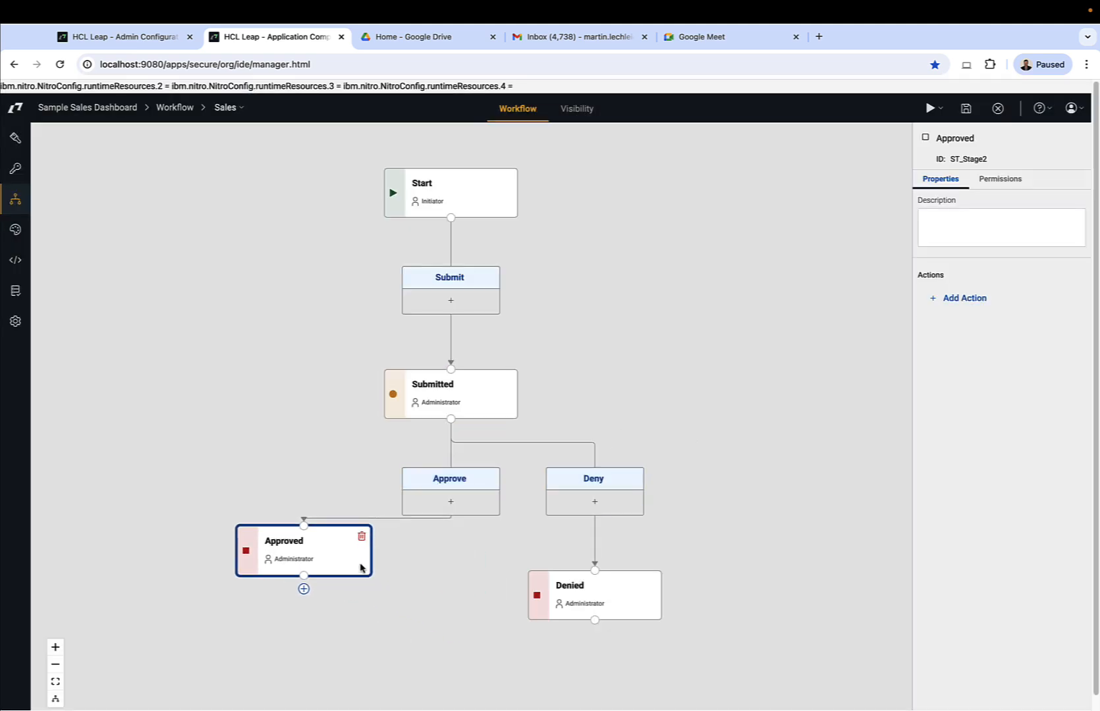
pyautogui.click(448, 479)
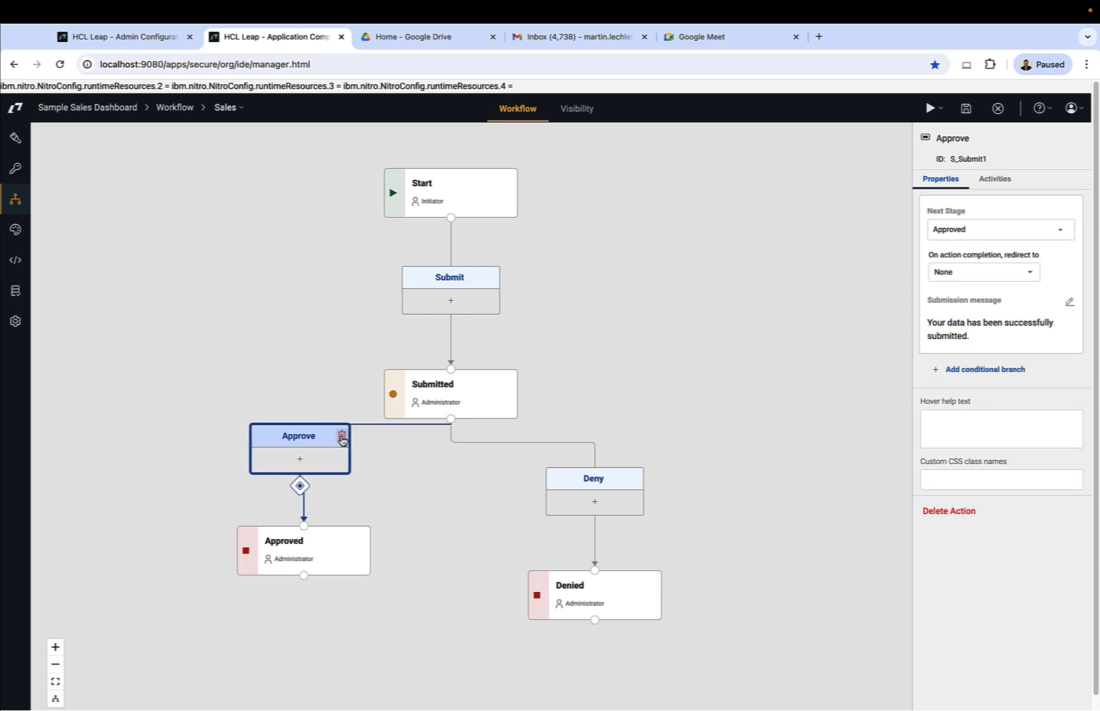
pyautogui.moveTo(300, 436); pyautogui.dragTo(304, 457)
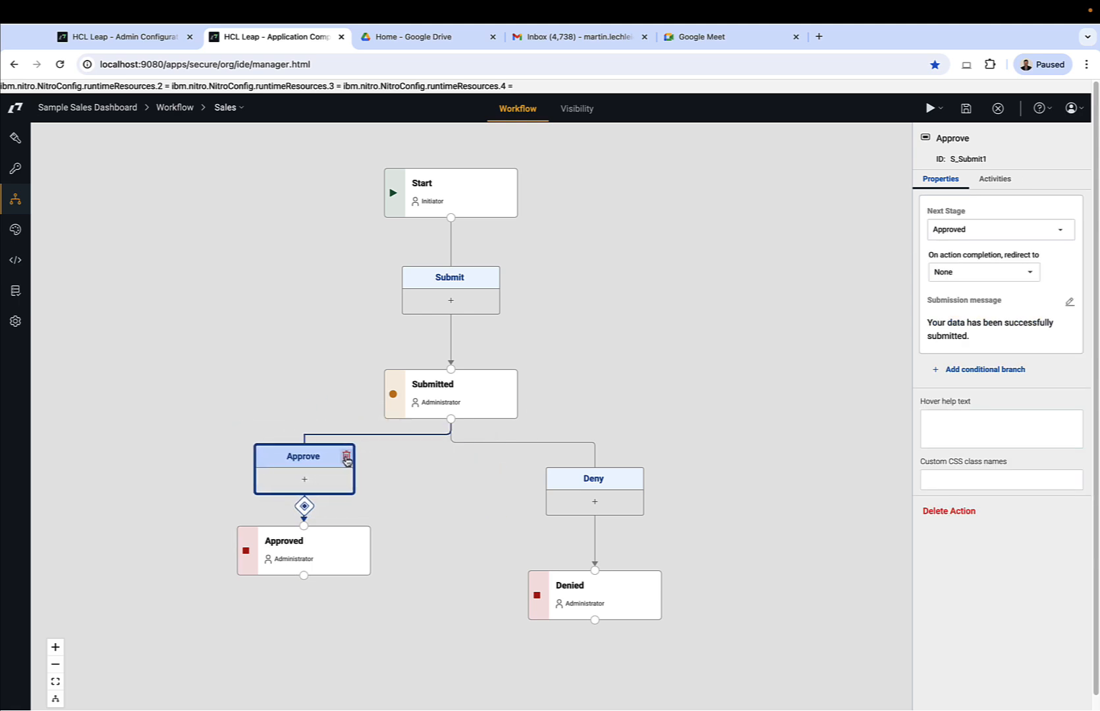
pyautogui.click(575, 545)
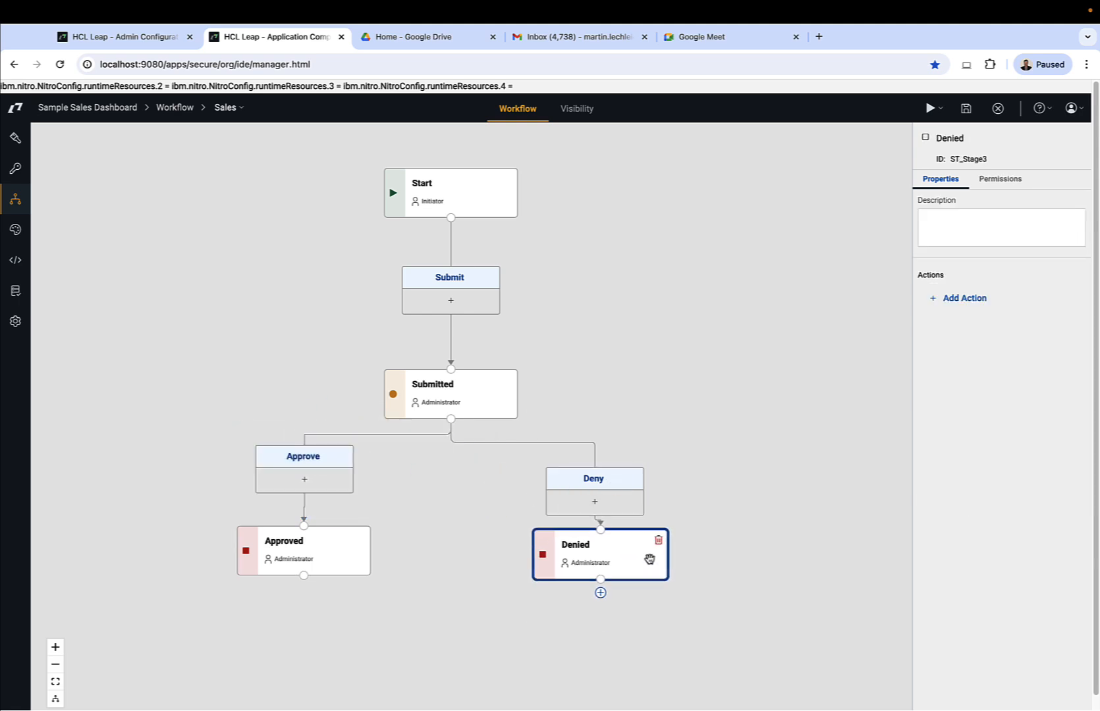
pyautogui.click(593, 478)
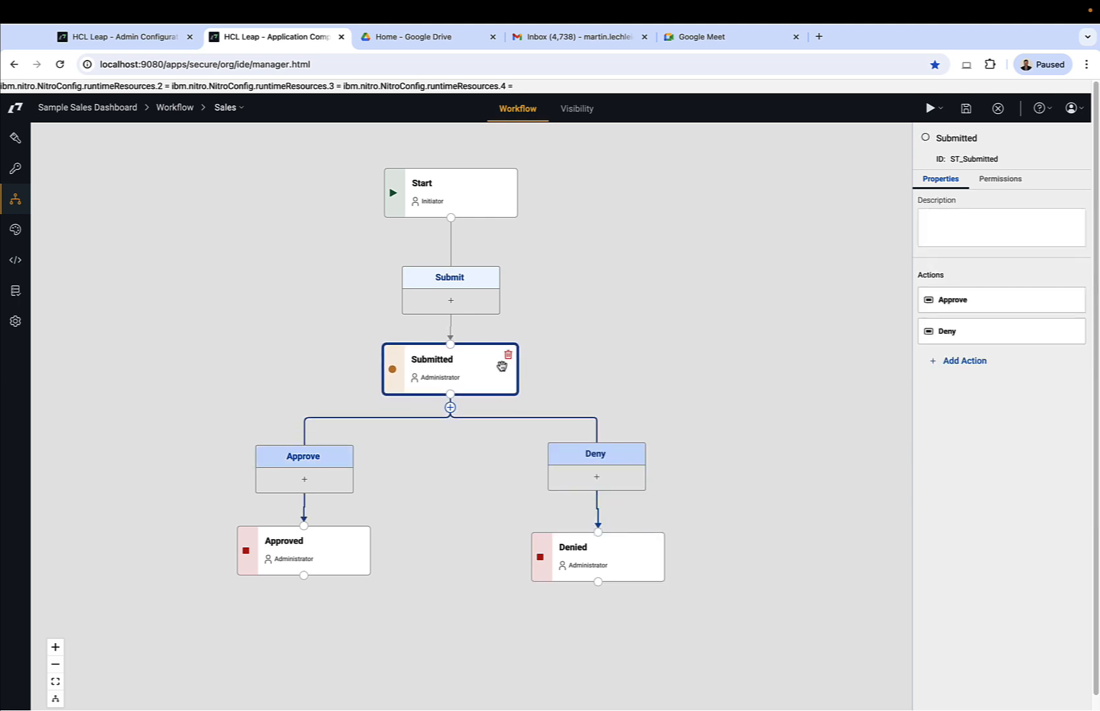
pyautogui.moveTo(671, 354)
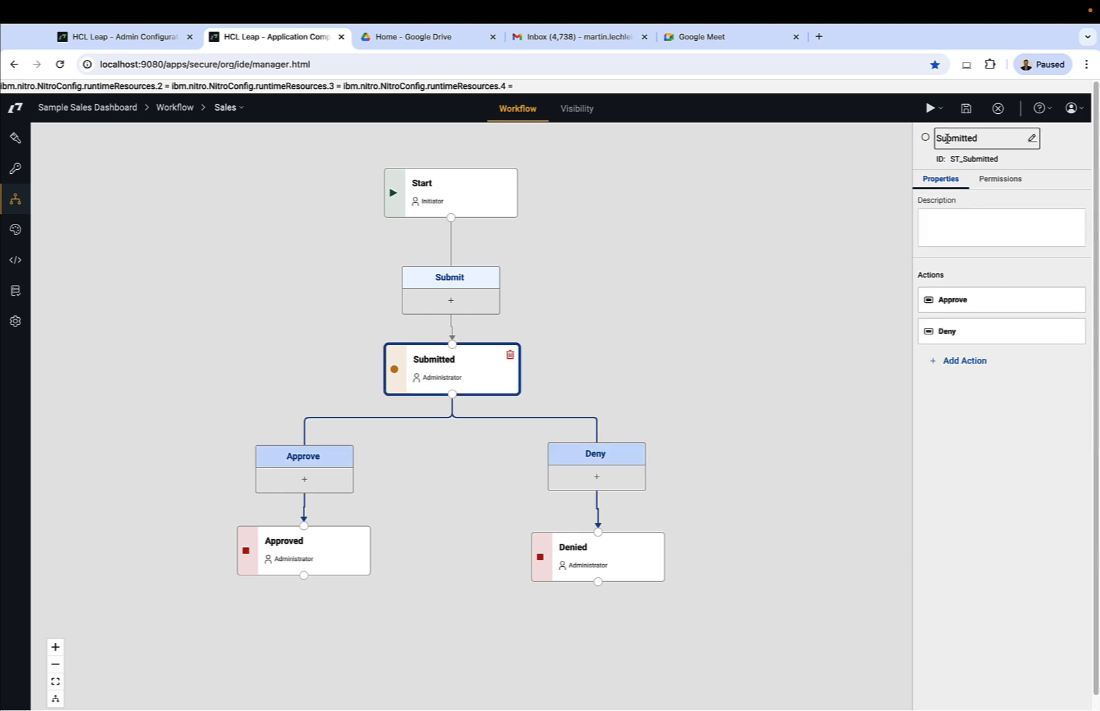
# Type 'Credit Check' as the Submitted stage's new name.
pyautogui.write('q')
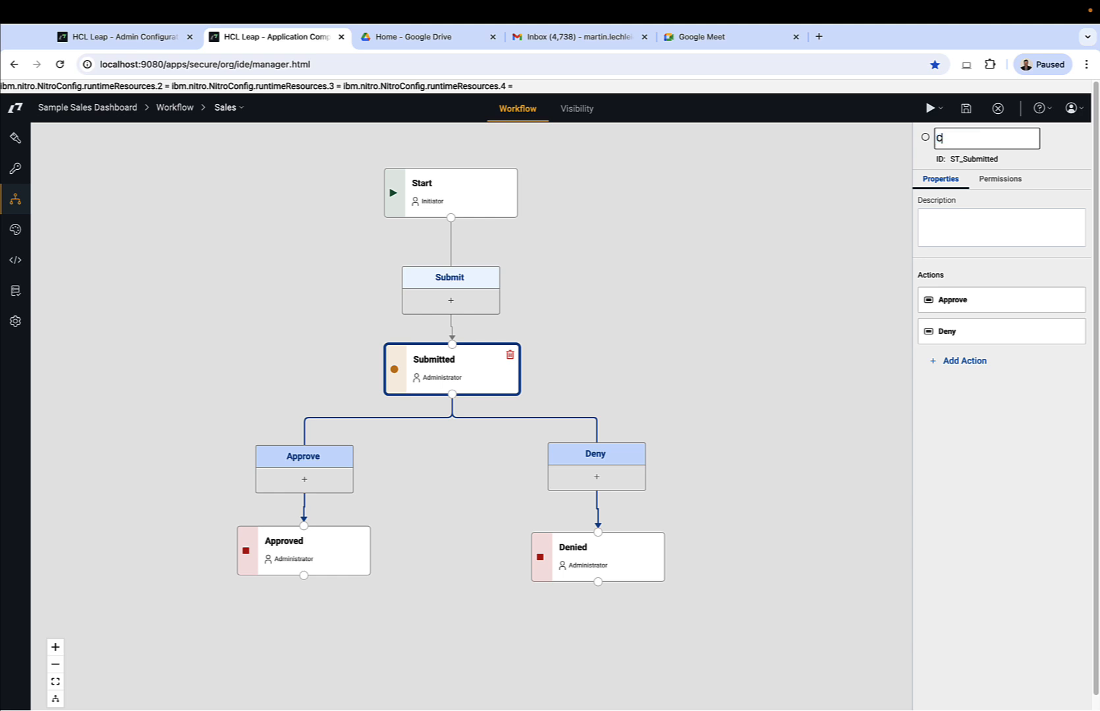
pyautogui.write('redit C')
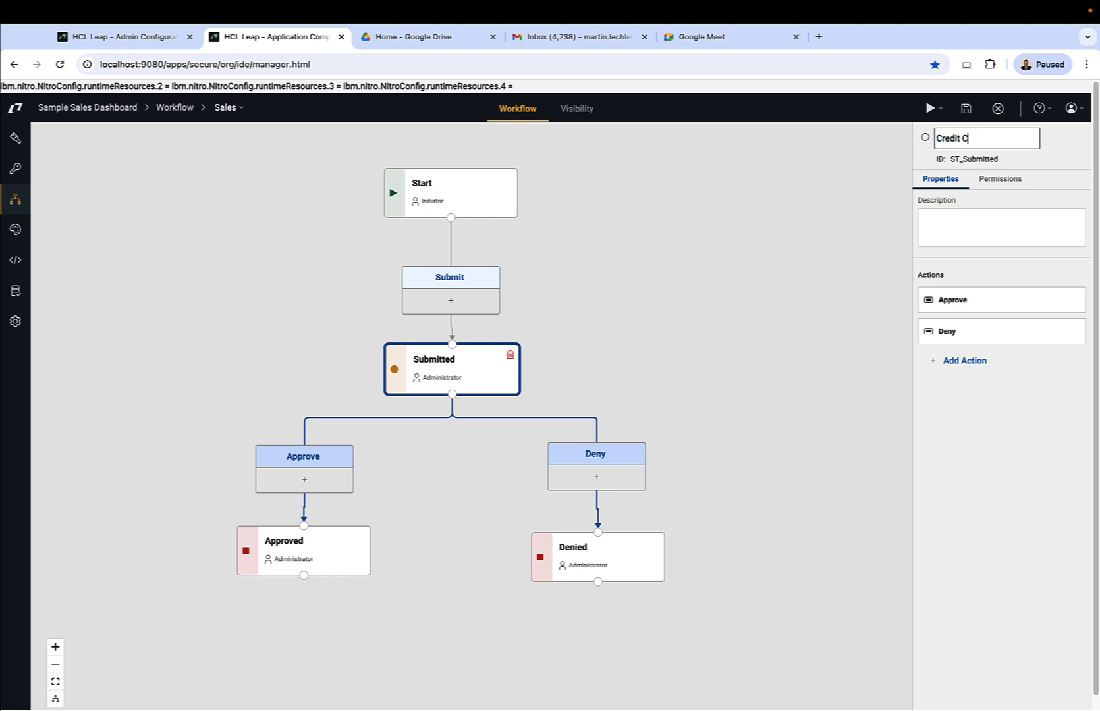
pyautogui.write('heck')
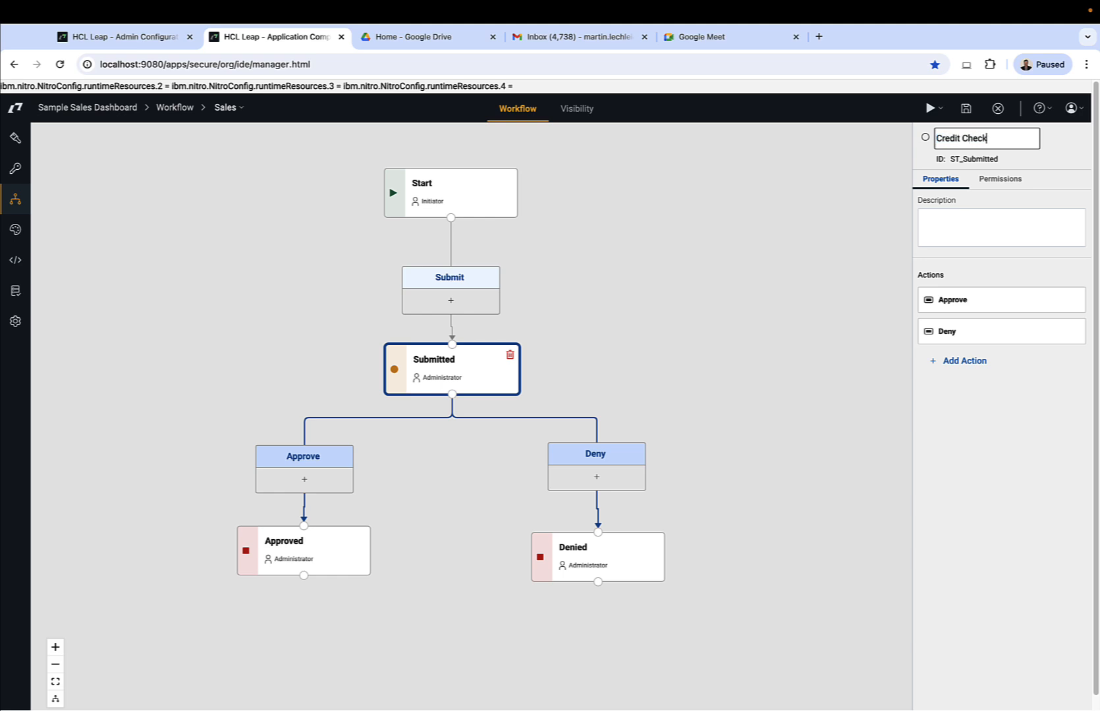
pyautogui.moveTo(779, 294)
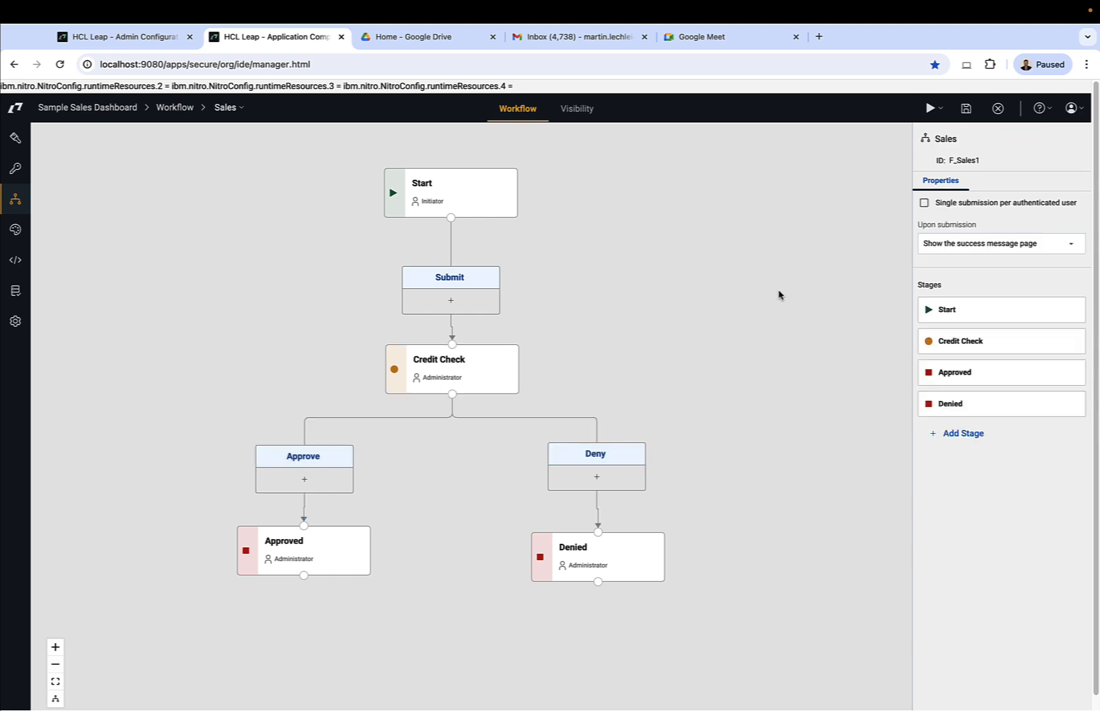
# Begin an email activity on Approve, then close and delete it unfinished.
pyautogui.click(303, 456)
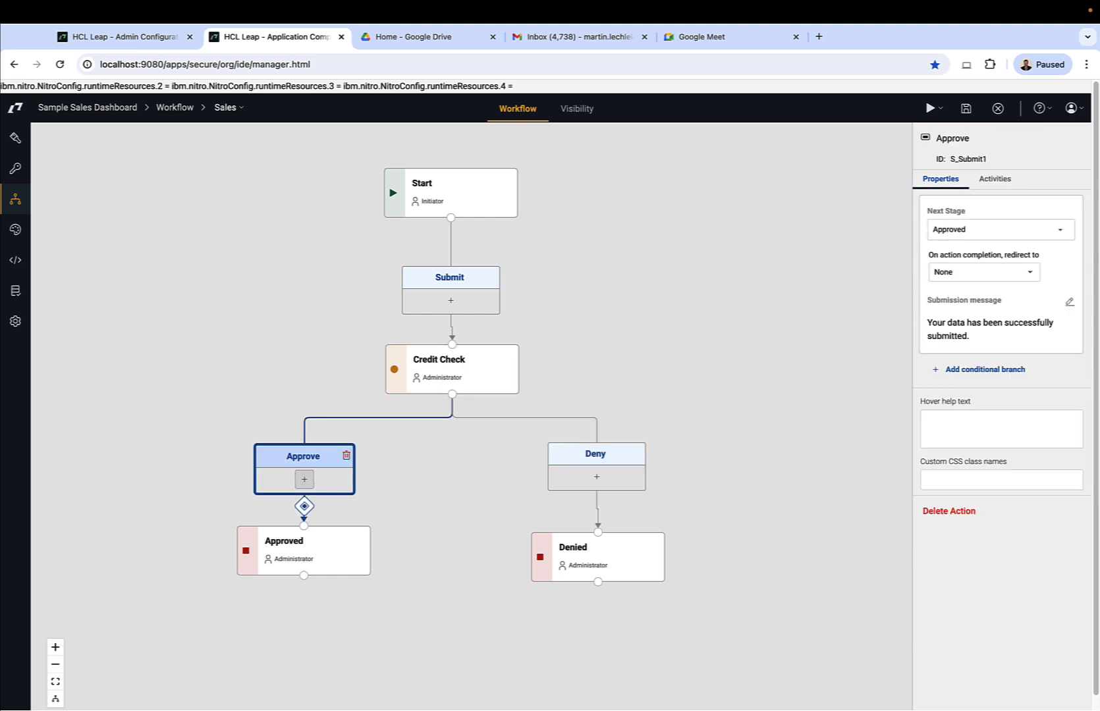
pyautogui.click(304, 479)
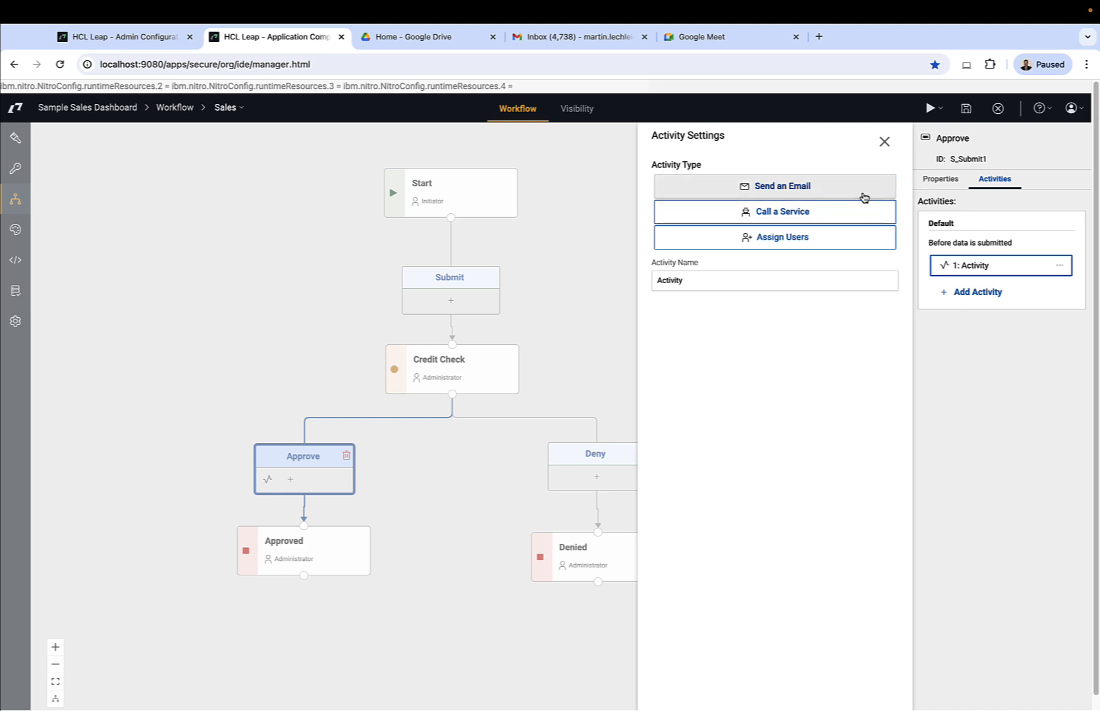
pyautogui.click(774, 186)
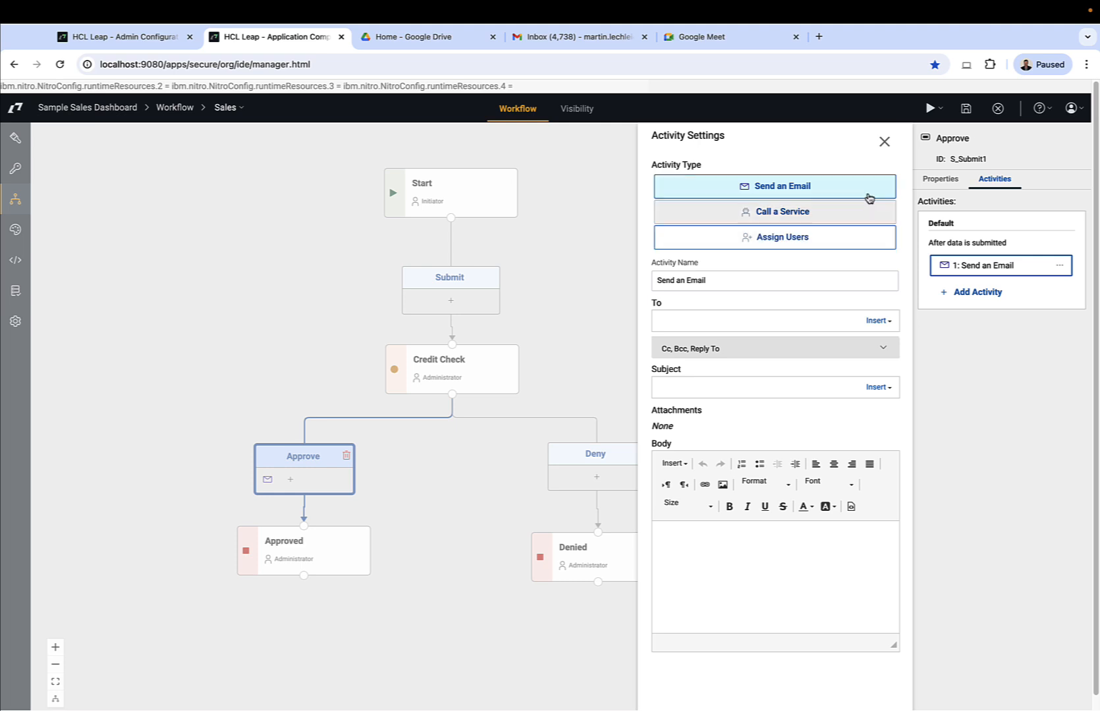
pyautogui.moveTo(883, 141)
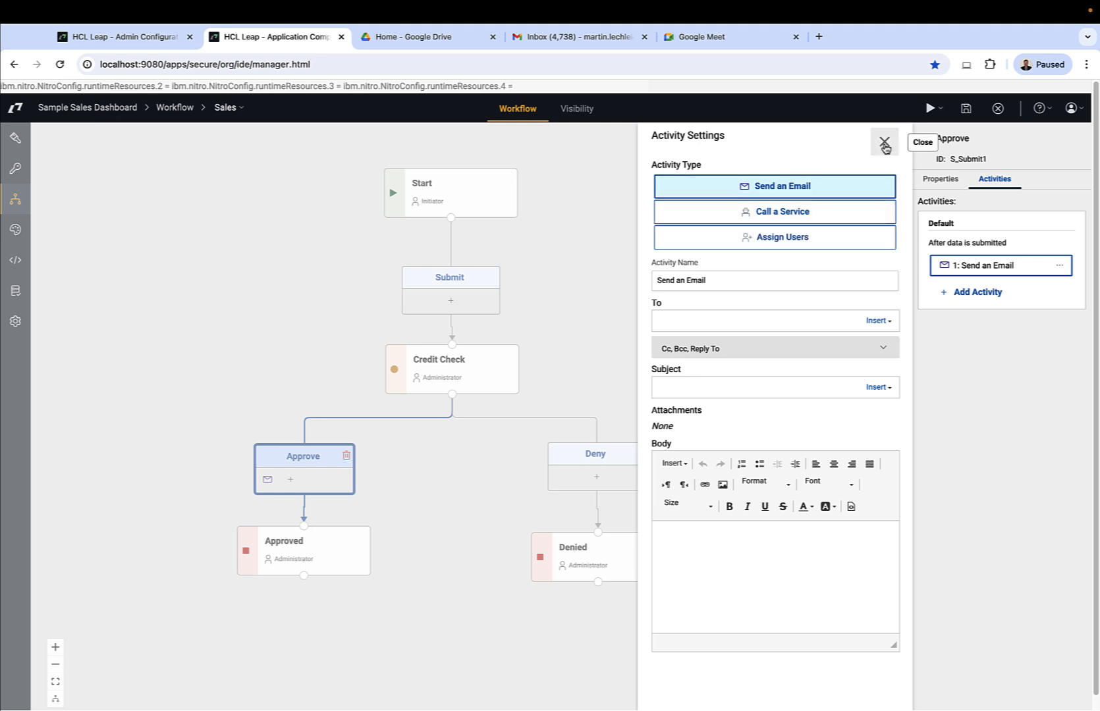
pyautogui.click(884, 142)
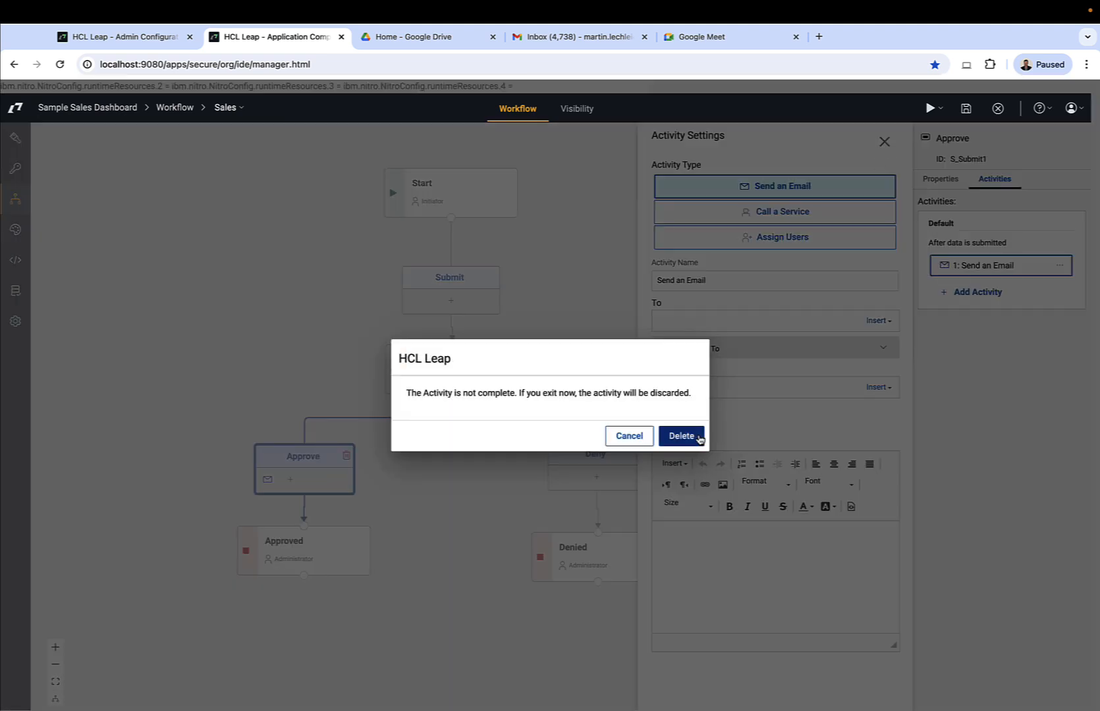
pyautogui.click(679, 435)
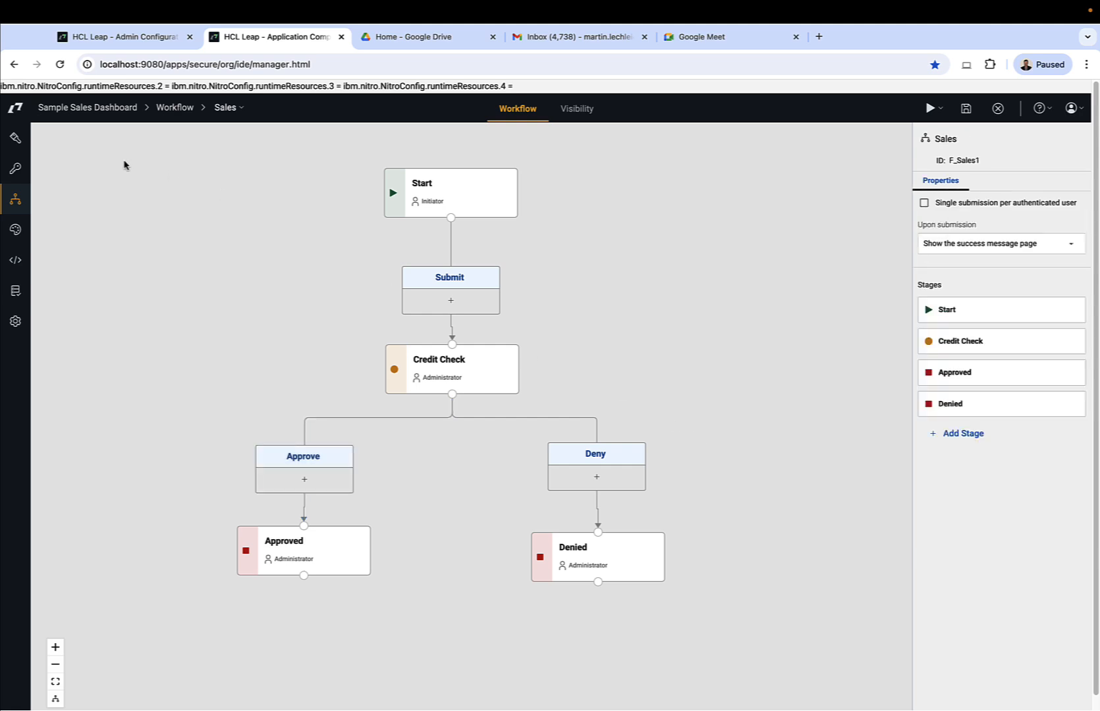
pyautogui.click(15, 138)
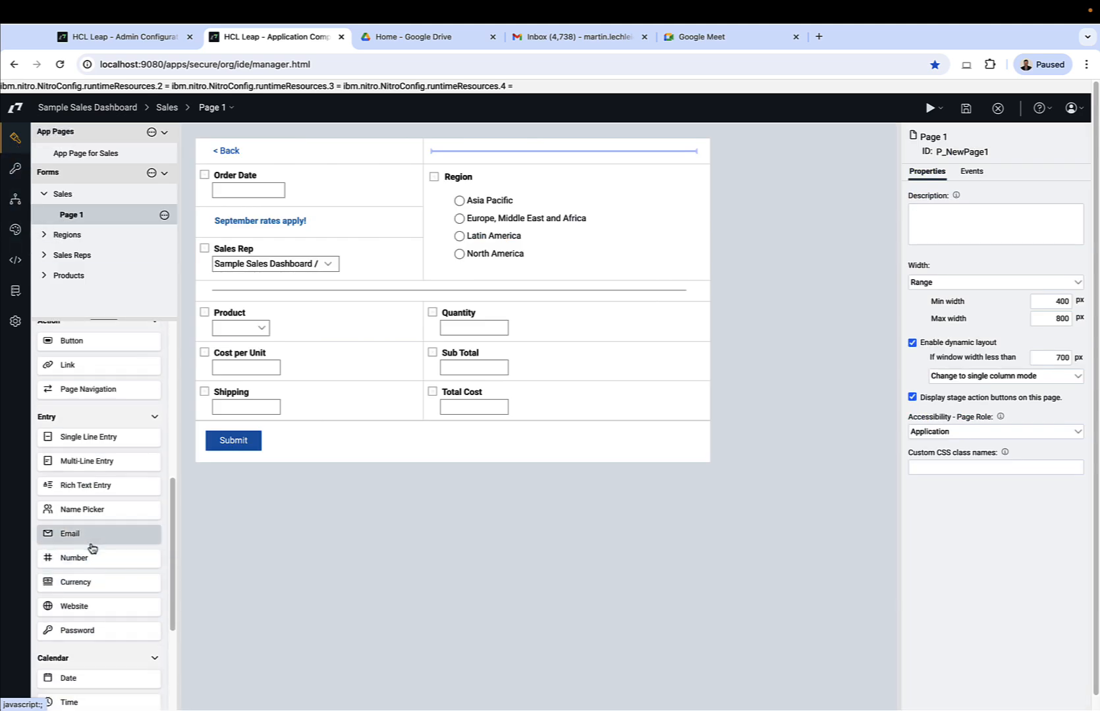
# Drop a Number field under Shipping, label it Credit Score, and set its number type.
pyautogui.moveTo(73, 558); pyautogui.dragTo(309, 435)
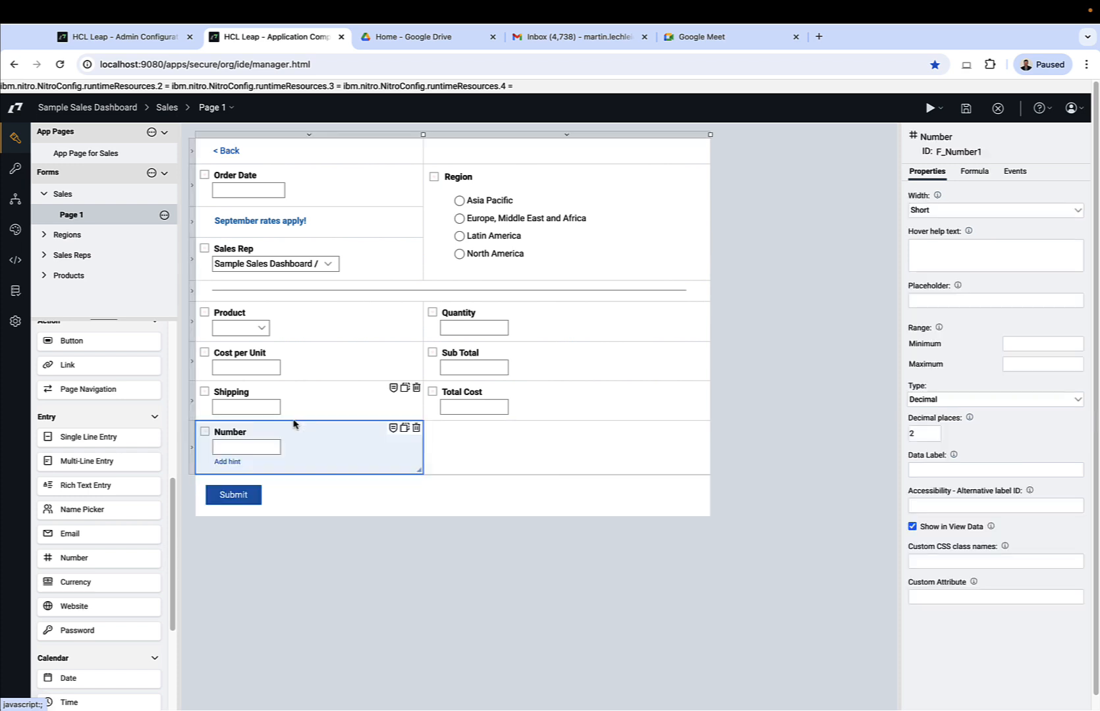
pyautogui.doubleClick(230, 433)
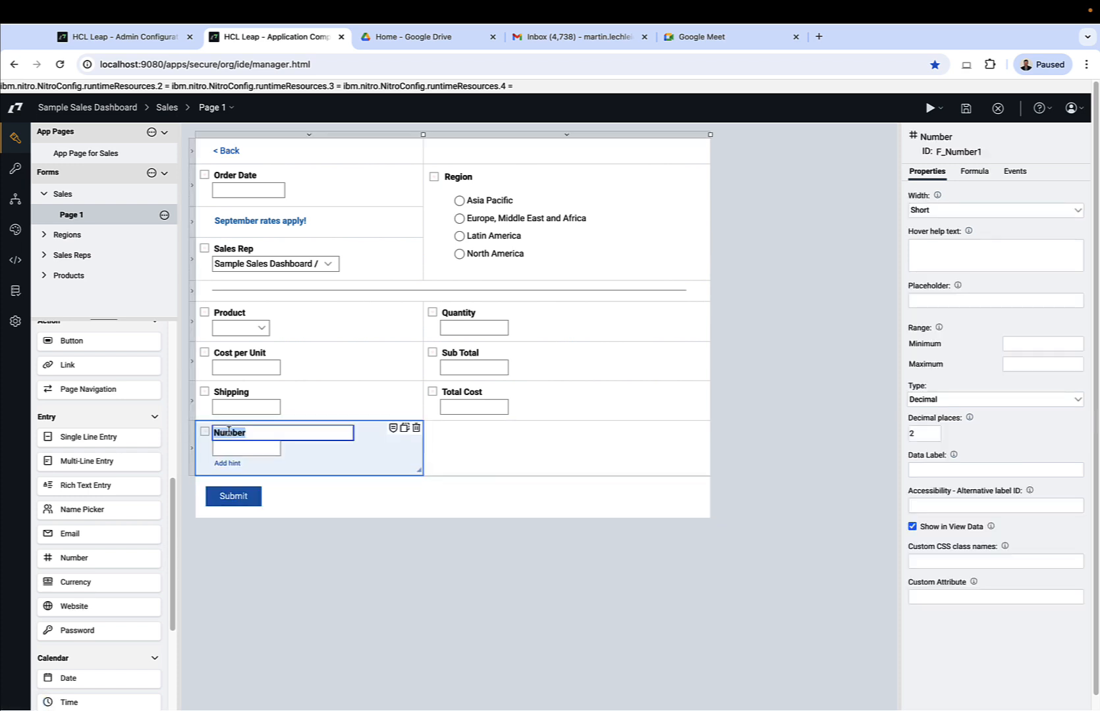
pyautogui.write('Credit')
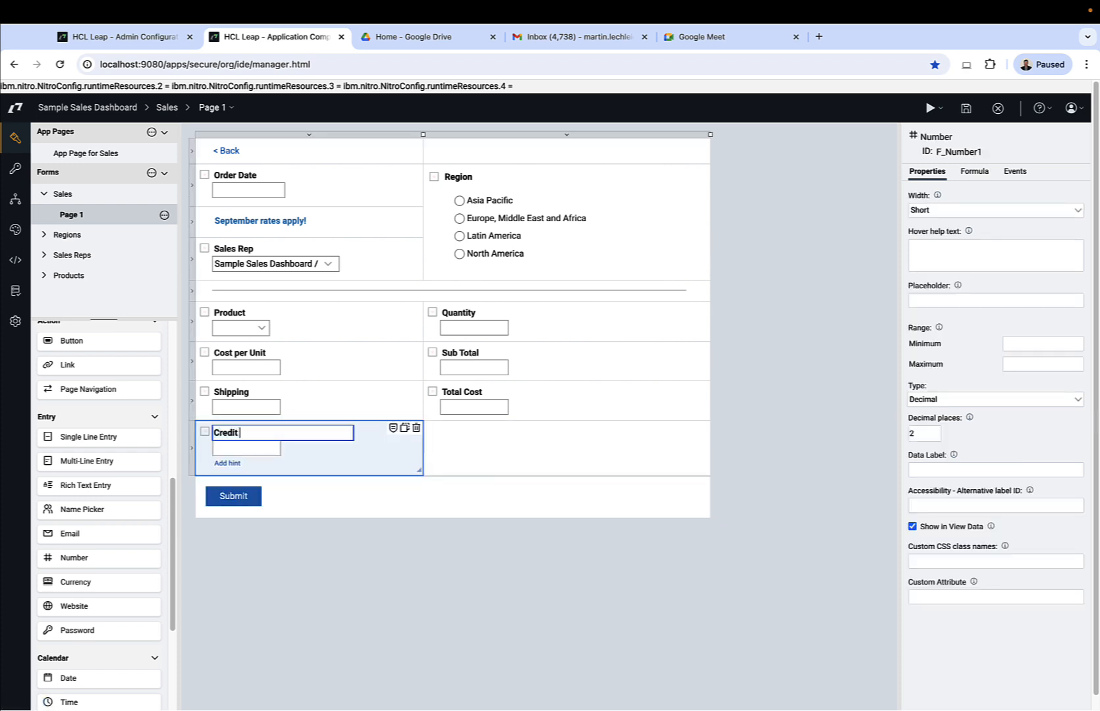
pyautogui.write('Score')
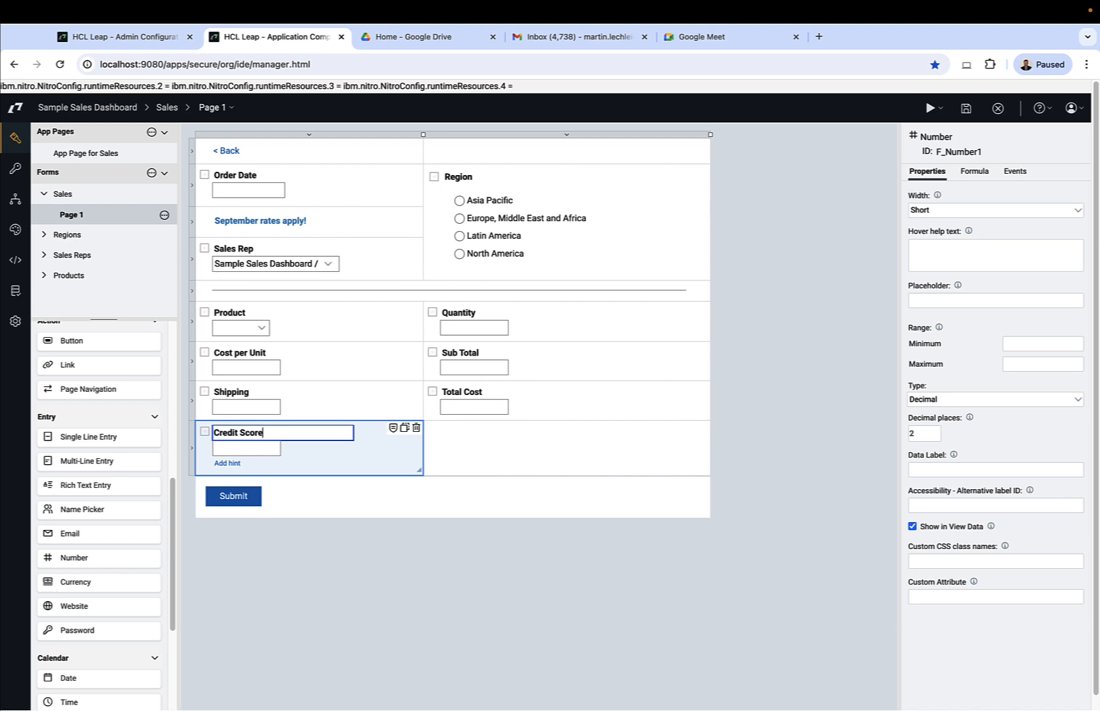
pyautogui.click(993, 400)
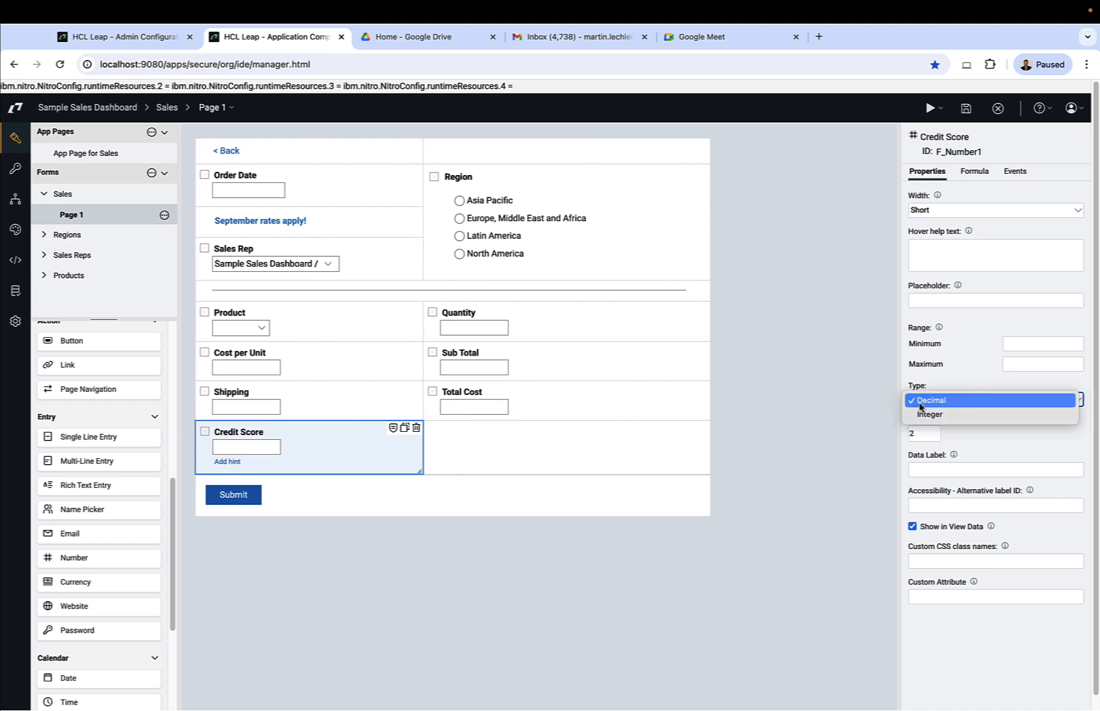
pyautogui.click(928, 415)
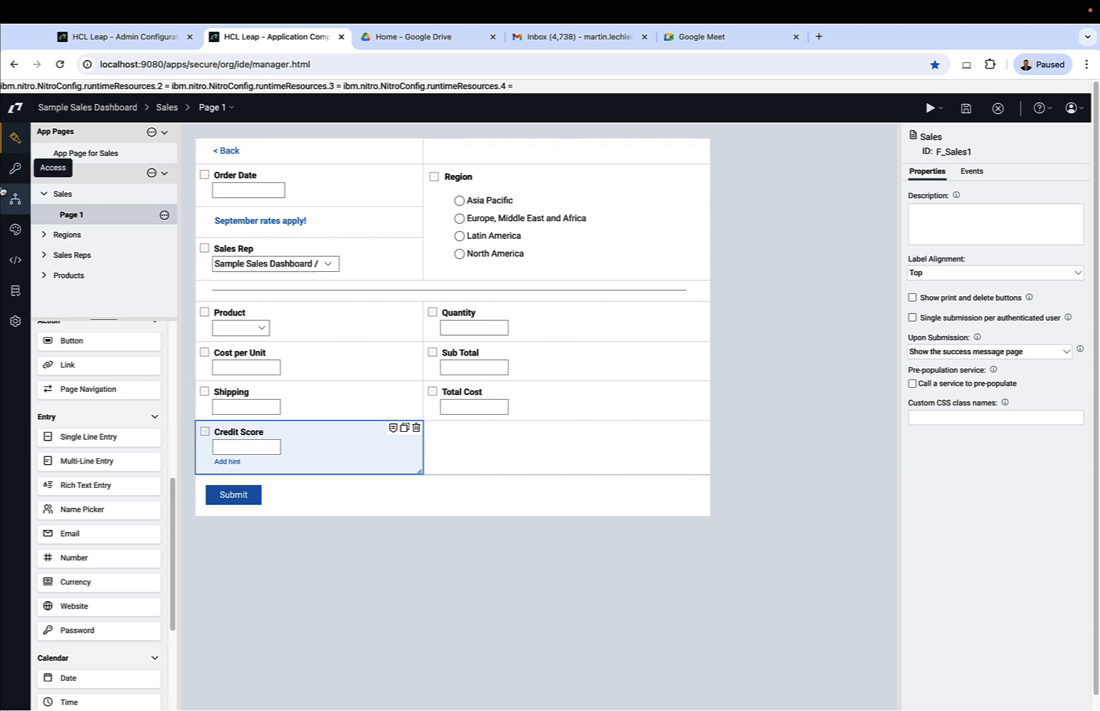
# View the Credit Check stage's field visibility settings on the Sales form's Visibility tab.
pyautogui.click(15, 198)
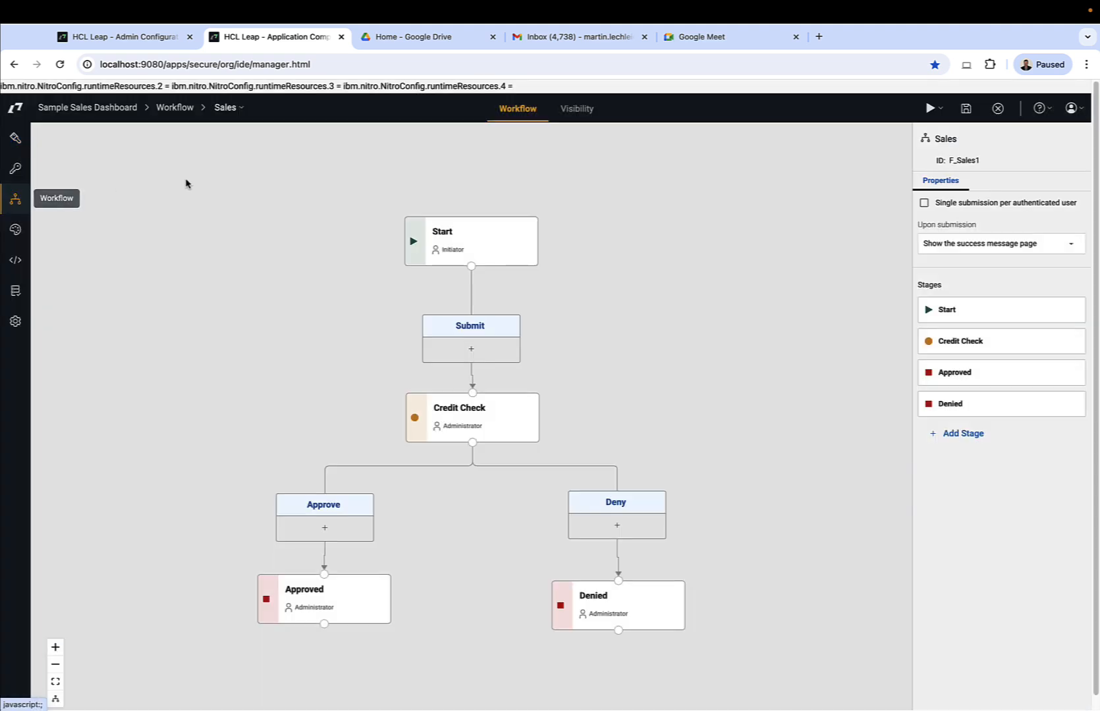
pyautogui.click(576, 108)
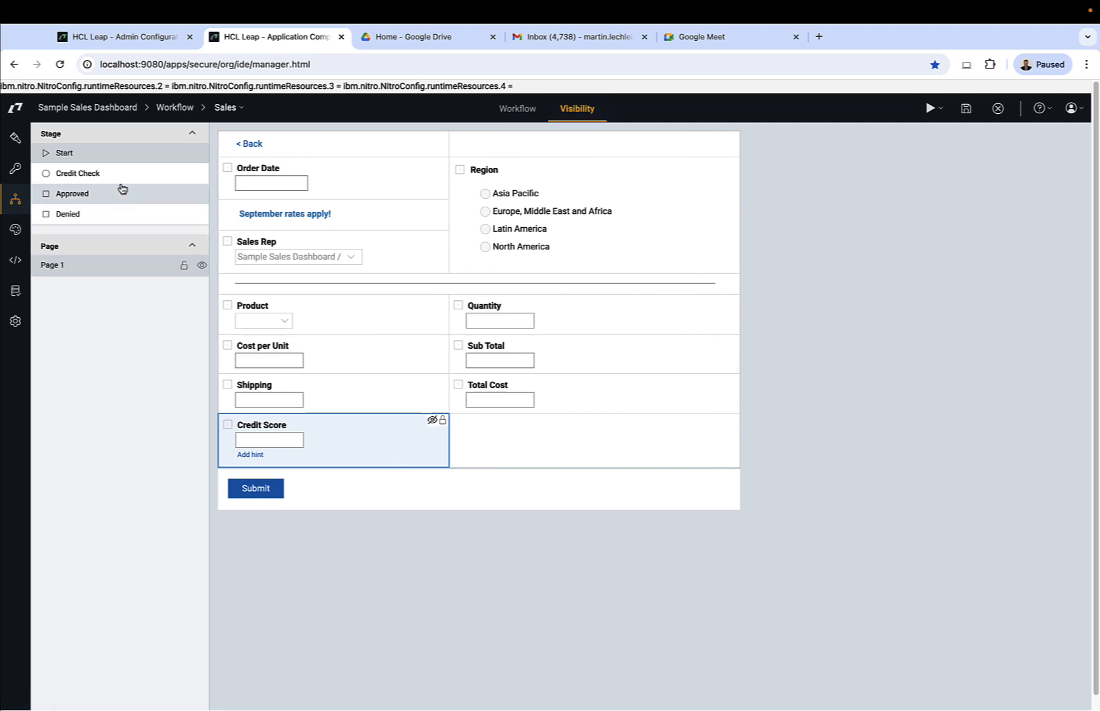
pyautogui.click(77, 173)
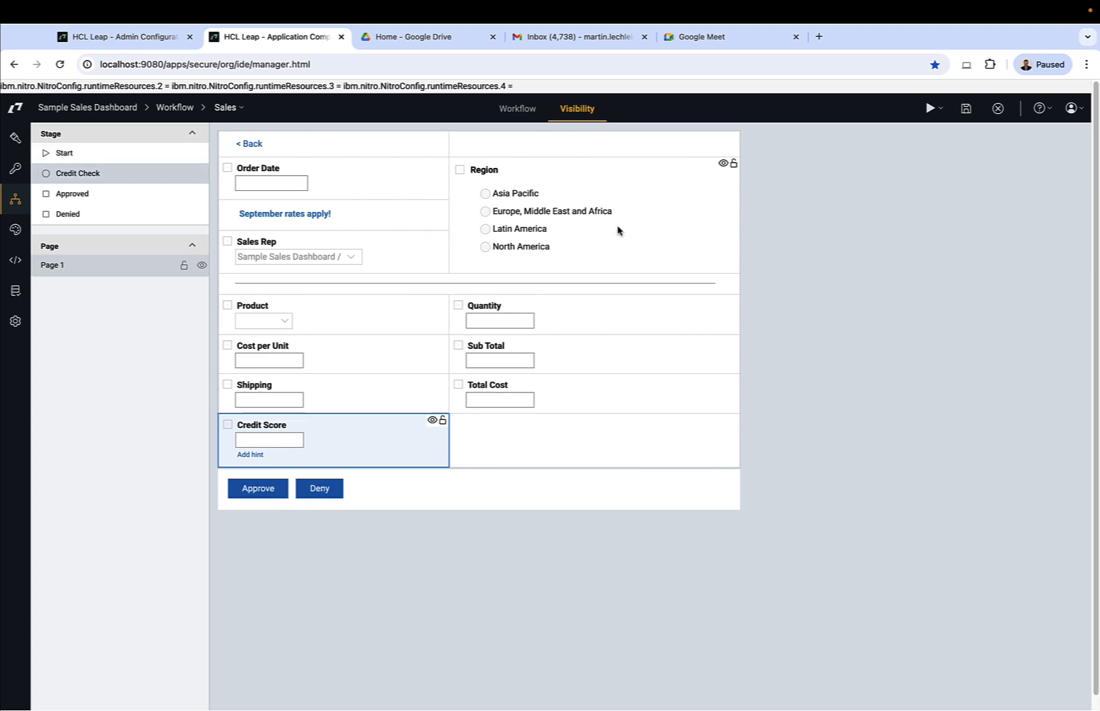
pyautogui.moveTo(736, 170)
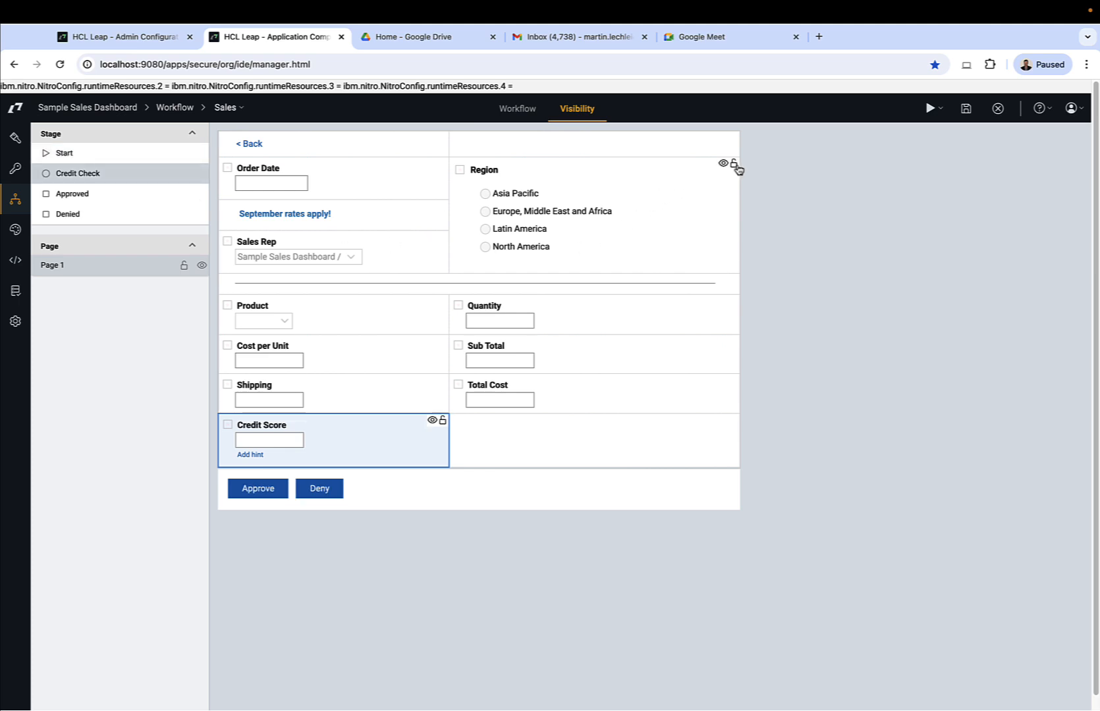
pyautogui.moveTo(735, 310)
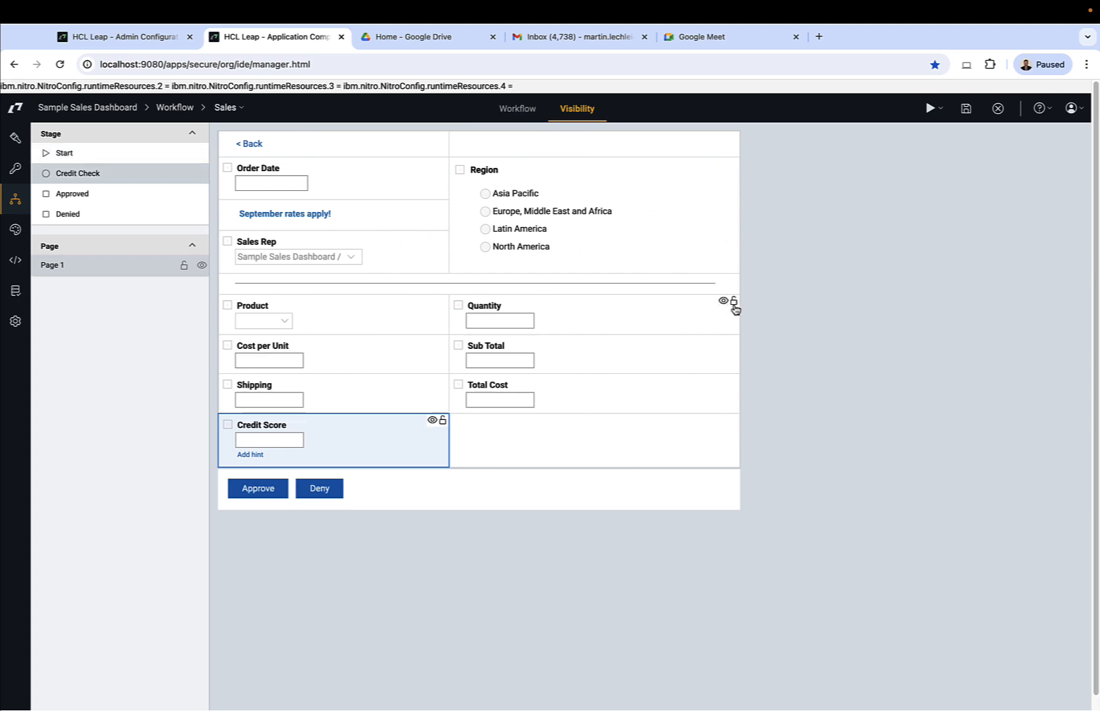
pyautogui.moveTo(730, 395)
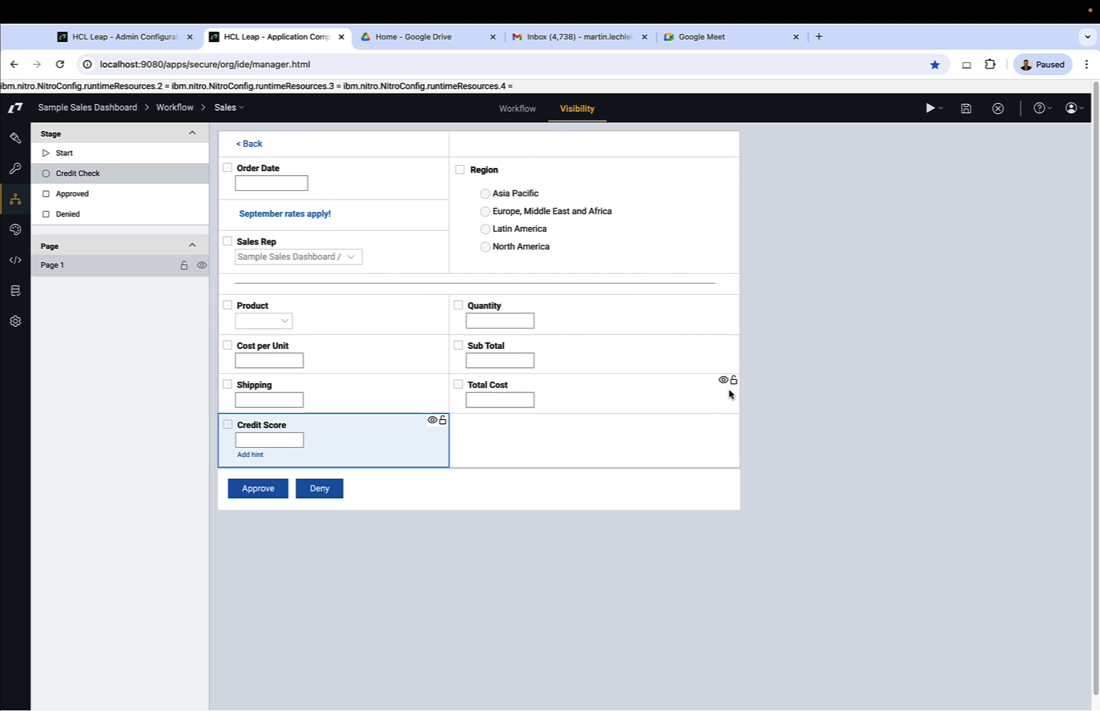
pyautogui.moveTo(445, 388)
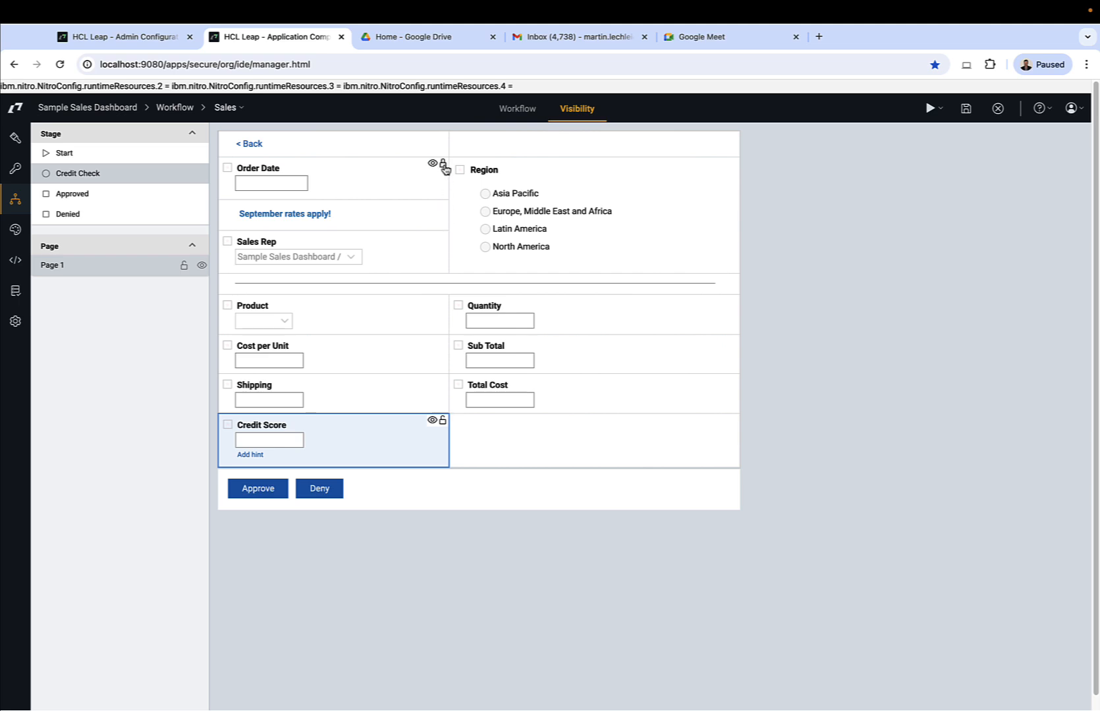
pyautogui.moveTo(448, 171)
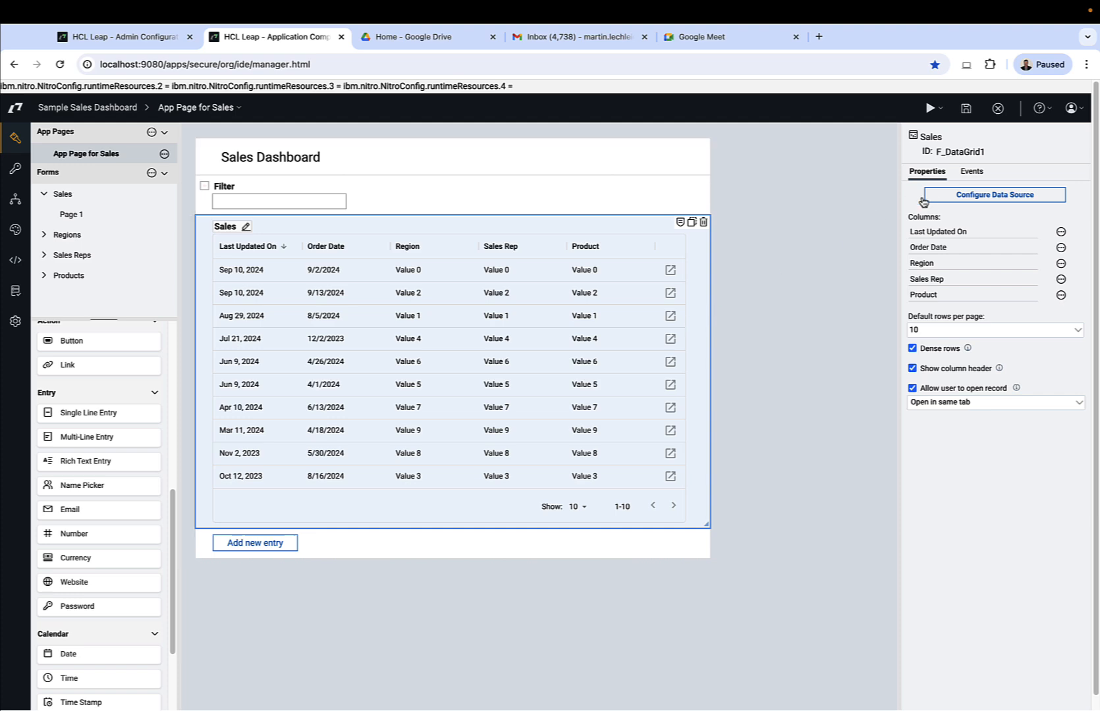
# Add the Stage meta data column to the Sales grid's data source and save the app.
pyautogui.click(993, 194)
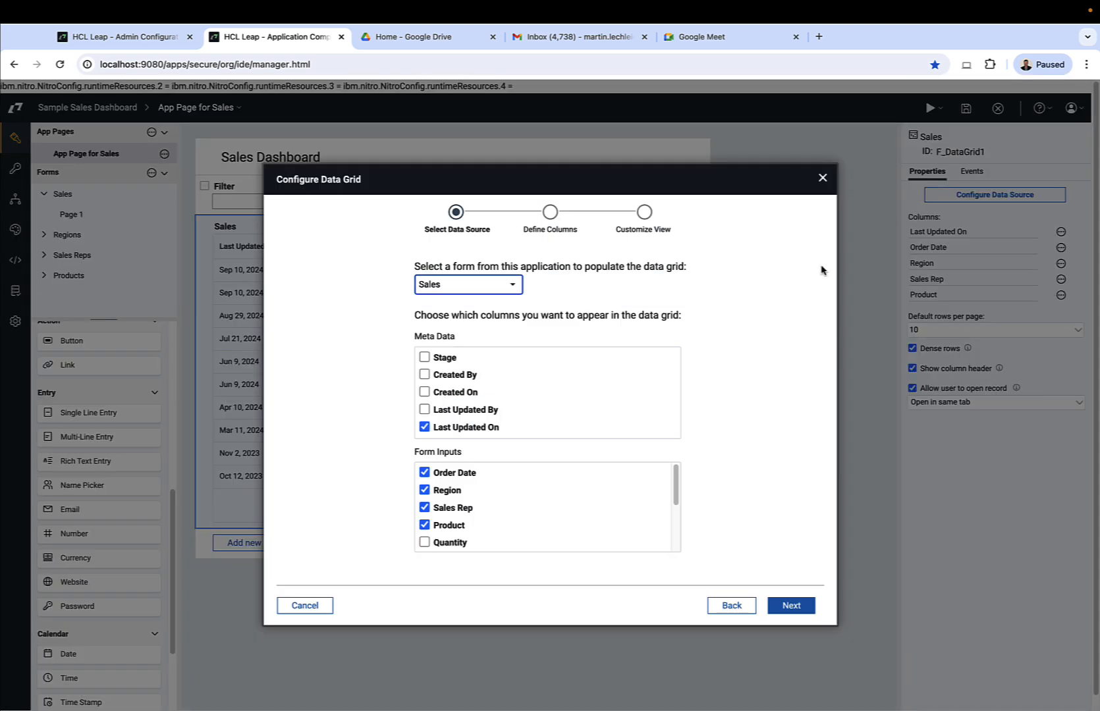
pyautogui.click(424, 357)
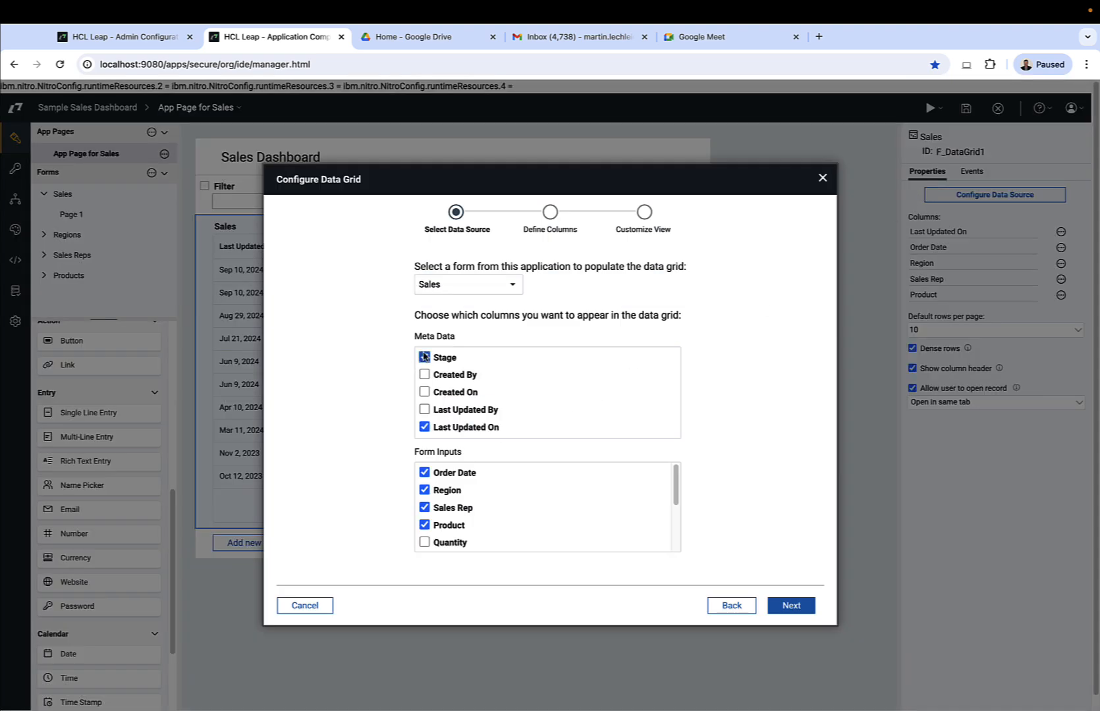
pyautogui.click(424, 357)
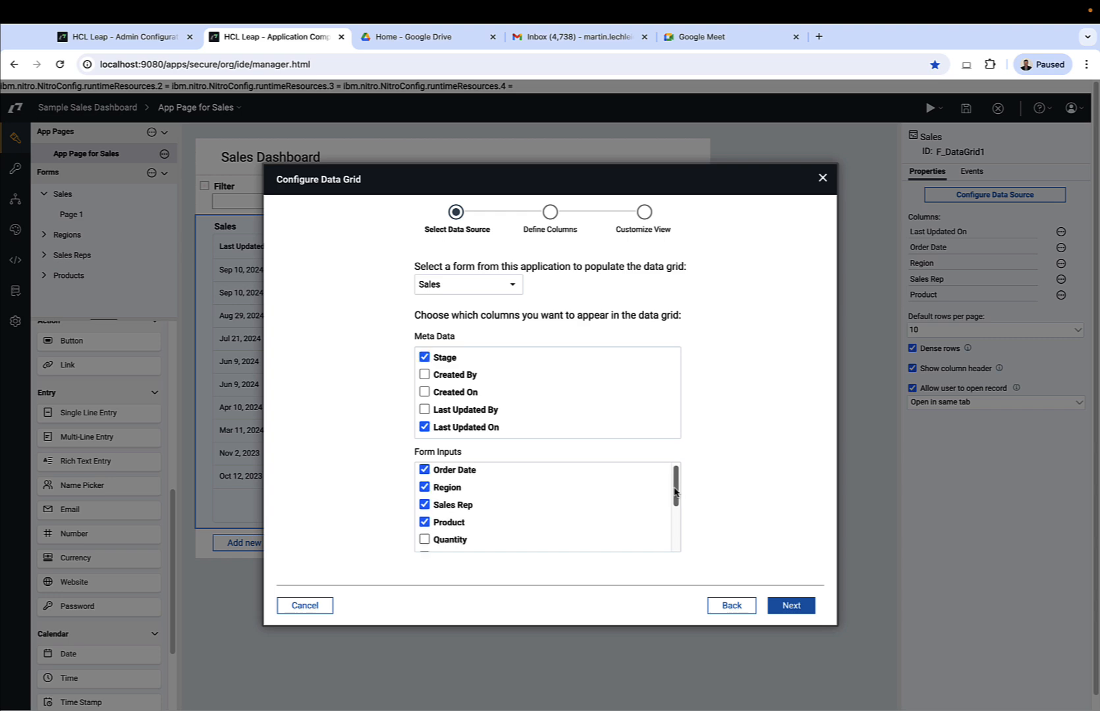
pyautogui.click(790, 605)
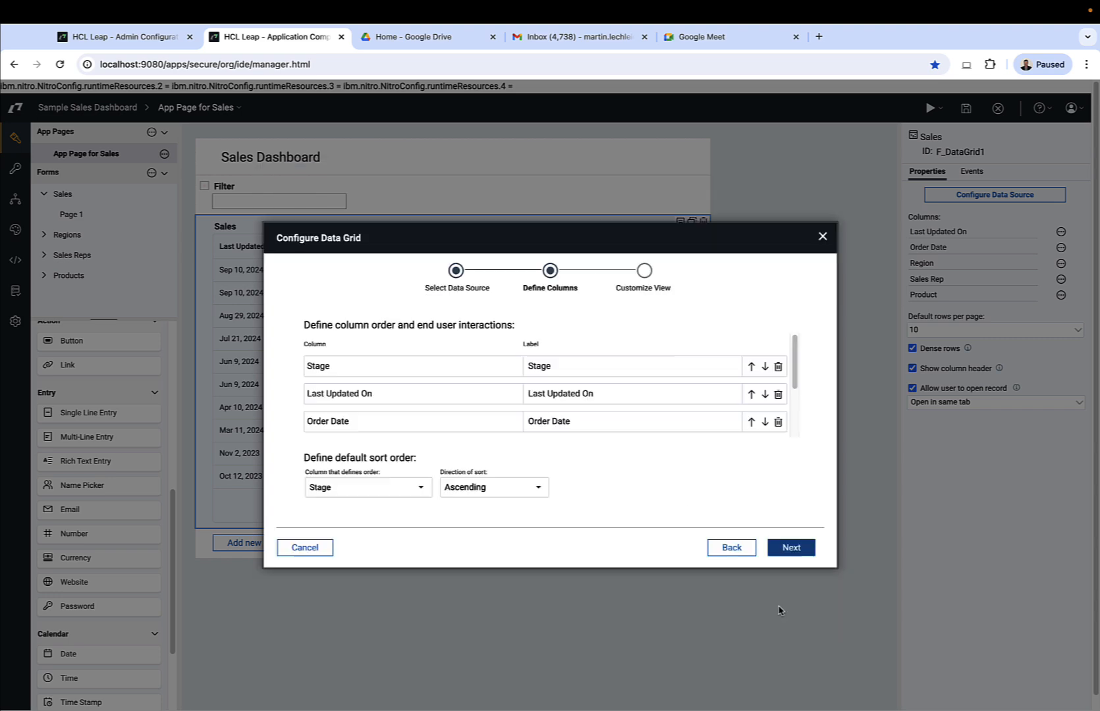
pyautogui.click(791, 548)
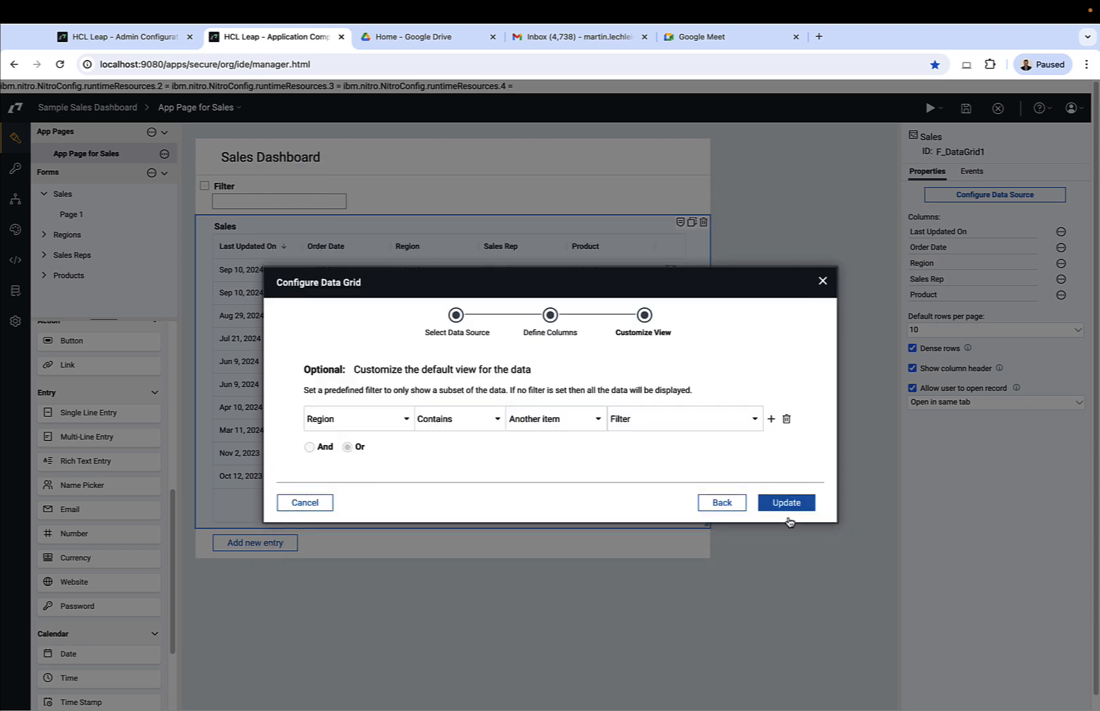
pyautogui.click(785, 504)
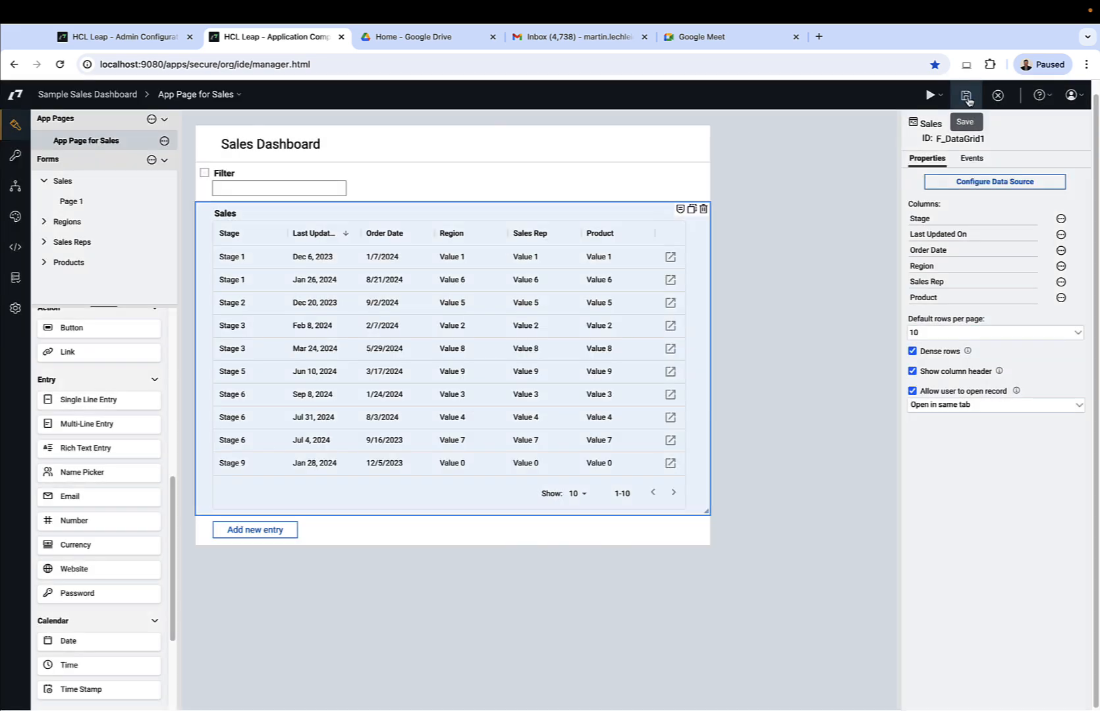
pyautogui.click(997, 95)
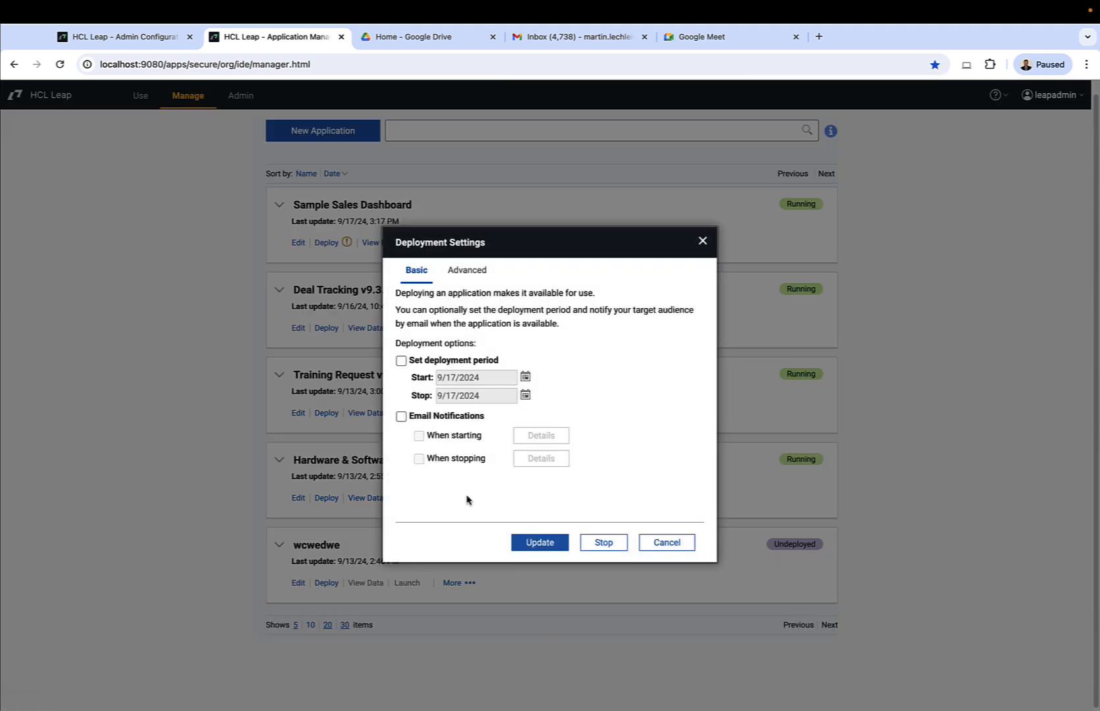
# Redeploy the Sample Sales Dashboard and launch the updated app.
pyautogui.click(539, 543)
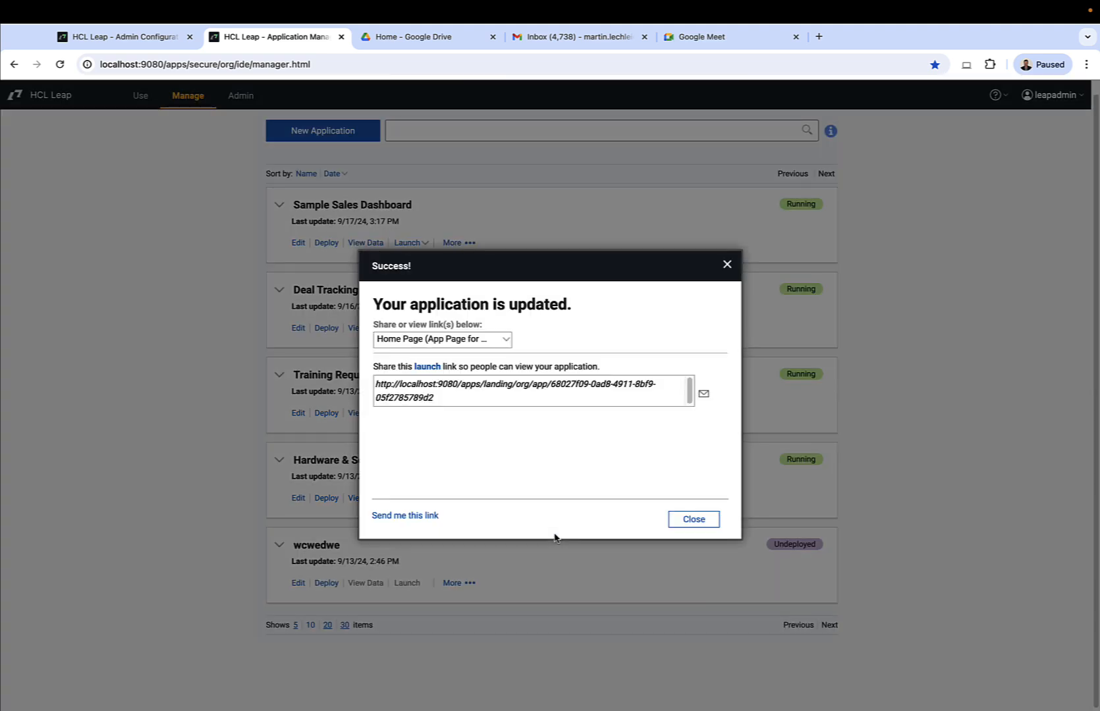
pyautogui.click(691, 519)
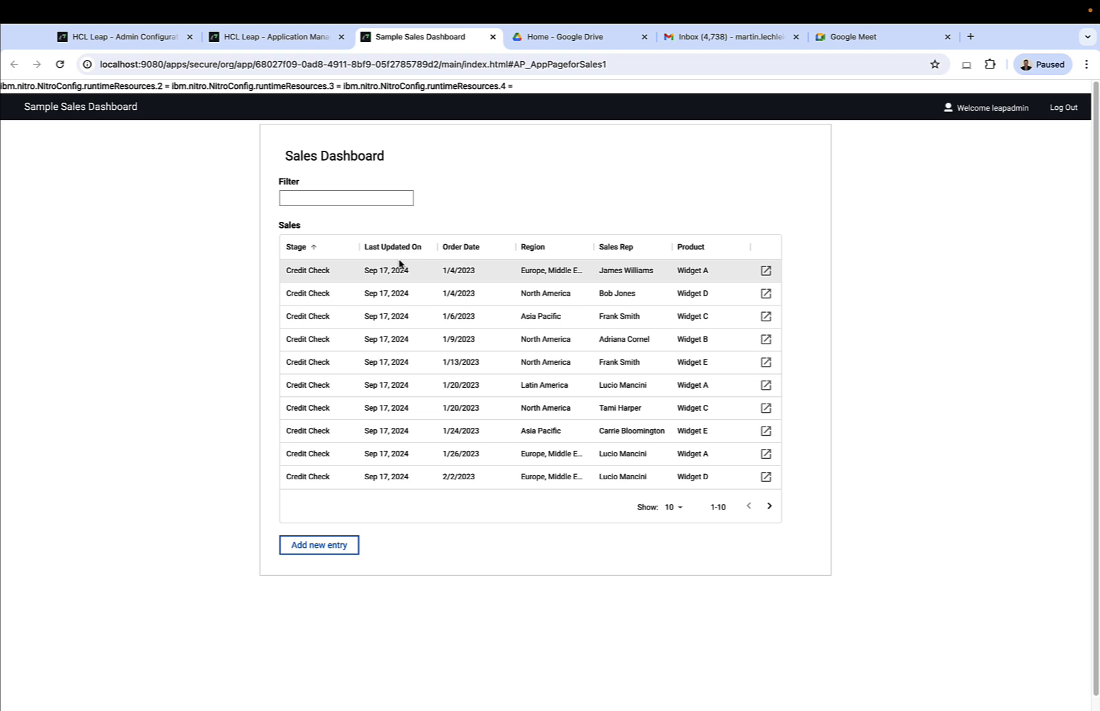
# Approve the 1/4/2023 Widget A order, then submit the 1/13/2023 Widget E order.
pyautogui.click(766, 270)
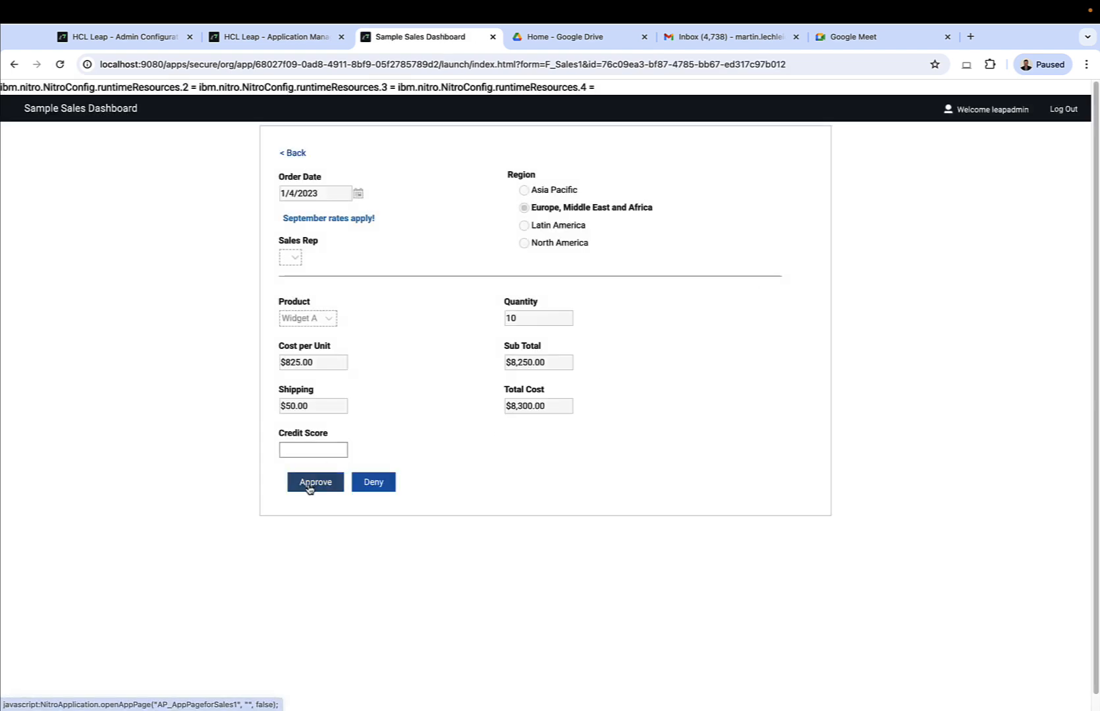
pyautogui.click(314, 482)
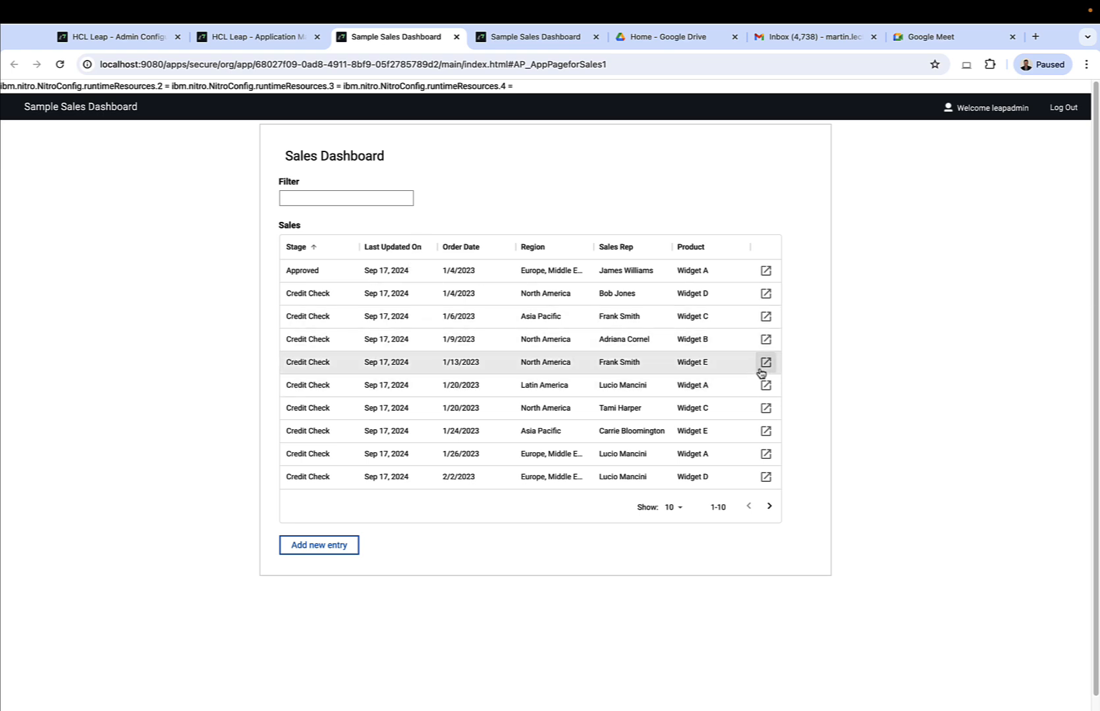
pyautogui.click(765, 363)
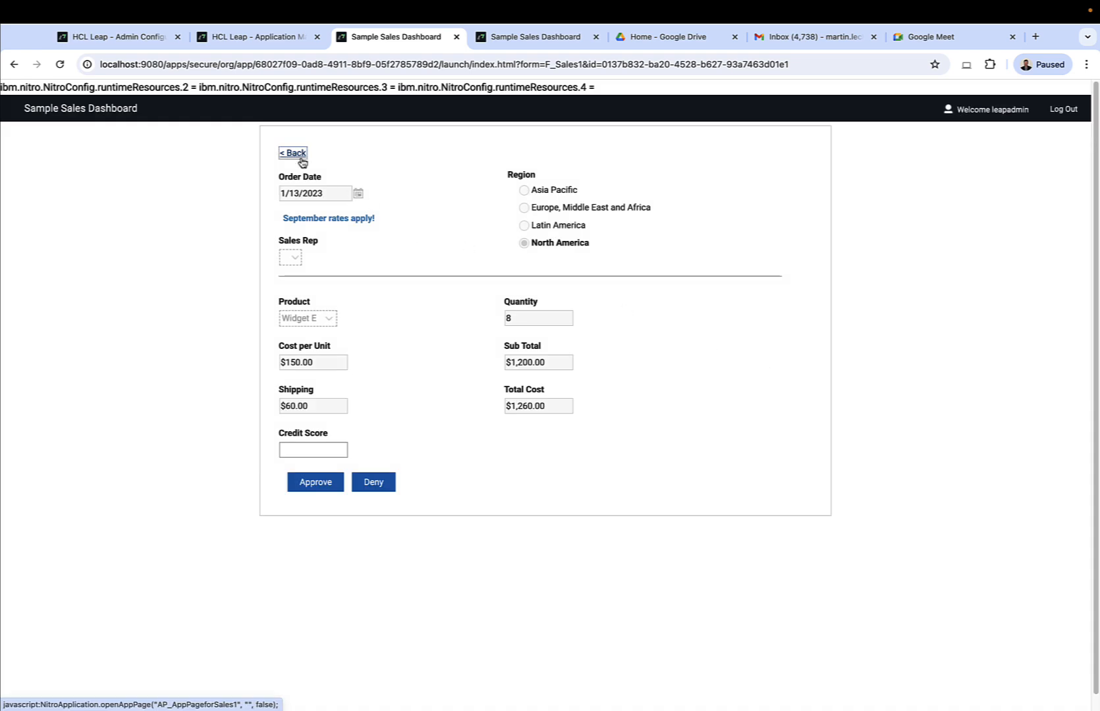
pyautogui.click(314, 482)
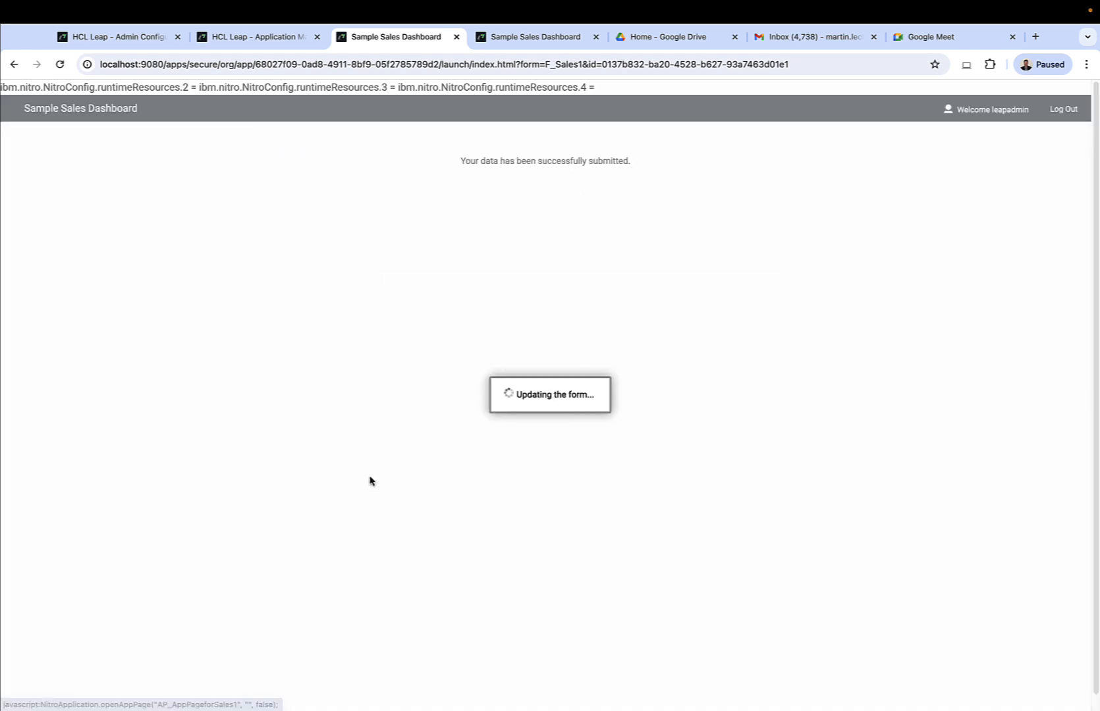